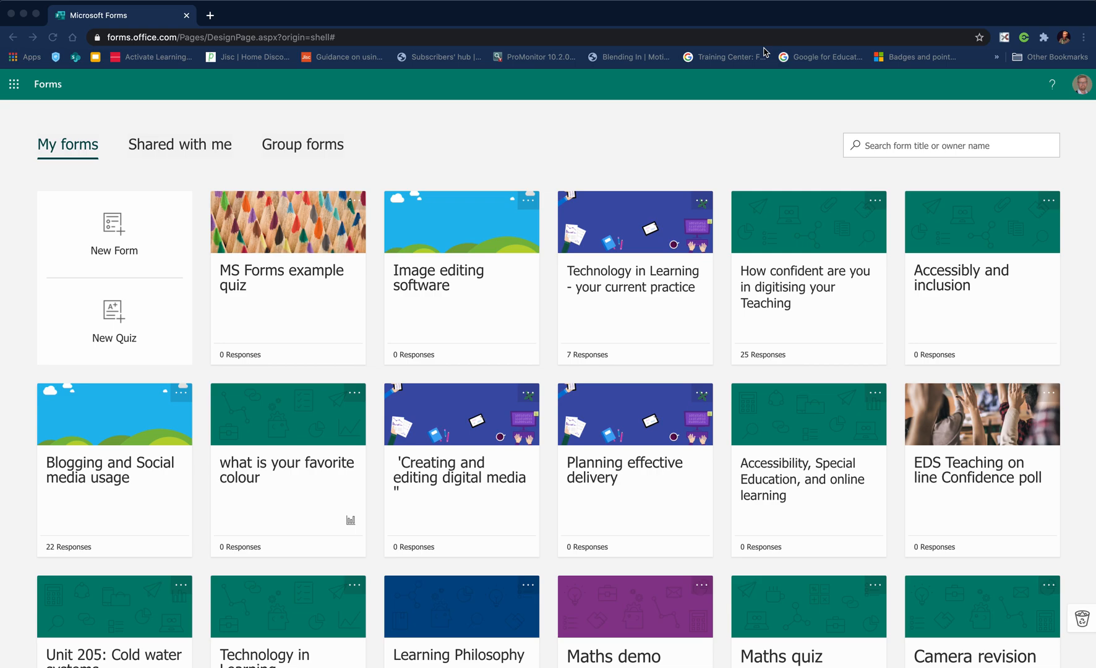
mouse_move(33, 88)
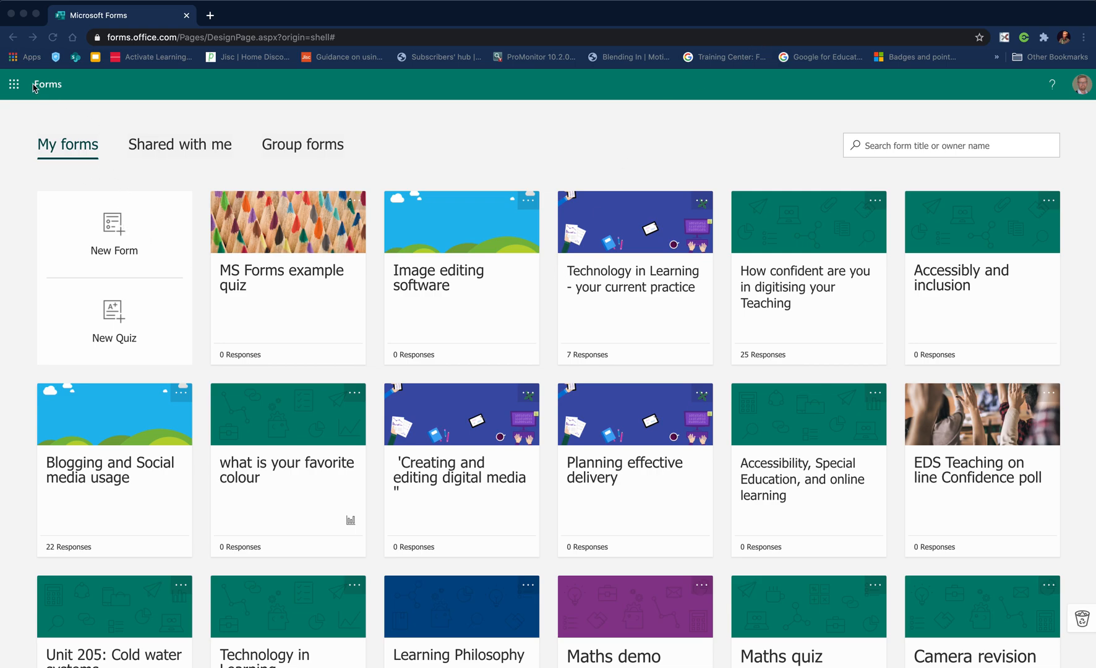
Start a new quiz from the Microsoft Forms home page
left_click(14, 84)
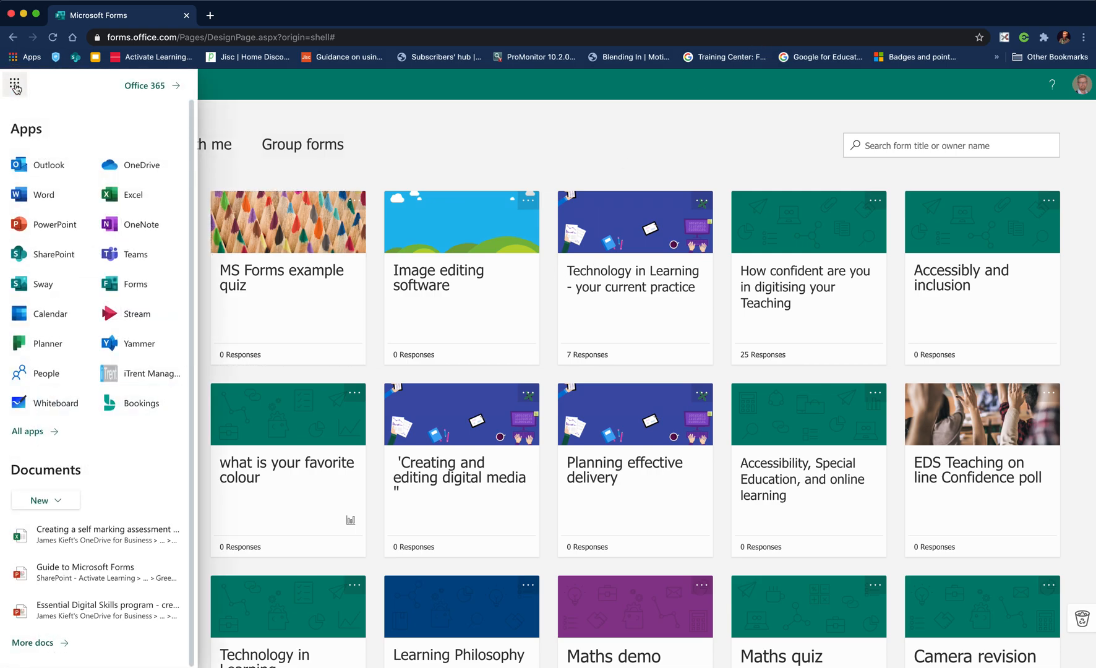
mouse_move(123, 285)
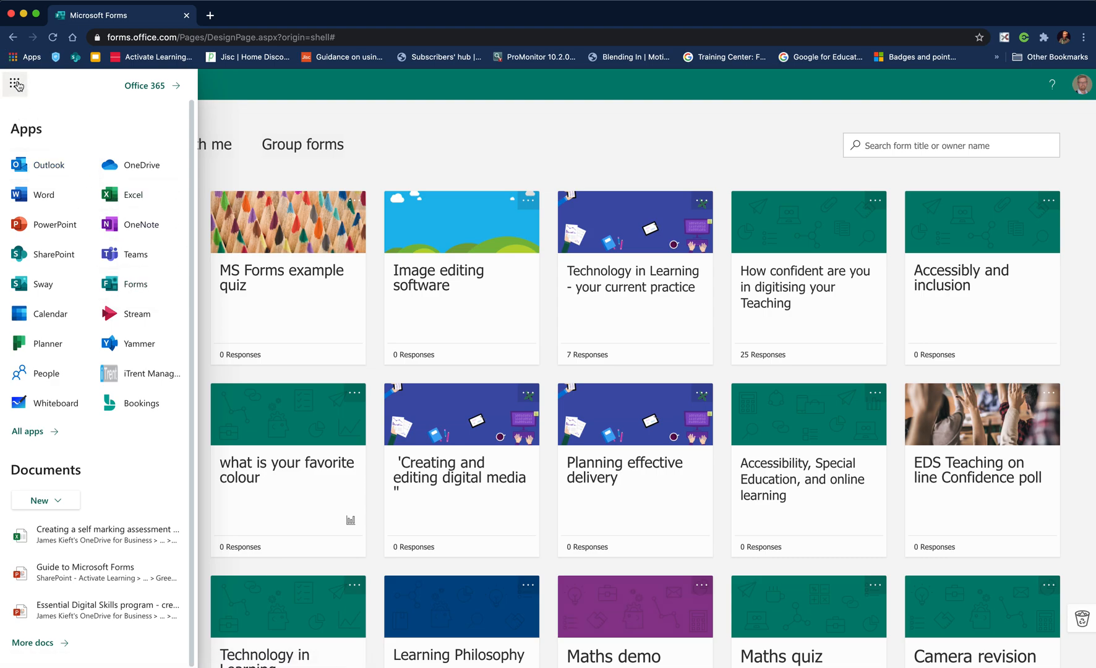
left_click(15, 85)
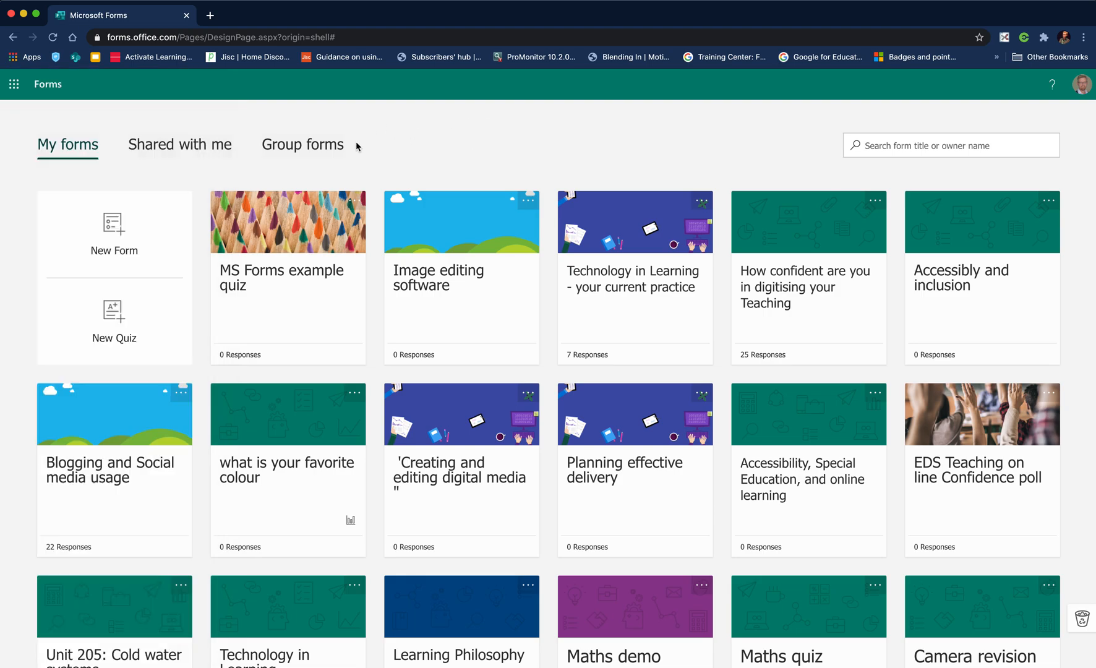
mouse_move(281, 245)
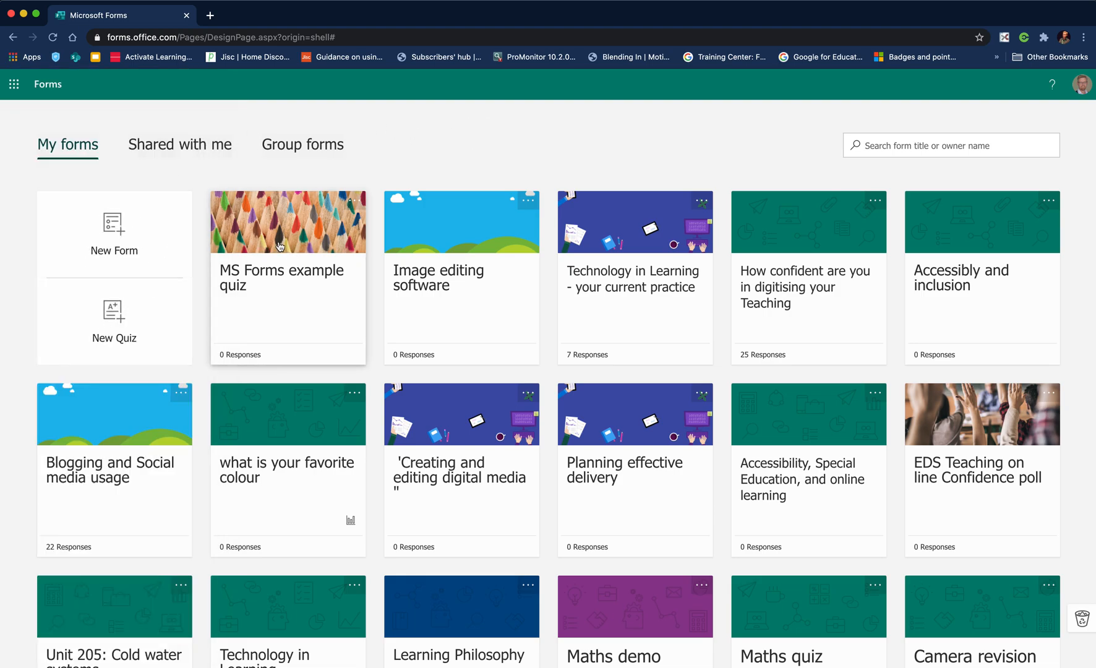
mouse_move(606, 630)
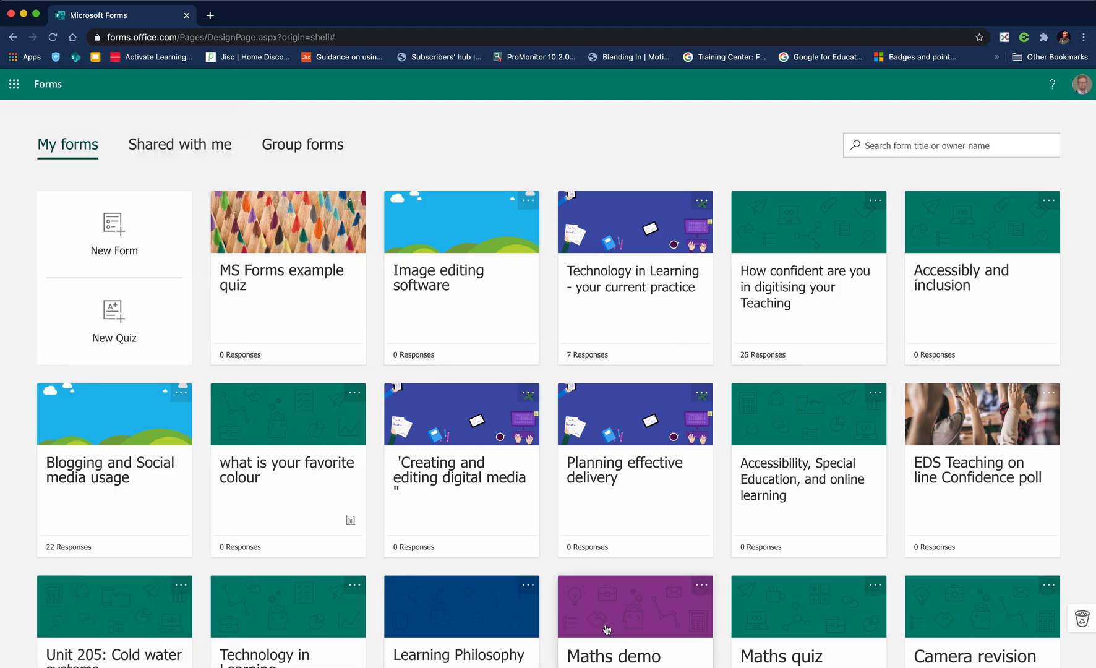
mouse_move(141, 236)
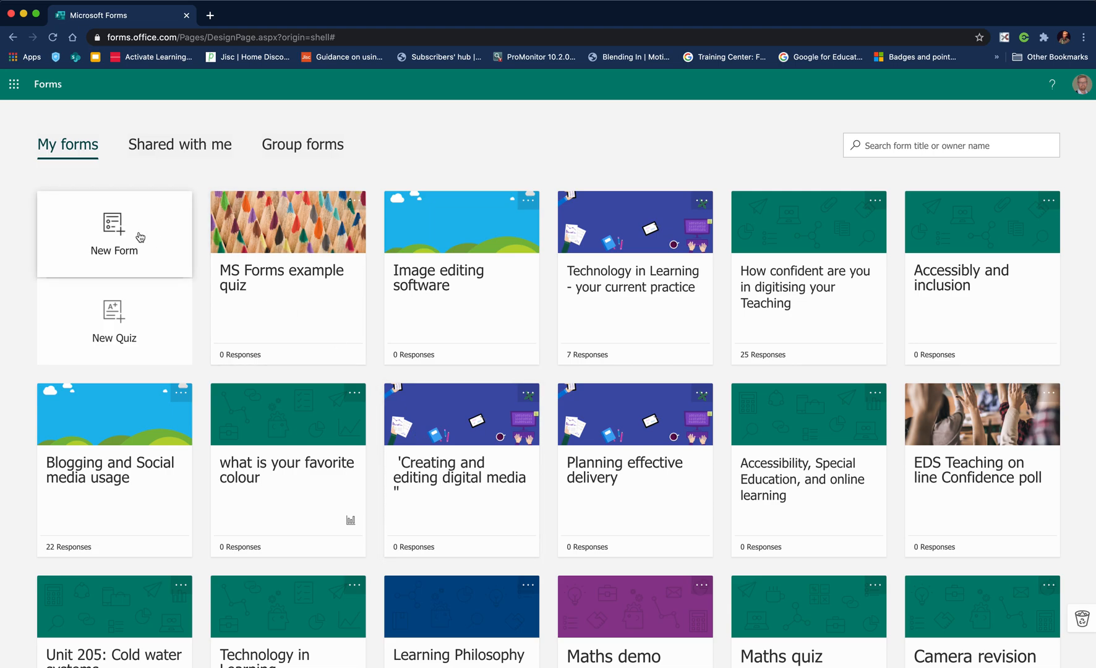
mouse_move(258, 152)
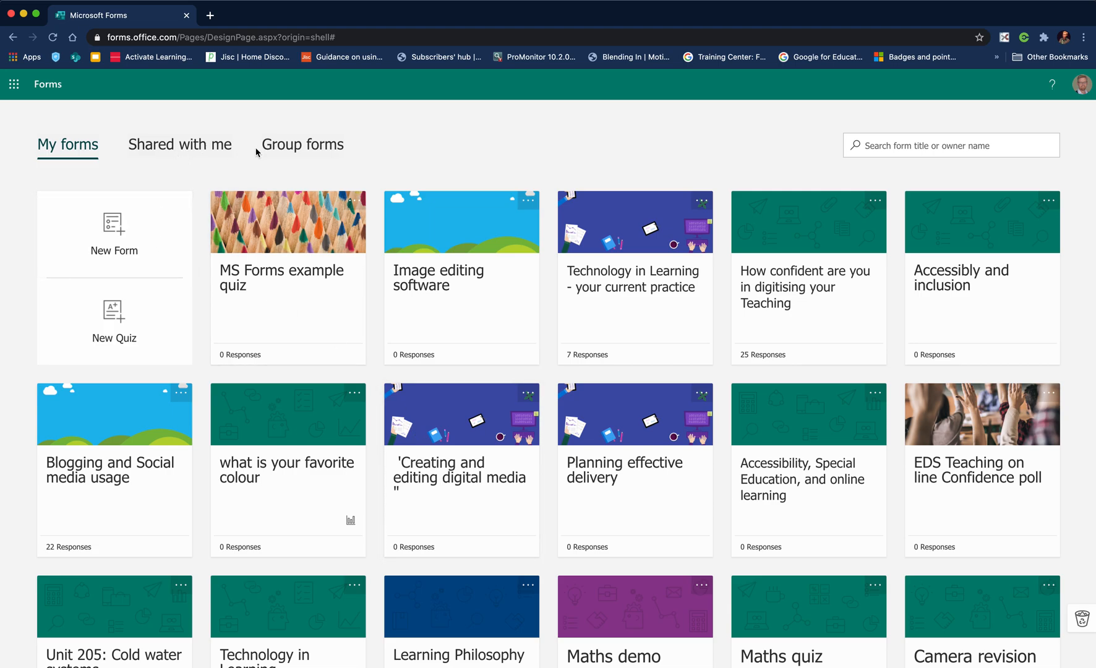
mouse_move(113, 327)
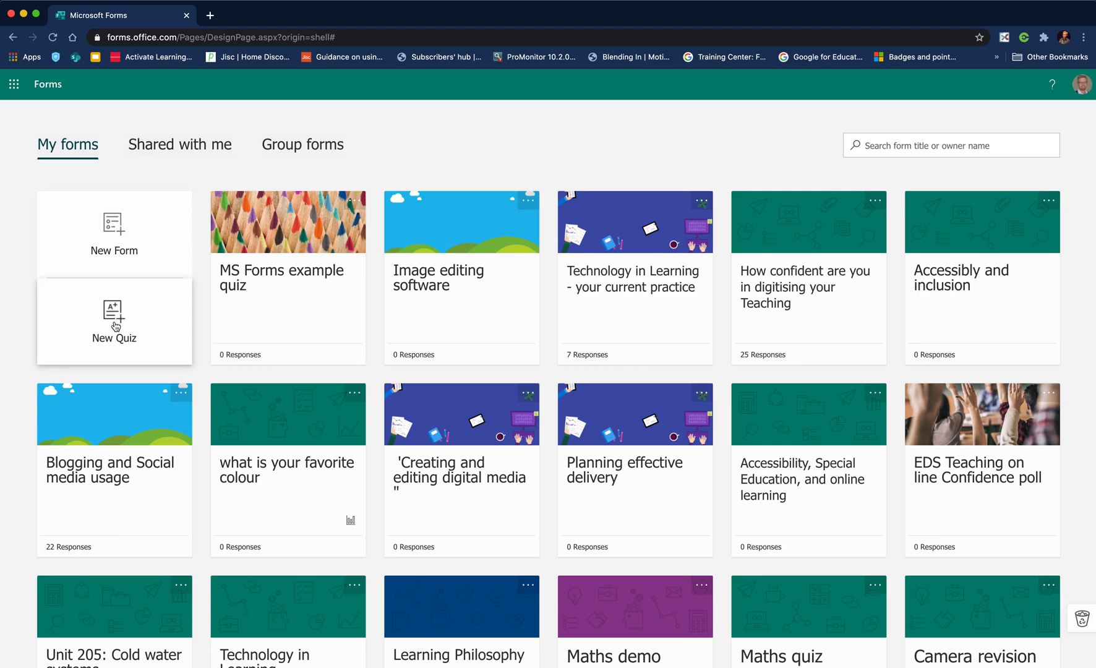
left_click(114, 318)
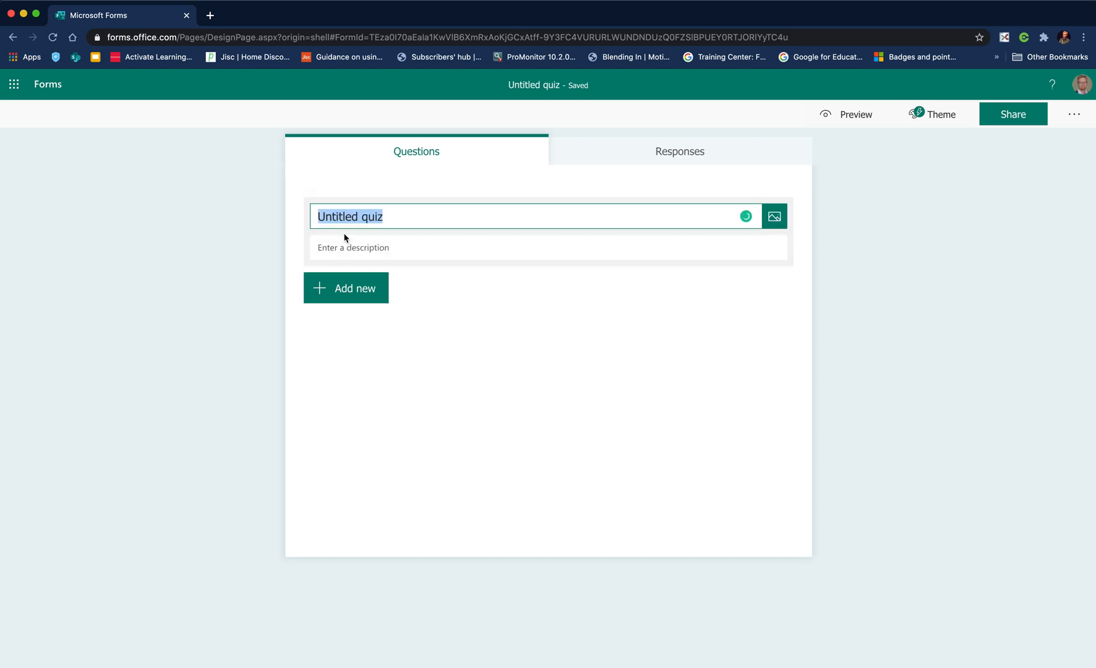
Title the quiz 'James Random quiz'
type("James Rand")
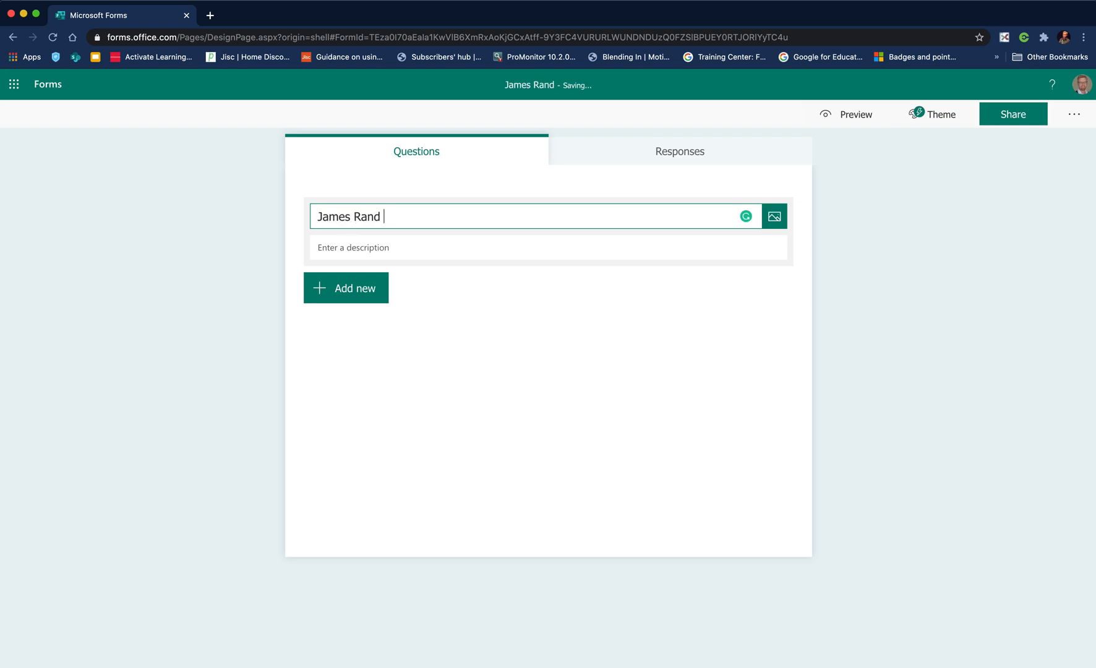
type("quiz")
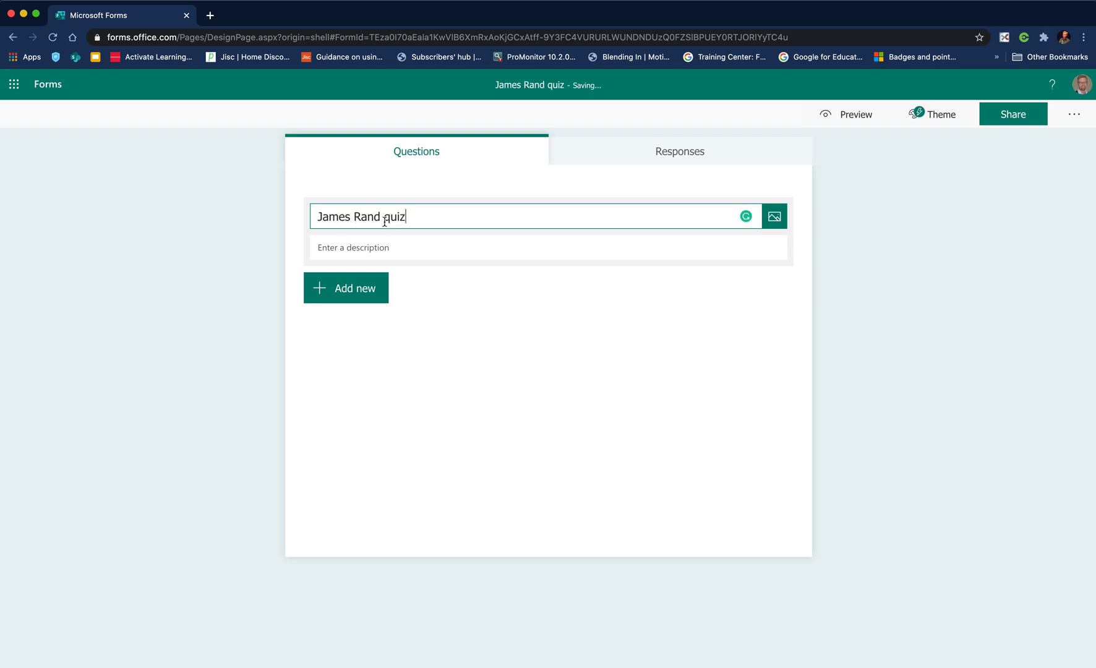
type("om")
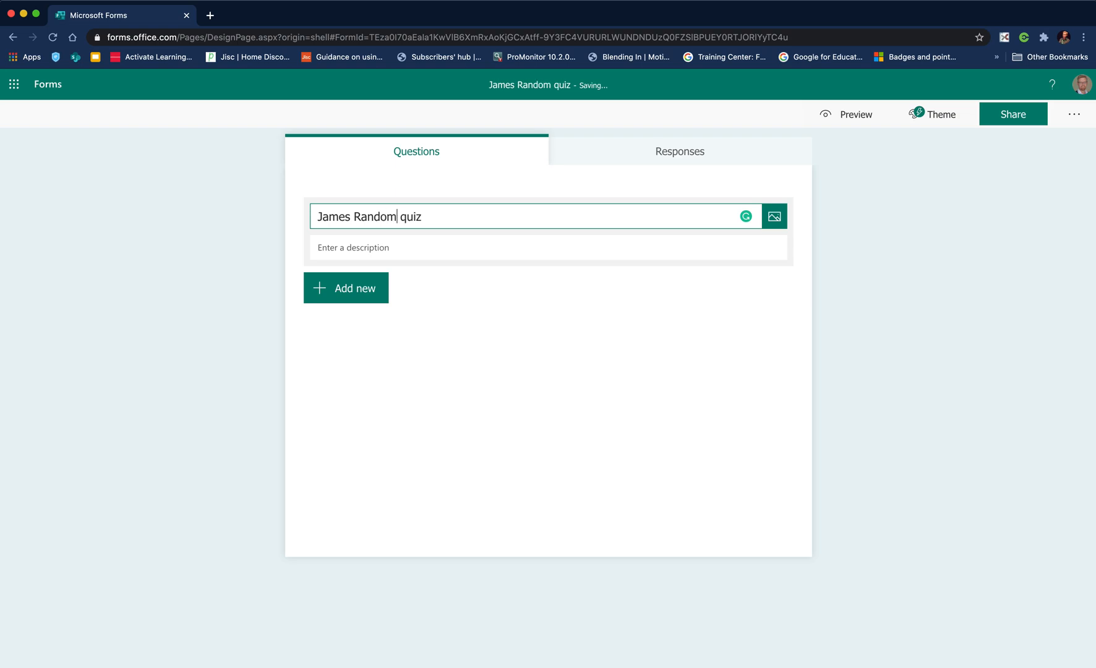
mouse_move(774, 220)
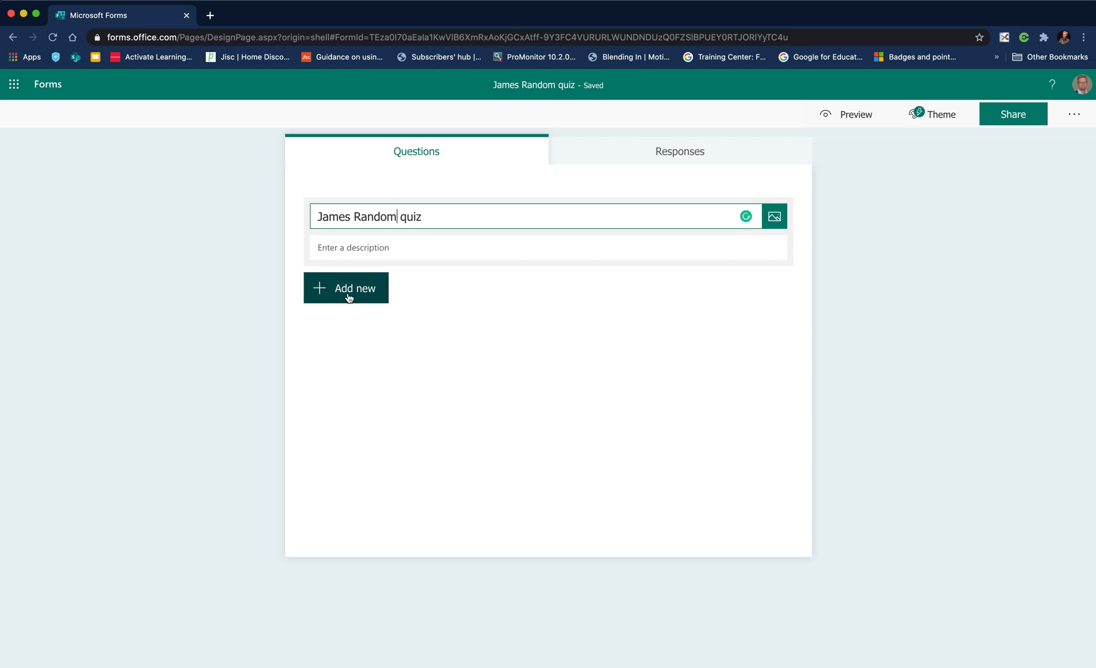
Add a Text question asking the most popular social media amongst business
left_click(347, 287)
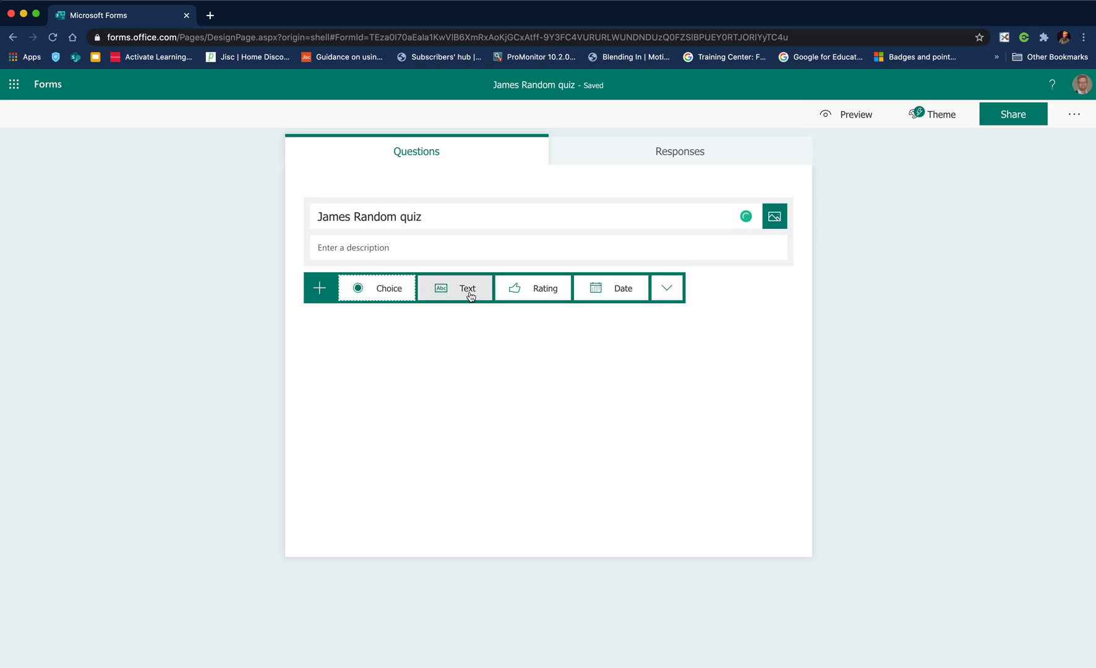
left_click(468, 288)
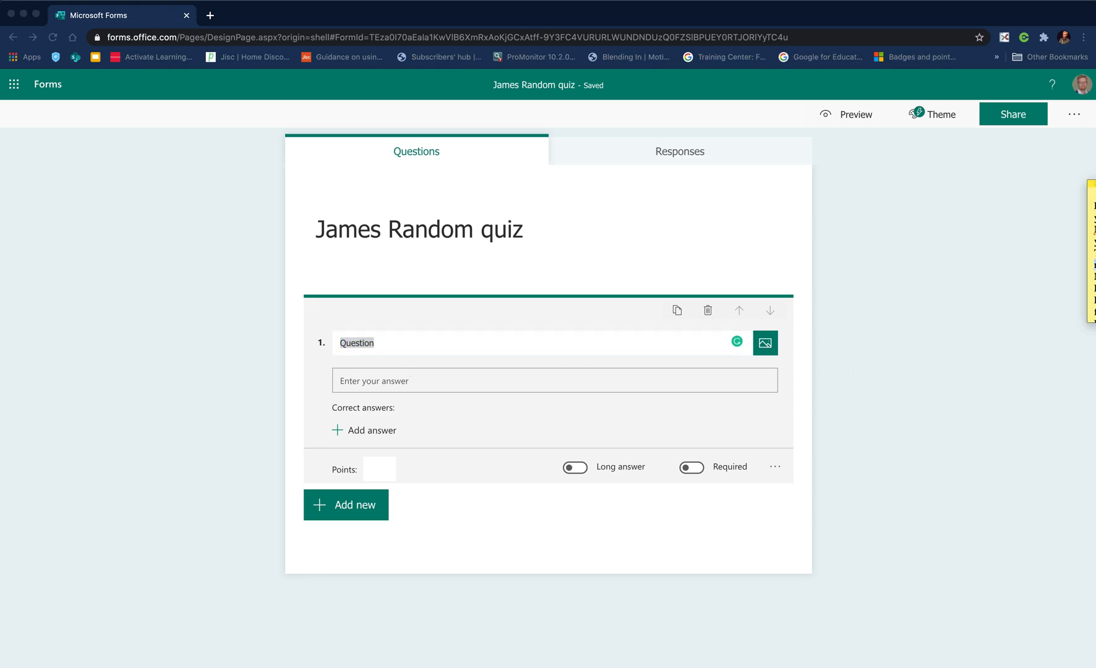
mouse_move(358, 395)
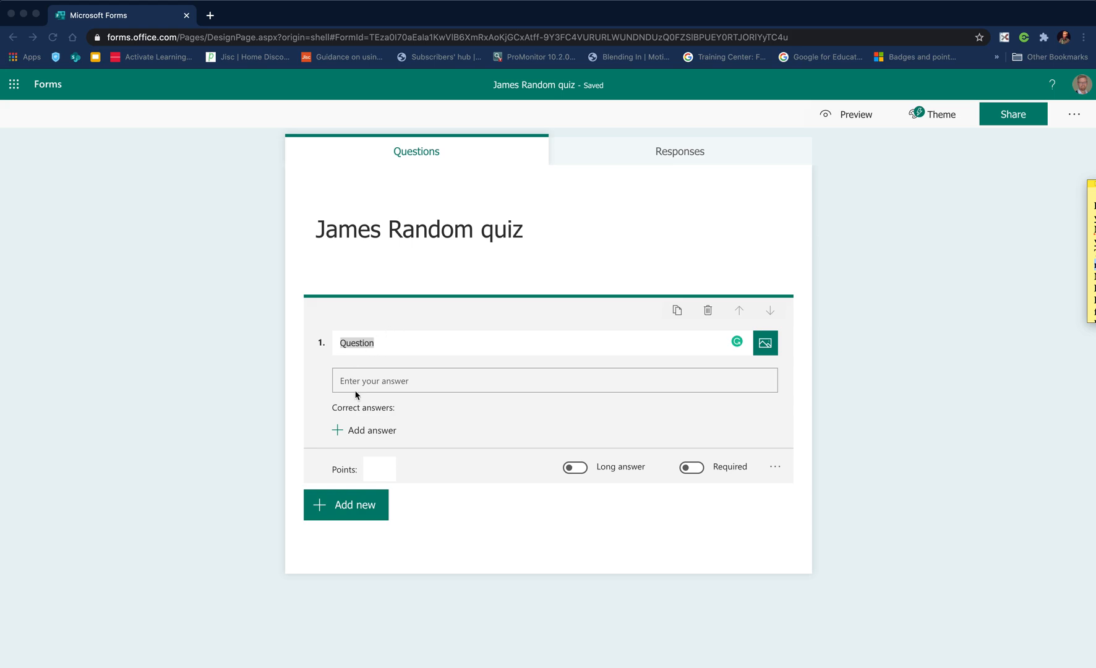
left_click(357, 342)
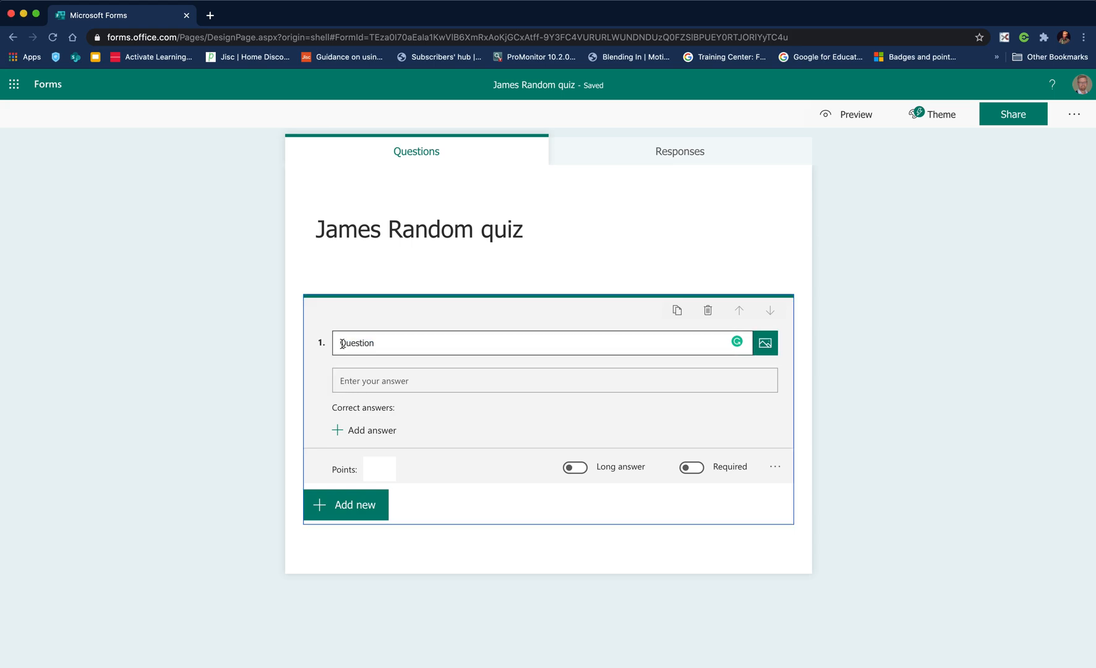
double_click(357, 343)
type("What is the most popular social media amongst business?")
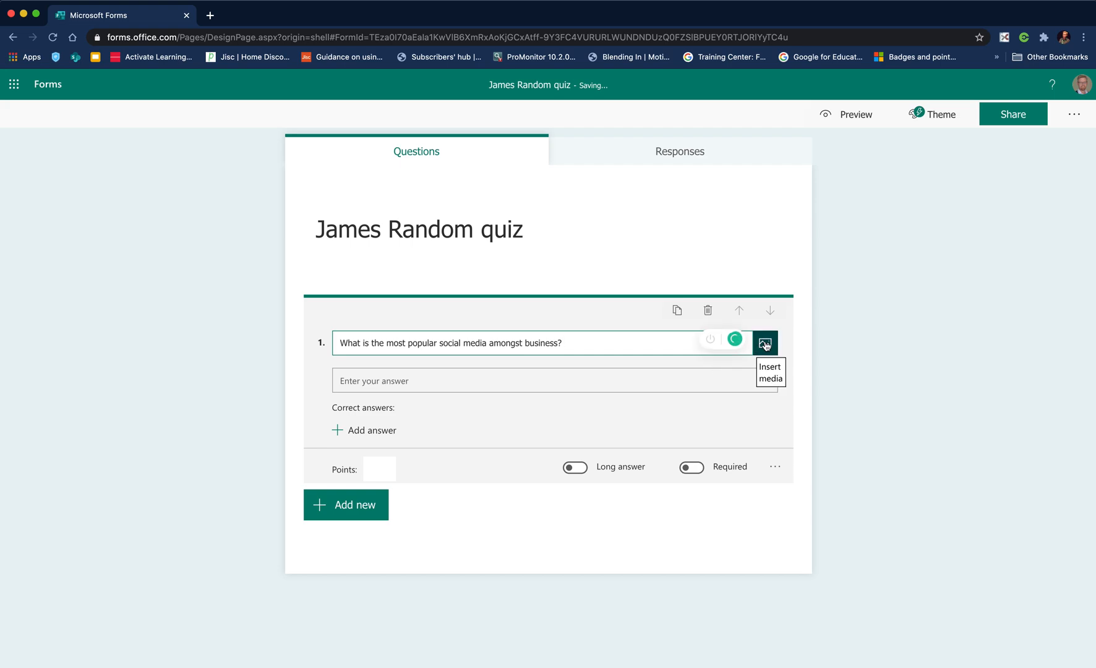
mouse_move(363, 434)
type("L")
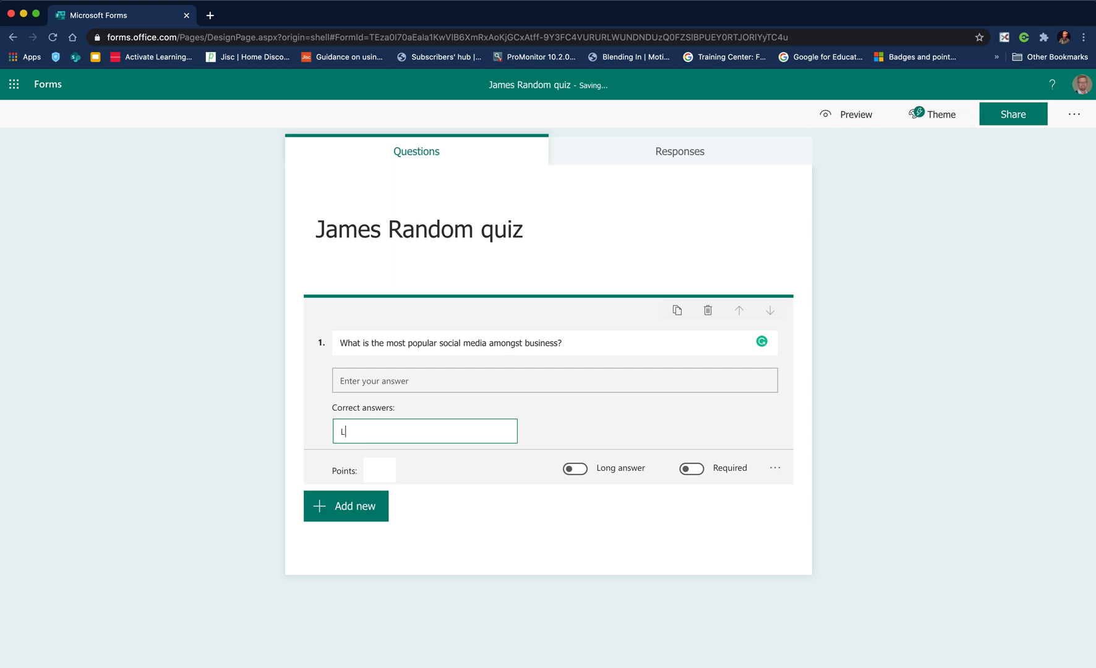
Set Linkedin as the correct answer and mark question 1 required
type("inked")
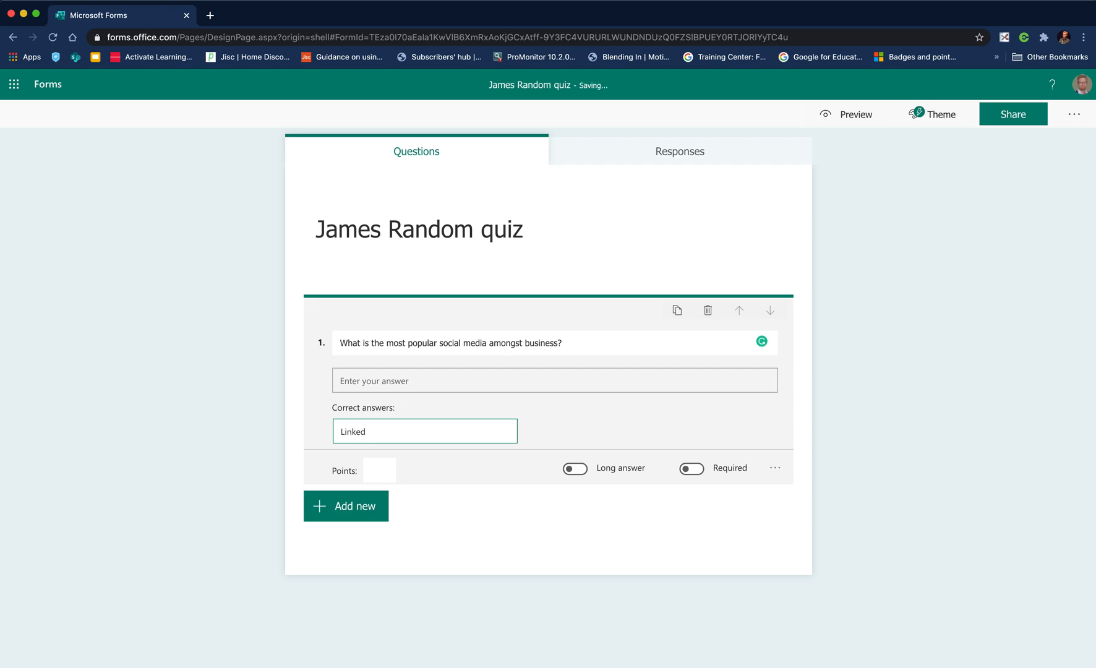
type("in")
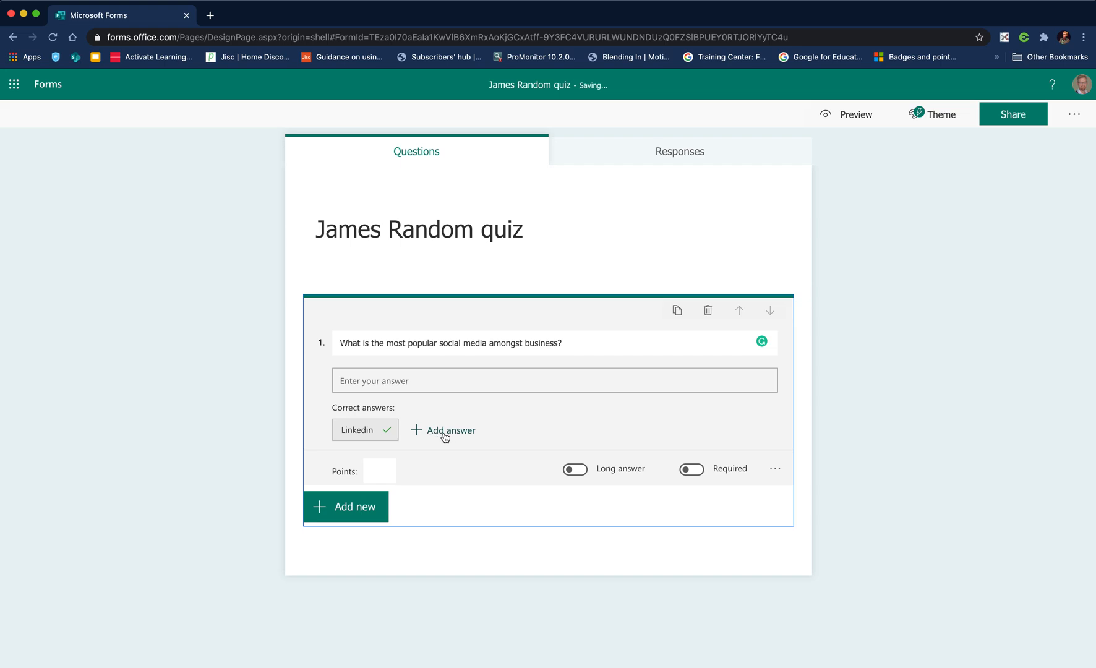
mouse_move(589, 491)
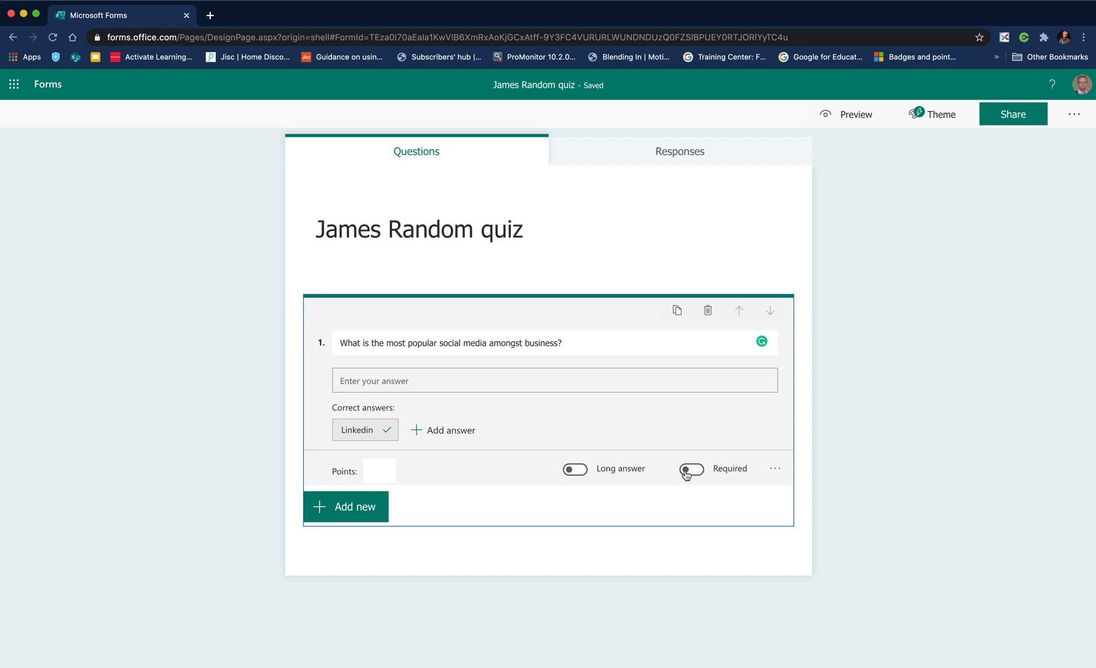
left_click(692, 469)
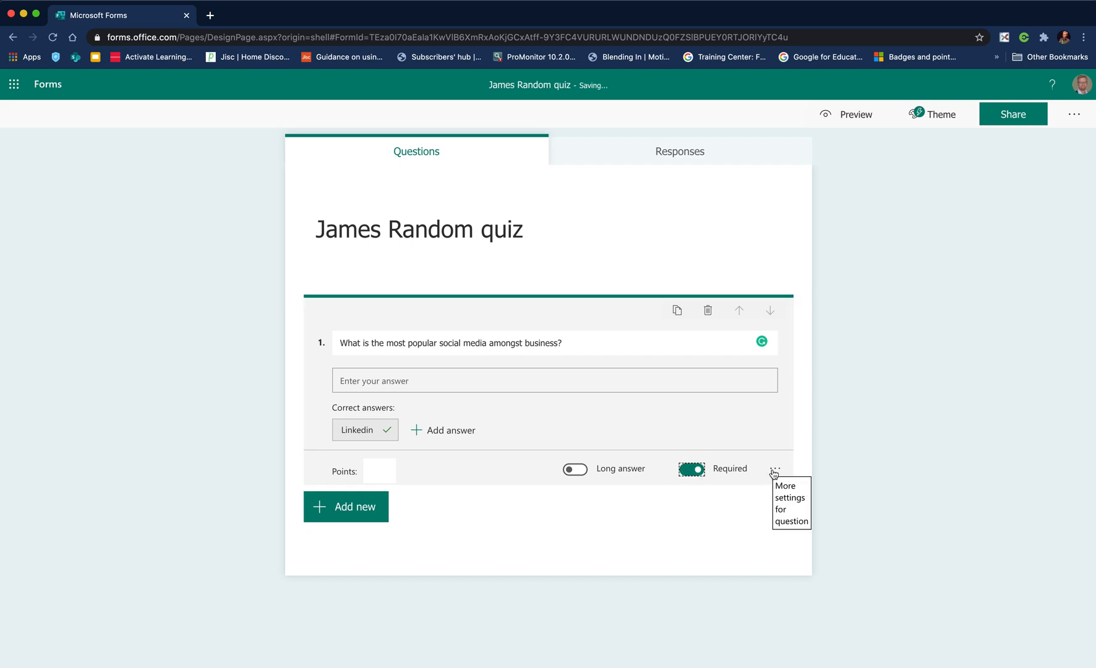
mouse_move(356, 514)
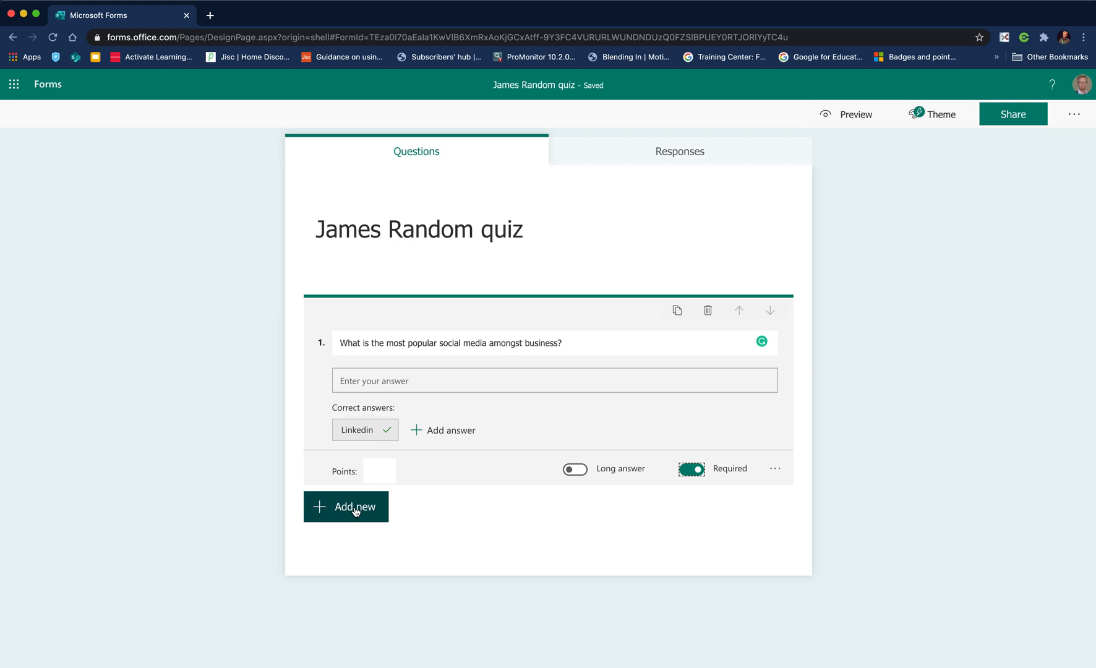
Add a choice question 'Which of the following tools is your favourite?'
left_click(346, 506)
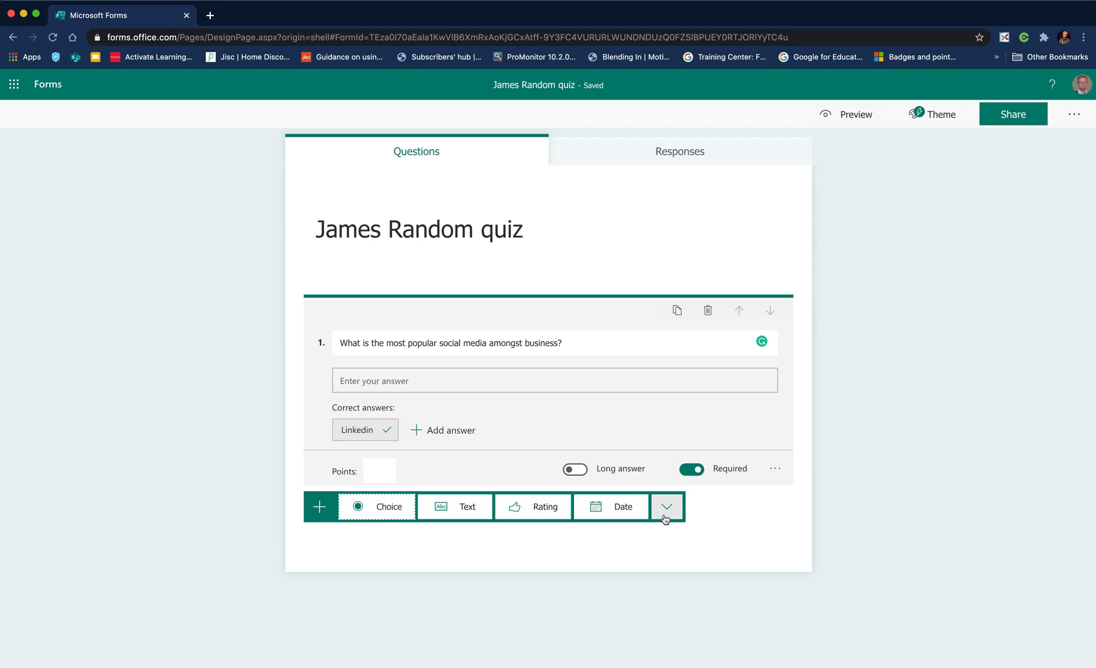
left_click(388, 506)
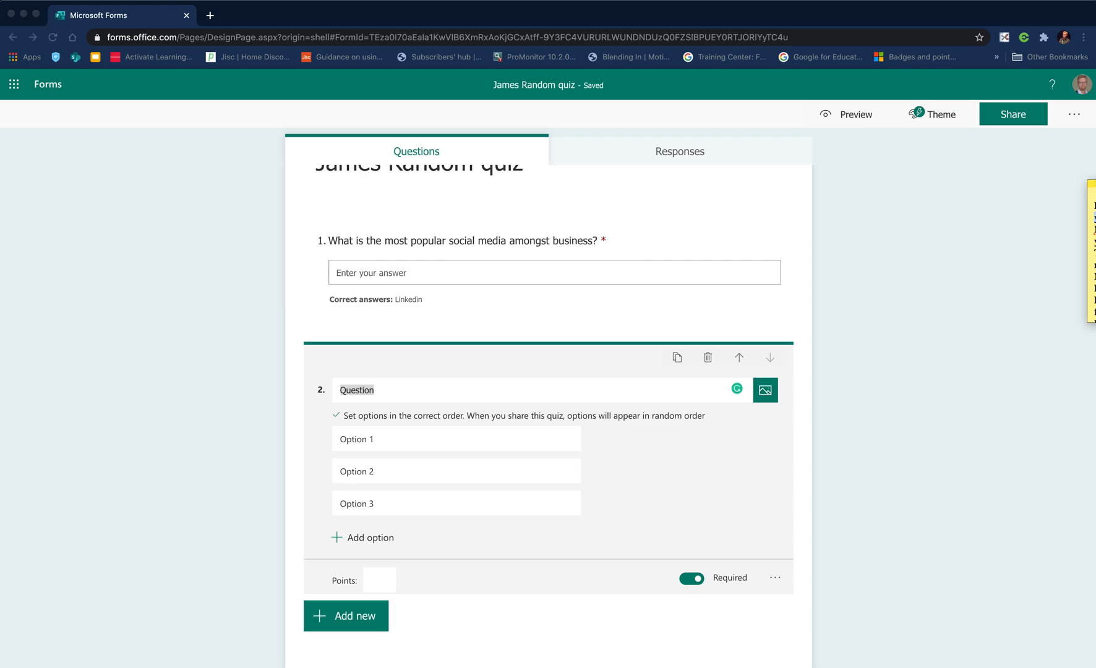
left_click(356, 390)
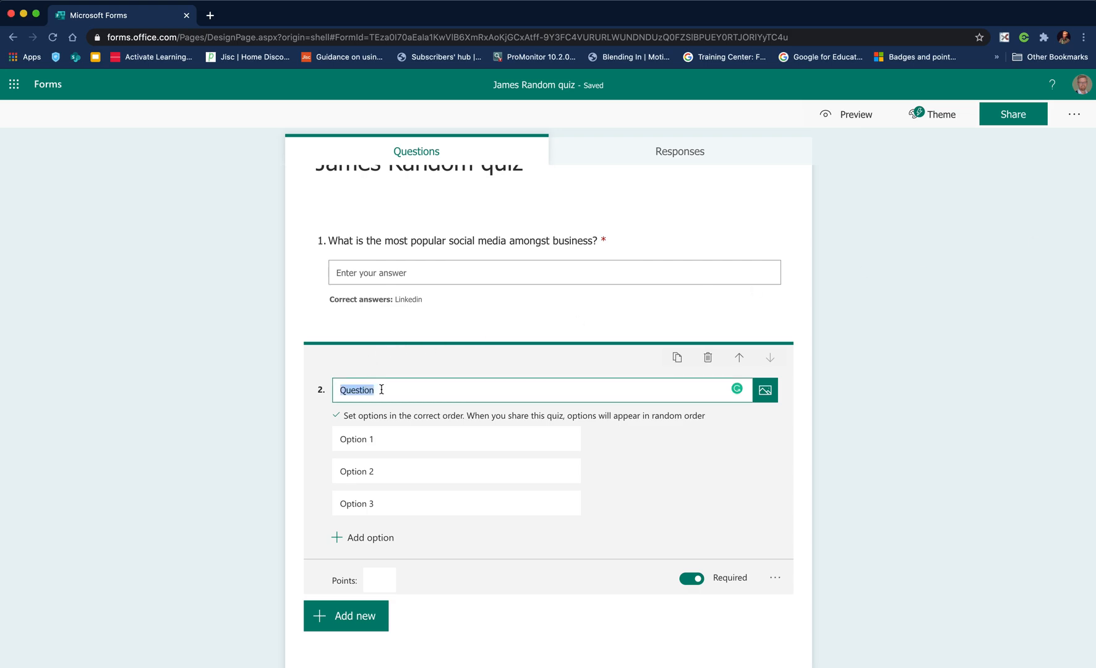
type("Which of the following tools is your favourite?")
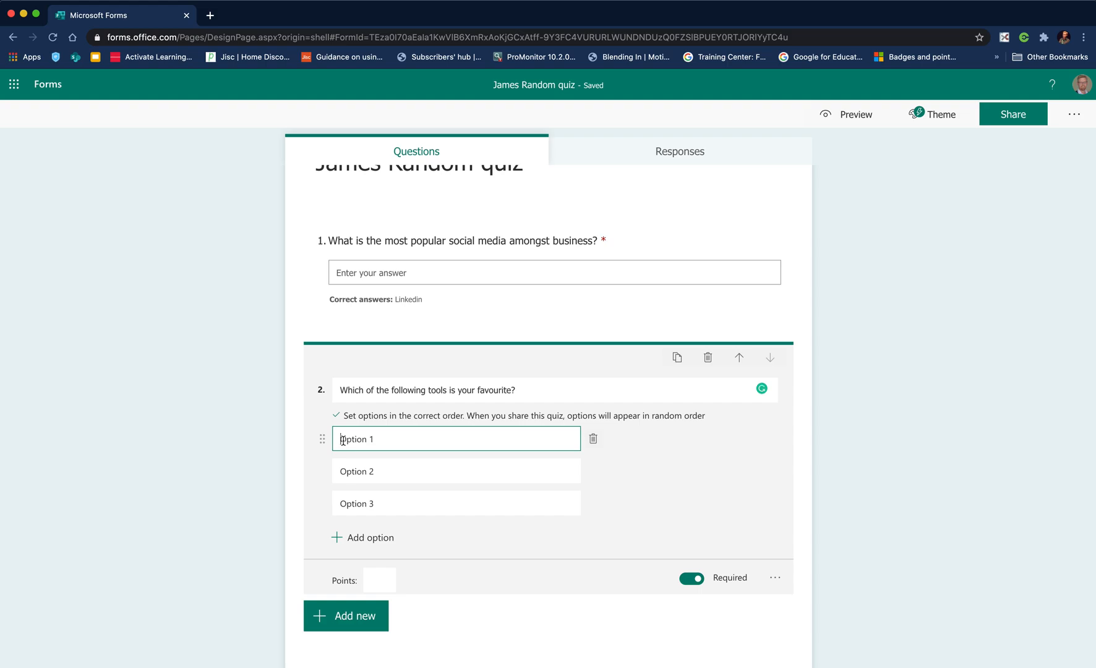
Name the three options Kahoot, Quizizz and Forms
type("Kat")
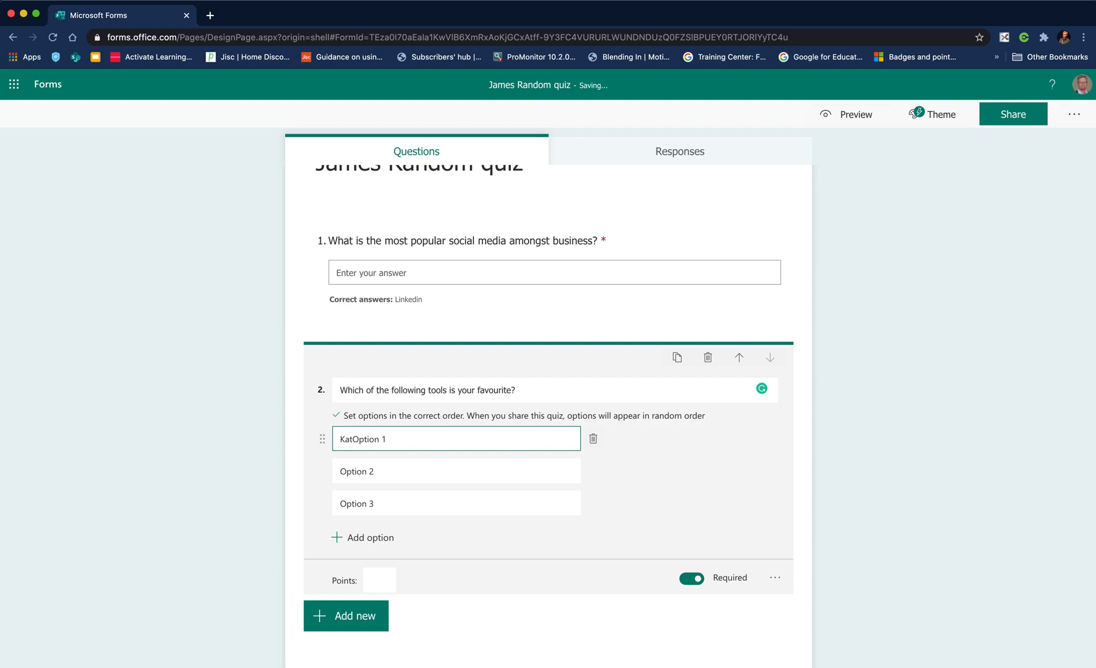
type("hott")
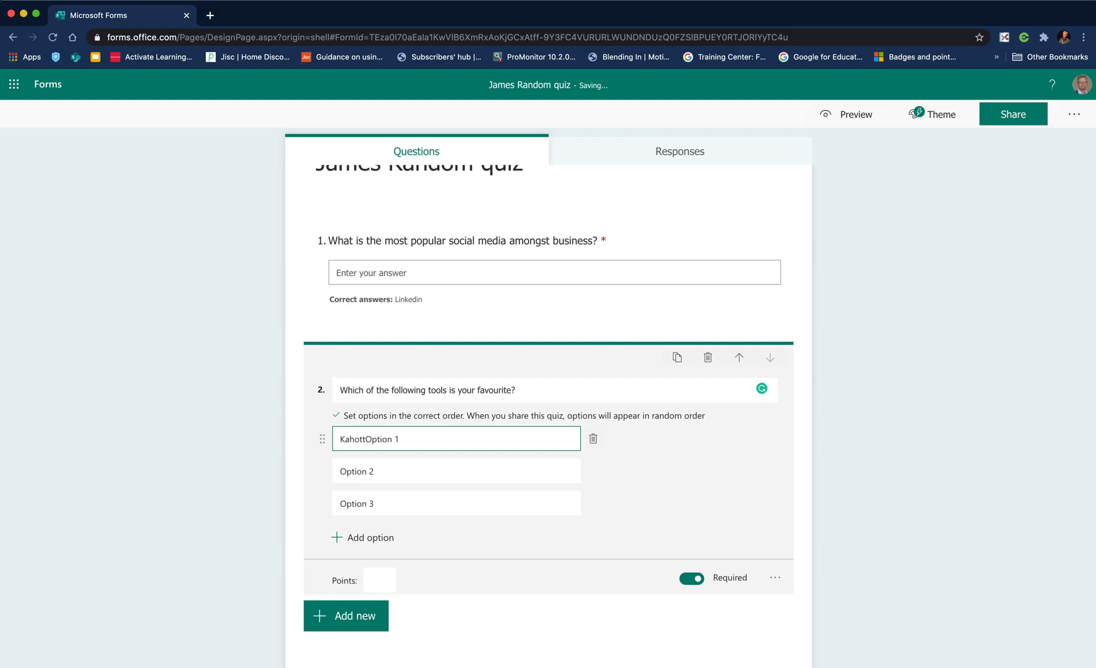
key("Backspace")
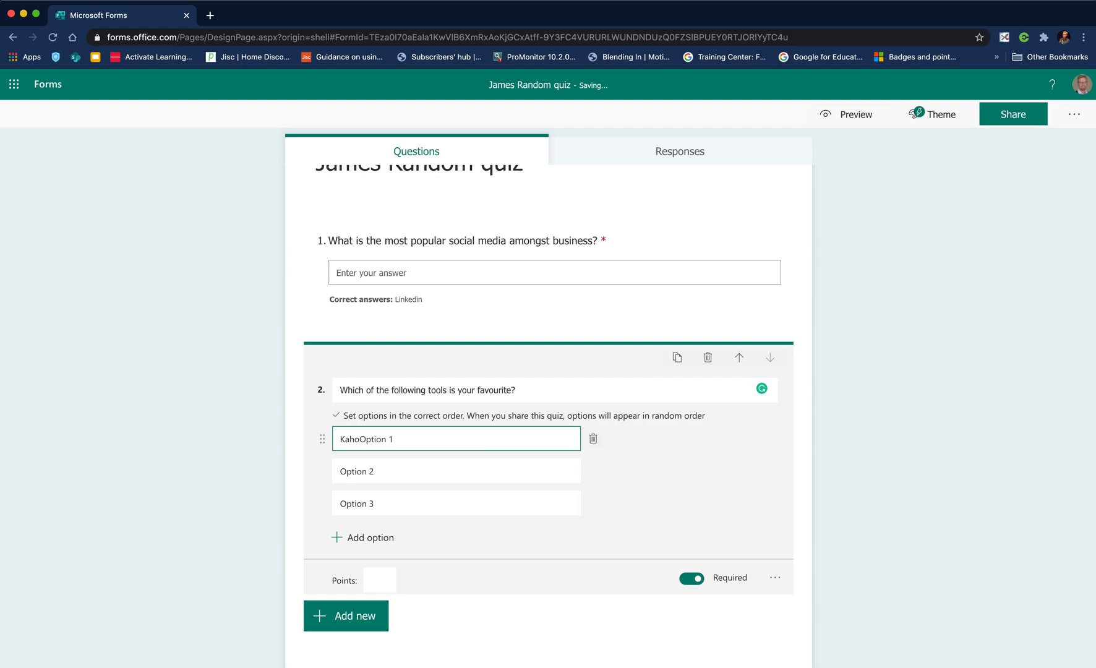
double_click(376, 439)
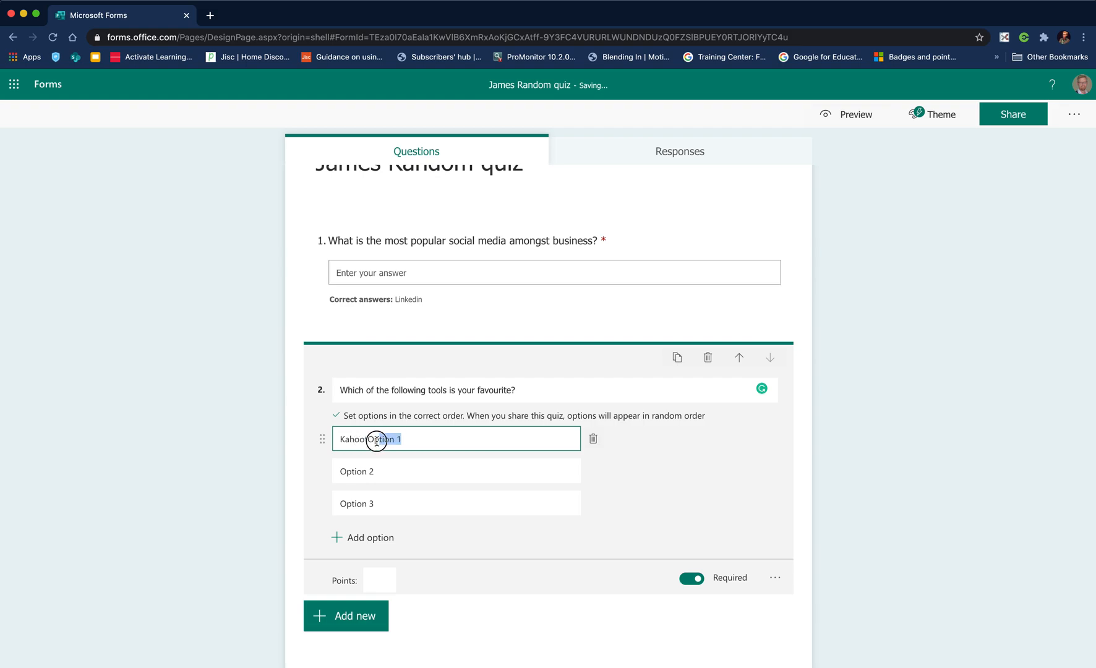
left_click(344, 472)
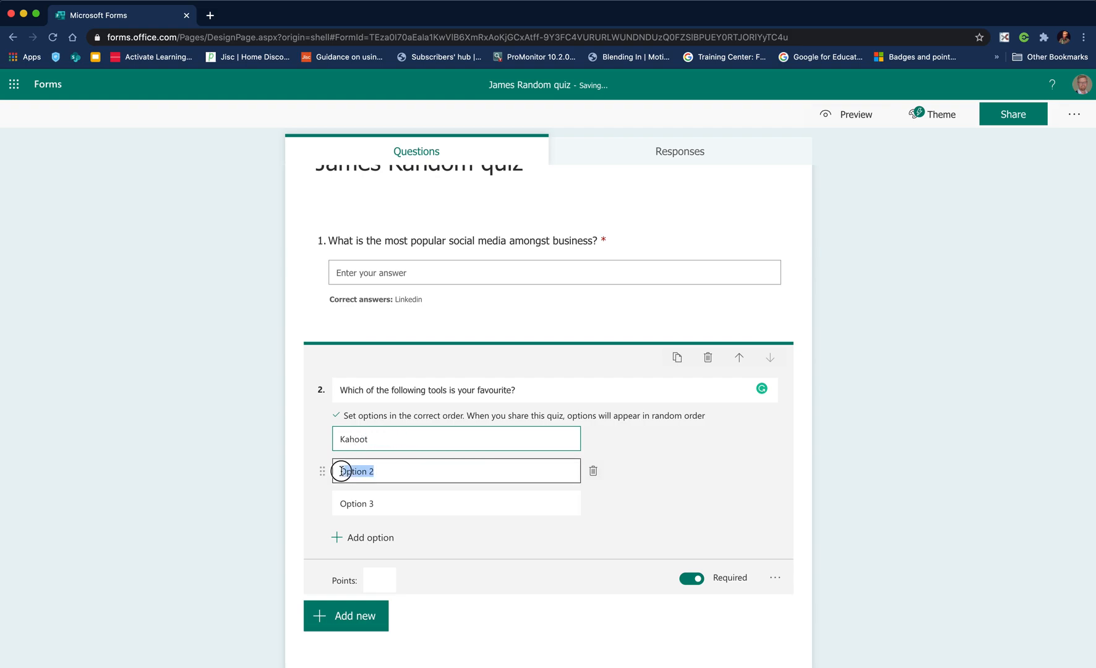
type("Q")
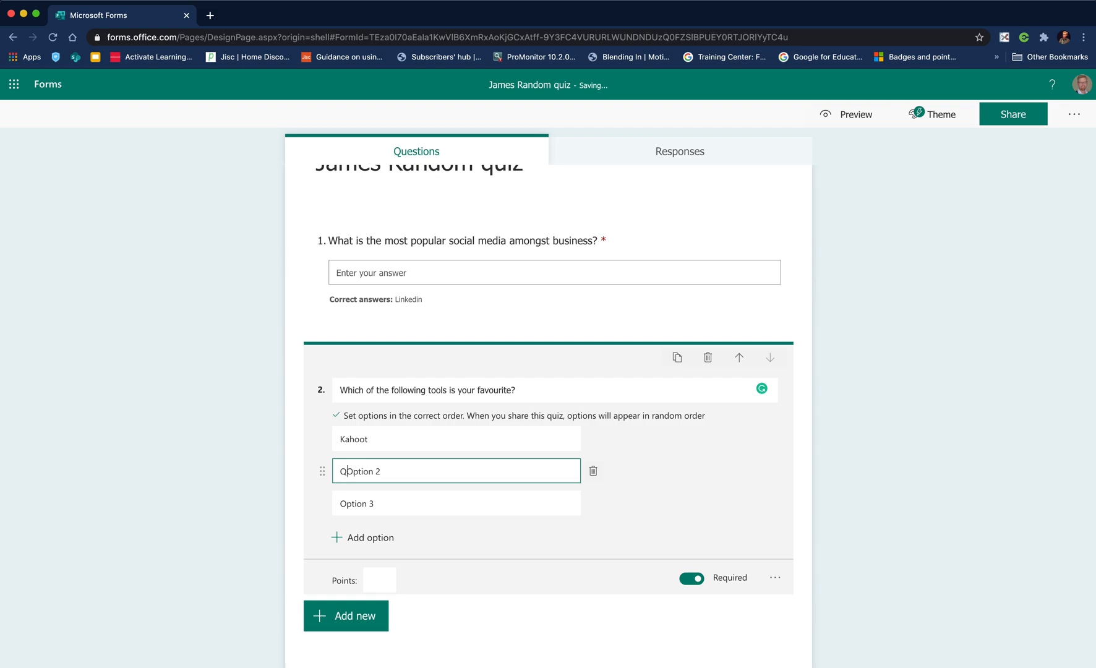
type("uizizz")
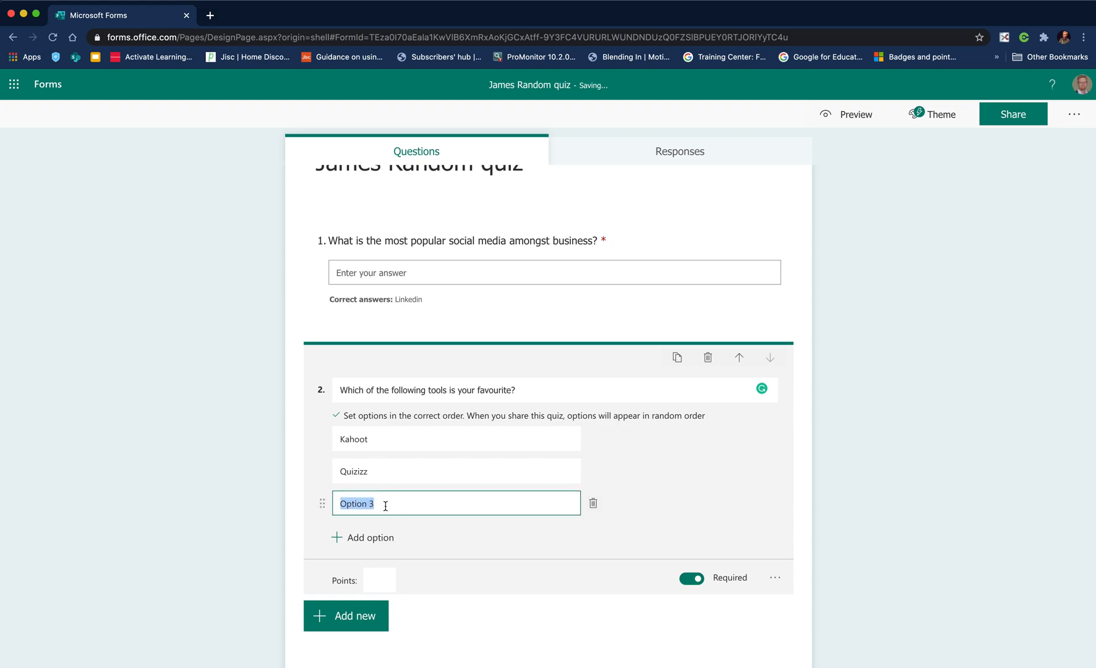
type("Forms")
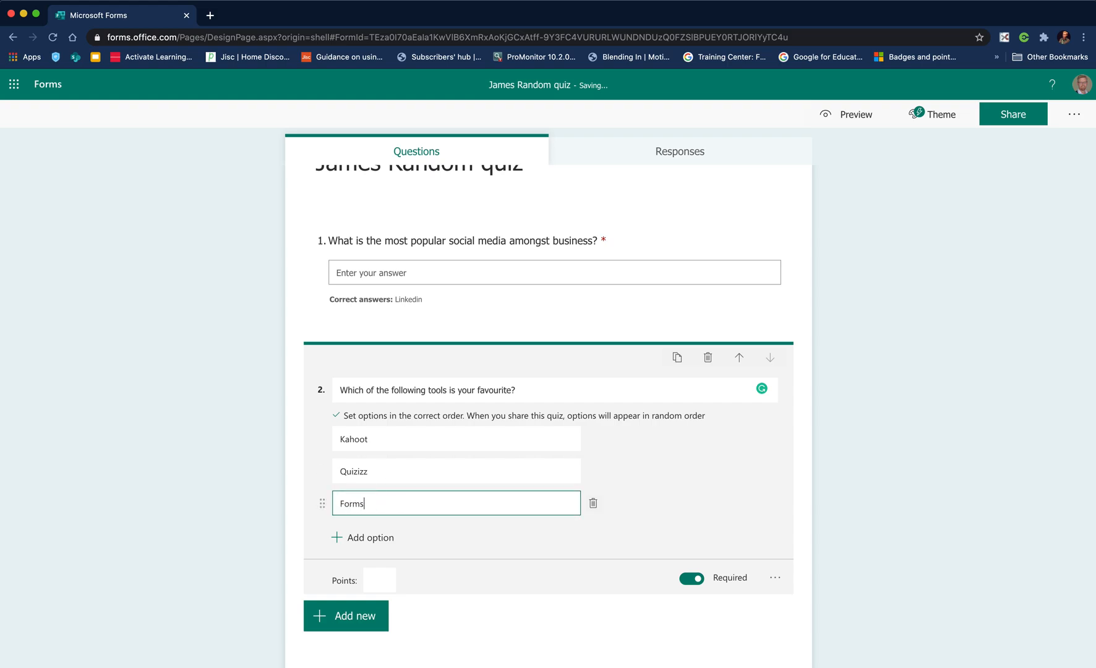
Reorder the options so Quizizz comes first, then Kahoot, then Forms
left_click_drag(323, 470, 323, 438)
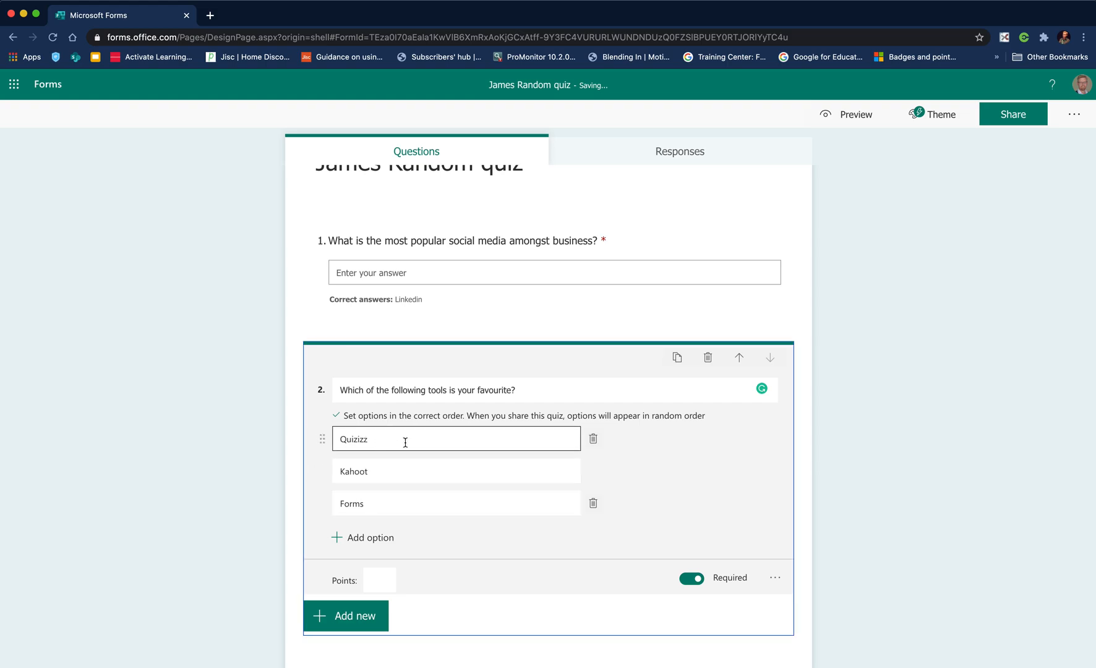
left_click(455, 470)
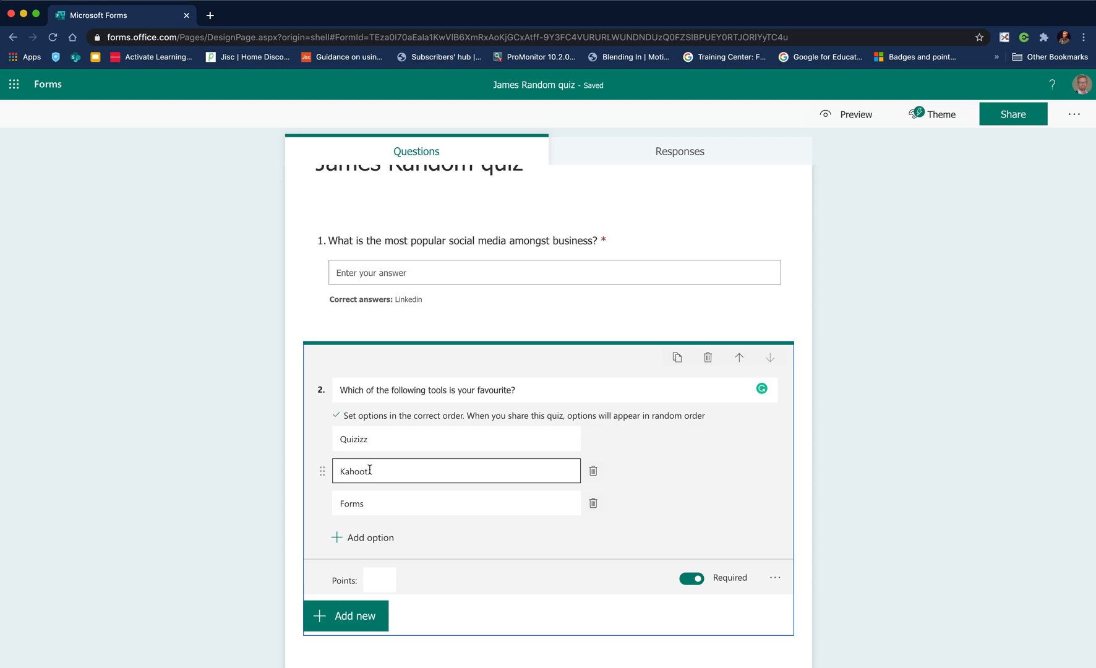
left_click(455, 438)
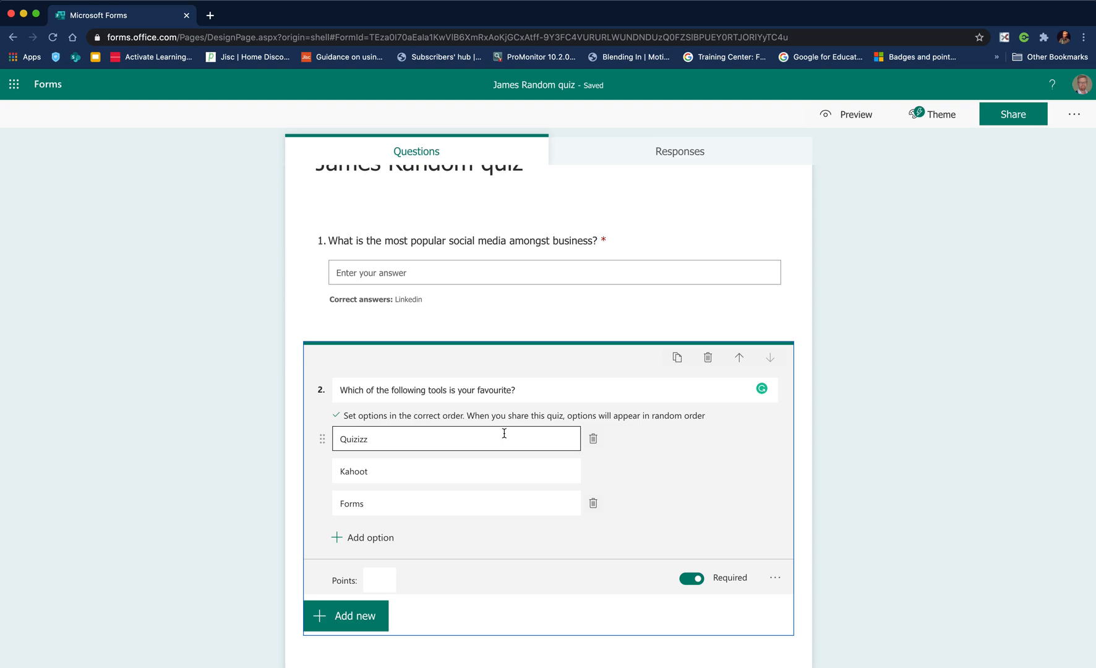
mouse_move(324, 432)
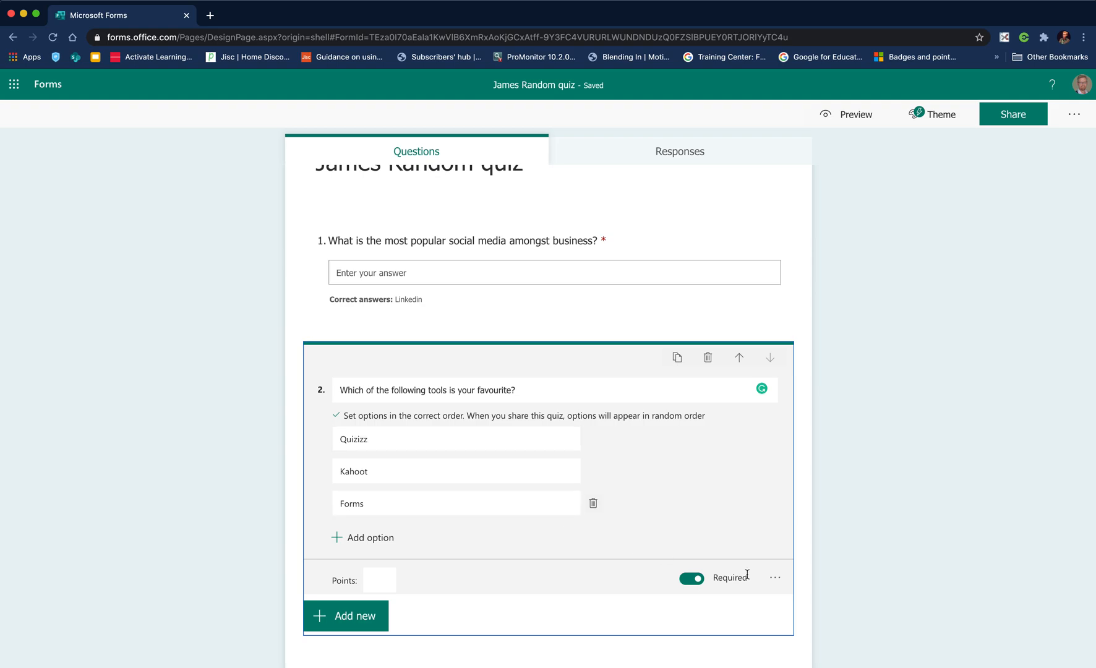
mouse_move(692, 578)
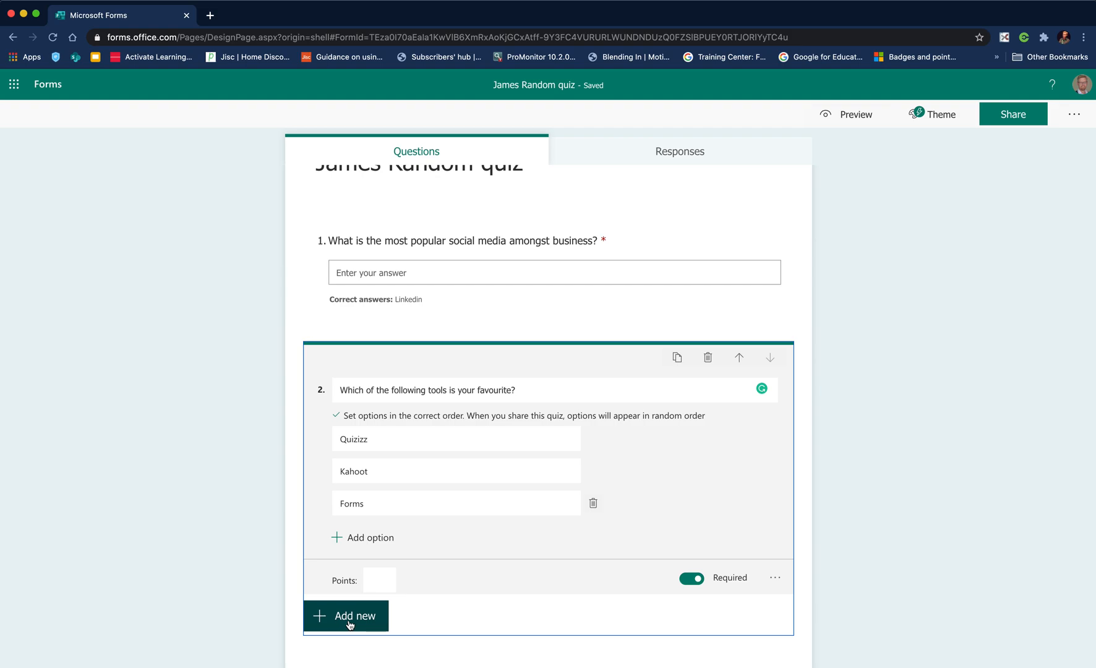
Add a choice question 'Which social media tool do you use most frequently?'
left_click(351, 615)
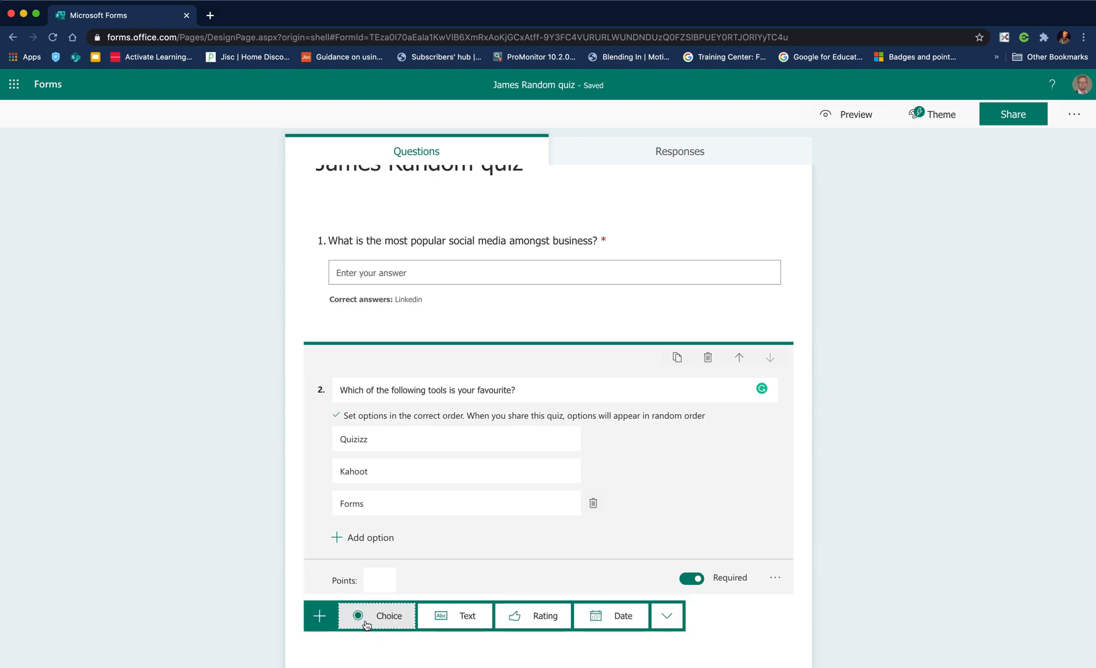
left_click(388, 615)
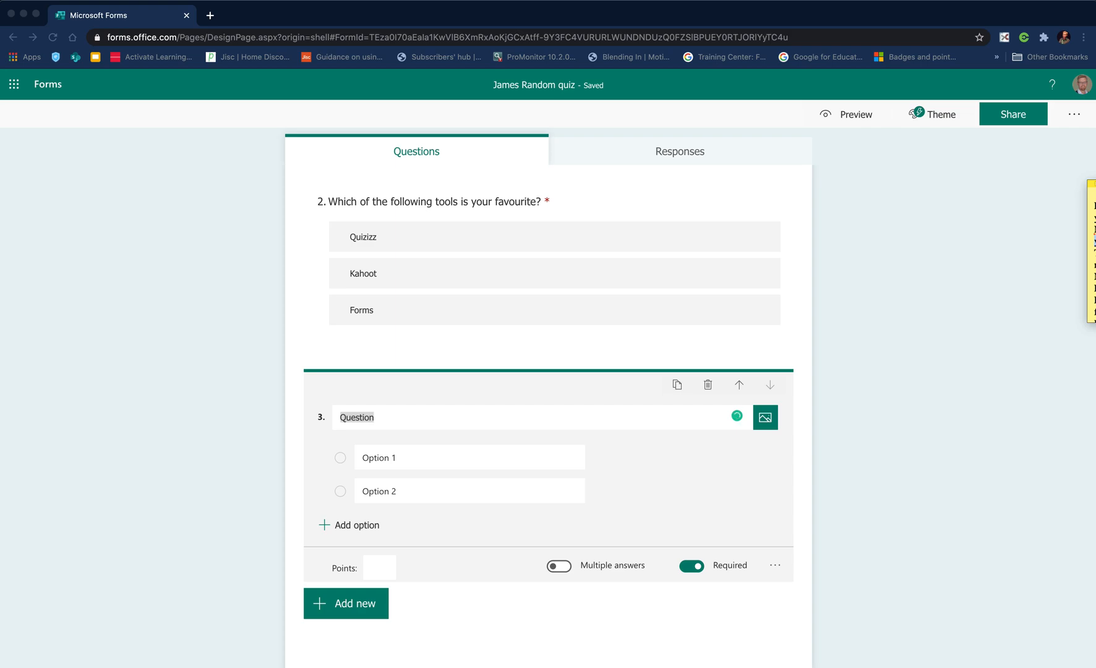
left_click(367, 417)
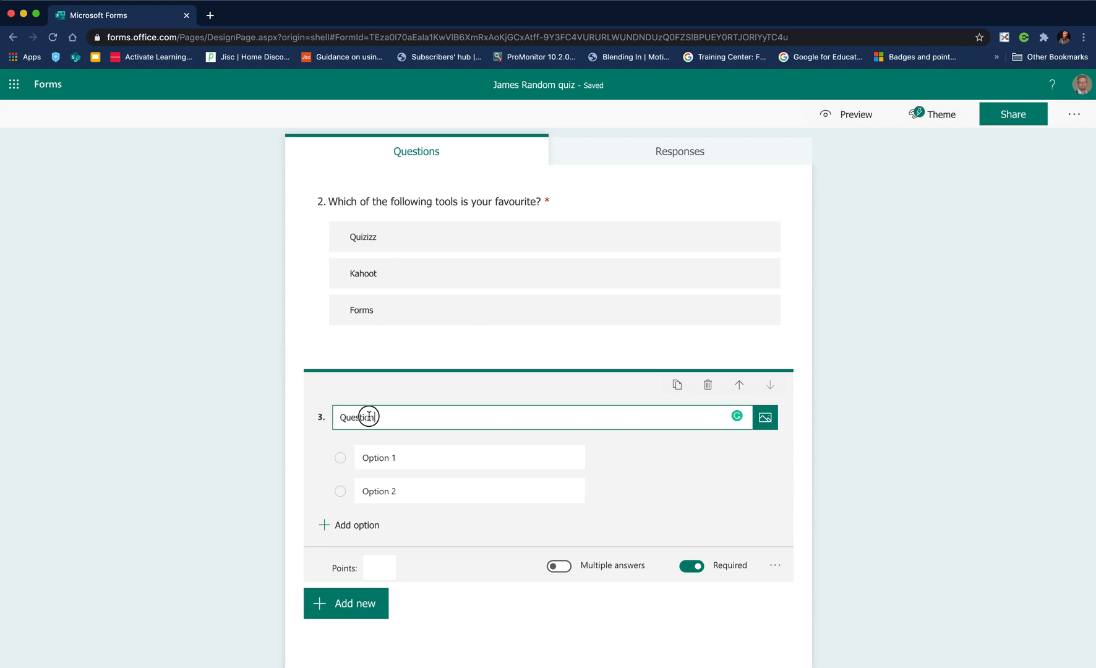
type("Which social media tool do you use most frequently?")
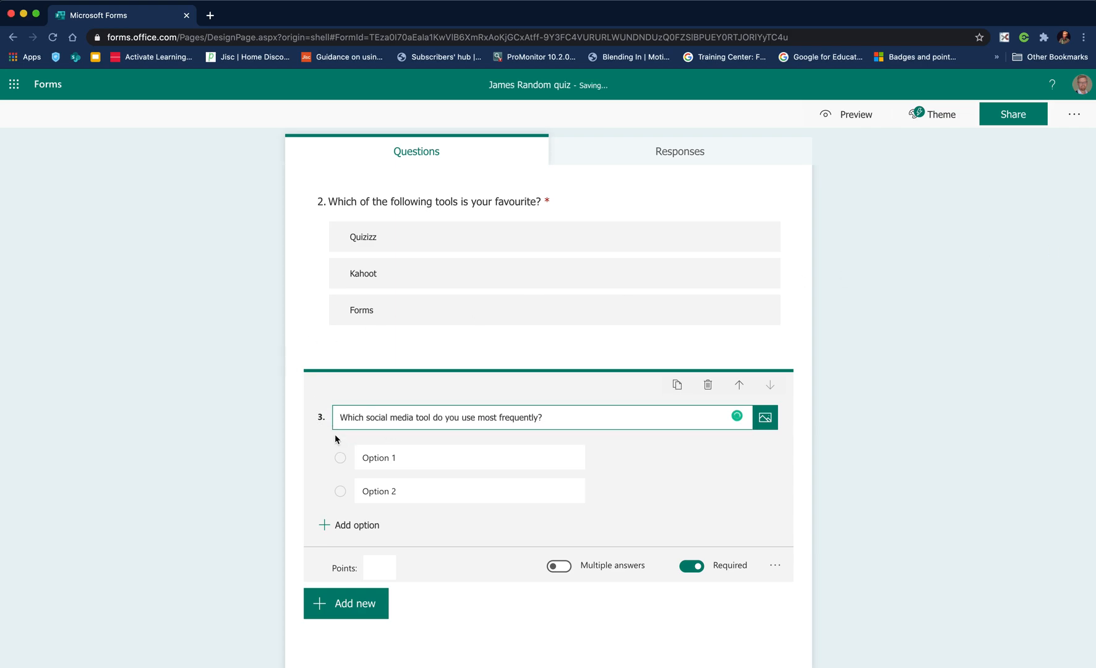
left_click(457, 456)
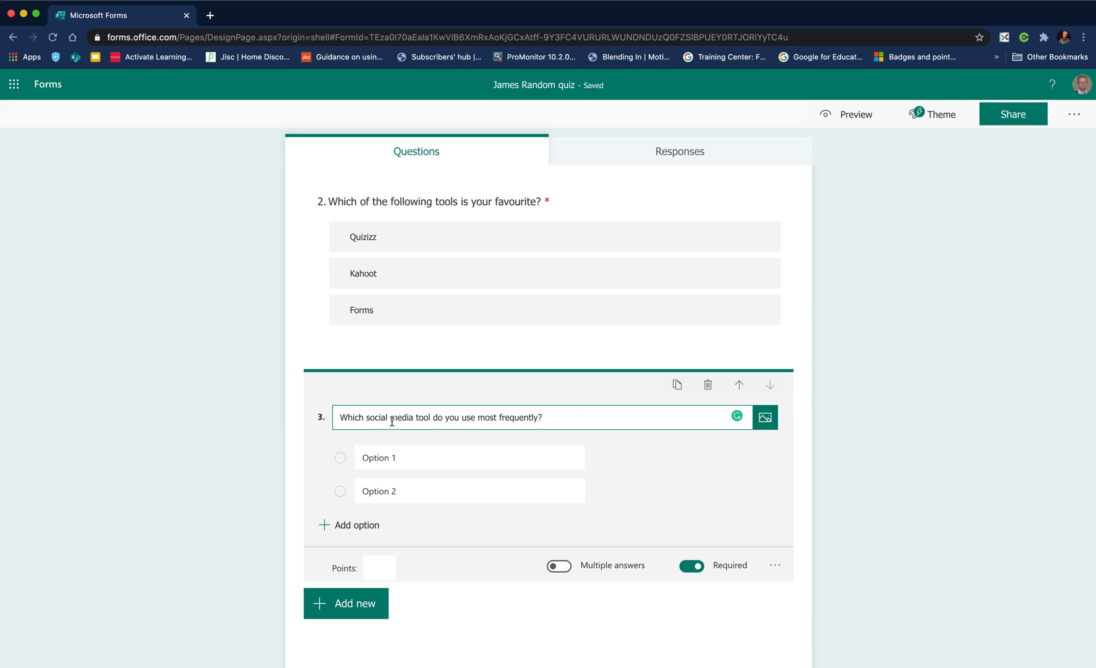
Replace the first option's placeholder with Facebook
left_click(468, 456)
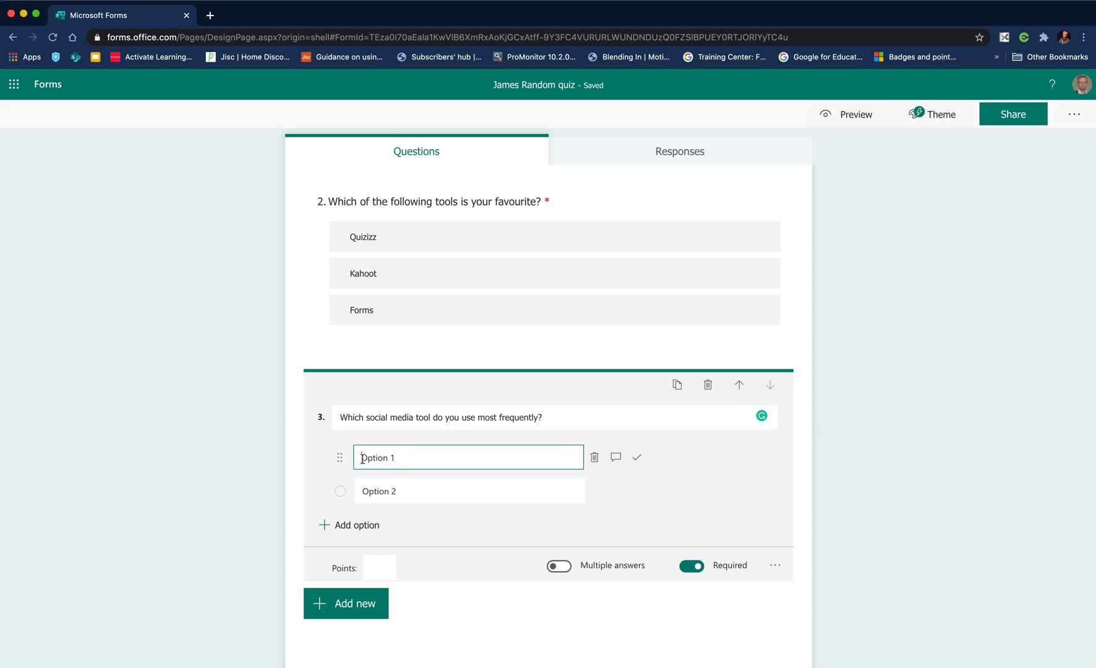
double_click(378, 458)
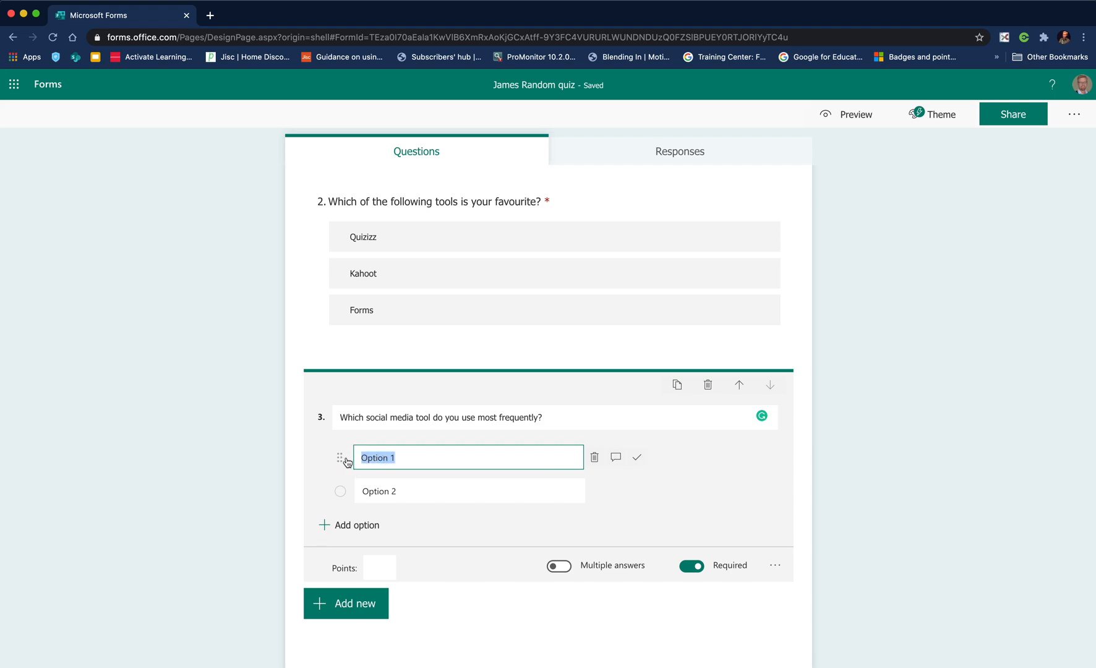
type("Facebook")
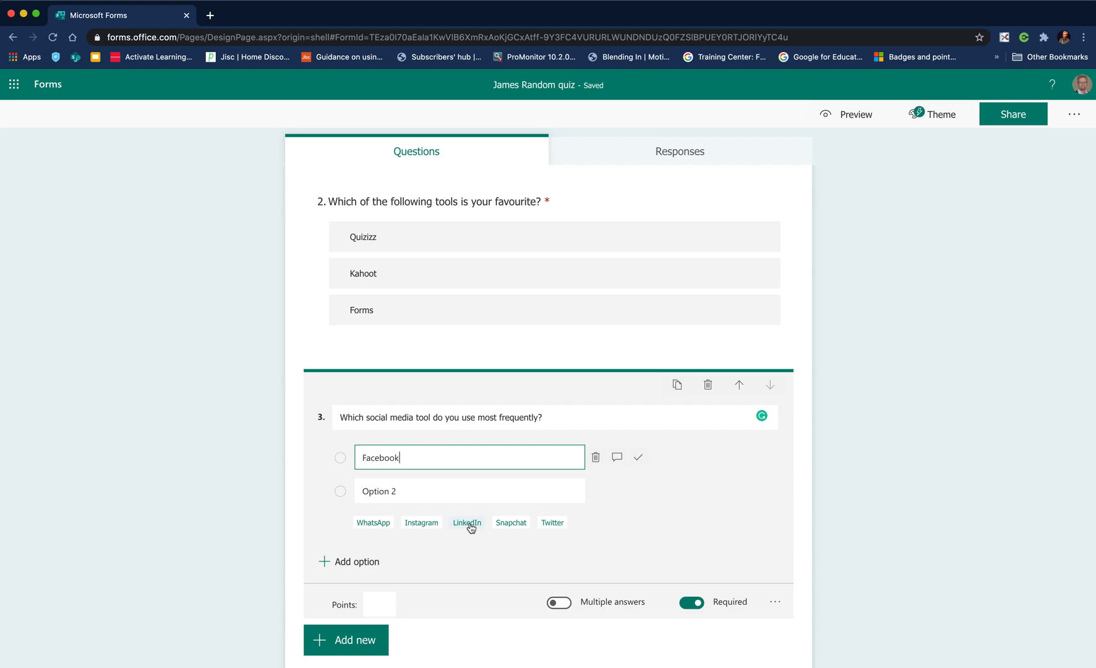
Add the suggested options LinkedIn, Twitter and Instagram to question 3
left_click(468, 522)
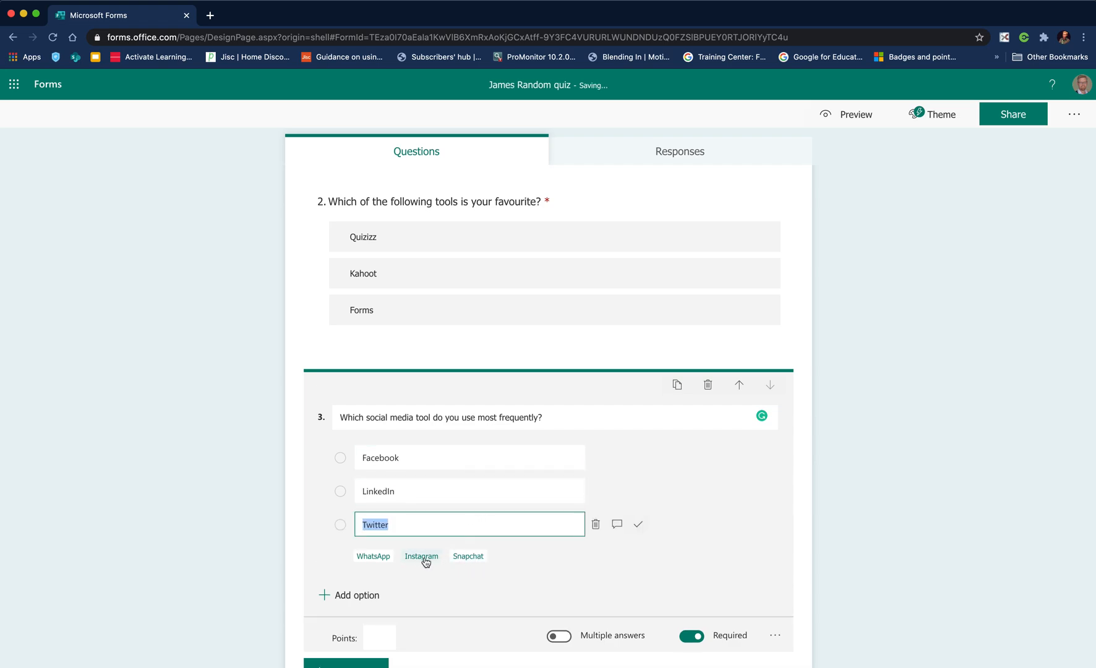
left_click(420, 556)
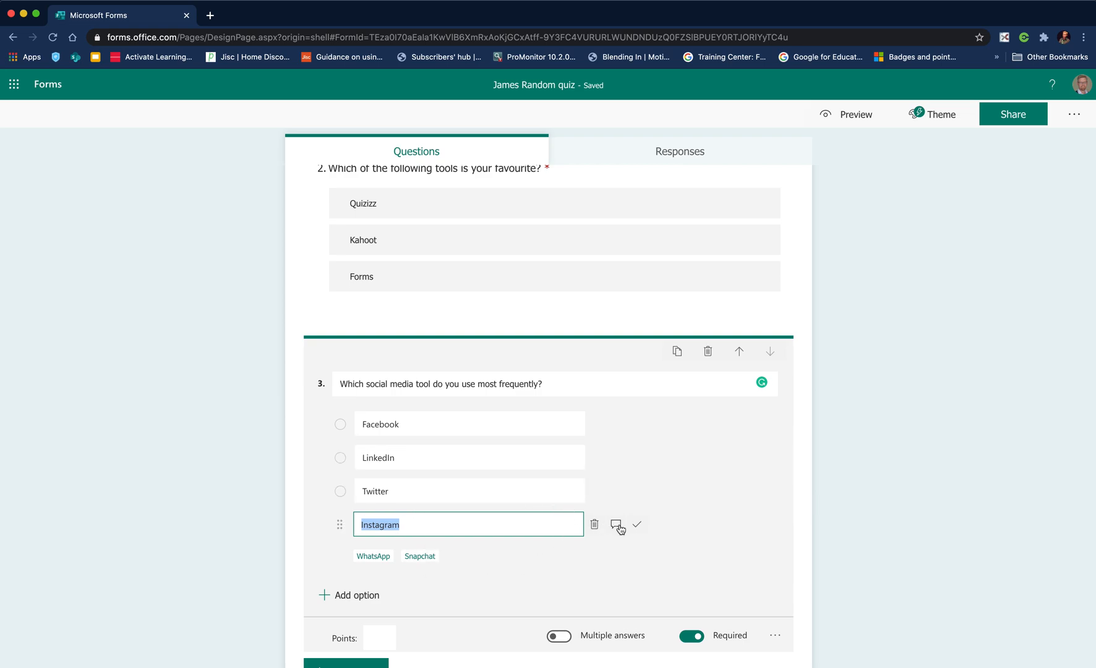
Mark Instagram correct and give it the feedback 'Correct answer well done'
left_click(637, 524)
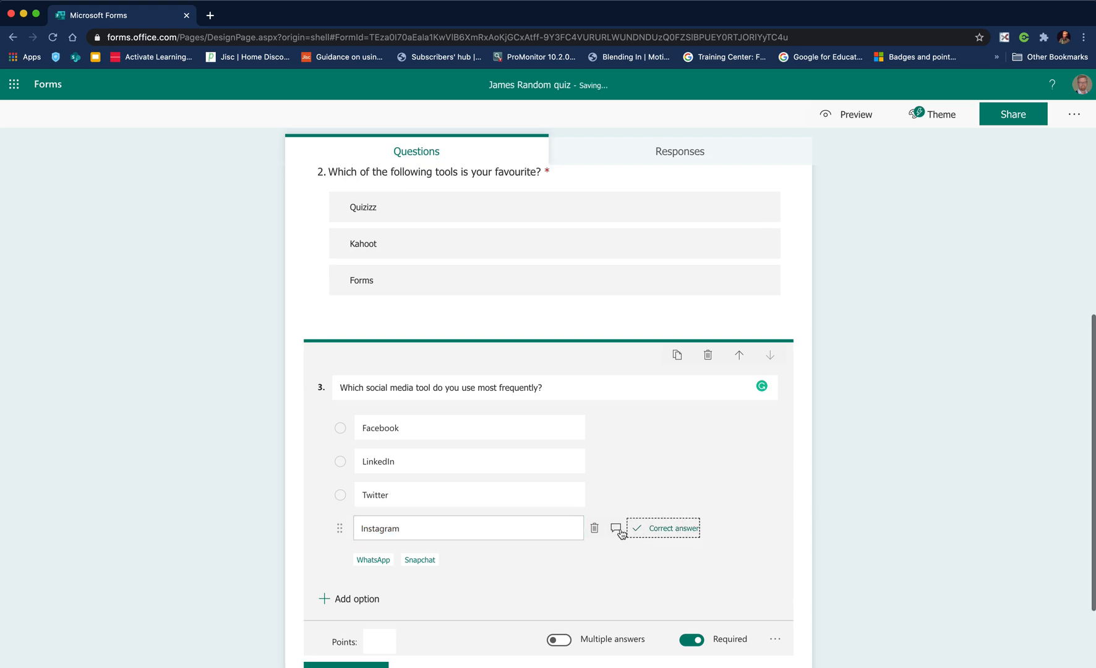
left_click(616, 527)
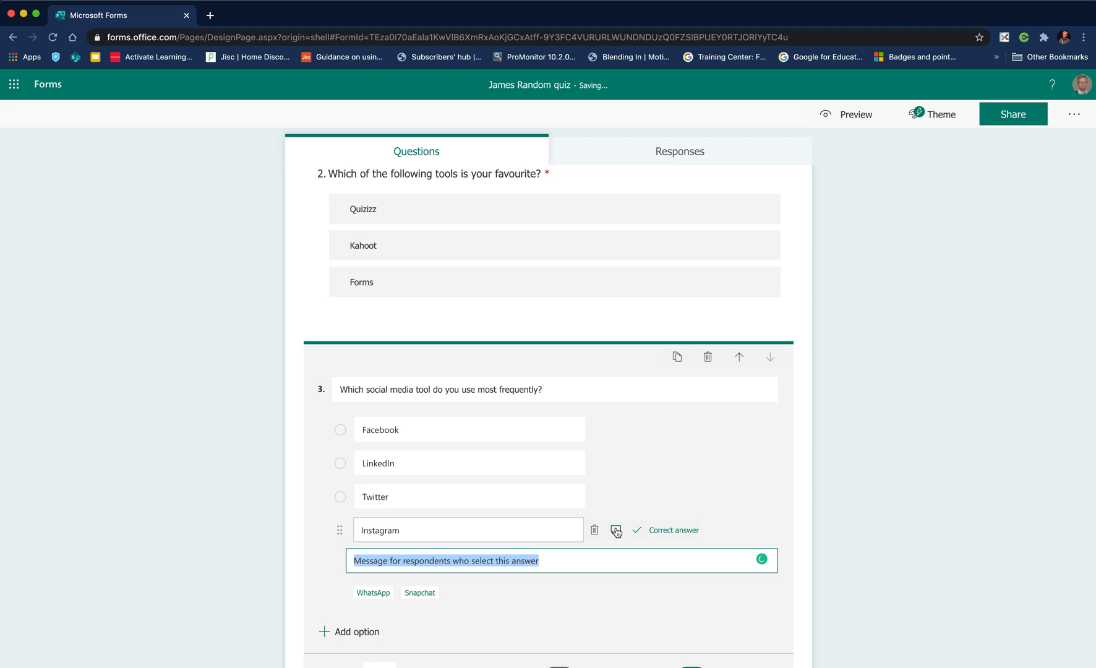
type("Correct answer")
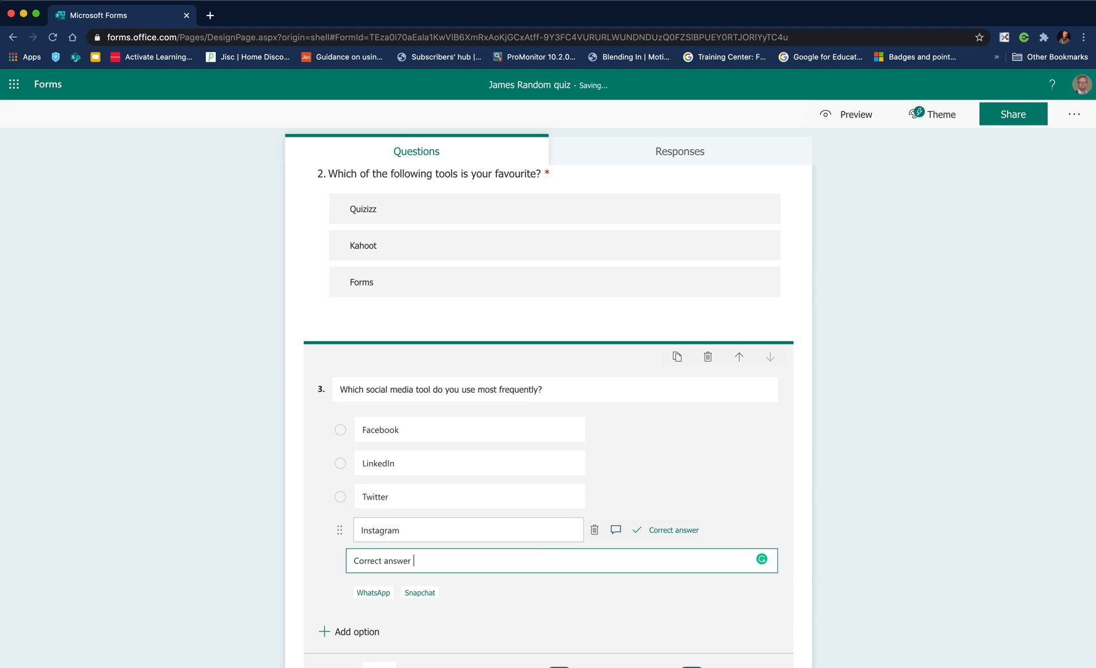
type("well done")
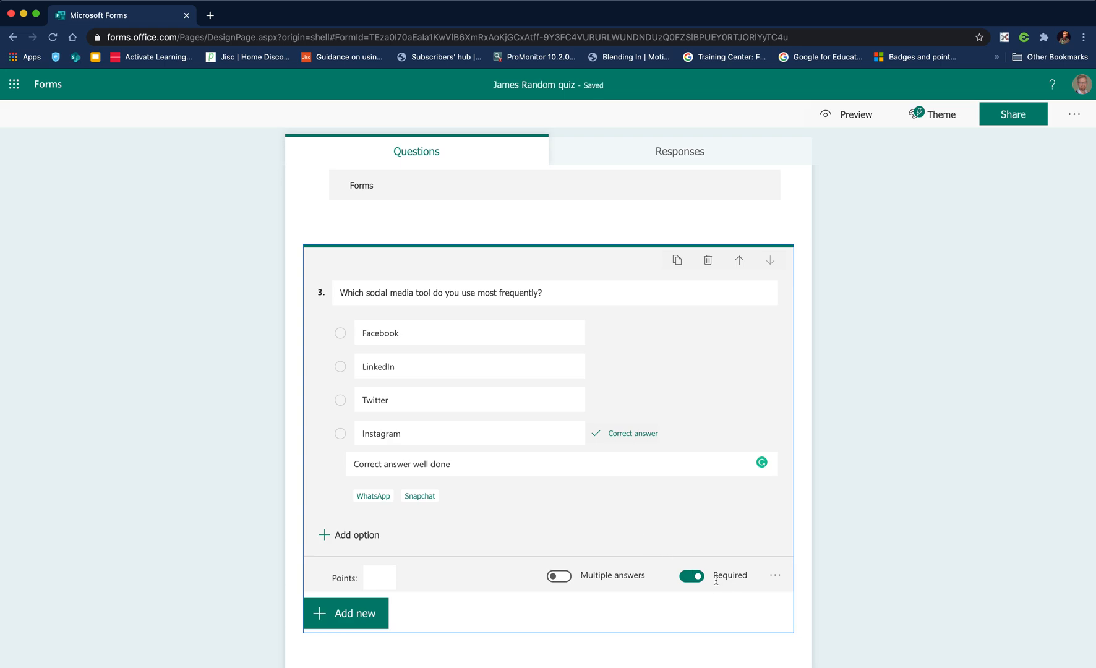
mouse_move(619, 598)
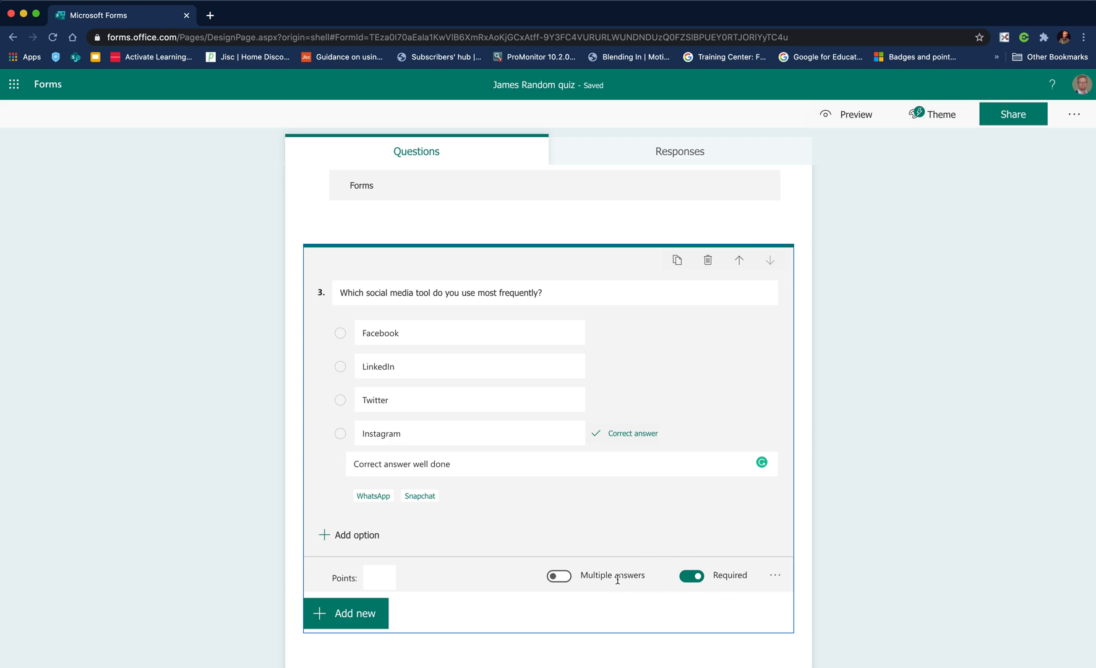
mouse_move(591, 579)
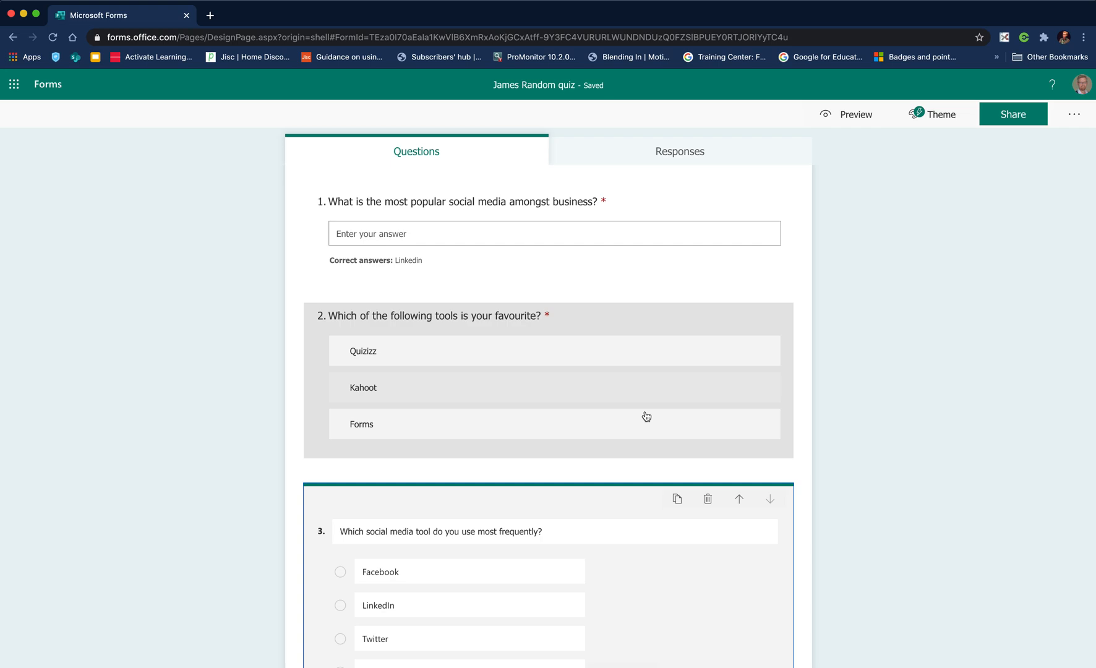
Add a fourth question of the Likert type from the more-types list
scroll("down", 3)
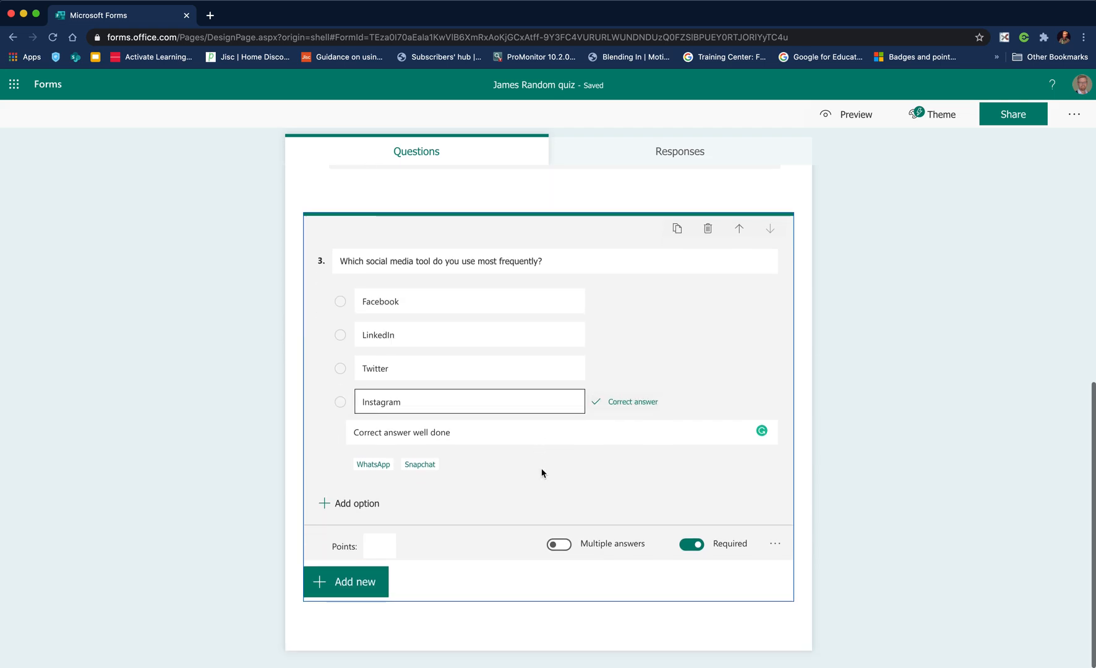
left_click(346, 582)
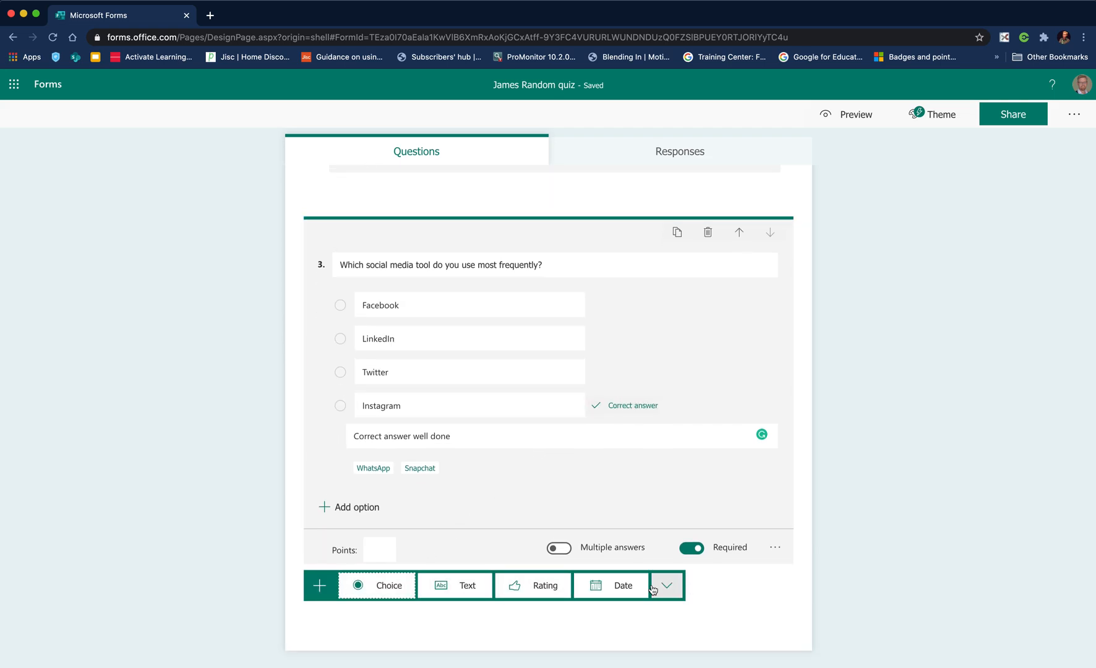
left_click(668, 585)
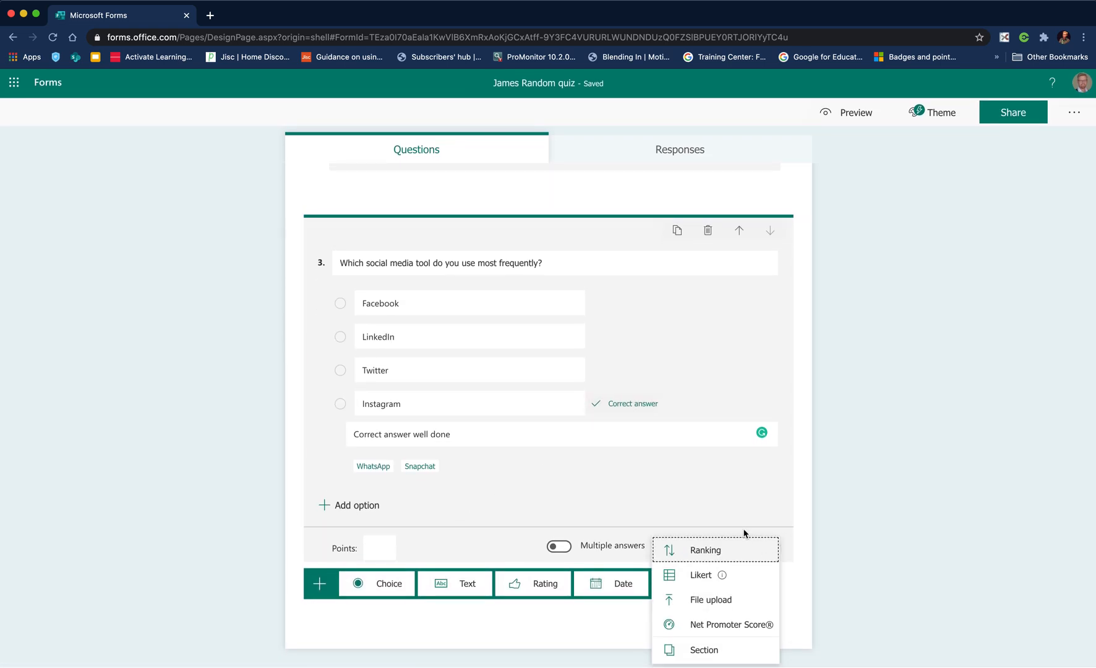
left_click(700, 575)
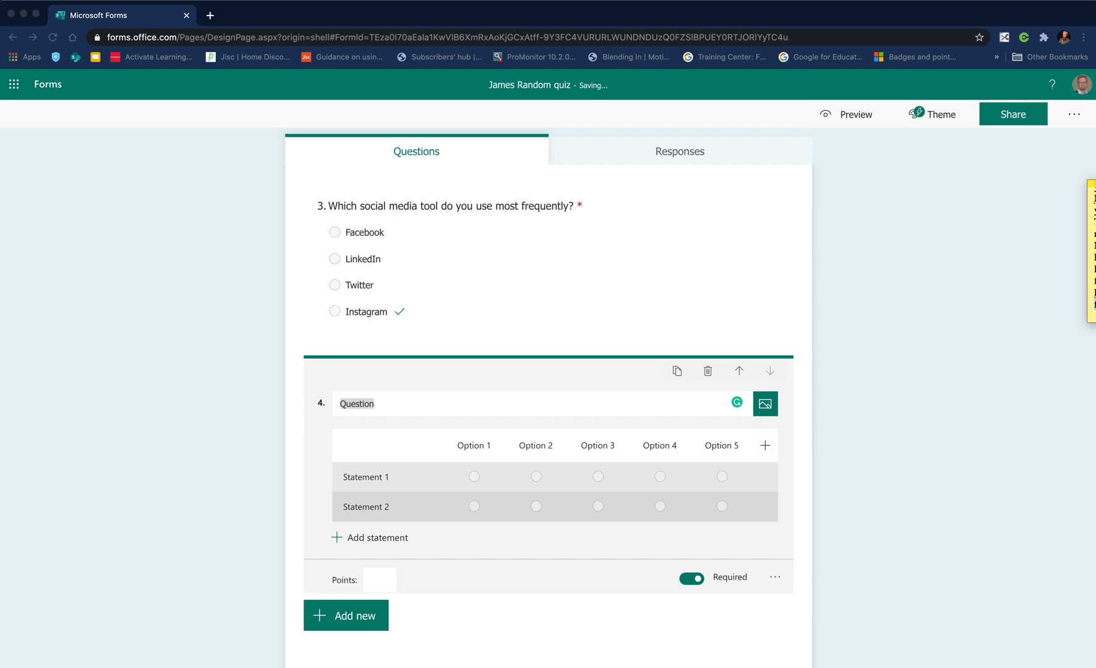
Word question 4 about how often you use digital quiz tools, with Kahoot as first statement
left_click(331, 403)
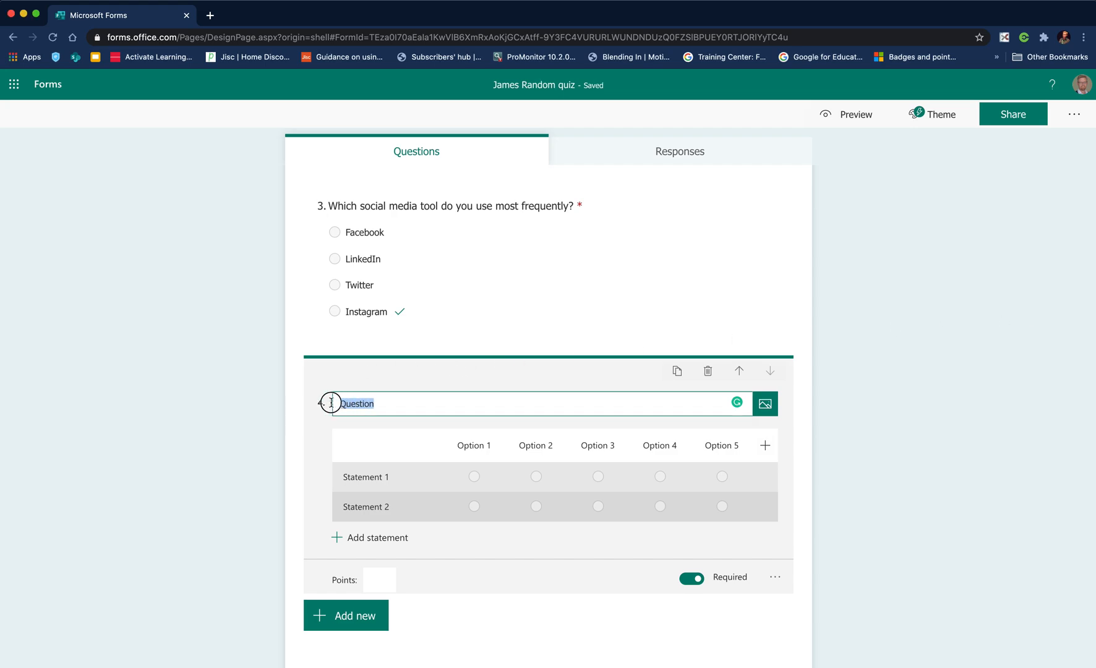
type("Select how of often you use the following Digital quiz tools")
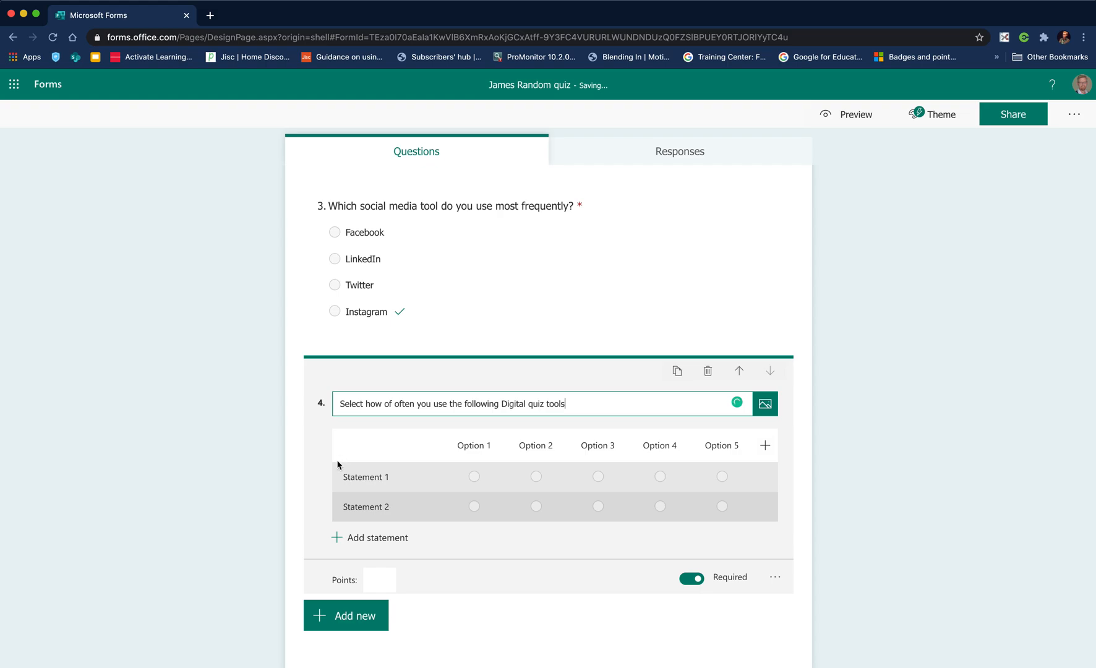
left_click(366, 476)
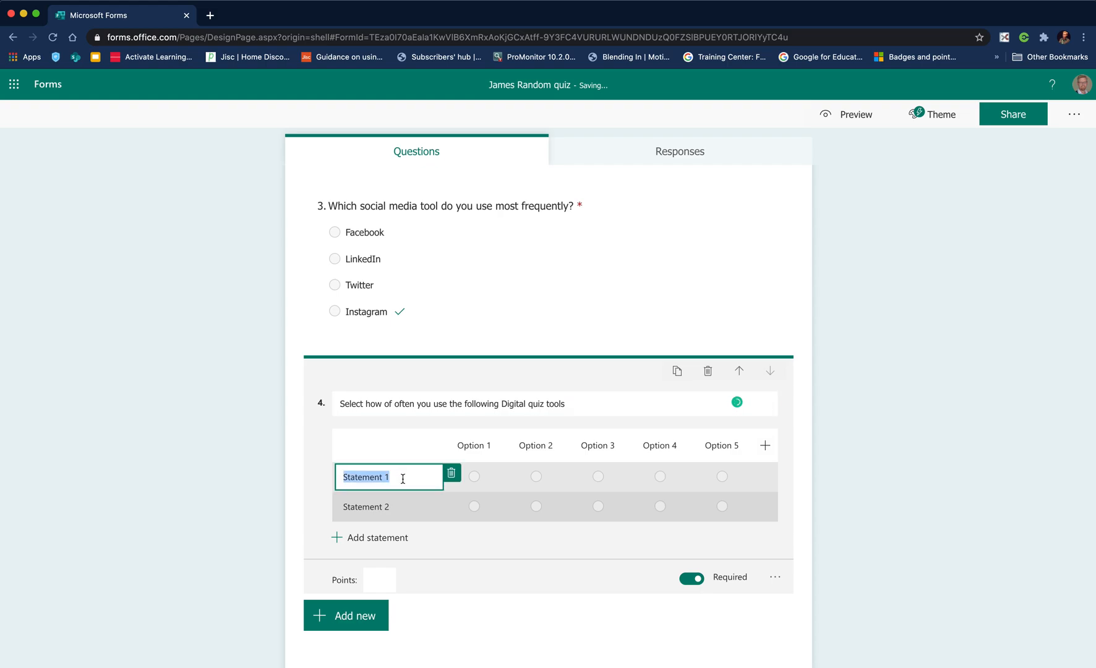
type("Ka")
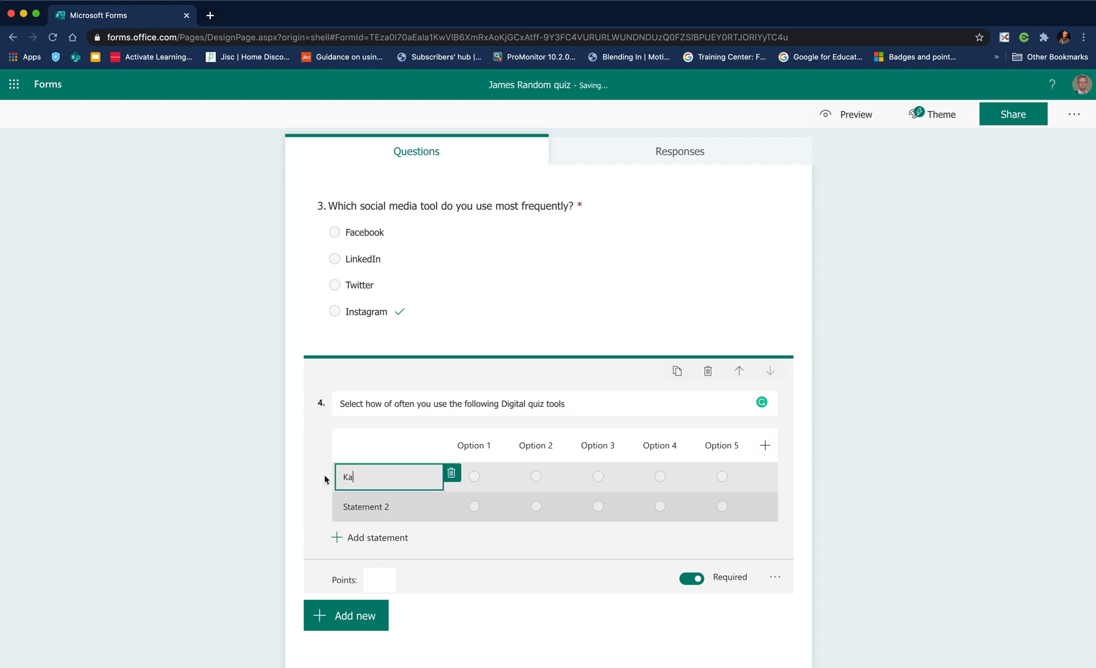
type("hoot")
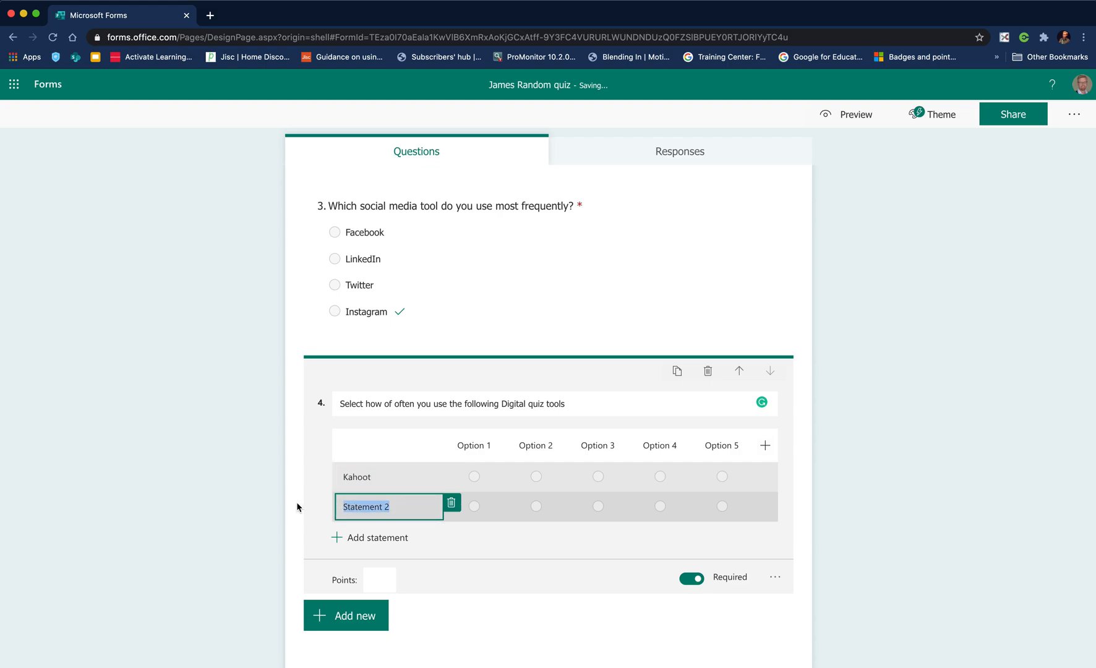
Name the second statement Quizziz and add a third statement Forms
type("Quizzi")
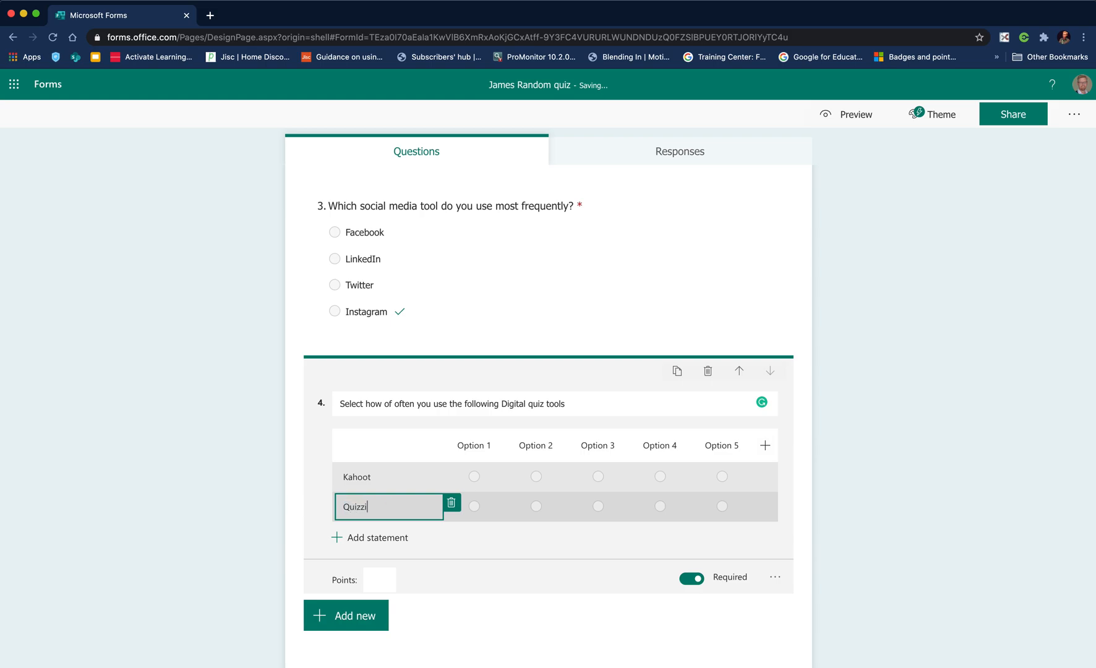
left_click(376, 537)
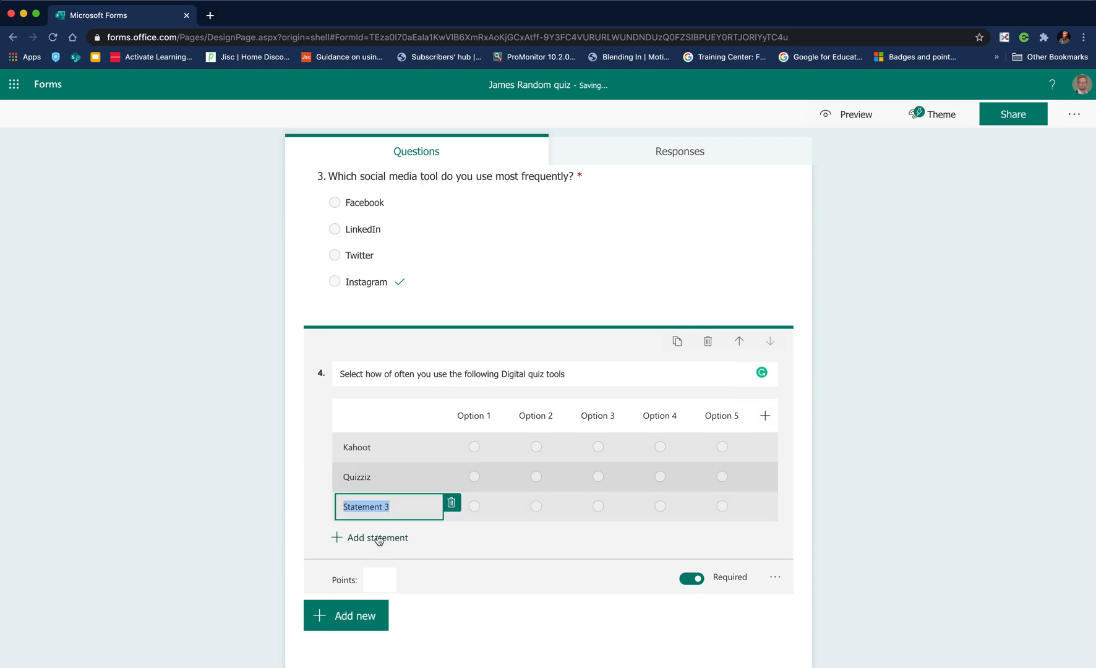
type("Forms")
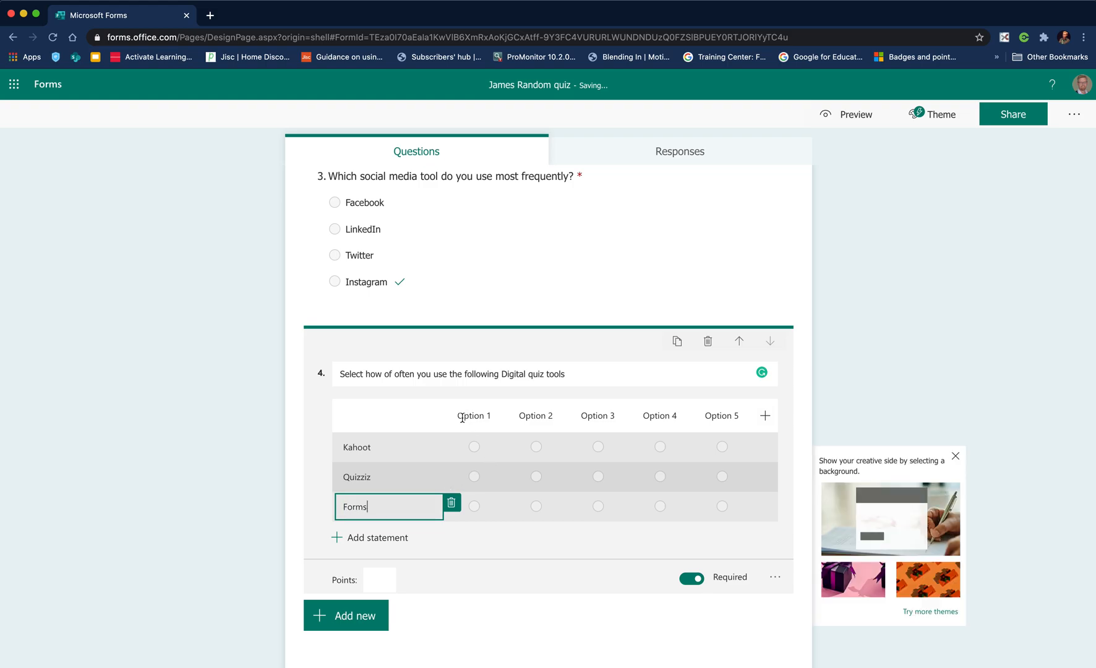
Label question 4's first answer column 'infrequently'
left_click(474, 415)
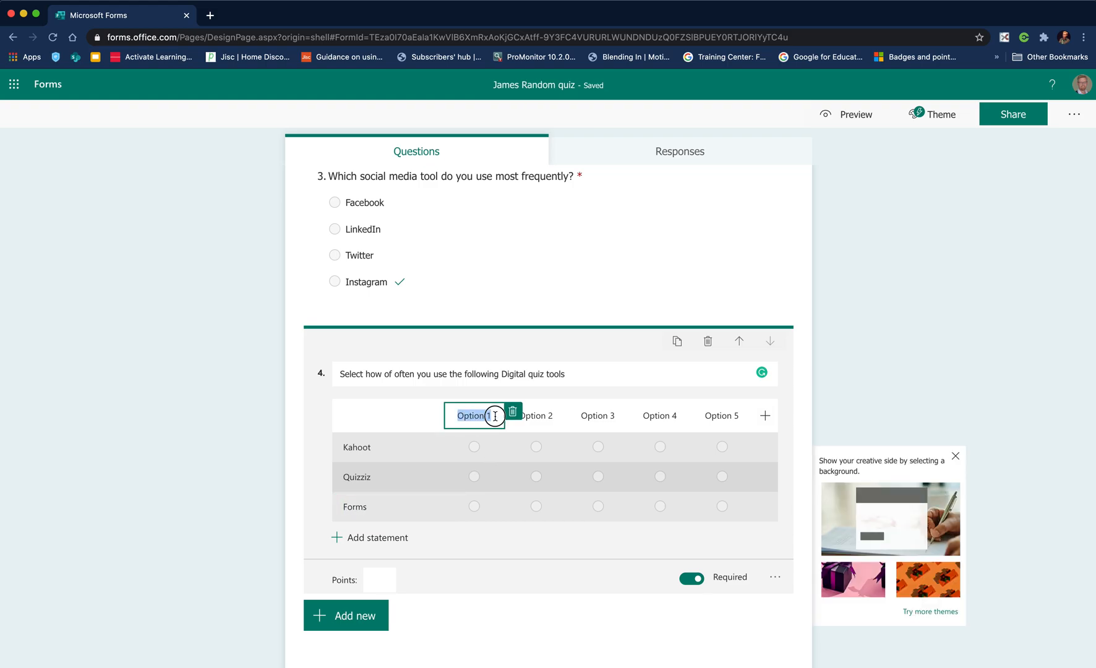
type("infe")
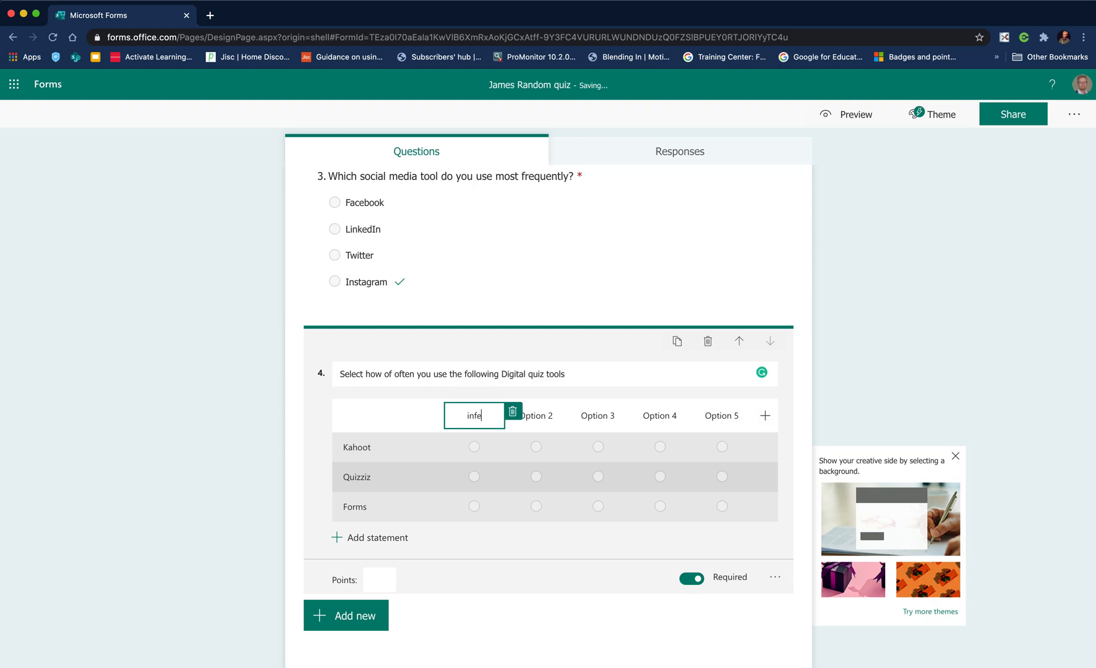
type("quent")
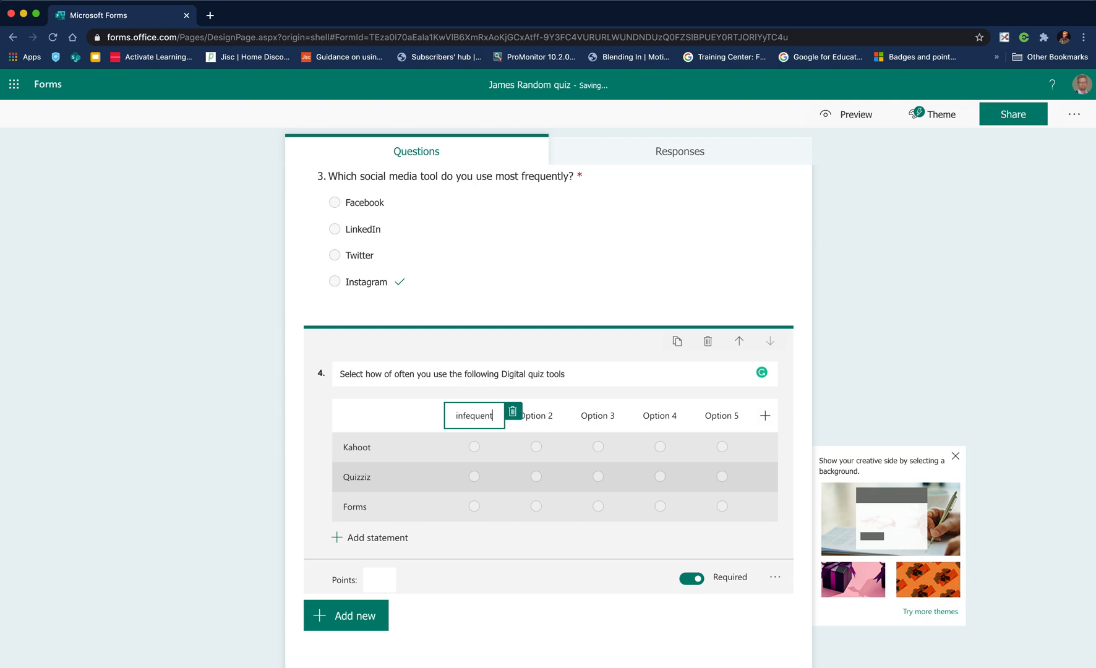
type("infrequently")
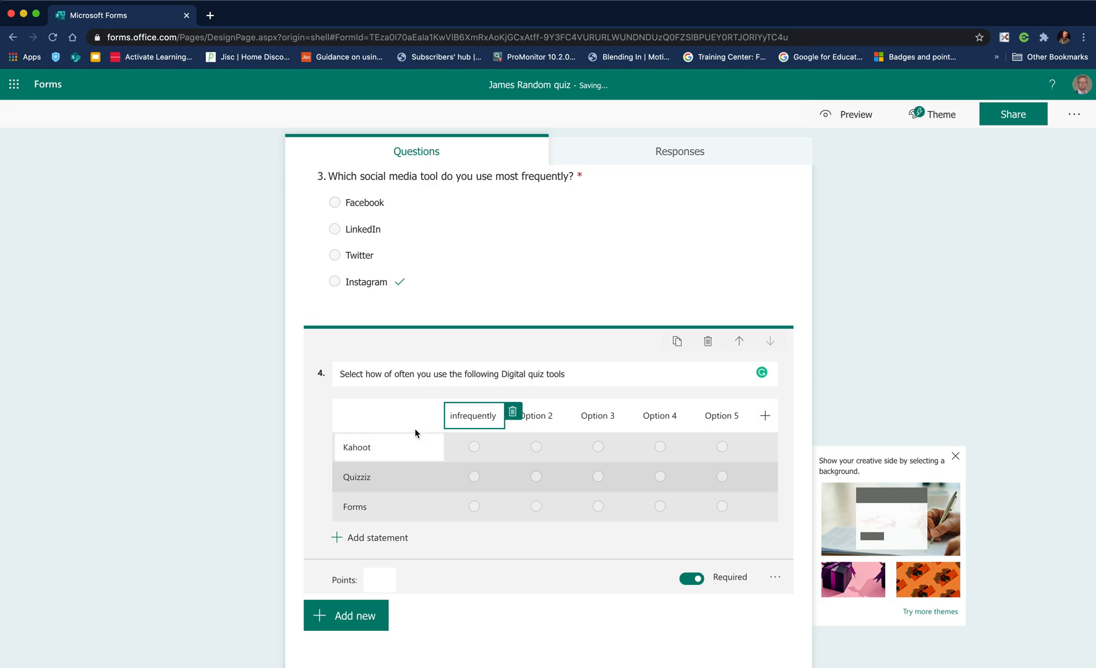
left_click(508, 497)
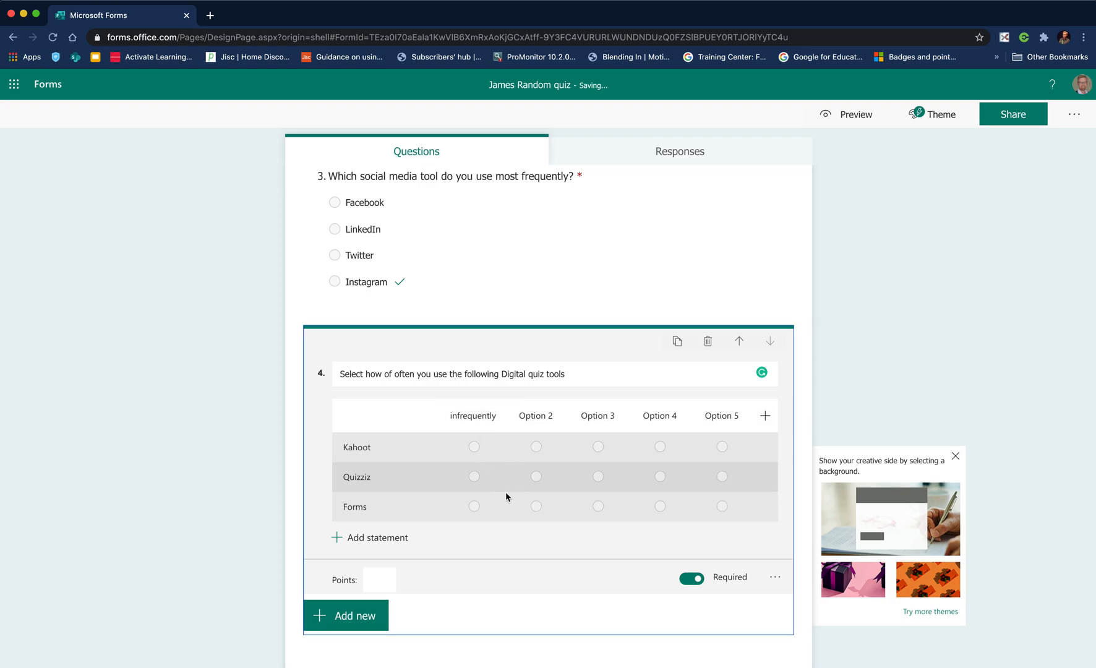
Look up the word infrequently on the web and return to the quiz form
left_click(473, 416)
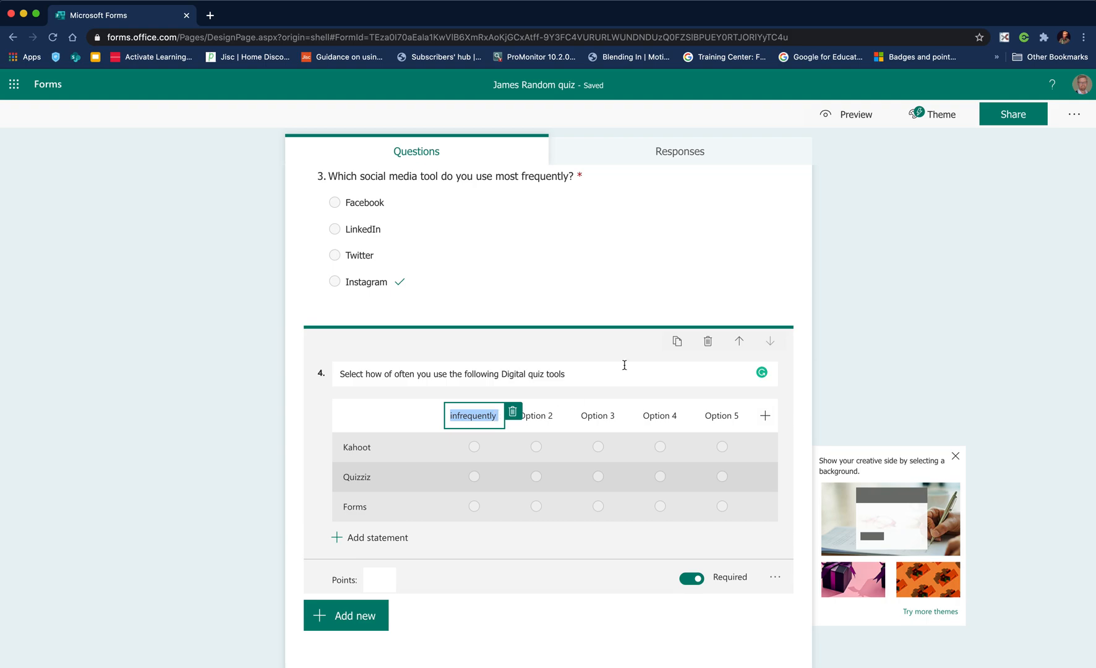
left_click(357, 15)
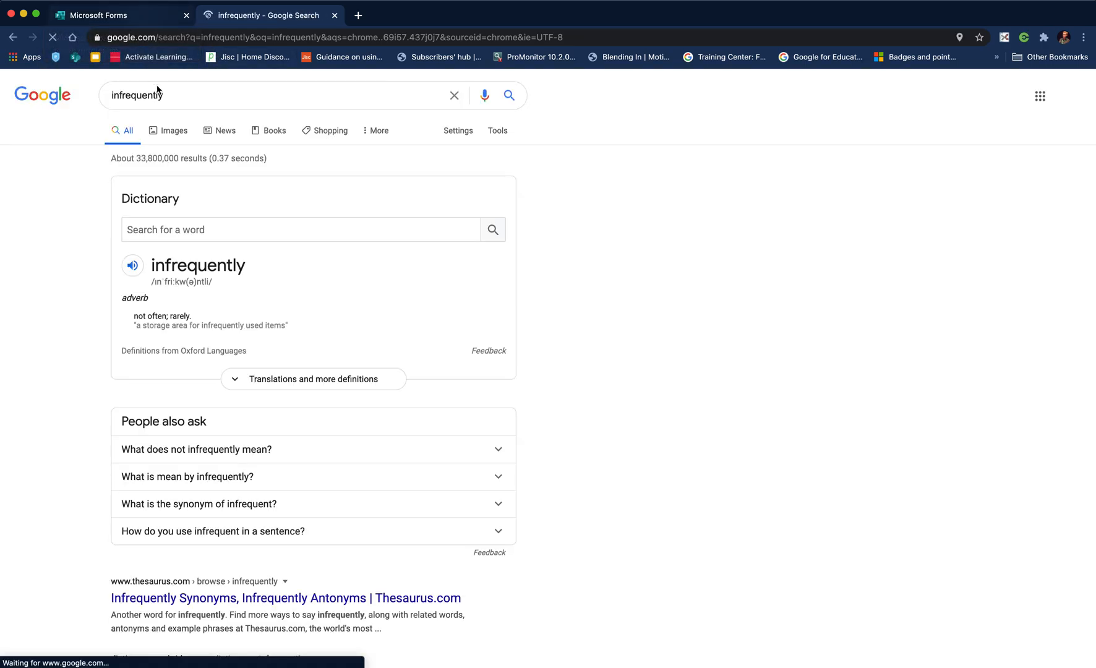
double_click(198, 265)
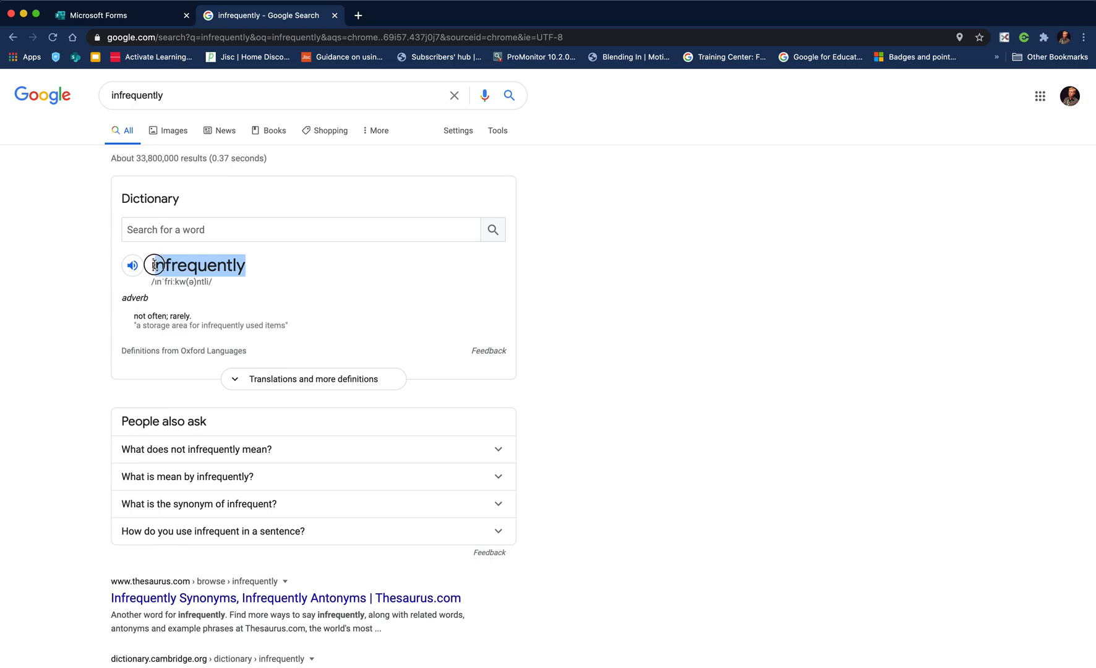
left_click(99, 14)
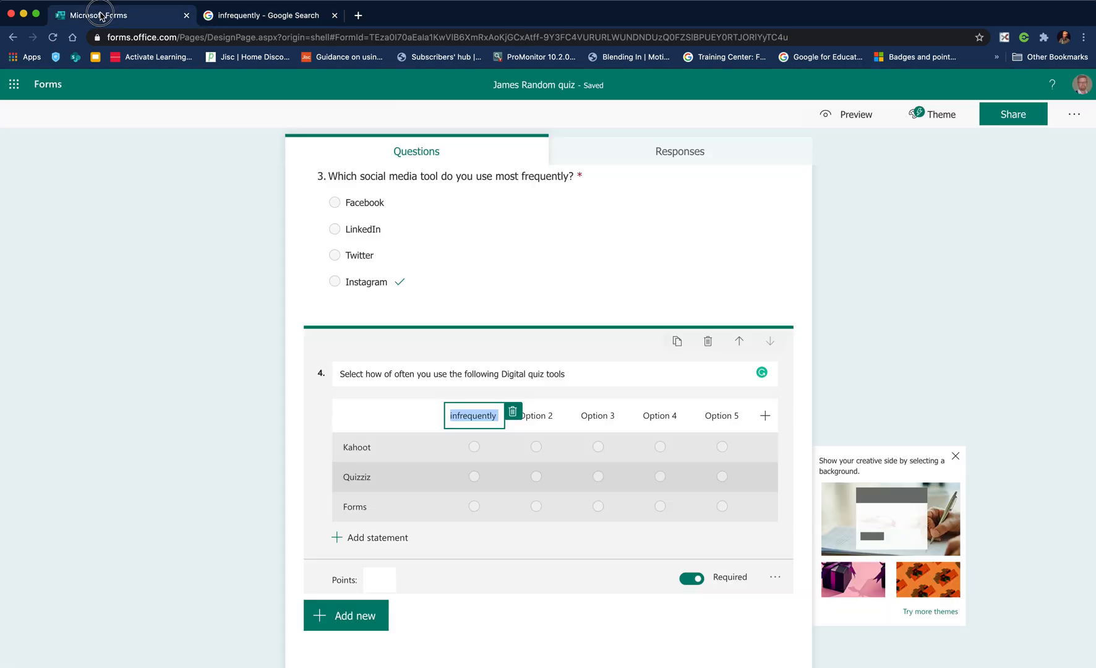
Label the second answer column 'sometimes'
left_click(497, 415)
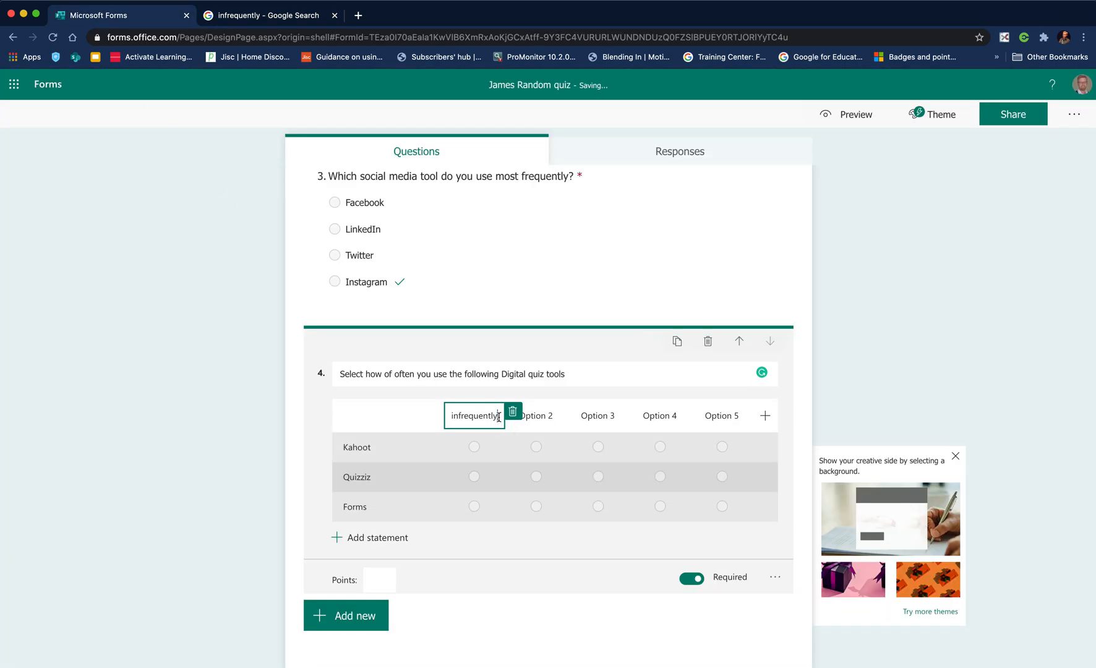
left_click(414, 420)
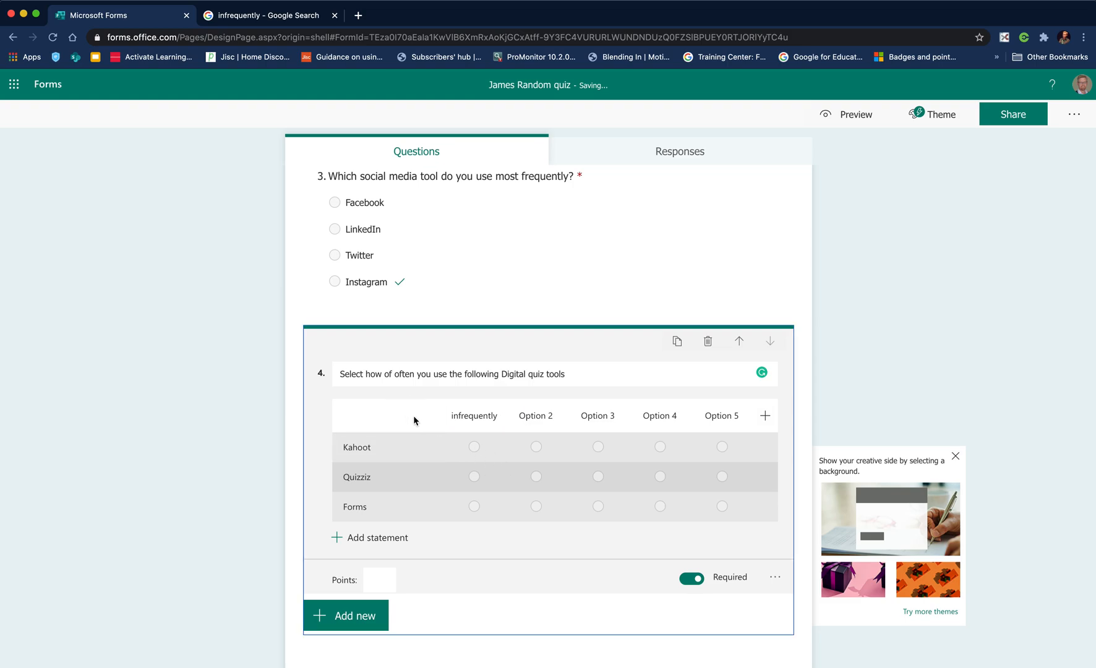
left_click(535, 416)
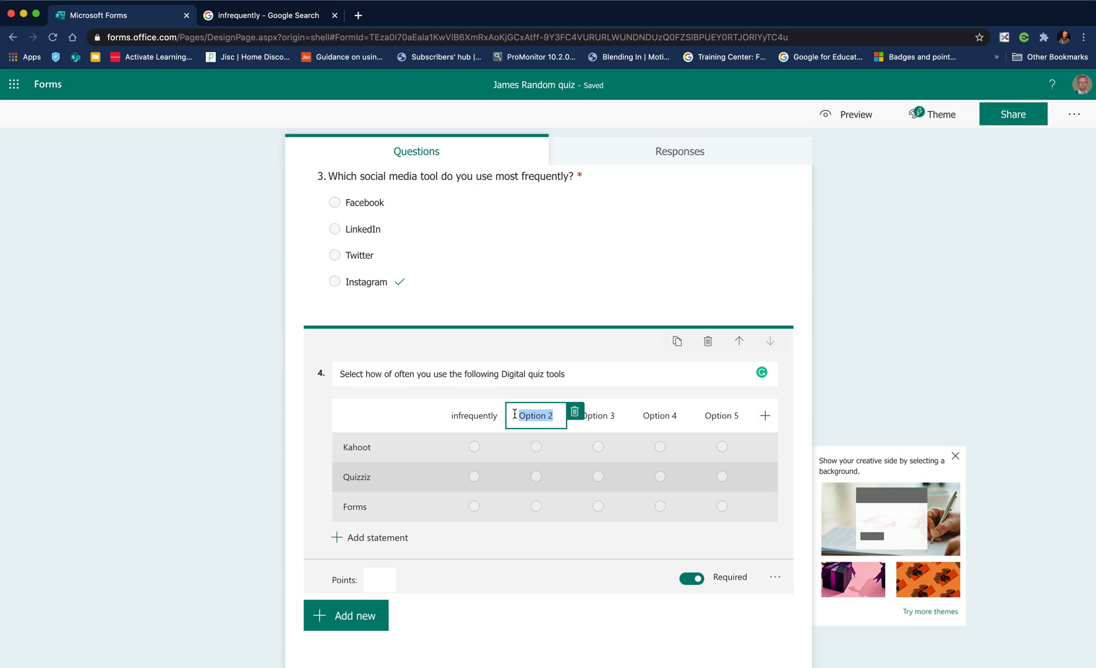
type("sometime")
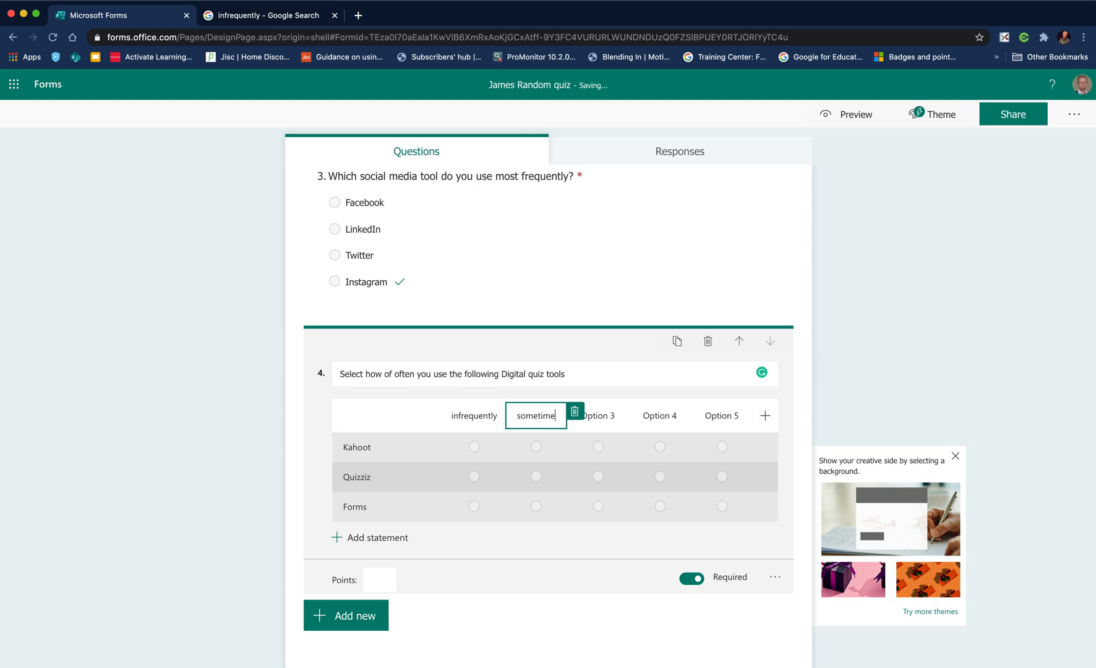
left_click(428, 420)
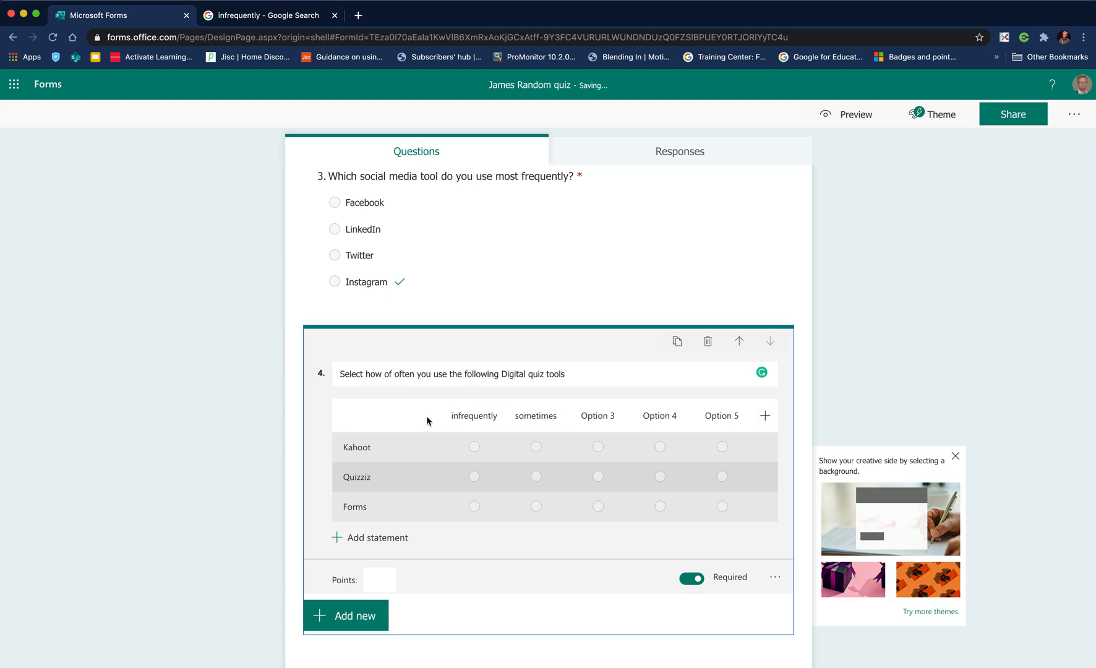
Label the third column 'all the time' and delete the extra columns
left_click(598, 416)
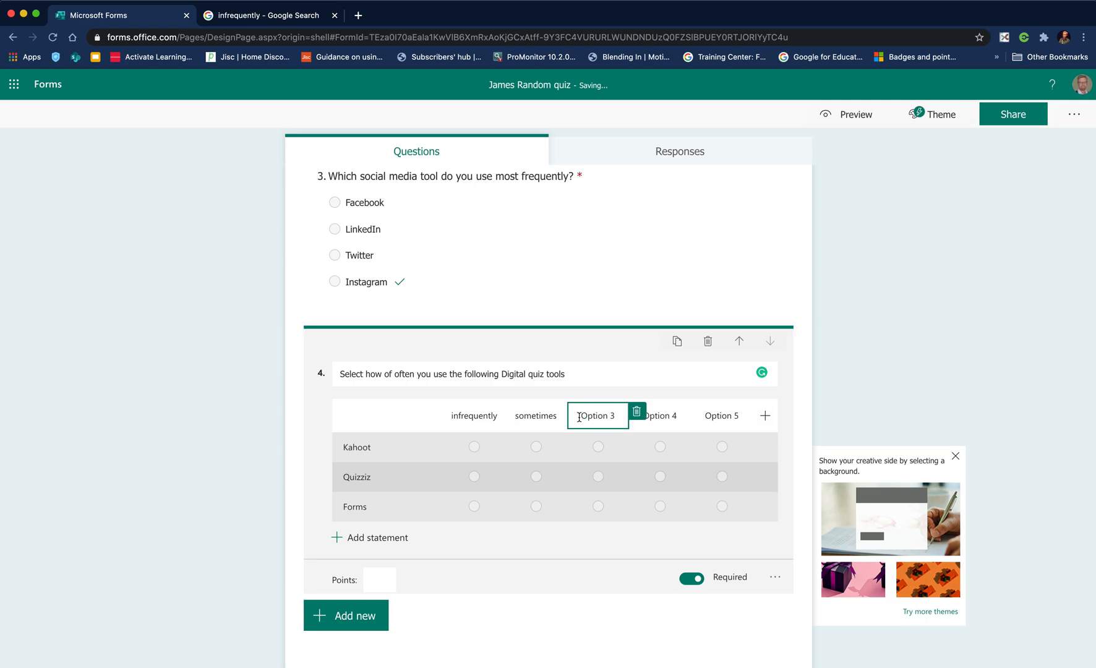
double_click(597, 415)
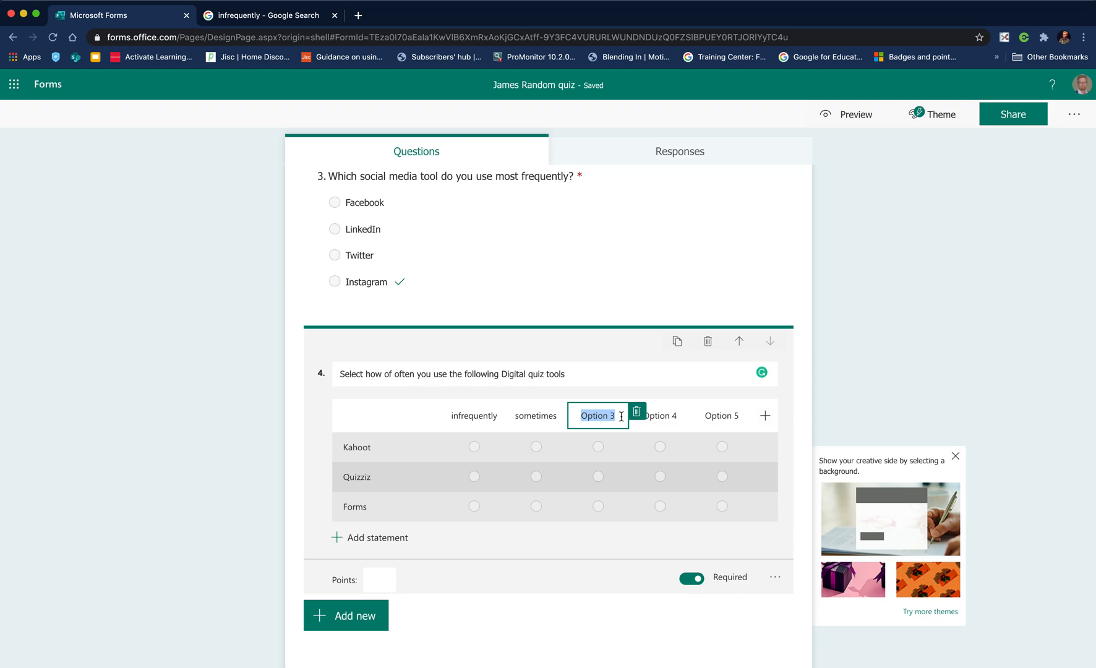
type("all the time")
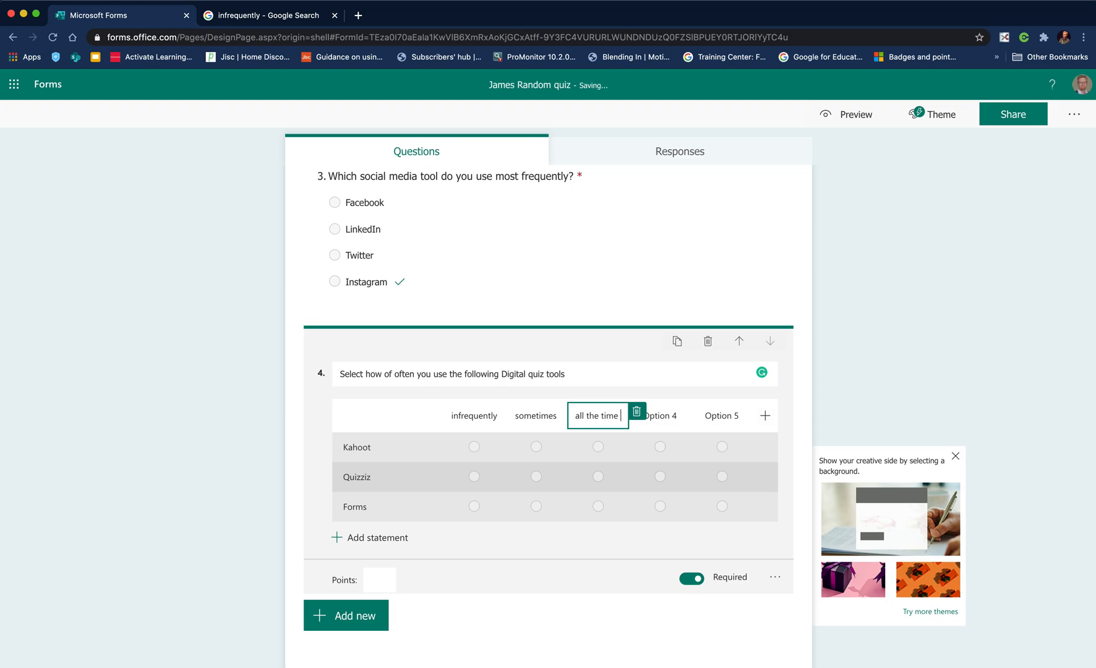
left_click(659, 416)
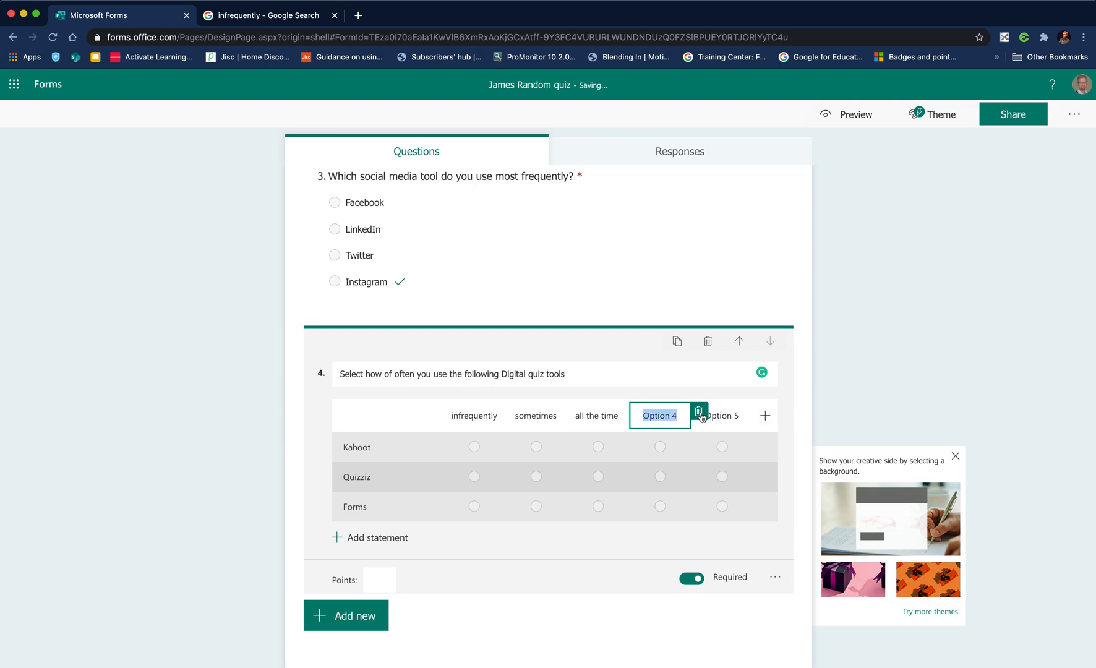
left_click(699, 414)
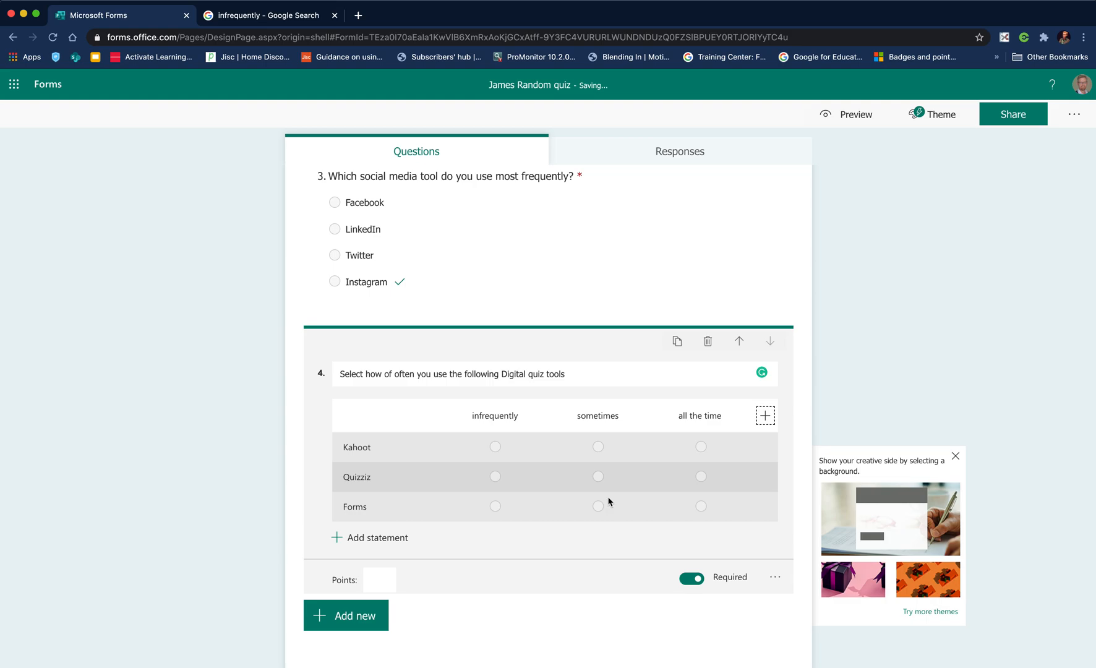
mouse_move(538, 443)
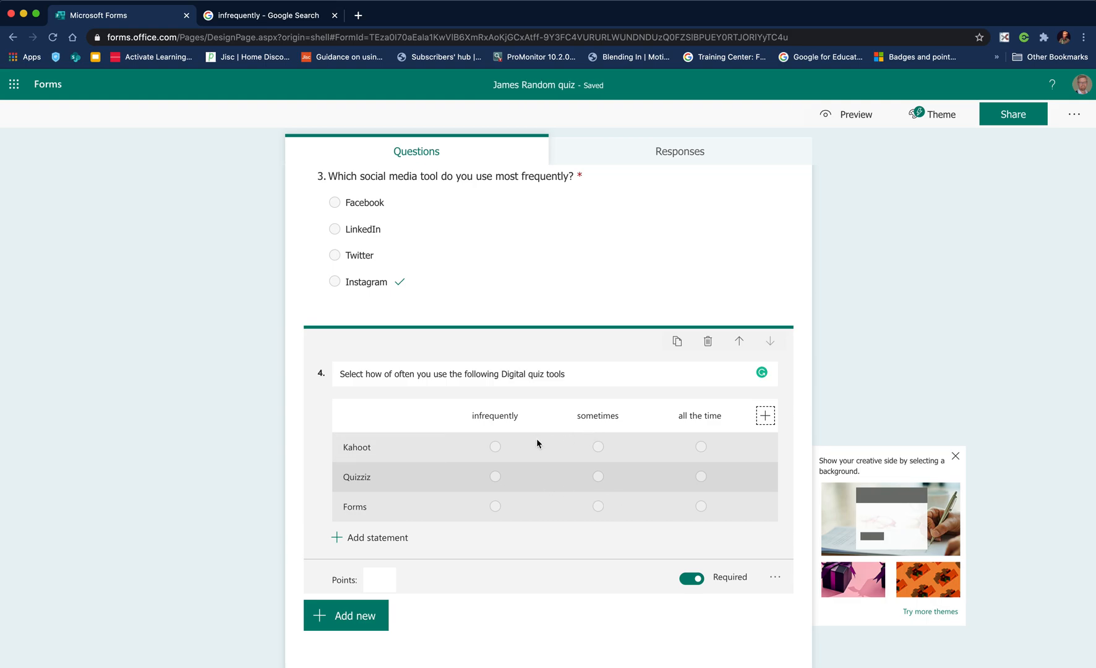
mouse_move(491, 466)
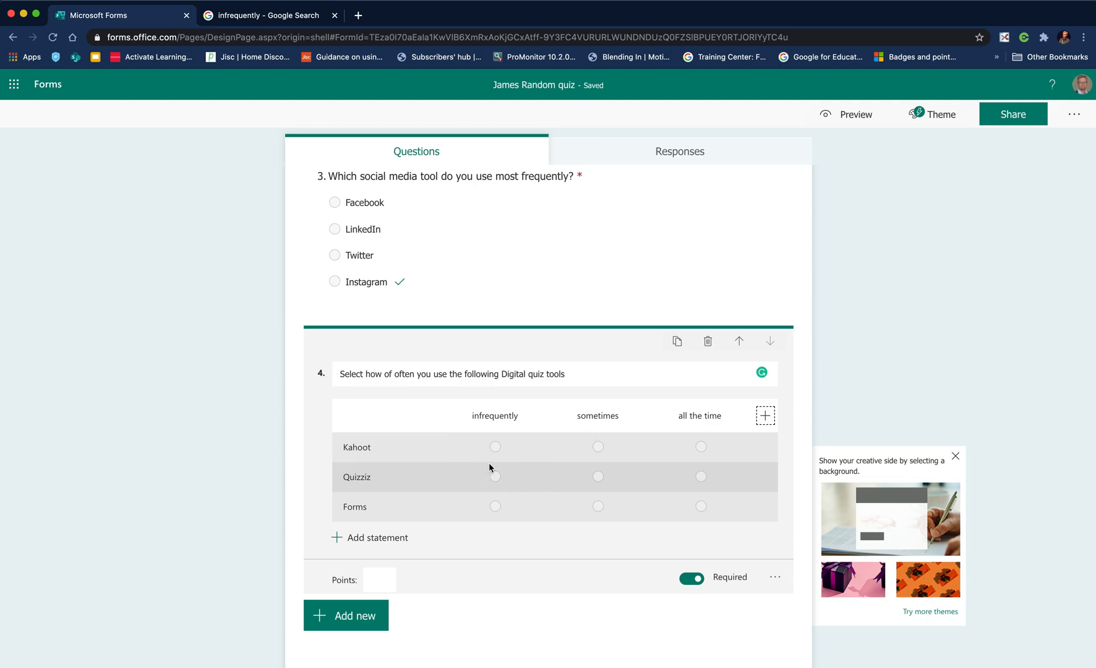
mouse_move(451, 472)
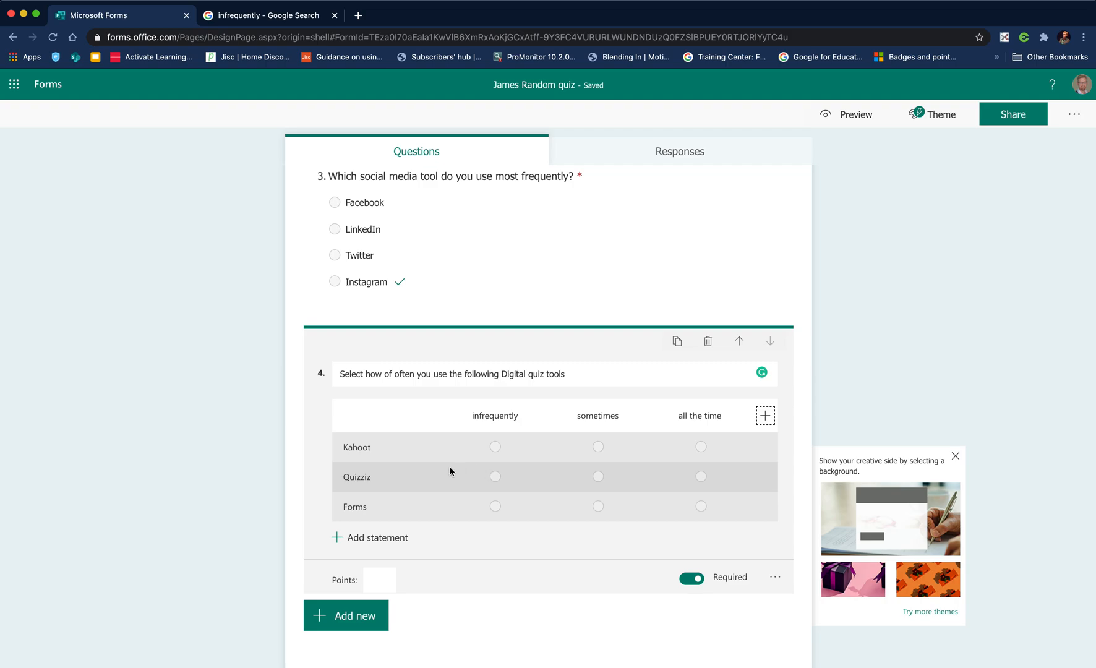
mouse_move(492, 463)
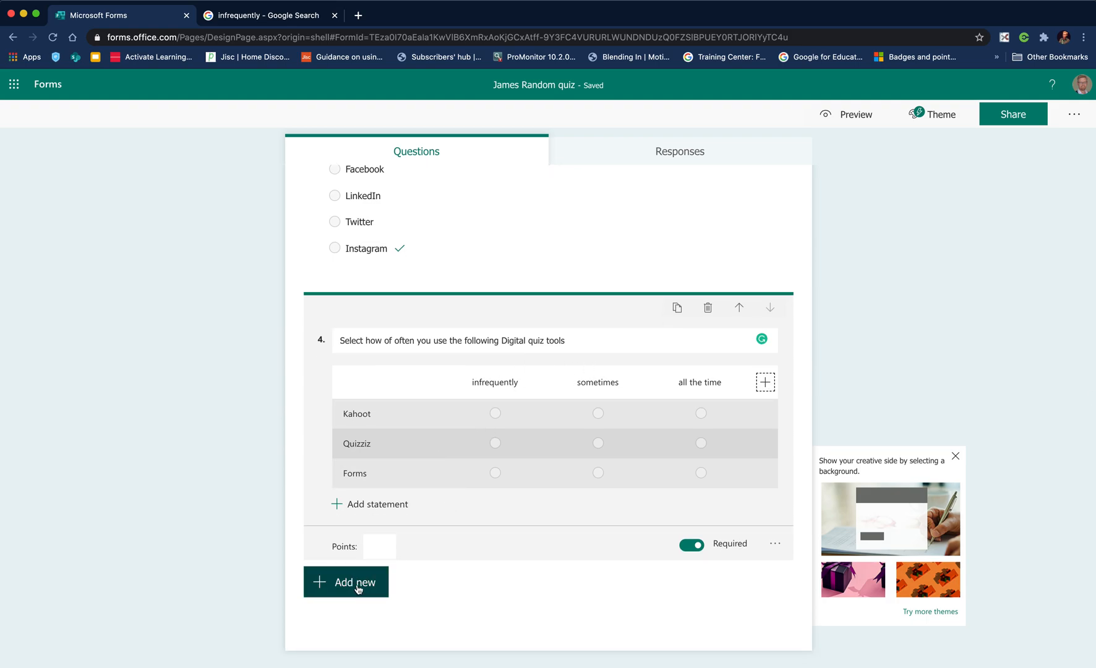
Add a fifth Net Promoter Score question worded "How useful did you find this session"
left_click(347, 582)
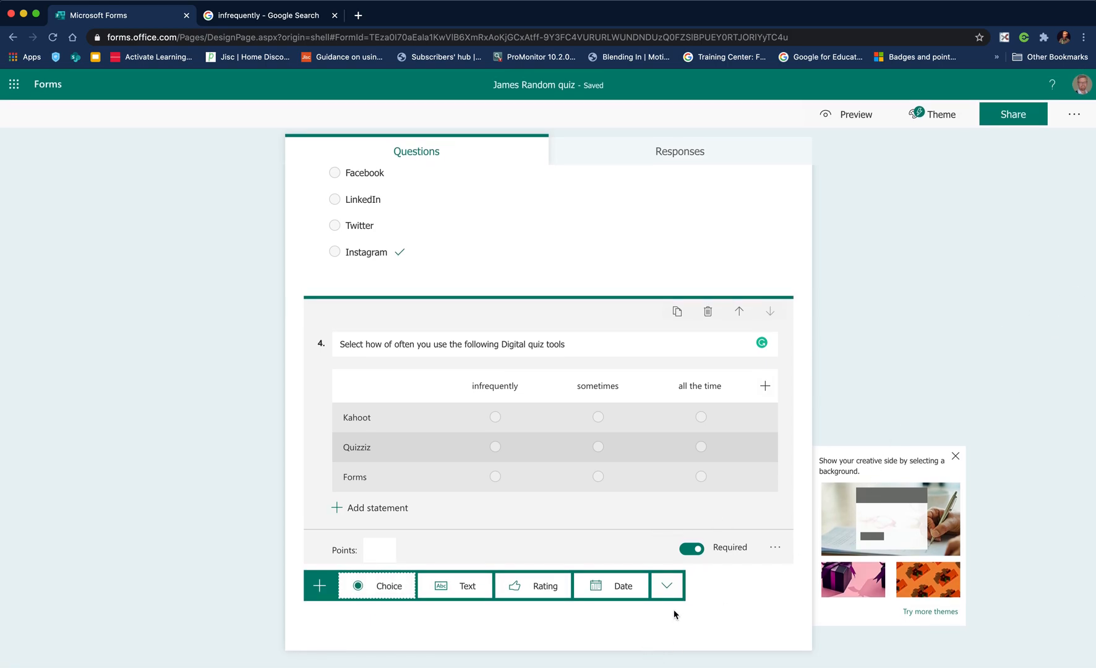
left_click(667, 585)
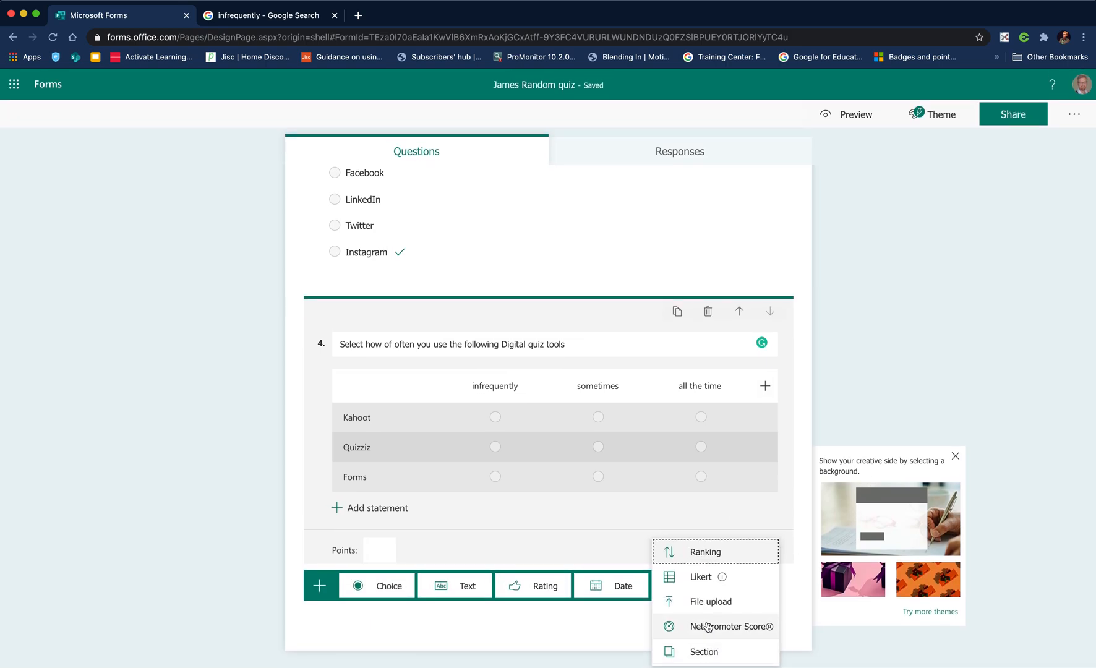
left_click(728, 626)
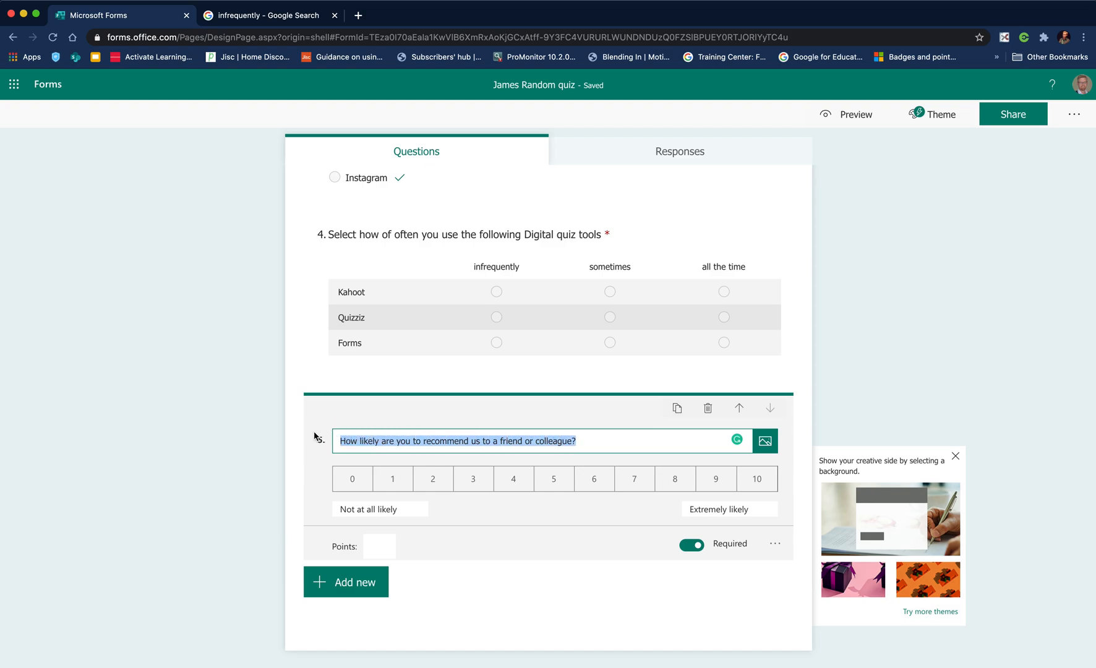
type("How di")
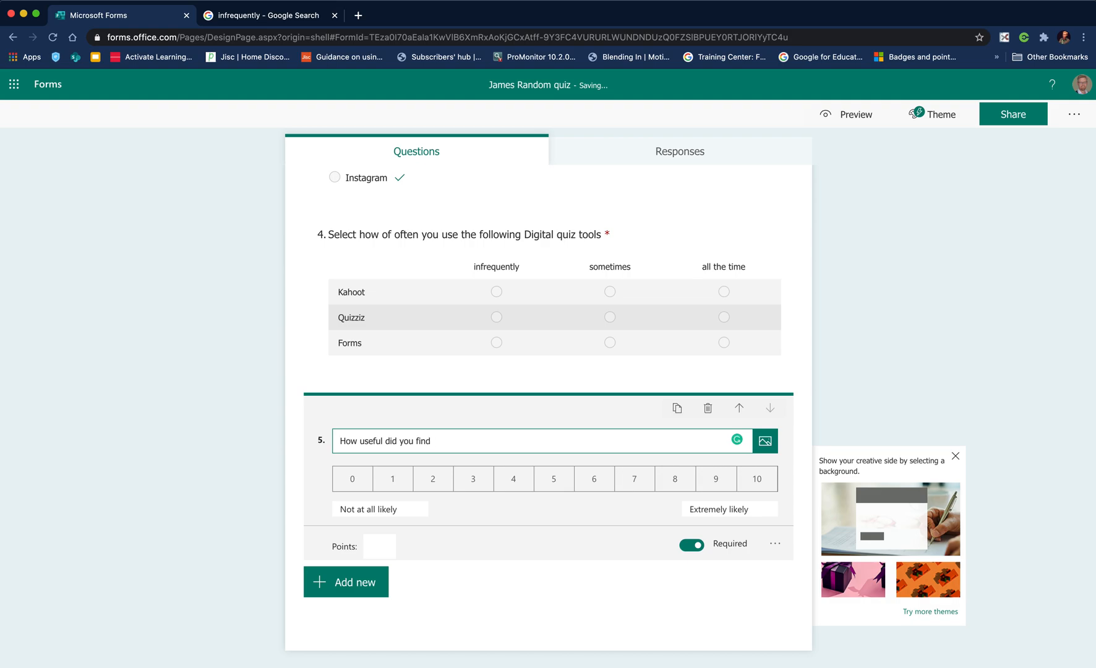
type("this session")
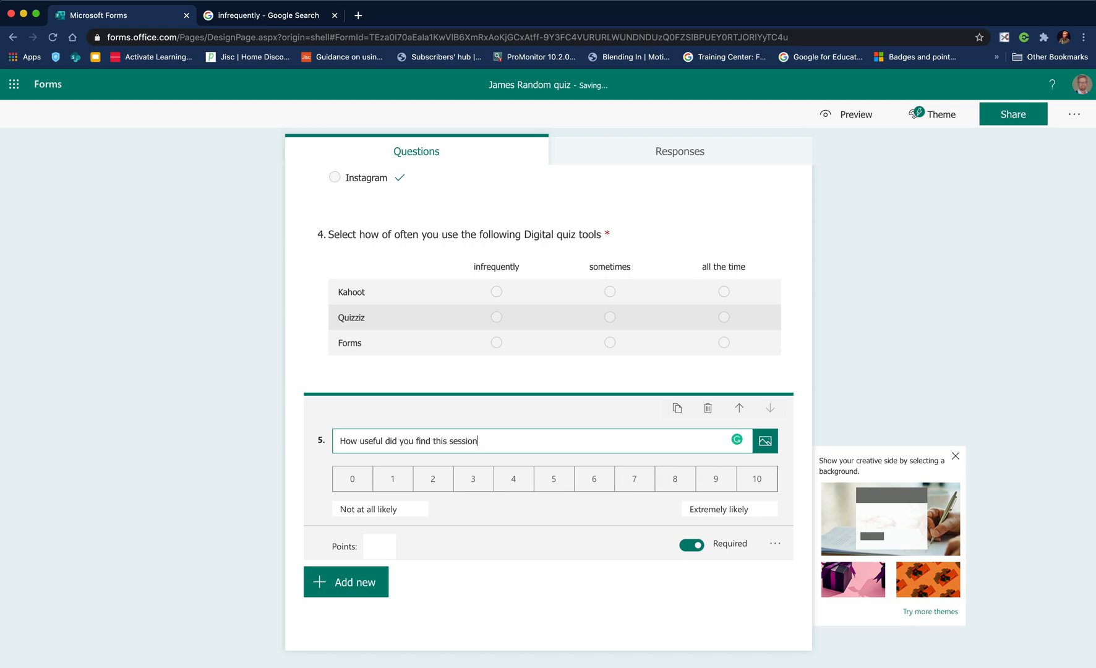
mouse_move(488, 484)
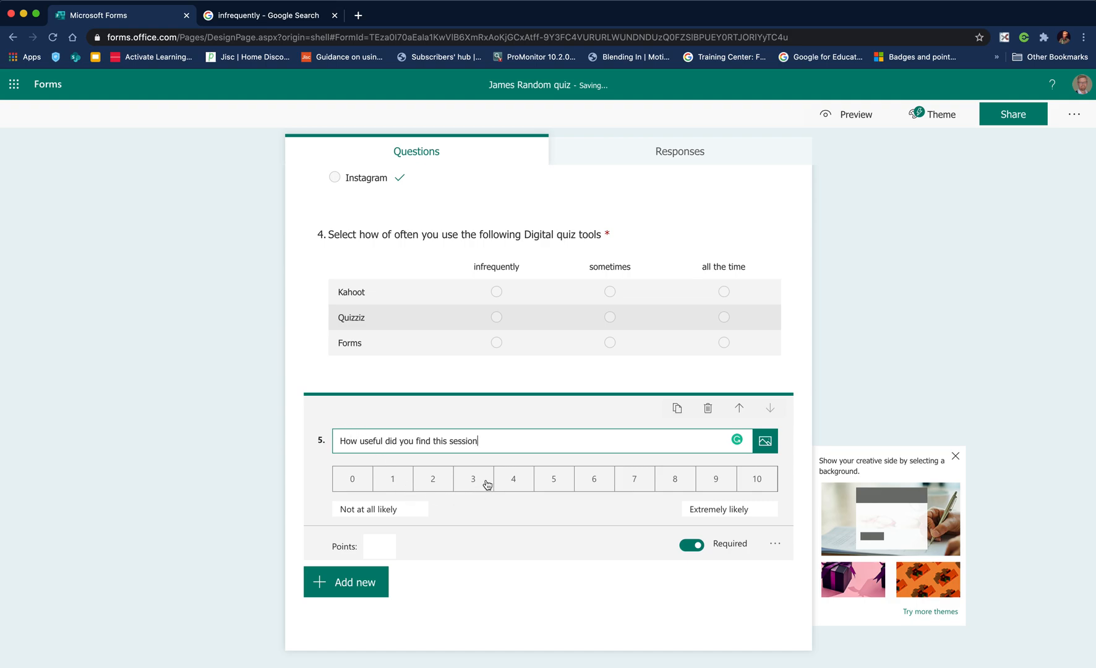
mouse_move(456, 466)
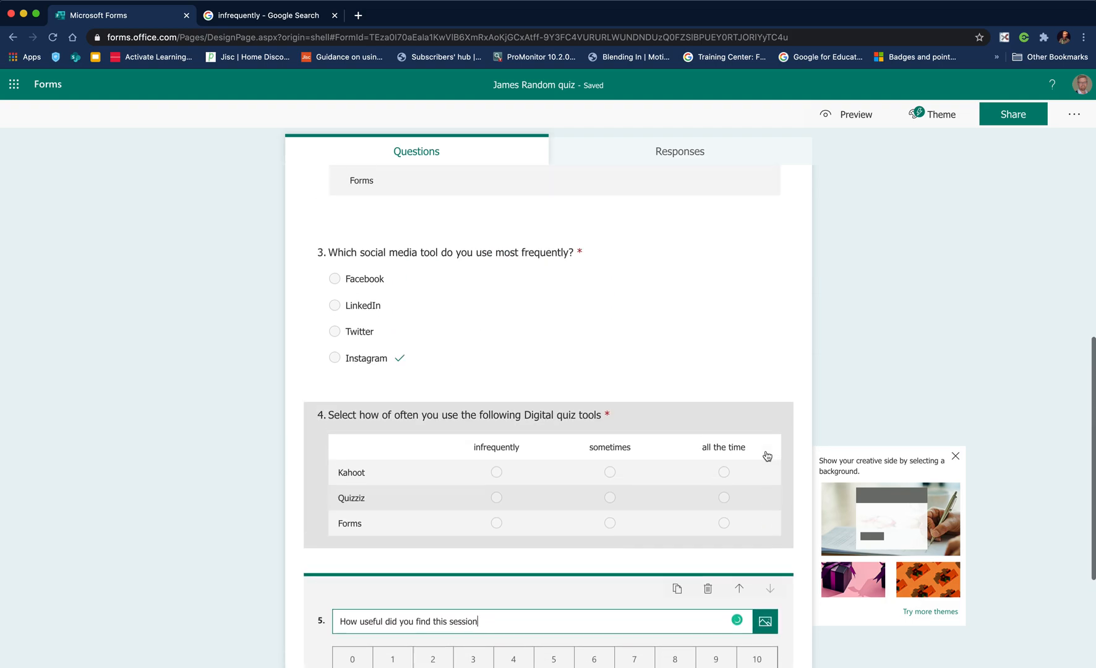
Start inserting an image into question 3, reaching the image source choices
scroll("up", 3)
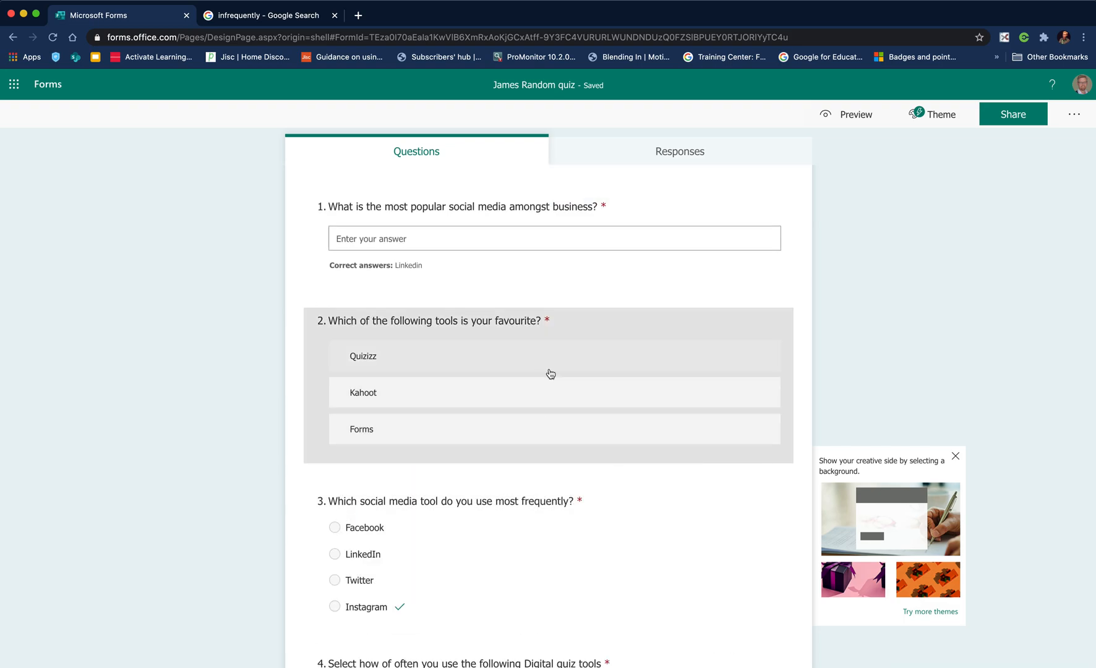
scroll("down", 3)
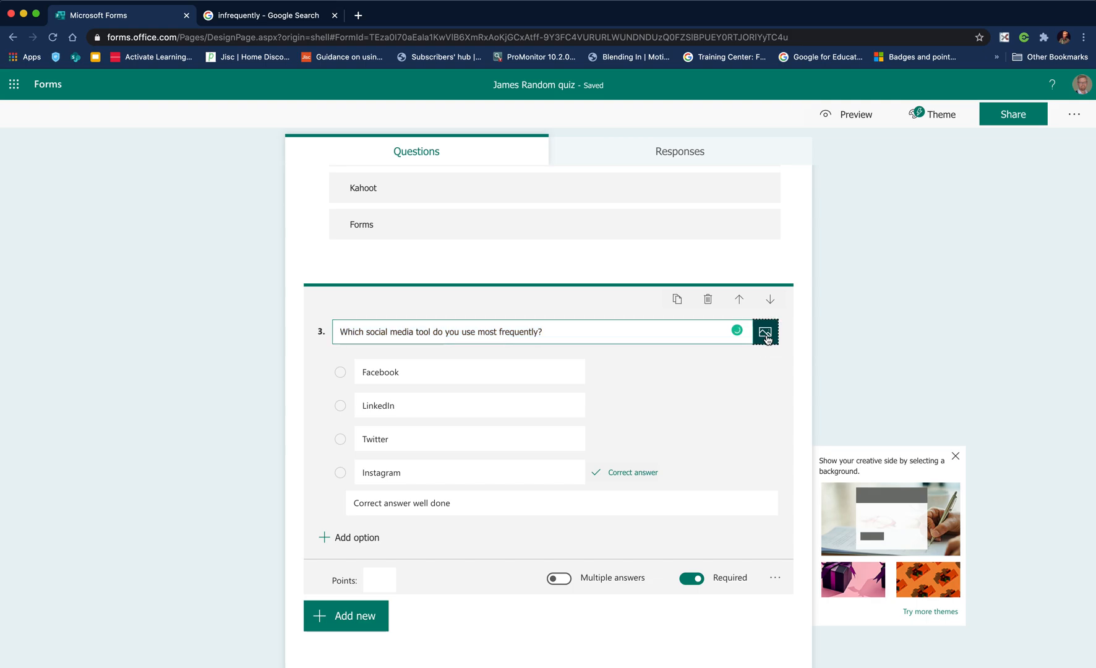
left_click(765, 332)
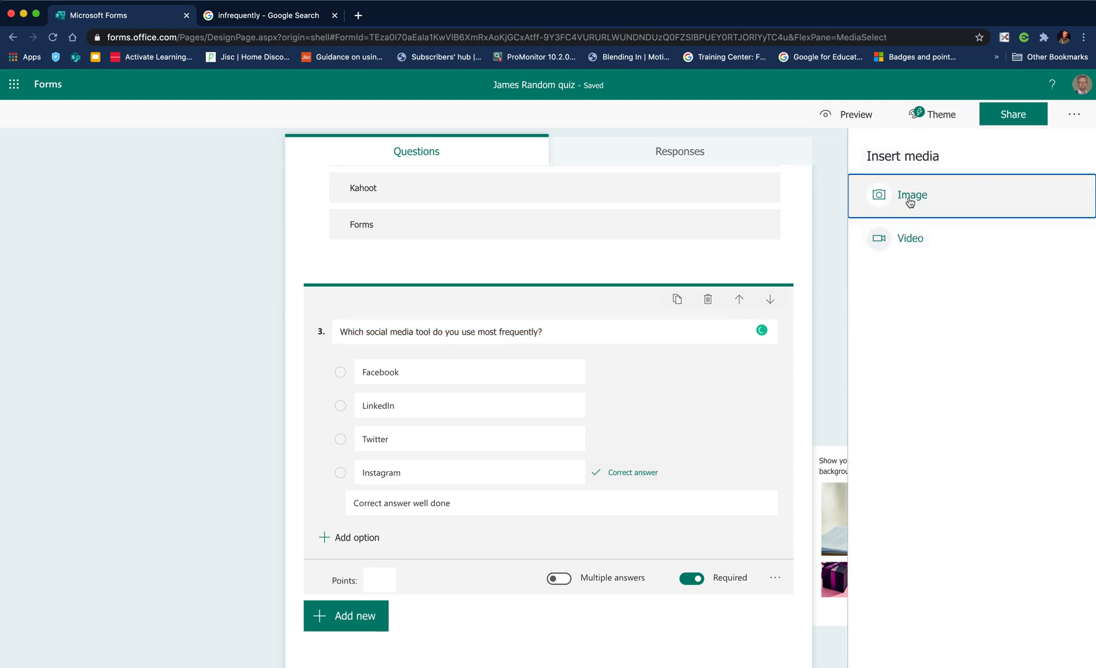
mouse_move(903, 204)
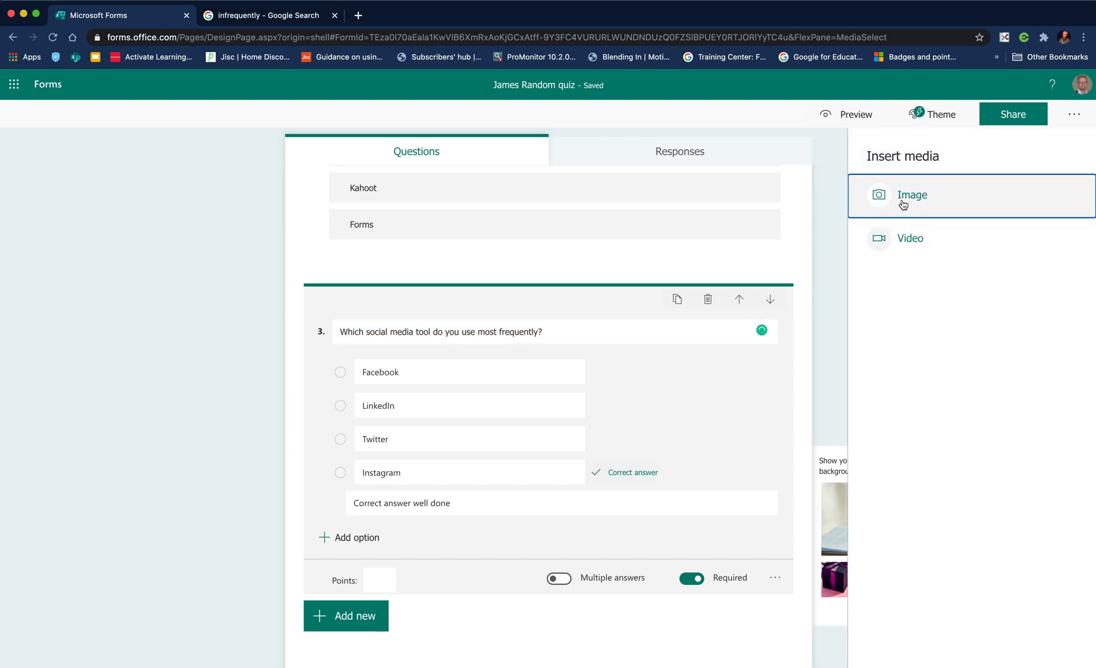
left_click(911, 195)
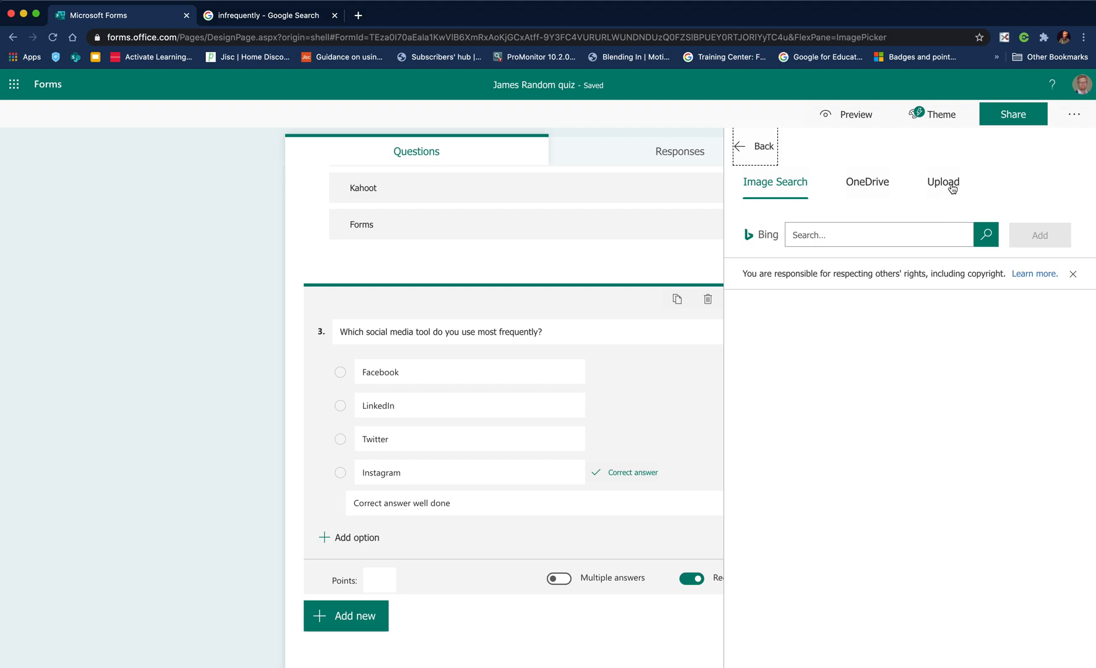
mouse_move(947, 190)
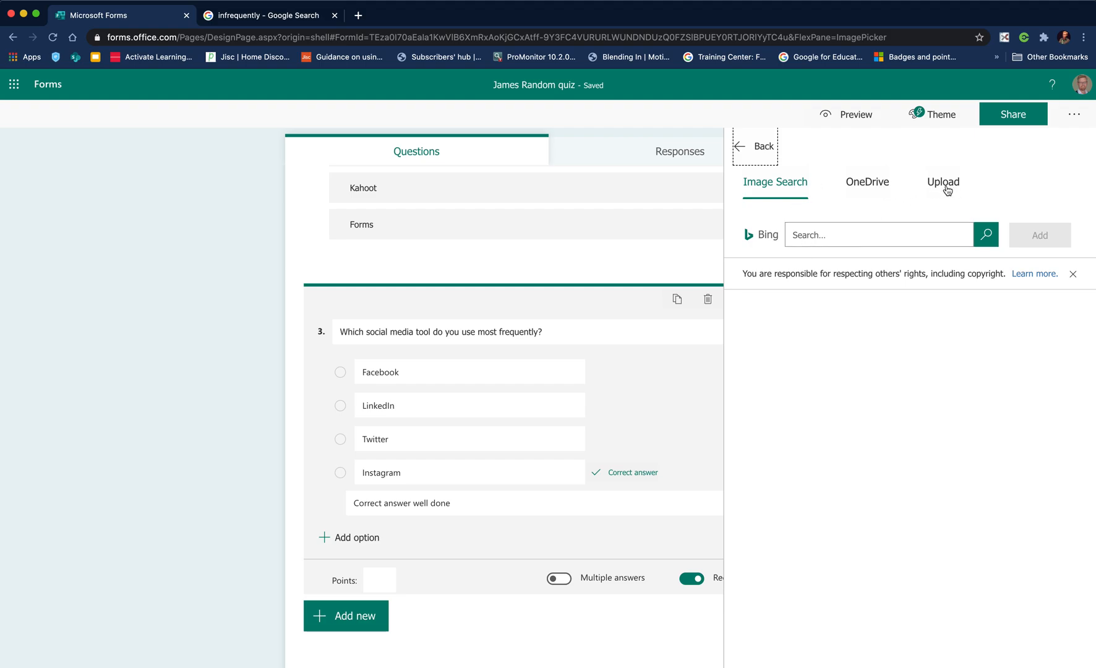
Upload Label the camera.jpg from the Desktop as question 3's picture
left_click(942, 182)
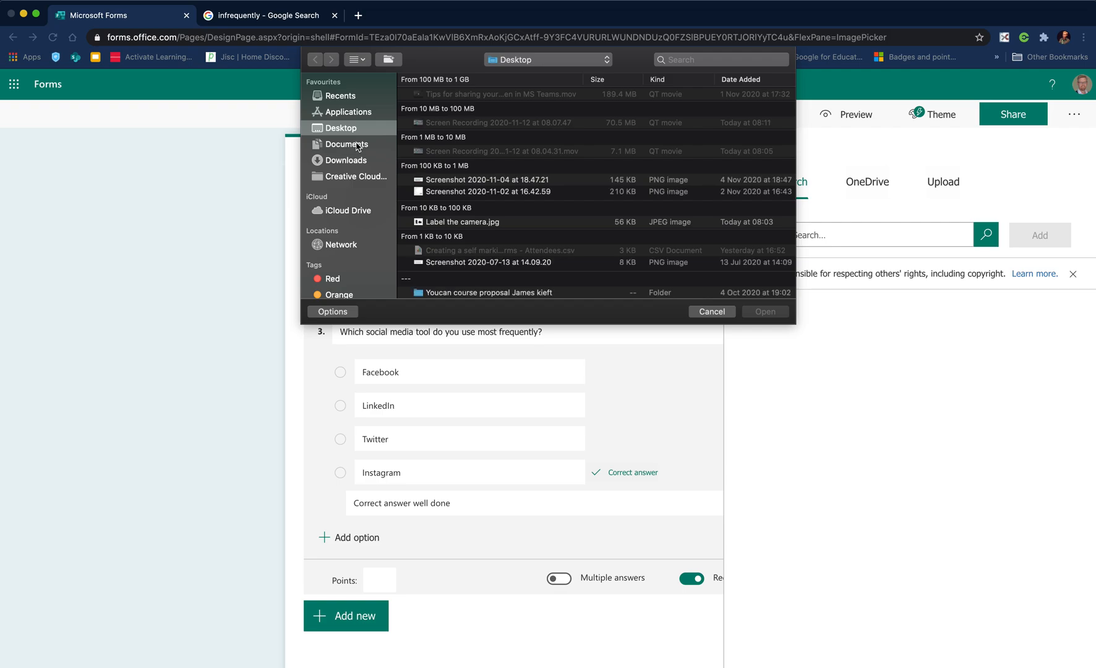
left_click(466, 221)
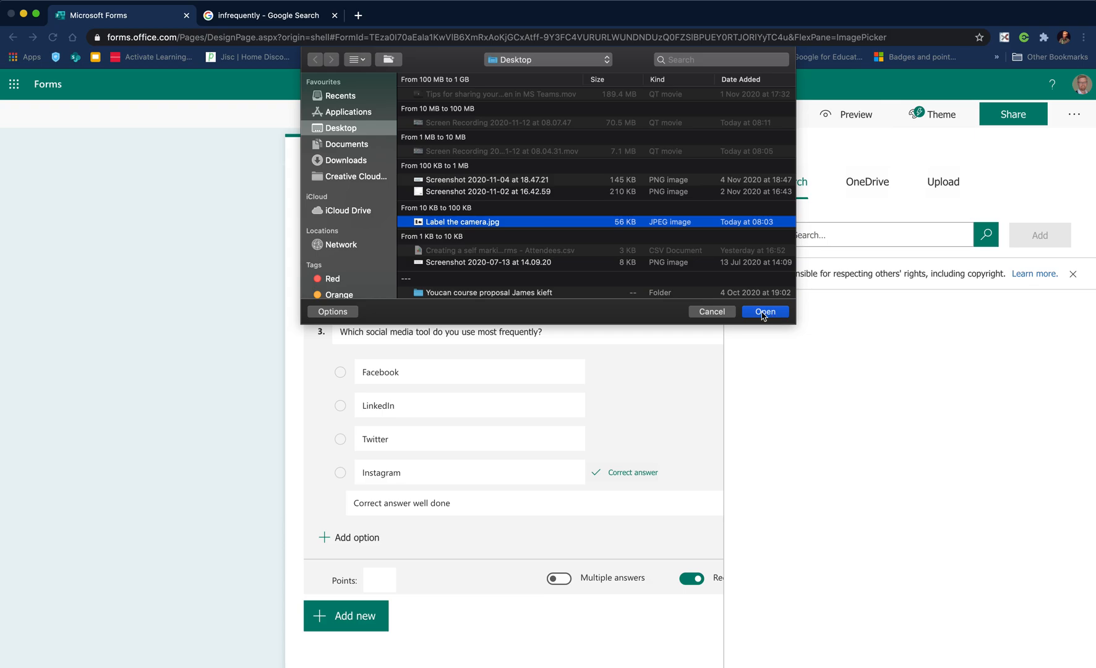
left_click(765, 312)
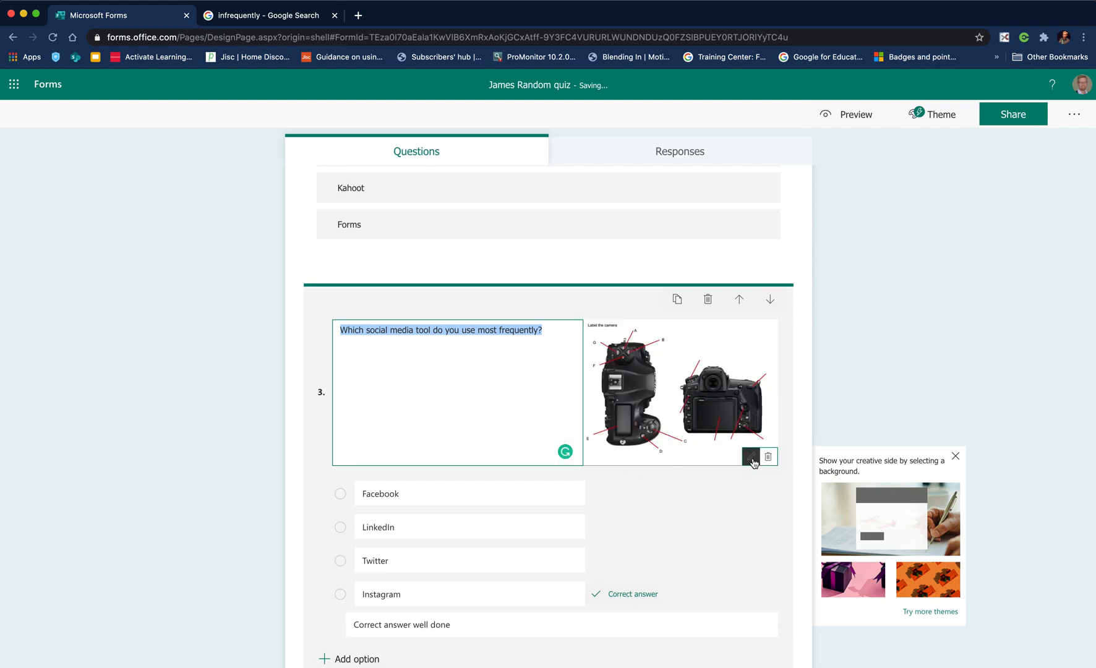
mouse_move(752, 457)
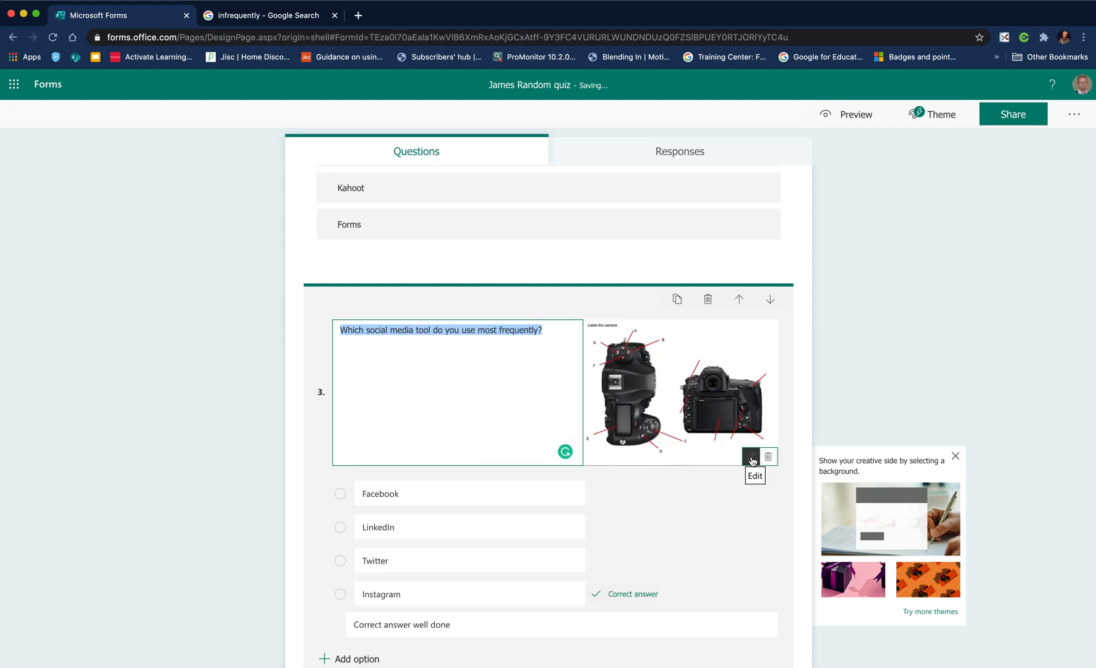
mouse_move(655, 380)
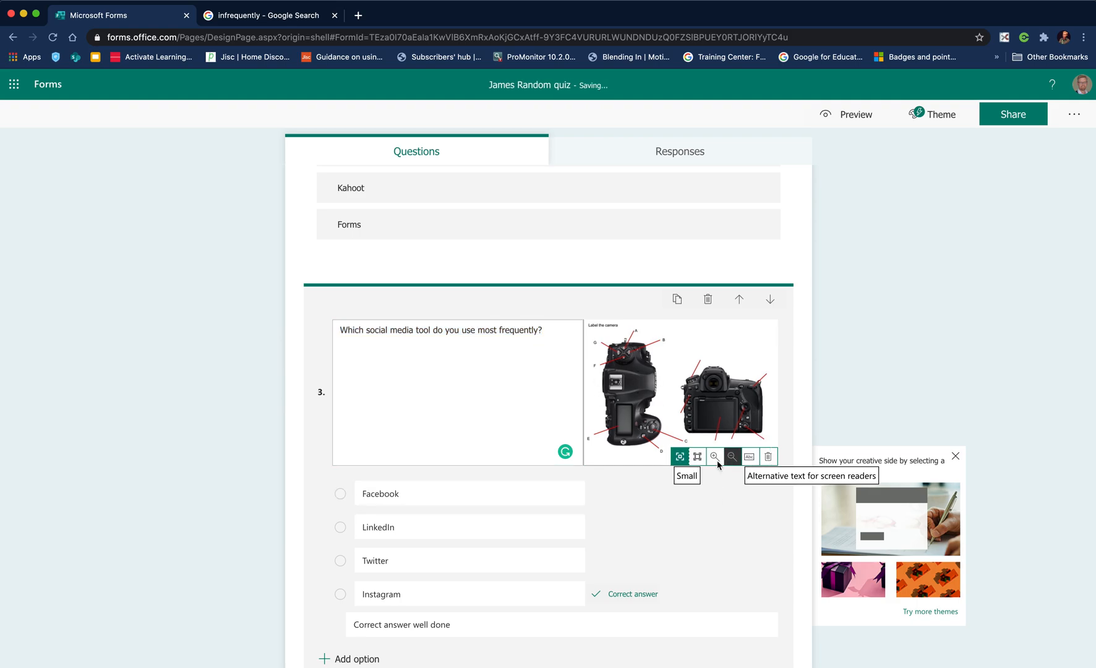
mouse_move(698, 457)
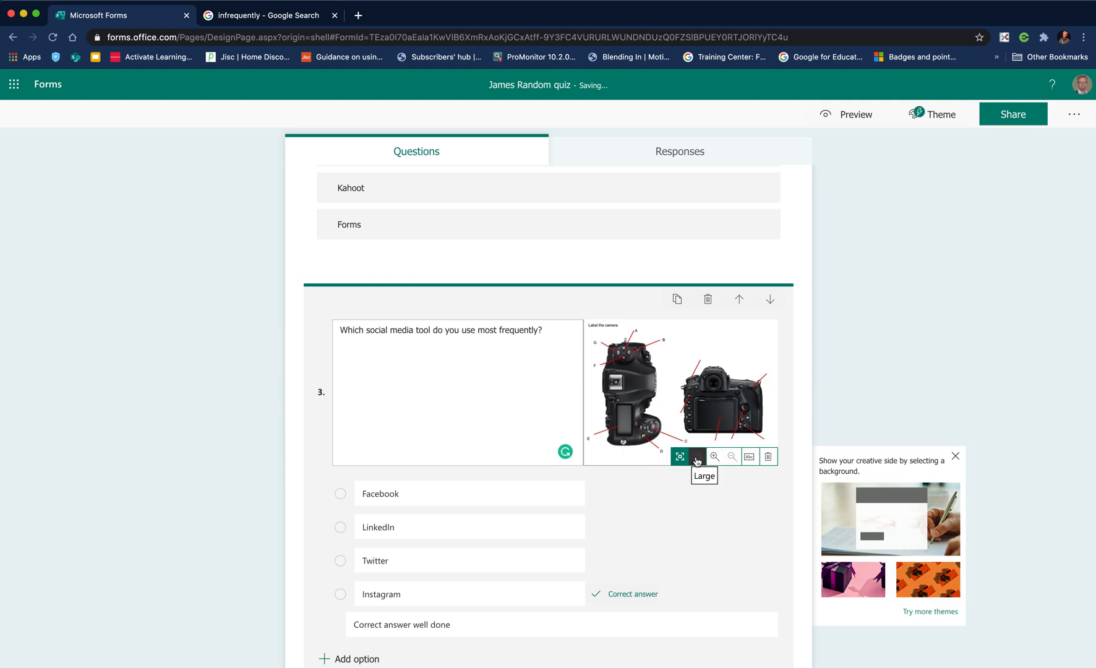
Set question 3's camera picture to Large size and review the form
left_click(698, 456)
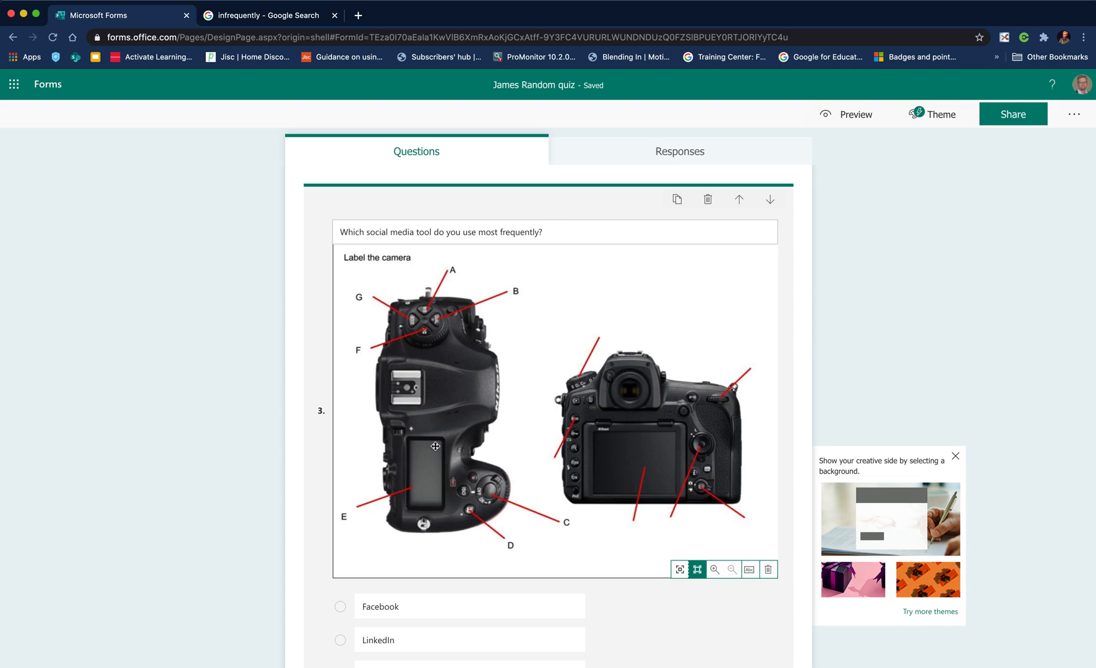
left_click(463, 606)
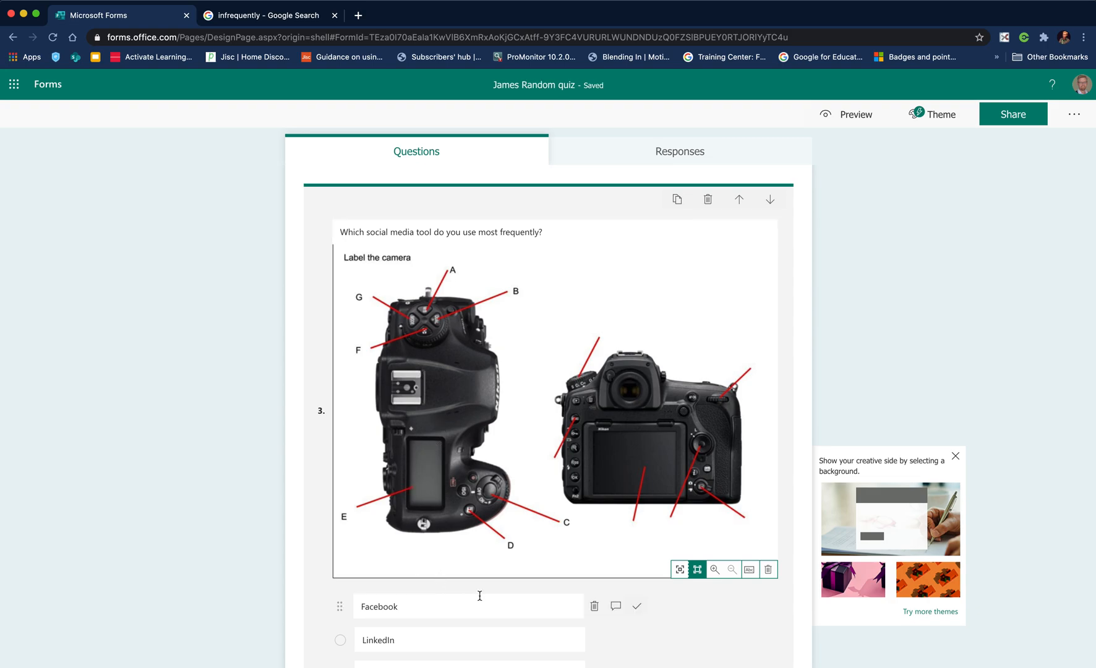
scroll("down", 3)
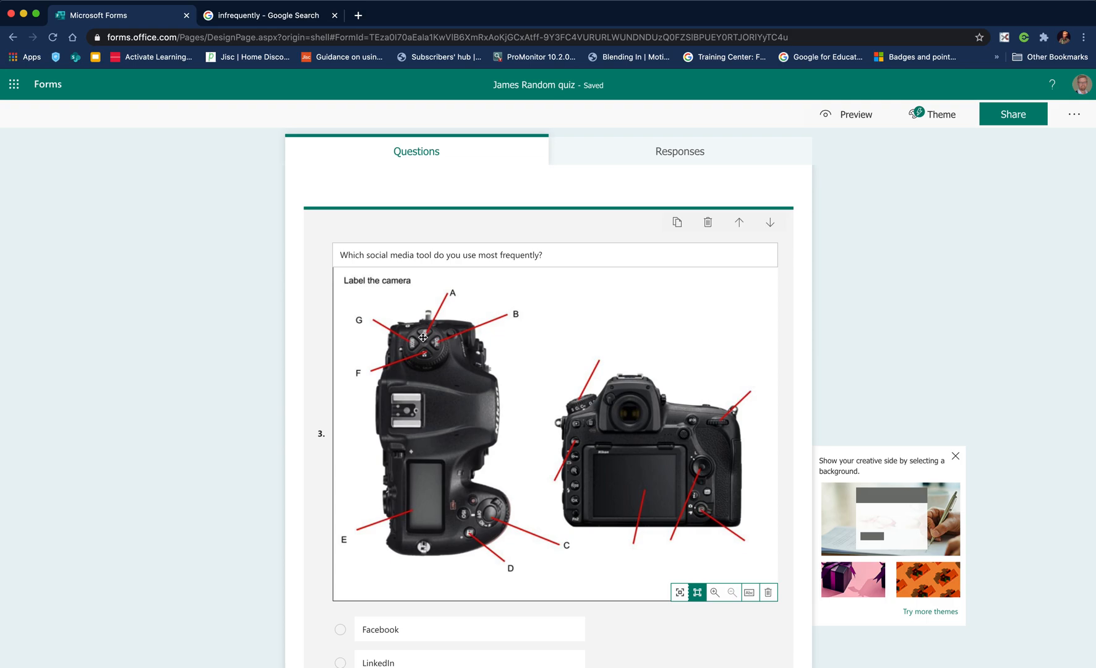
mouse_move(432, 428)
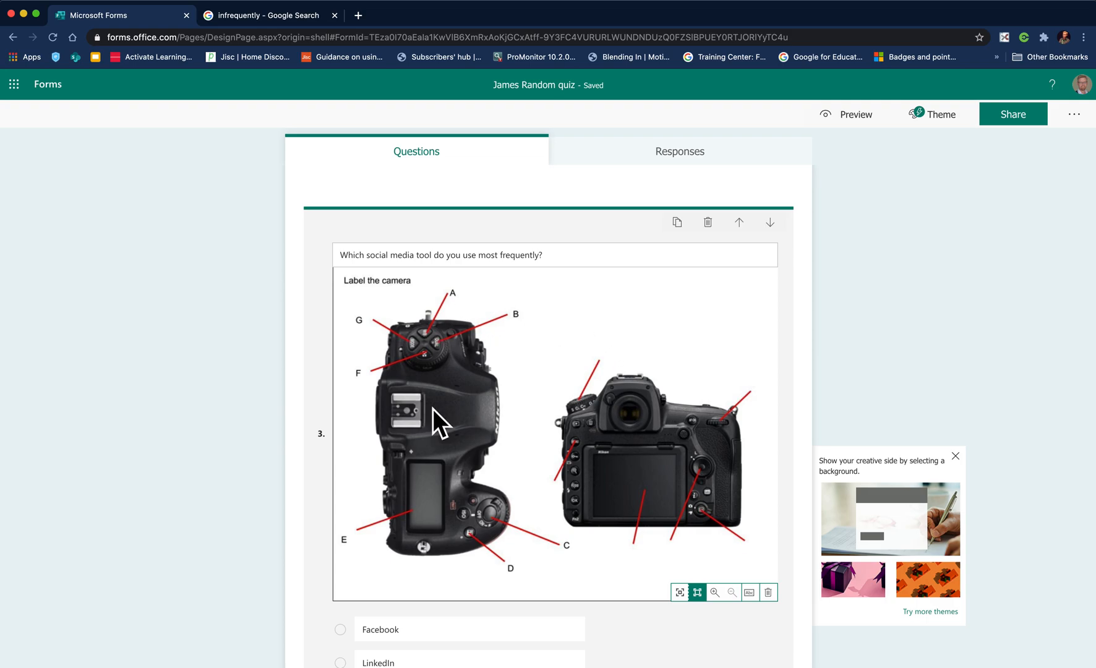
mouse_move(426, 364)
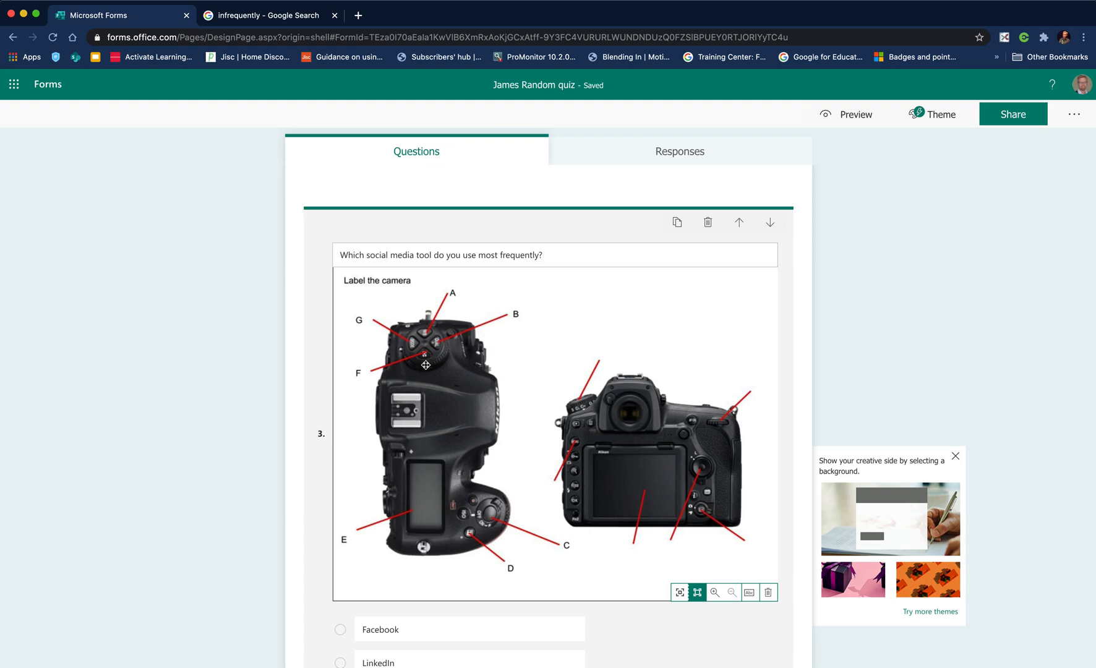
mouse_move(442, 372)
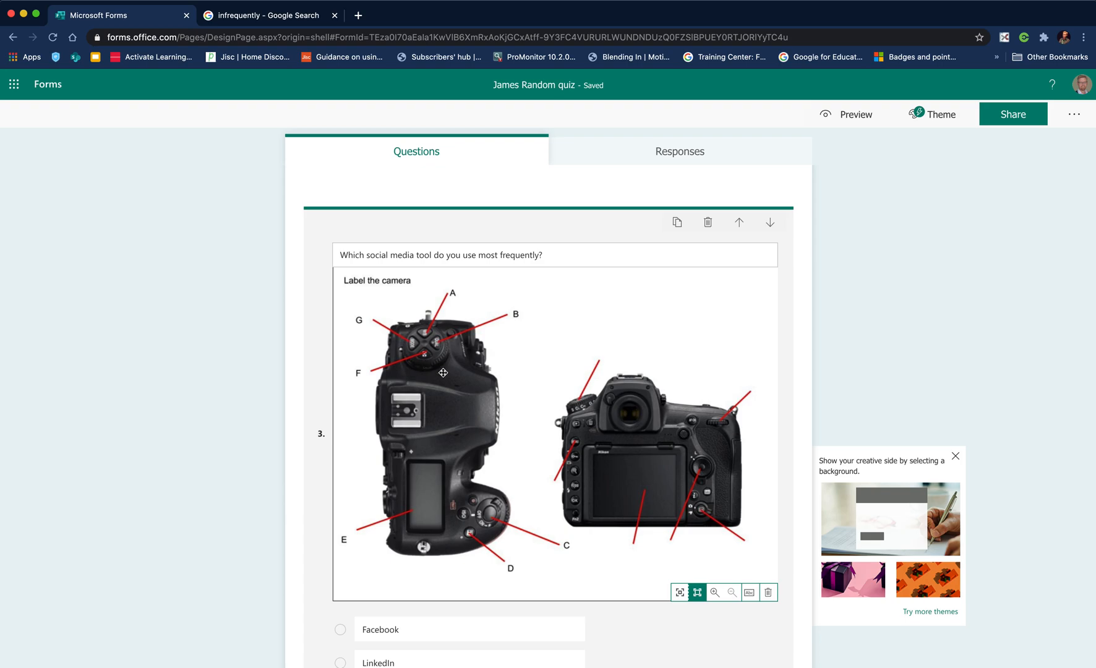
mouse_move(517, 612)
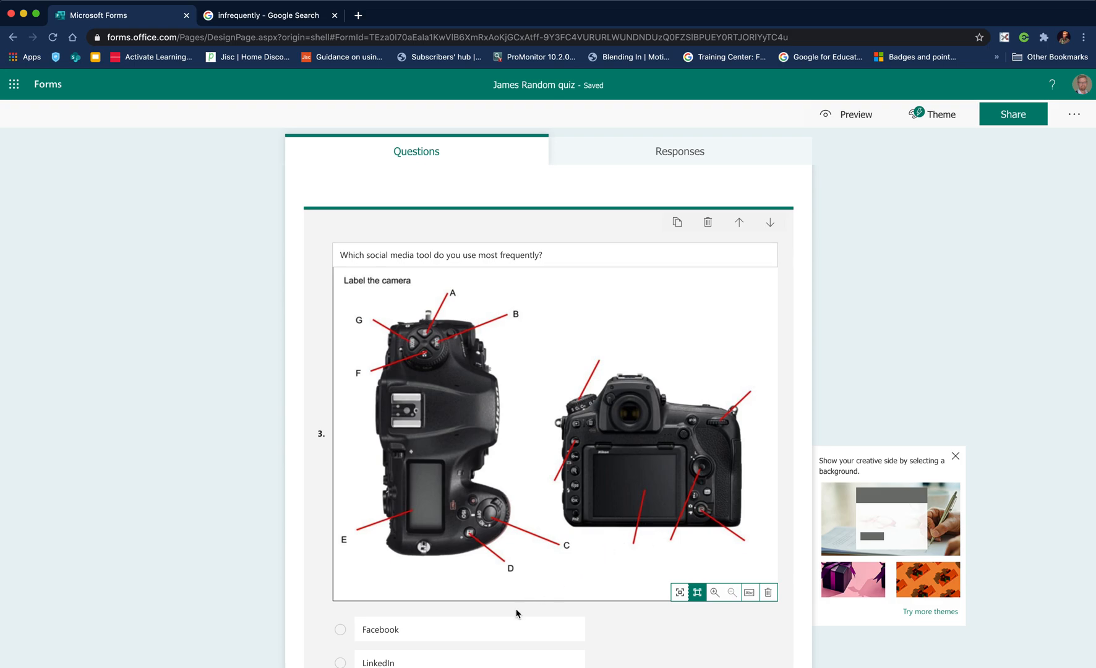
scroll("down", 3)
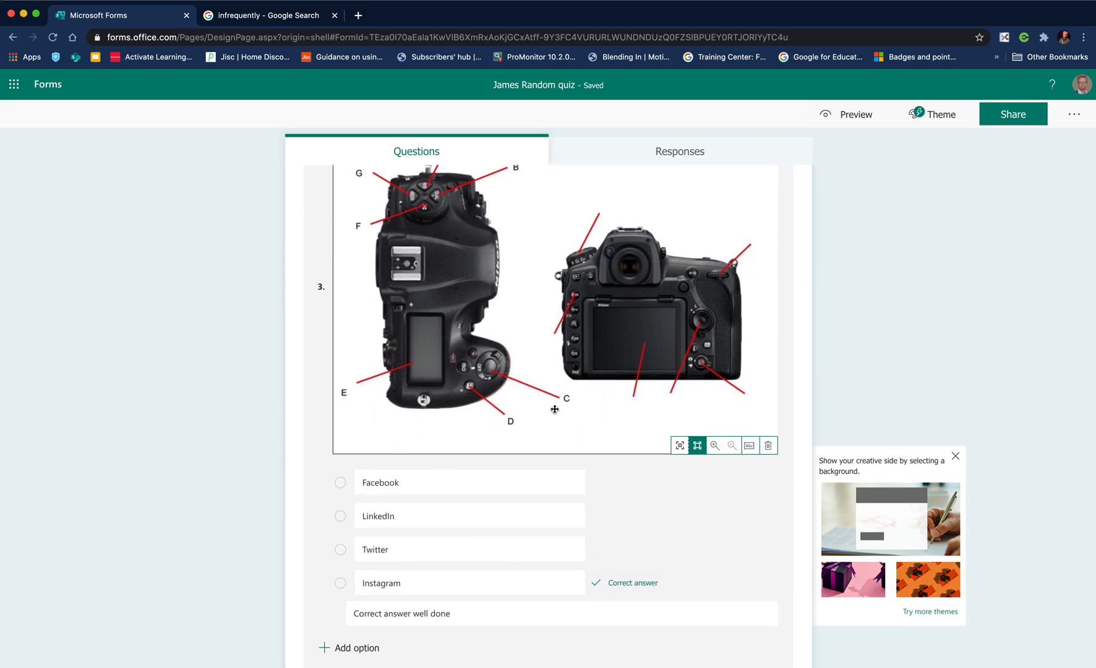
mouse_move(713, 532)
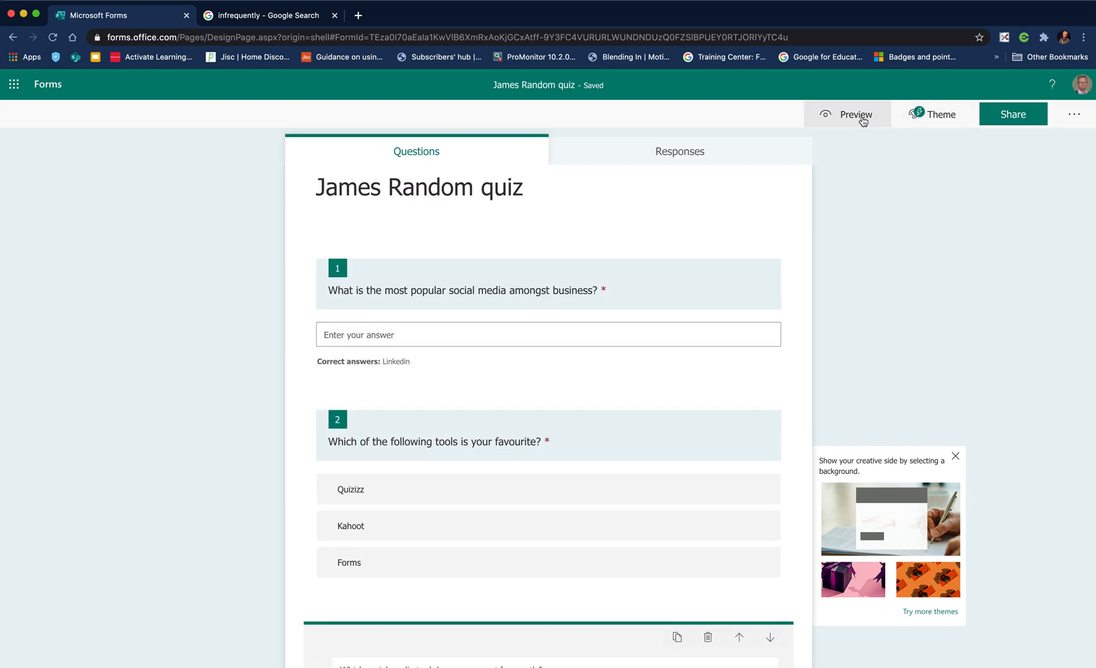
mouse_move(859, 120)
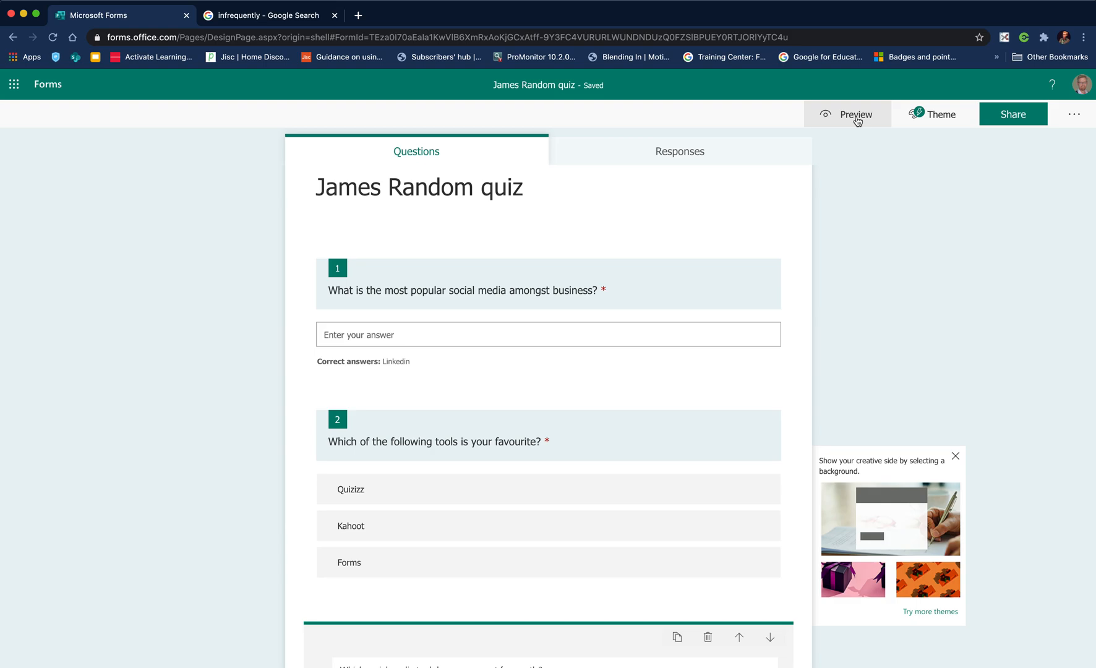
Preview the quiz in mobile layout, scroll through it, and return to editing
left_click(856, 114)
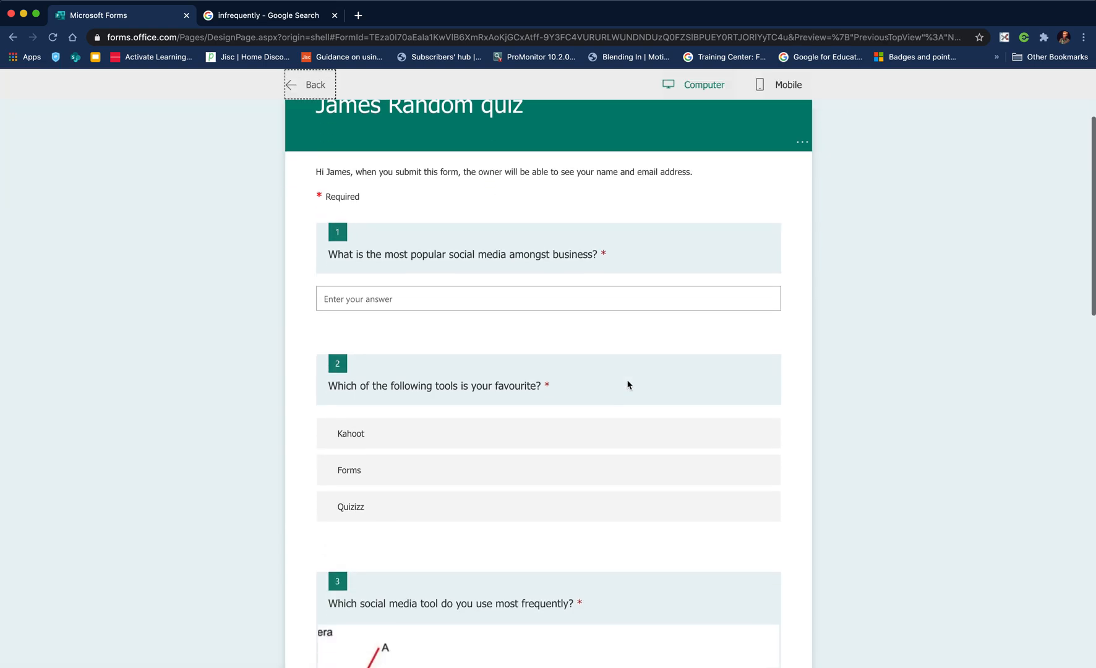
left_click(780, 84)
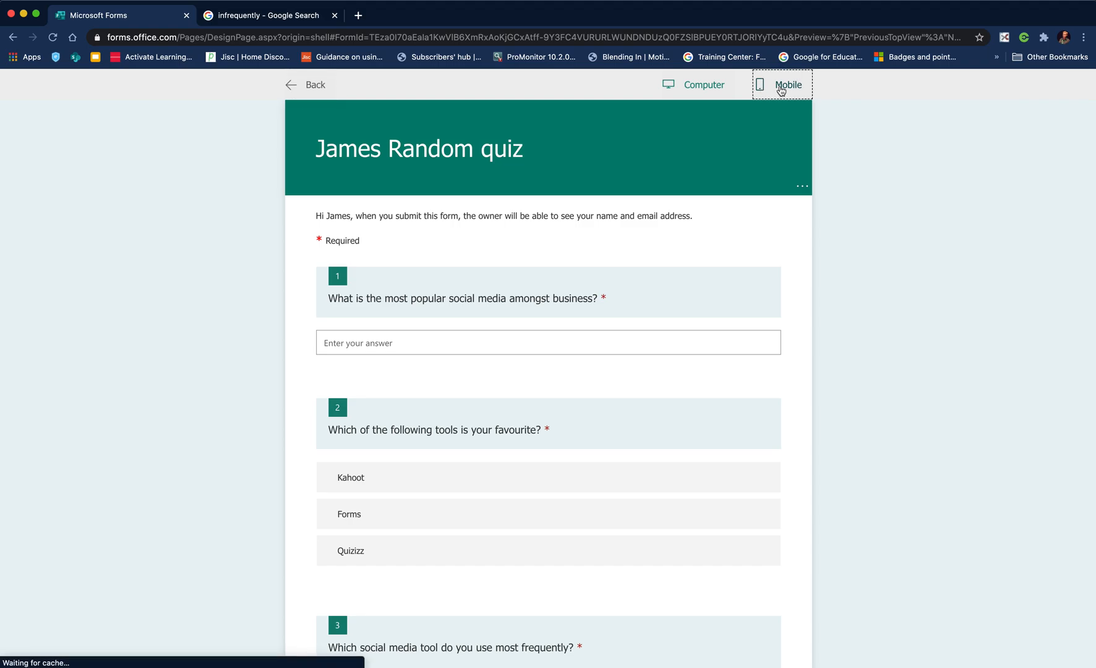
left_click(782, 85)
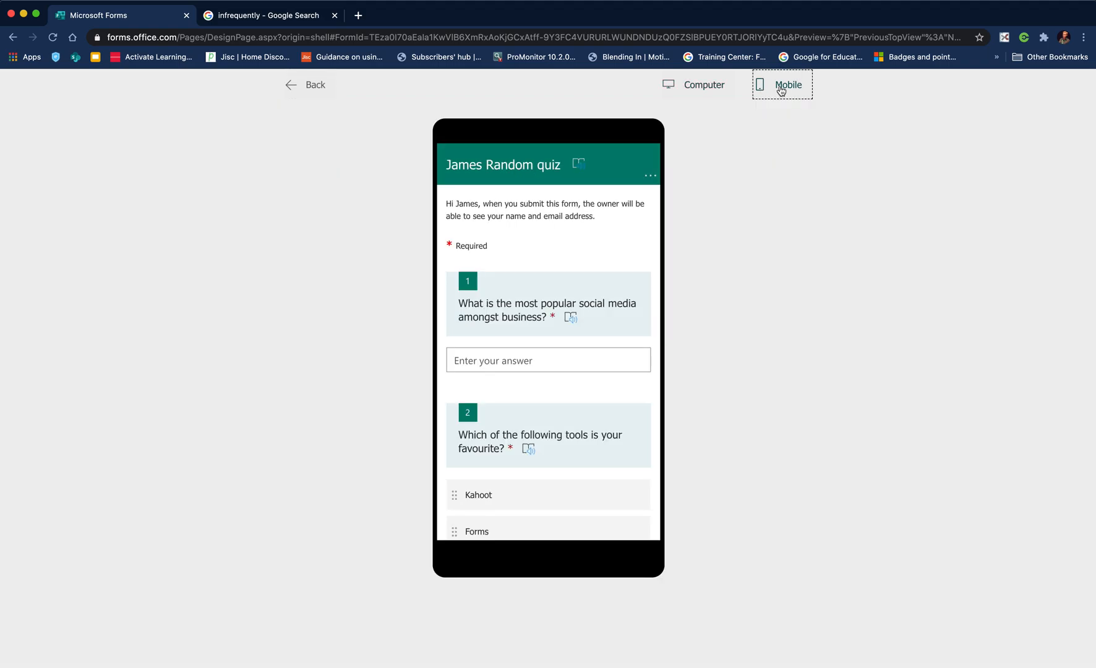
scroll("down", 3)
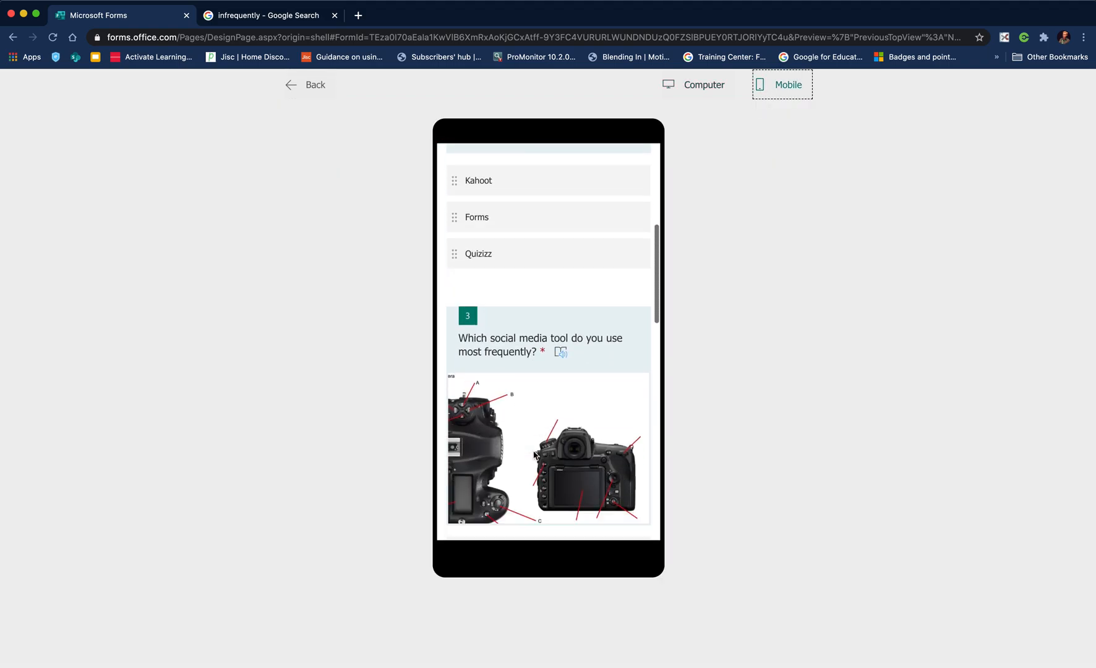
scroll("down", 3)
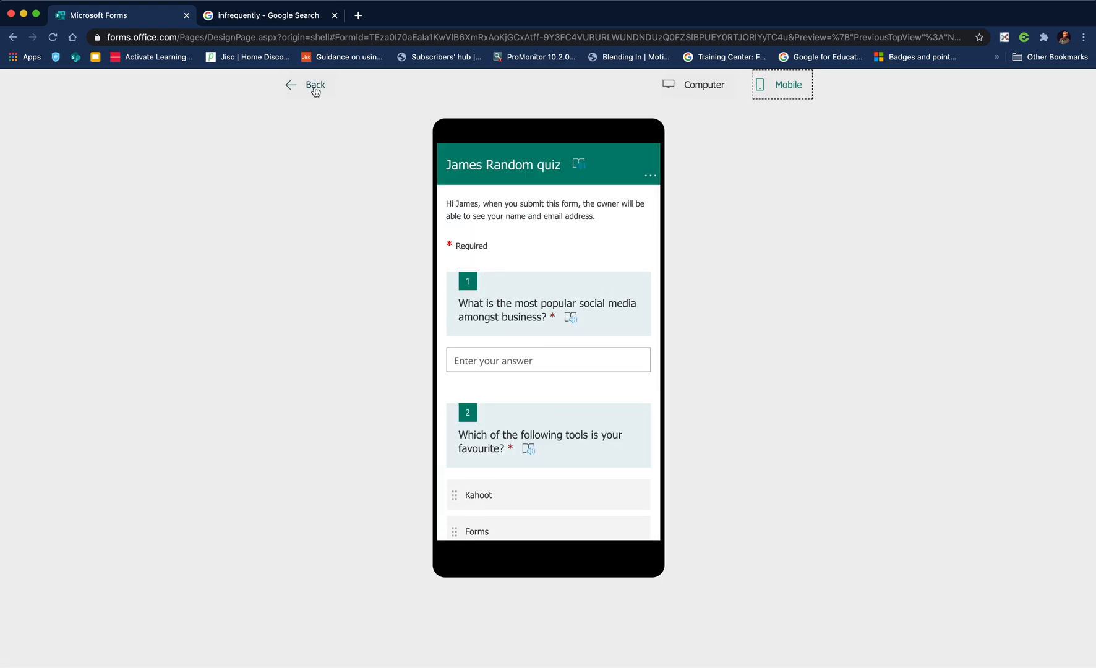
left_click(316, 86)
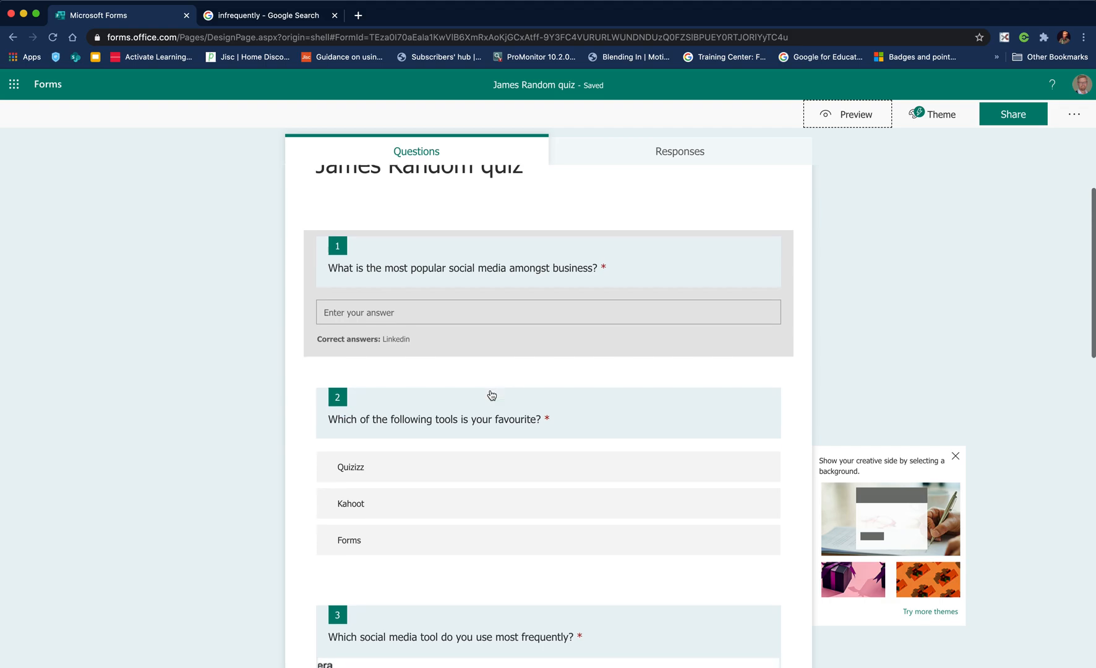
Insert a section after question 2 named Section2
scroll("down", 3)
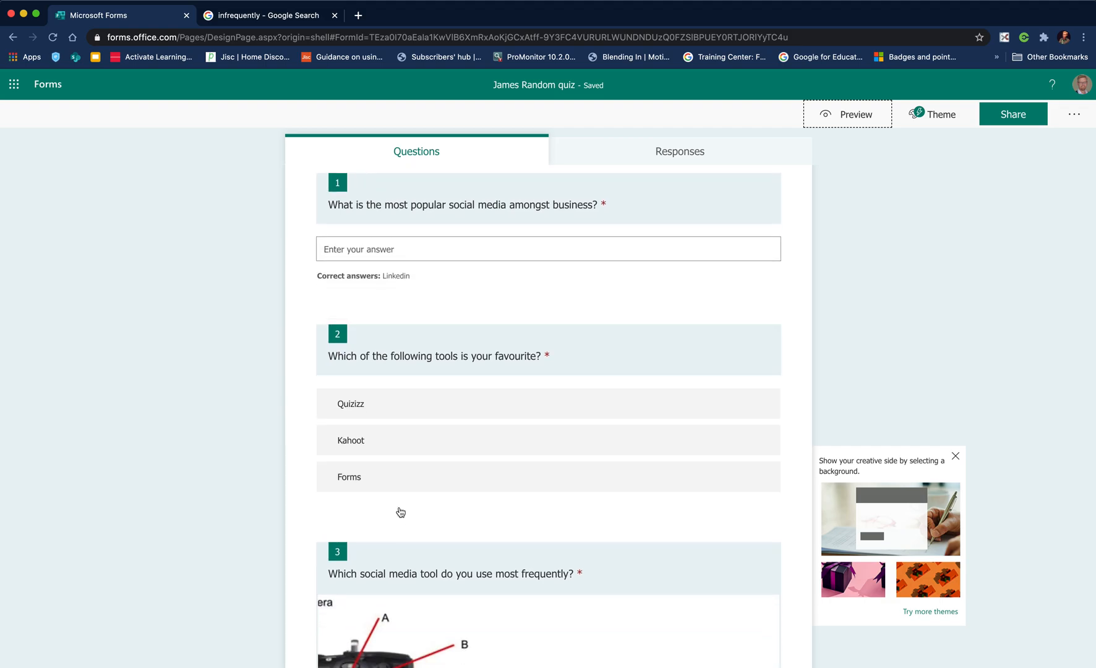
left_click(434, 356)
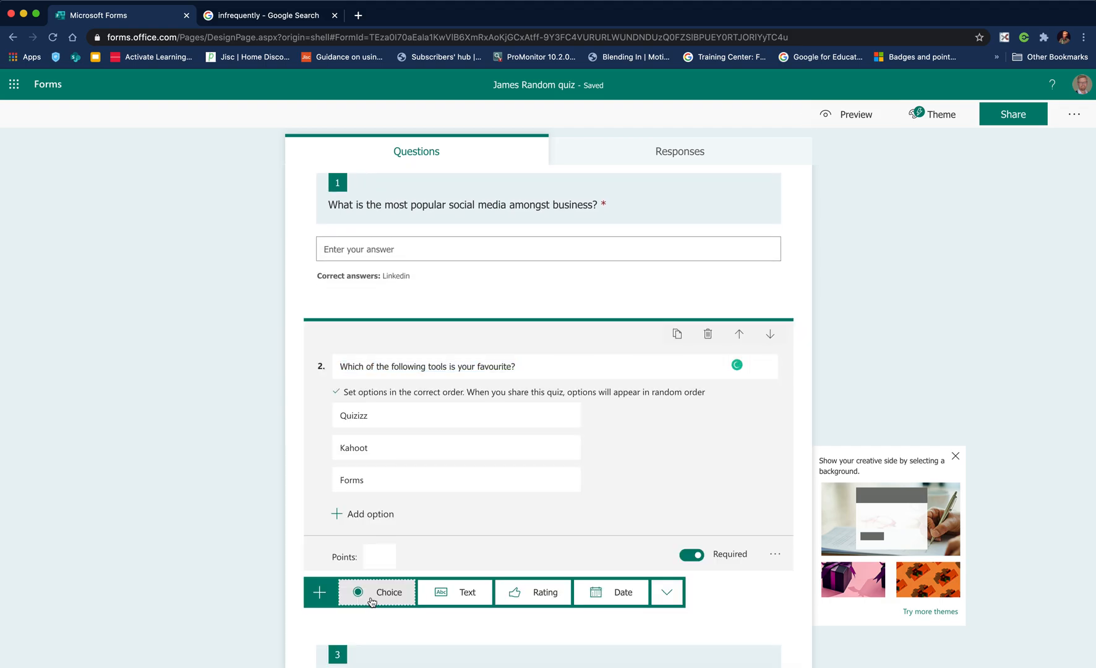
left_click(668, 591)
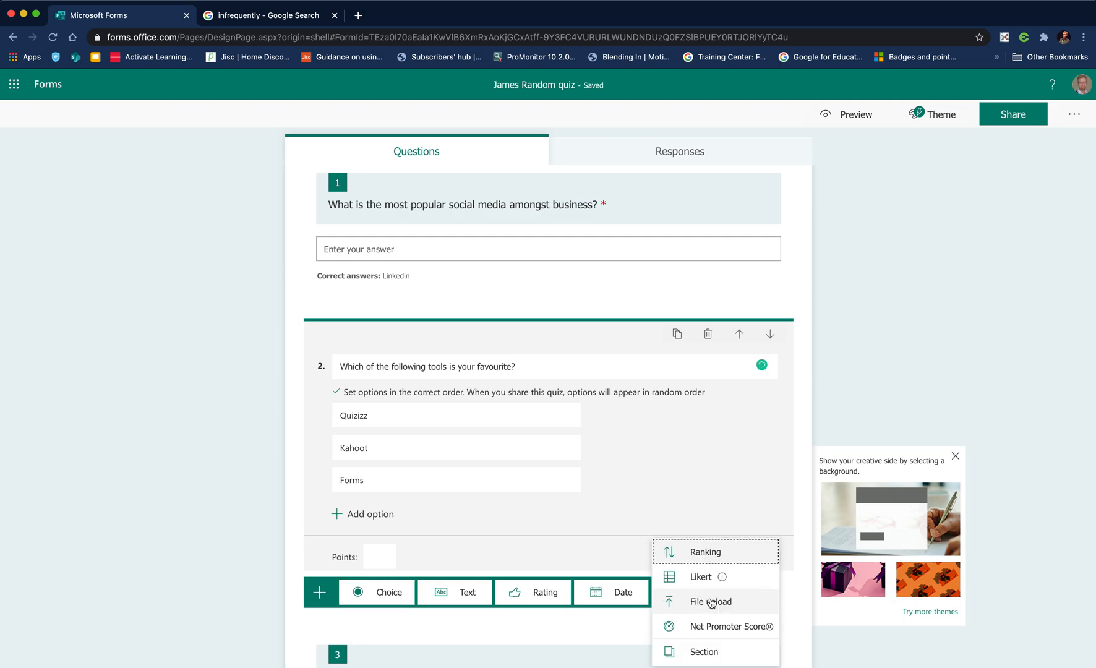
left_click(704, 651)
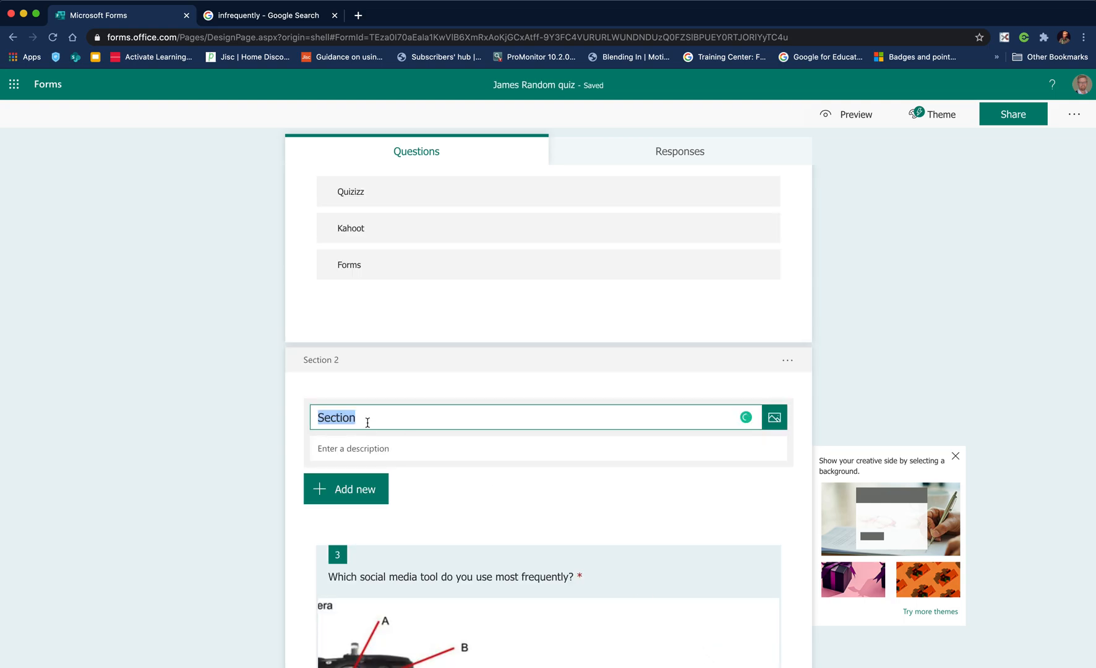
type("2")
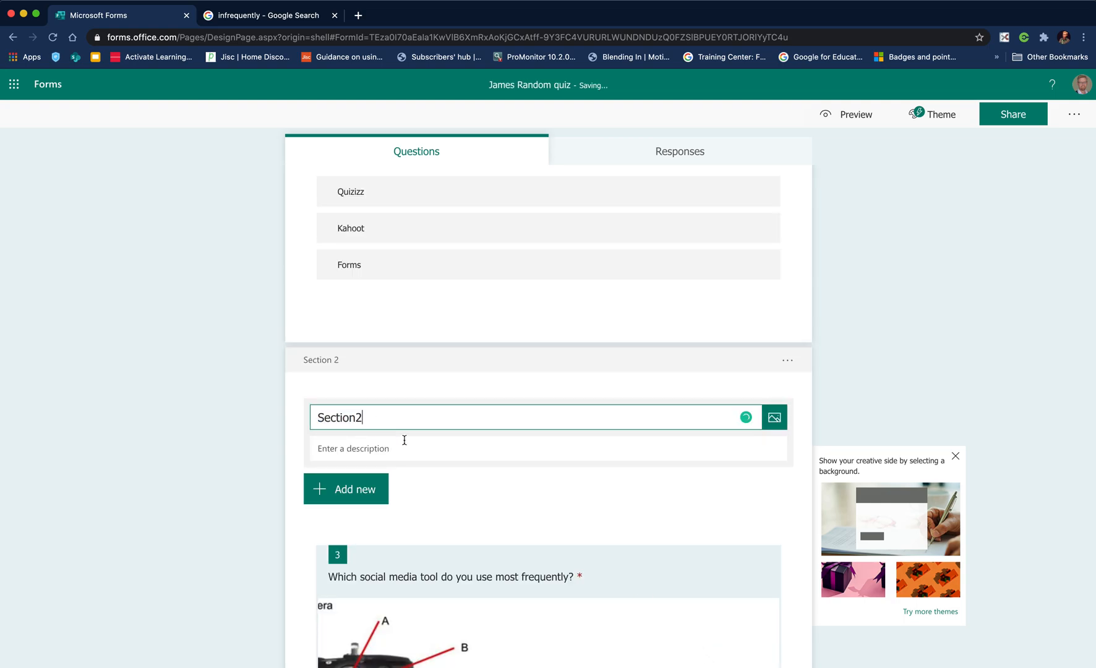
Insert Section3 after question 3 and start the respondent preview
scroll("down", 3)
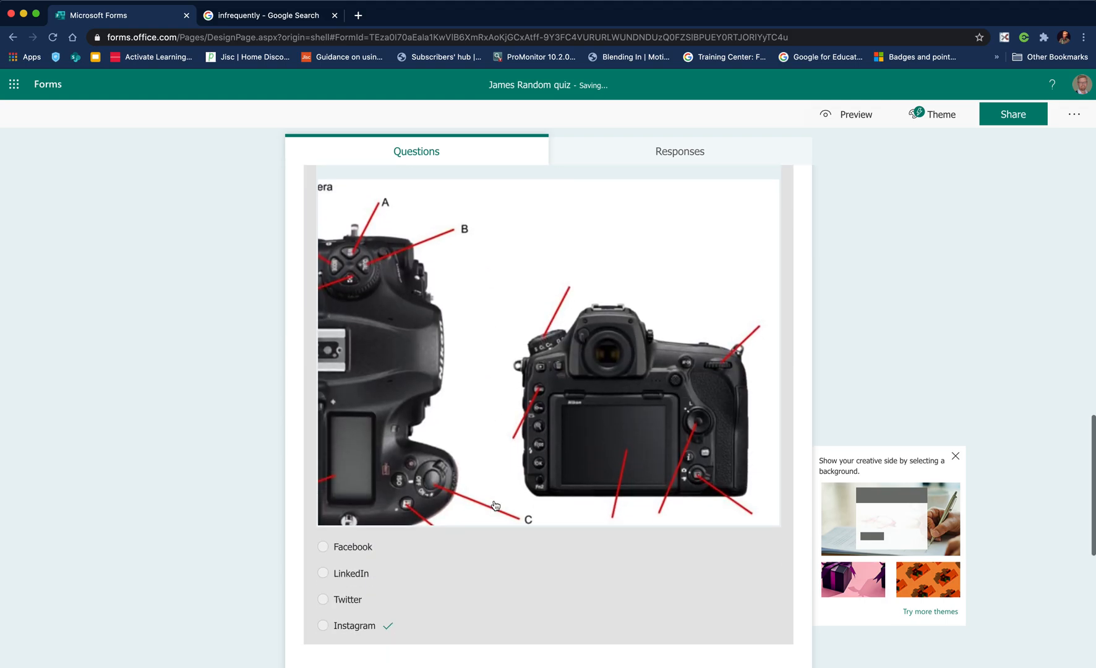
scroll("down", 3)
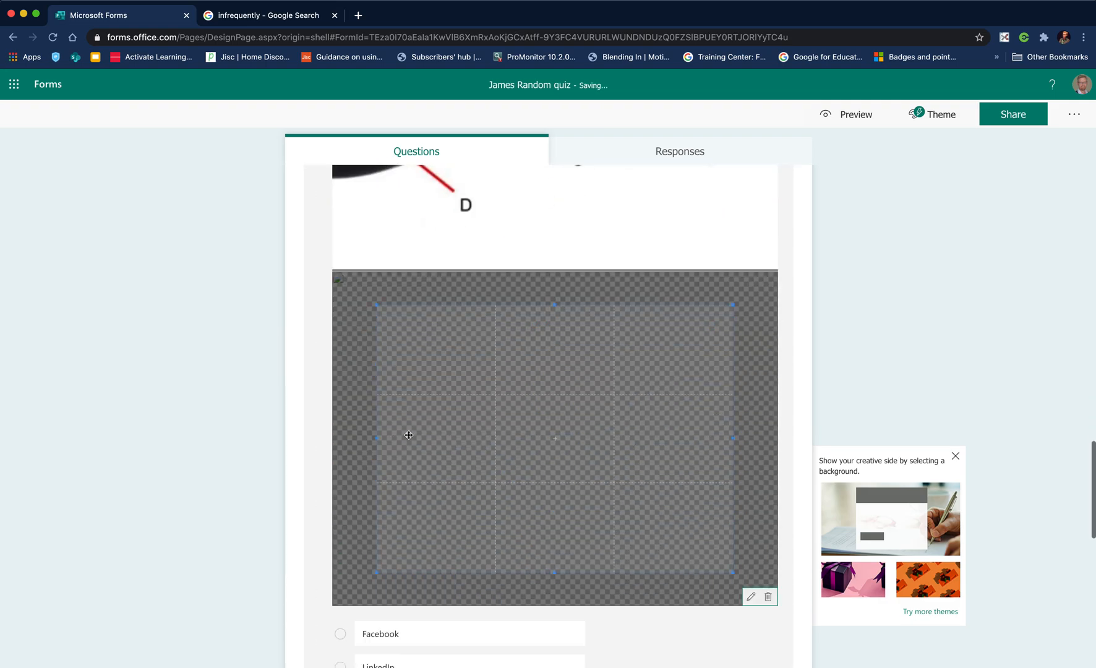
scroll("down", 3)
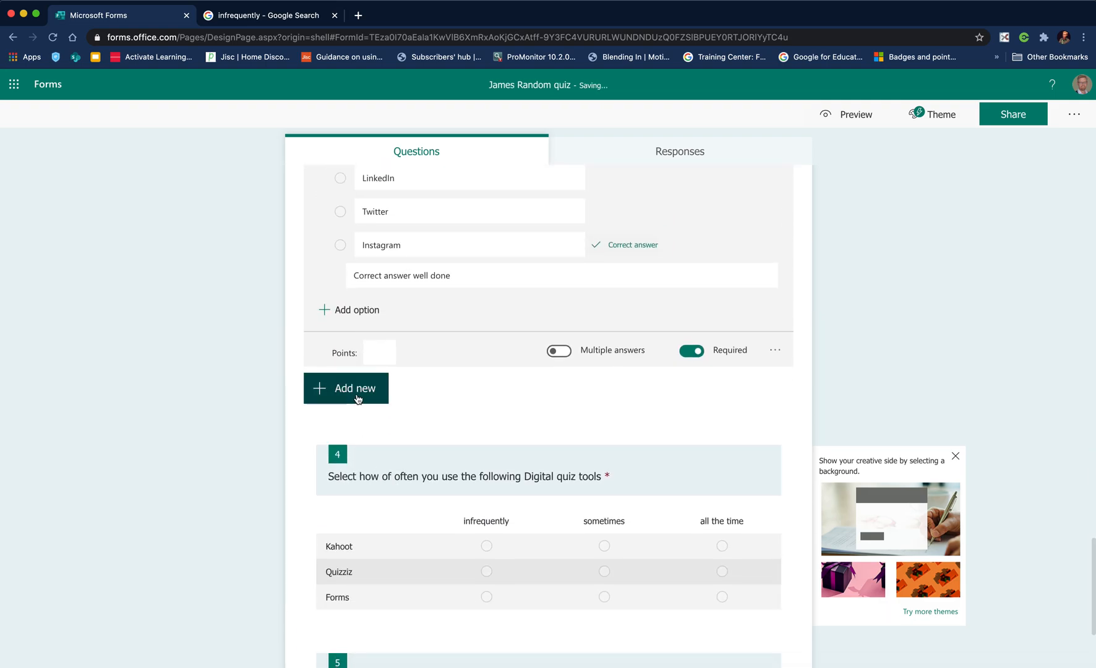
left_click(354, 389)
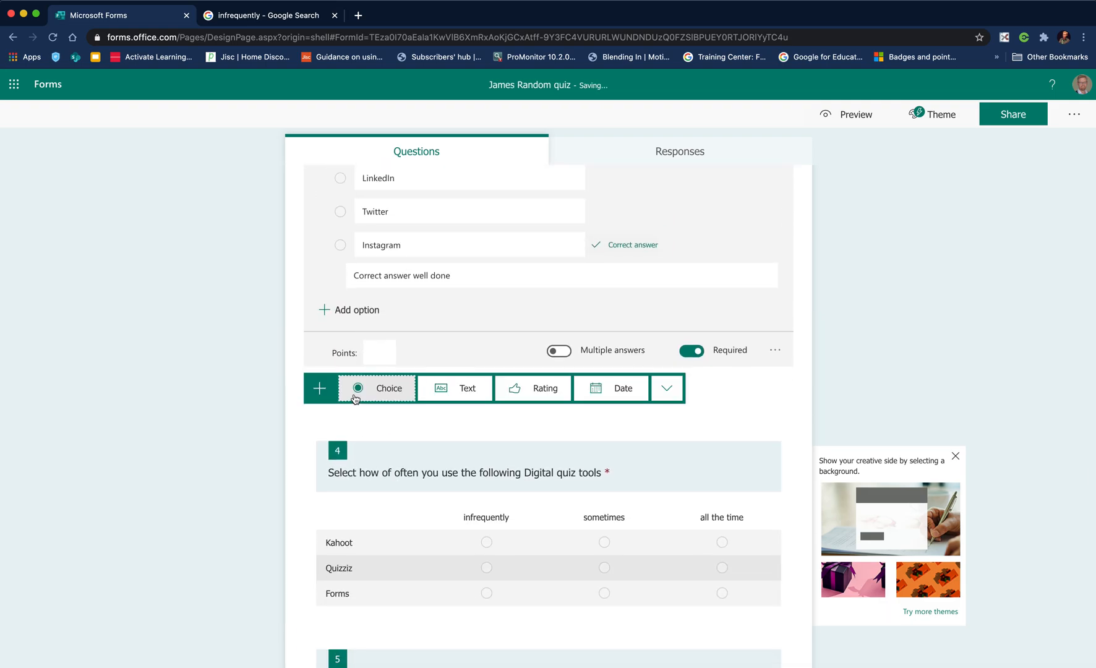
left_click(666, 387)
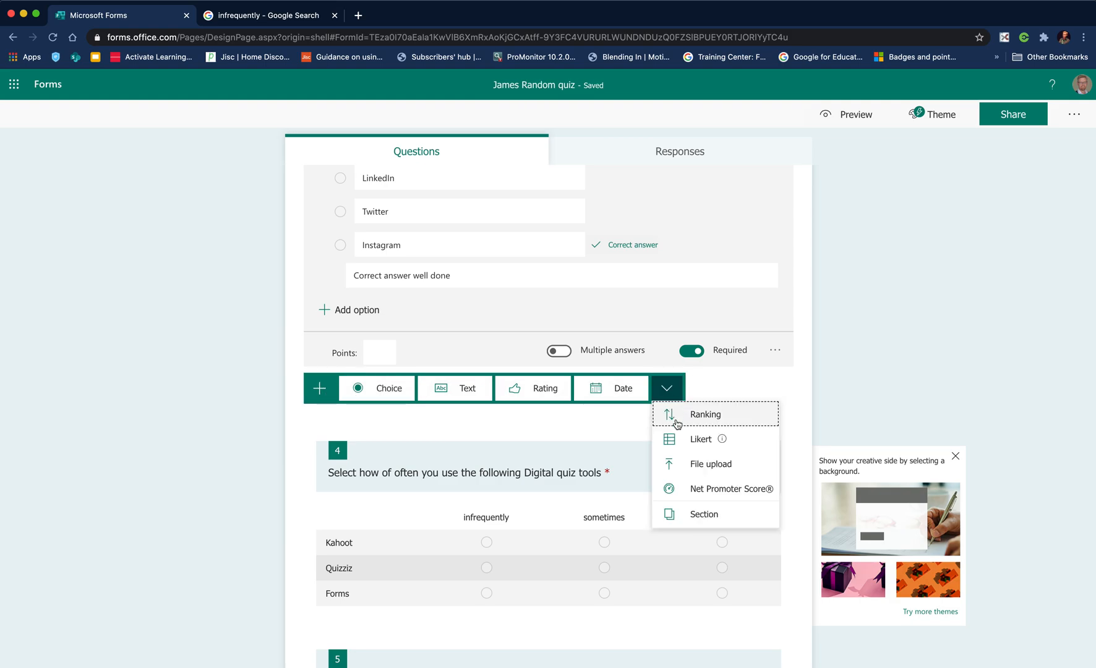
left_click(704, 513)
type("Section3")
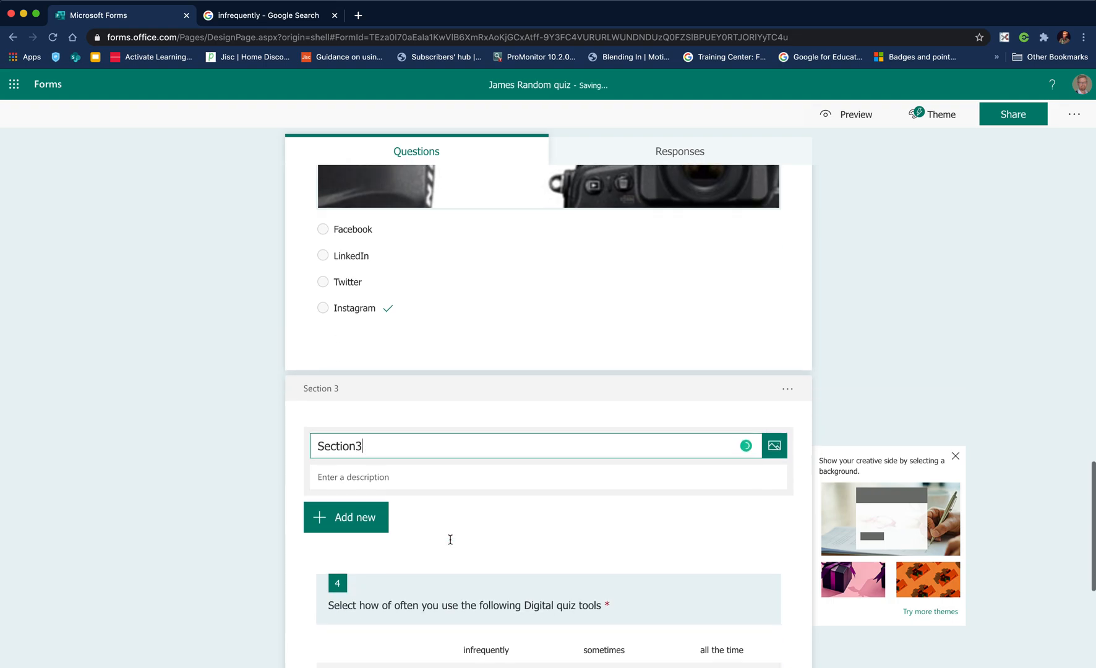
scroll("down", 3)
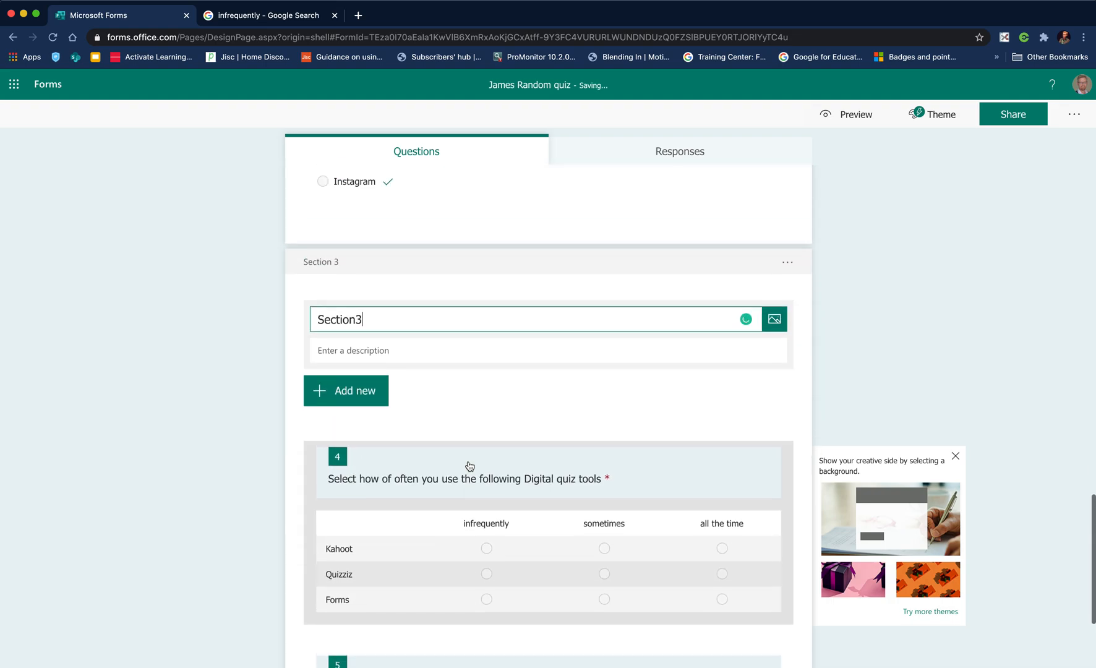
left_click(846, 114)
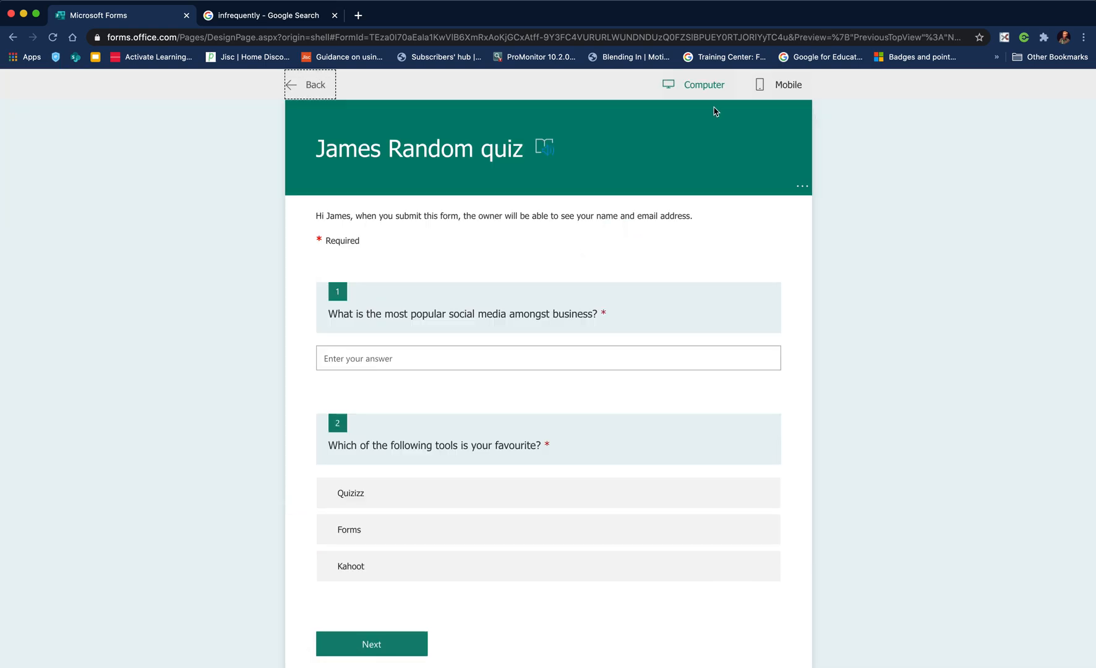
Try the mobile preview, reorder a ranking option in question 2, then return to editing
left_click(788, 84)
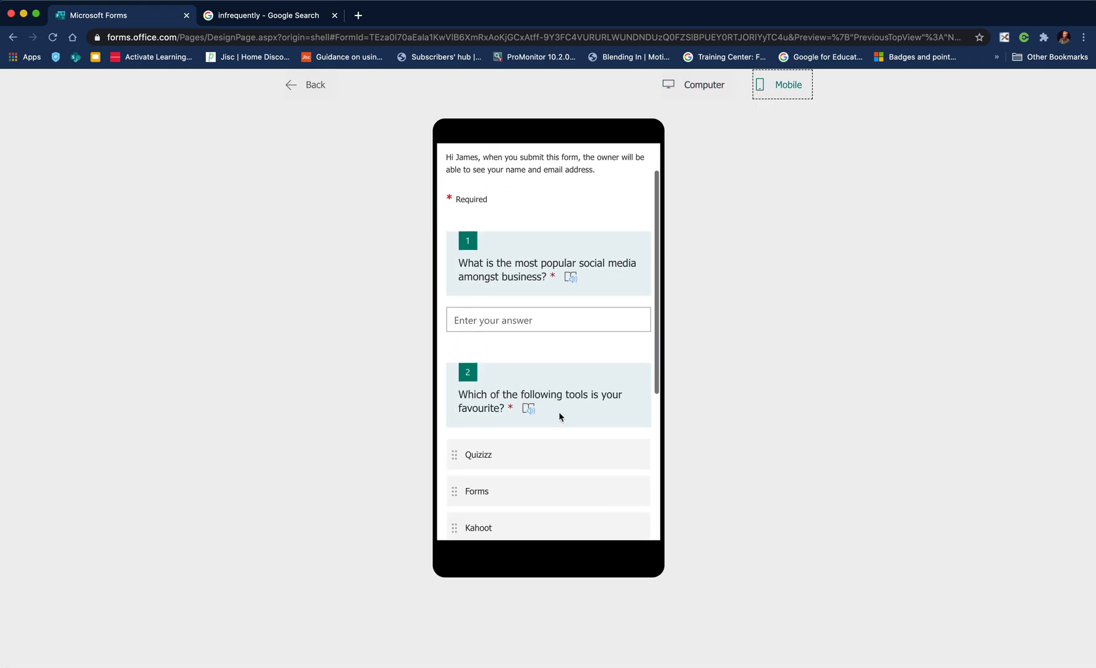
scroll("down", 3)
type("q")
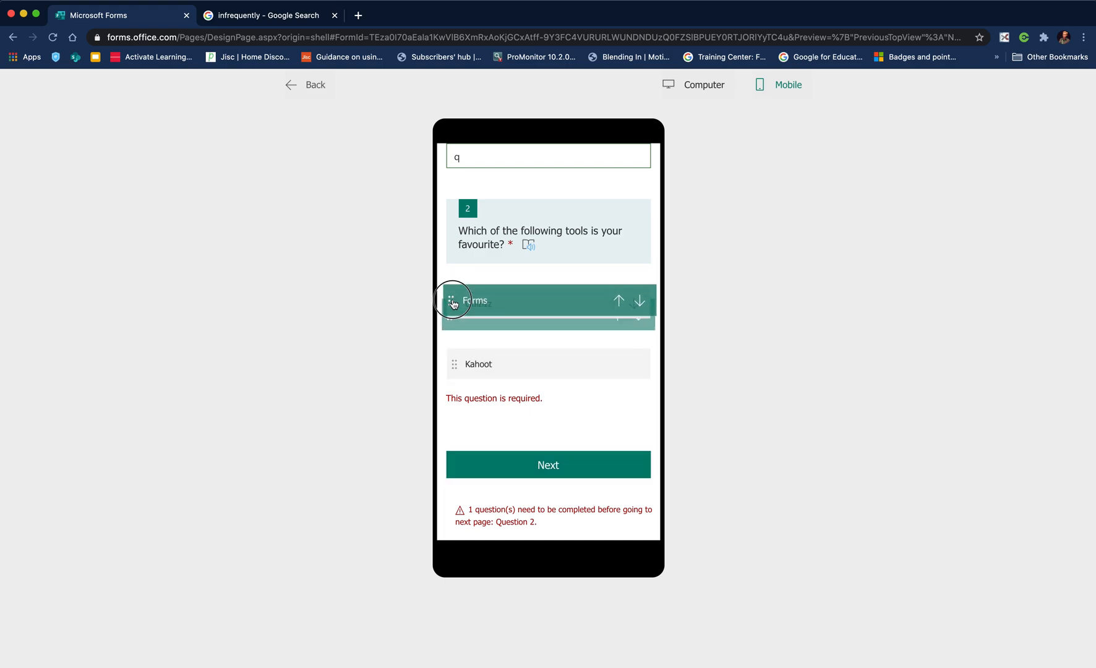
left_click(548, 464)
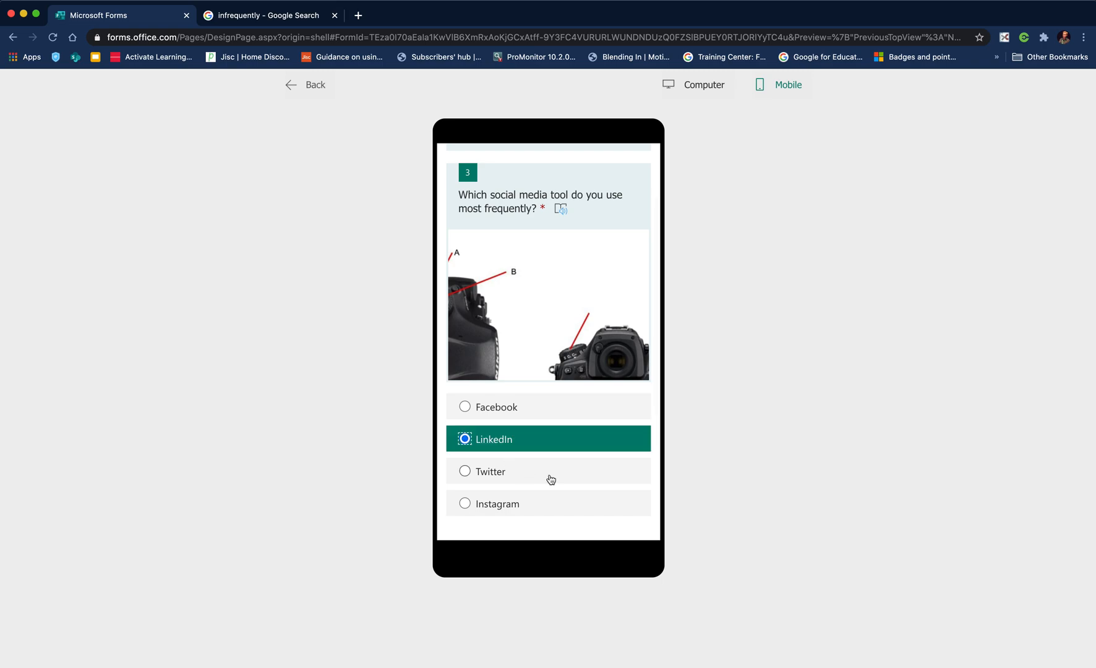
scroll("down", 3)
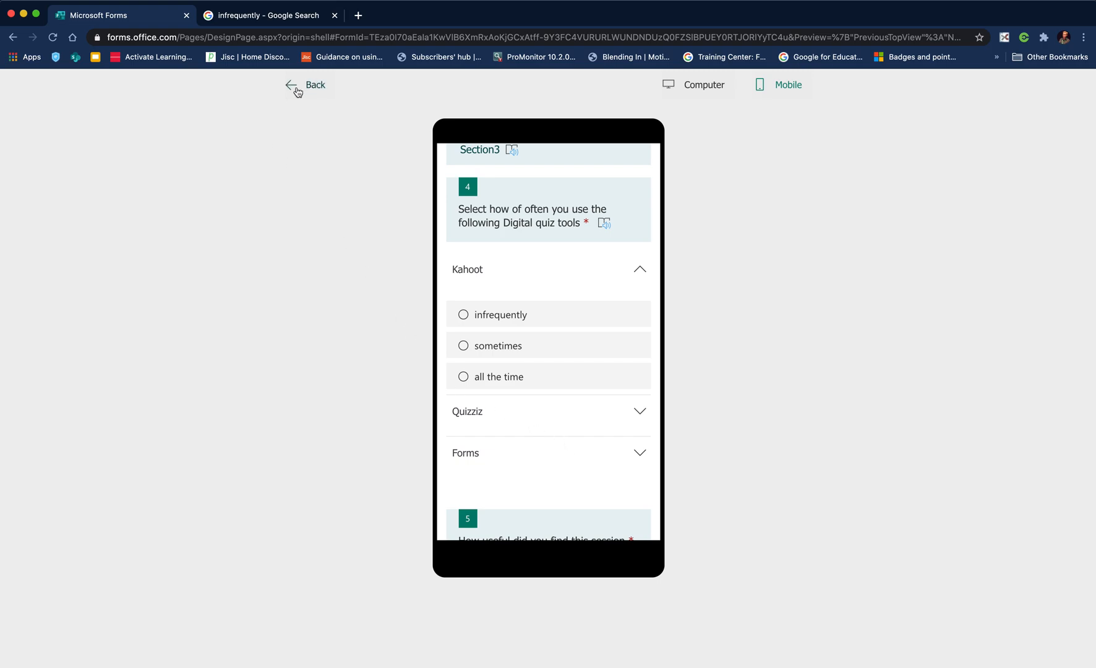
left_click(306, 85)
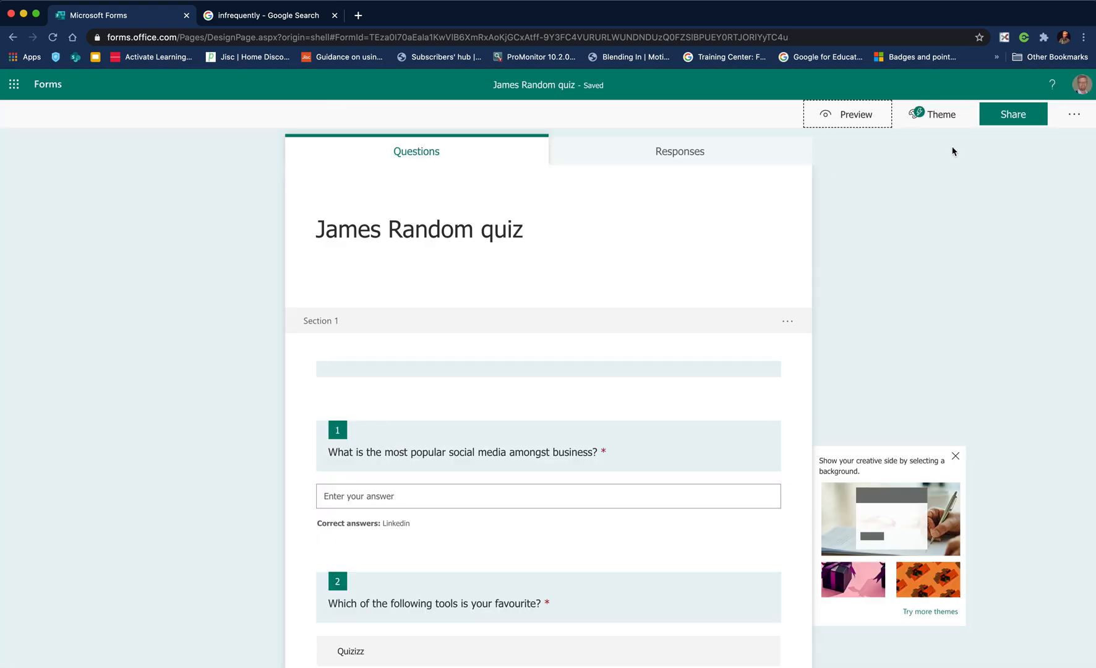
Enable Show progress bar in the form settings and preview the quiz
left_click(1076, 114)
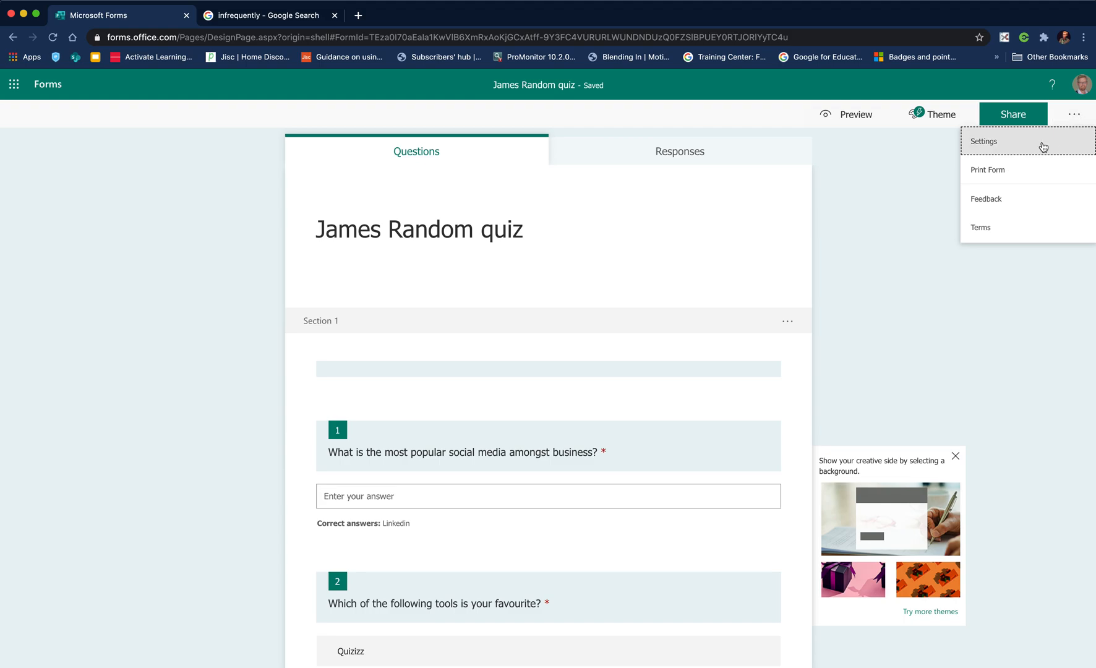
left_click(983, 141)
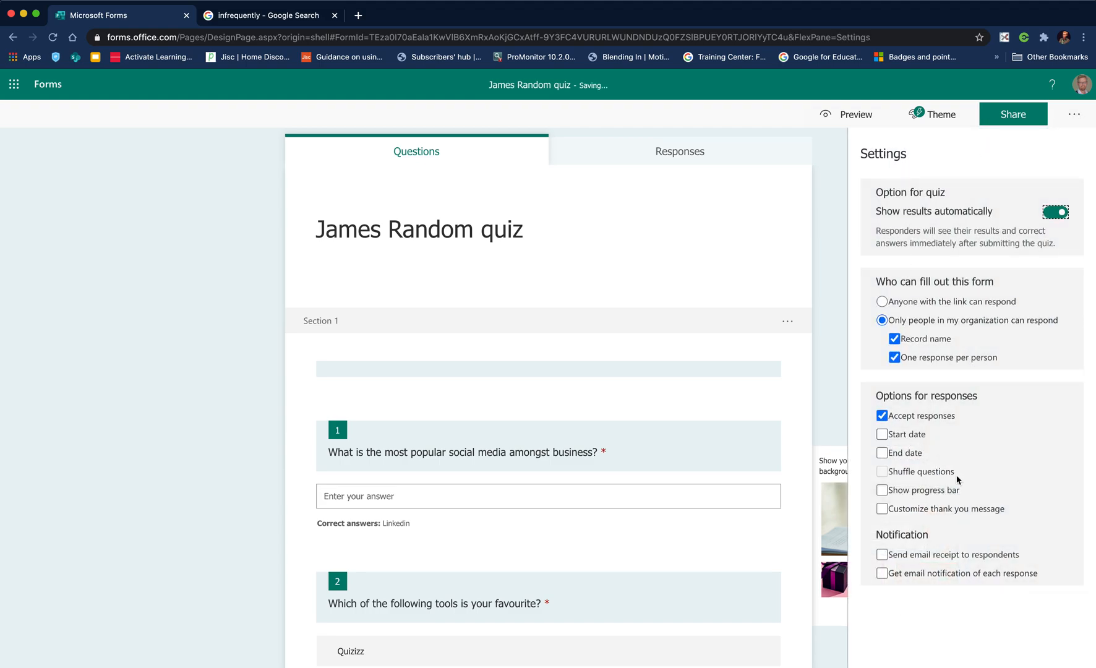
left_click(882, 490)
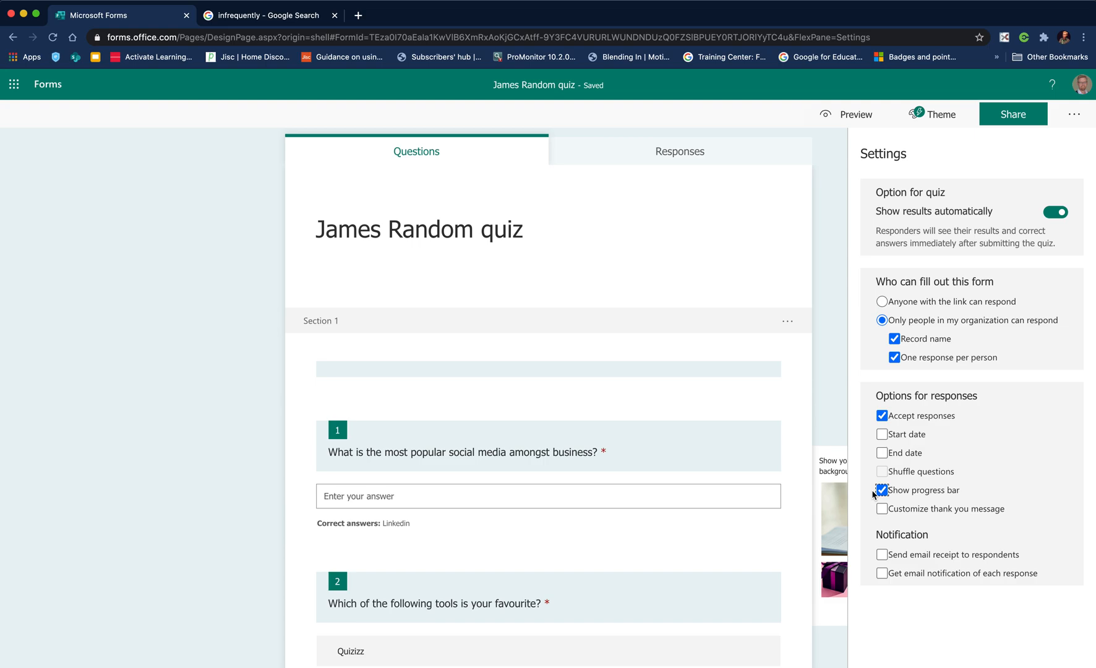
left_click(856, 114)
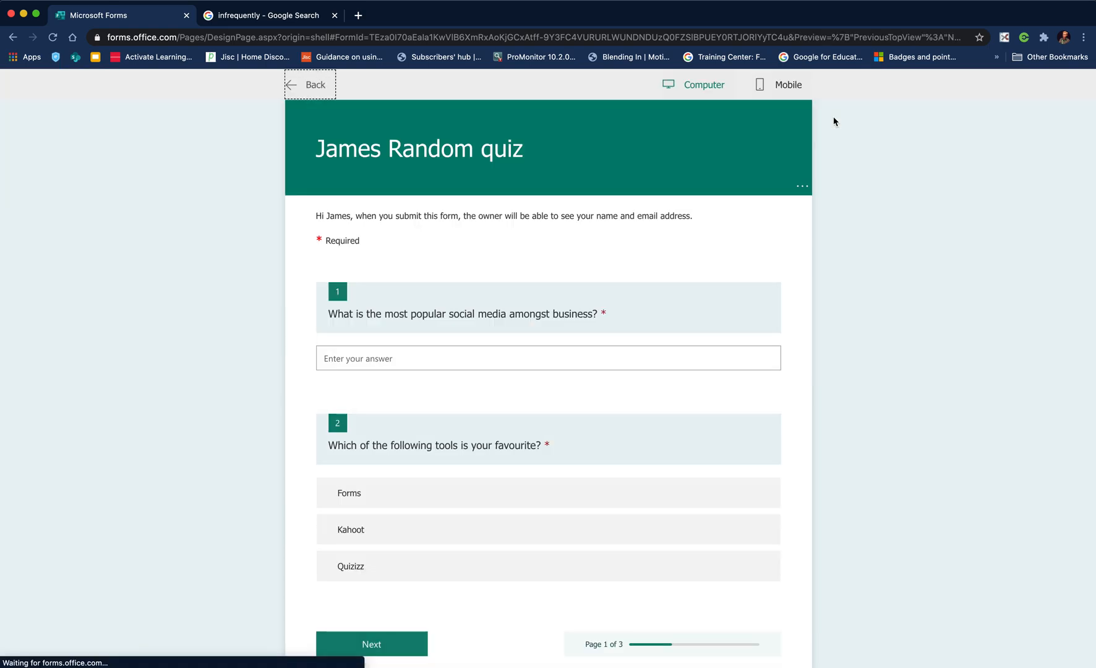
Check the Page 1 of 3 progress bar in the preview and return to editing
scroll("down", 3)
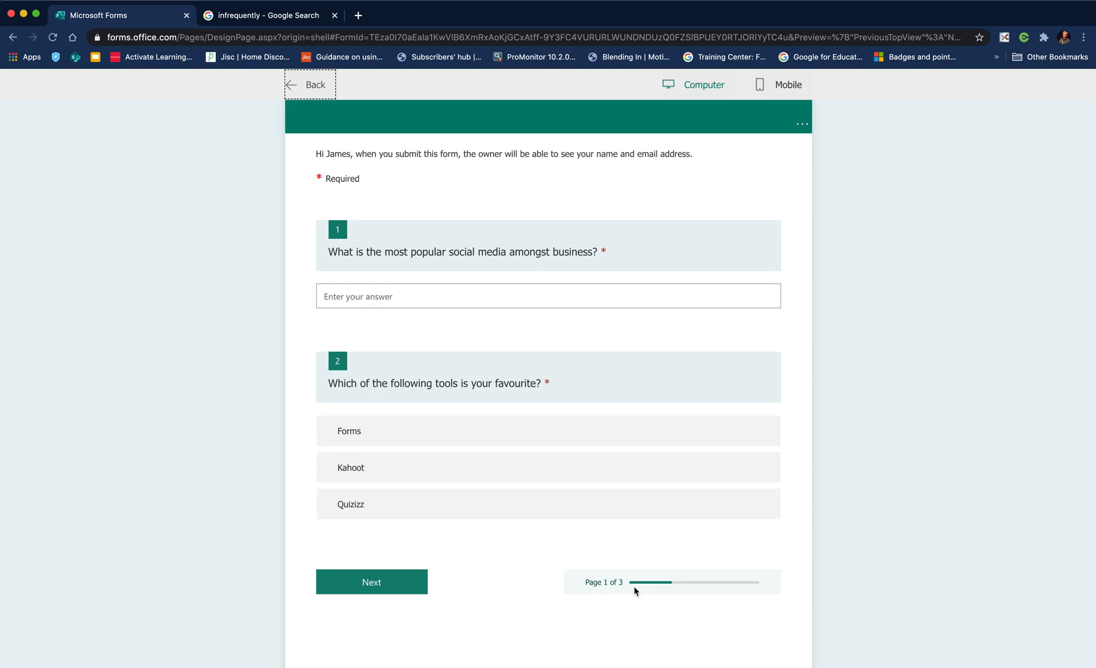
mouse_move(320, 90)
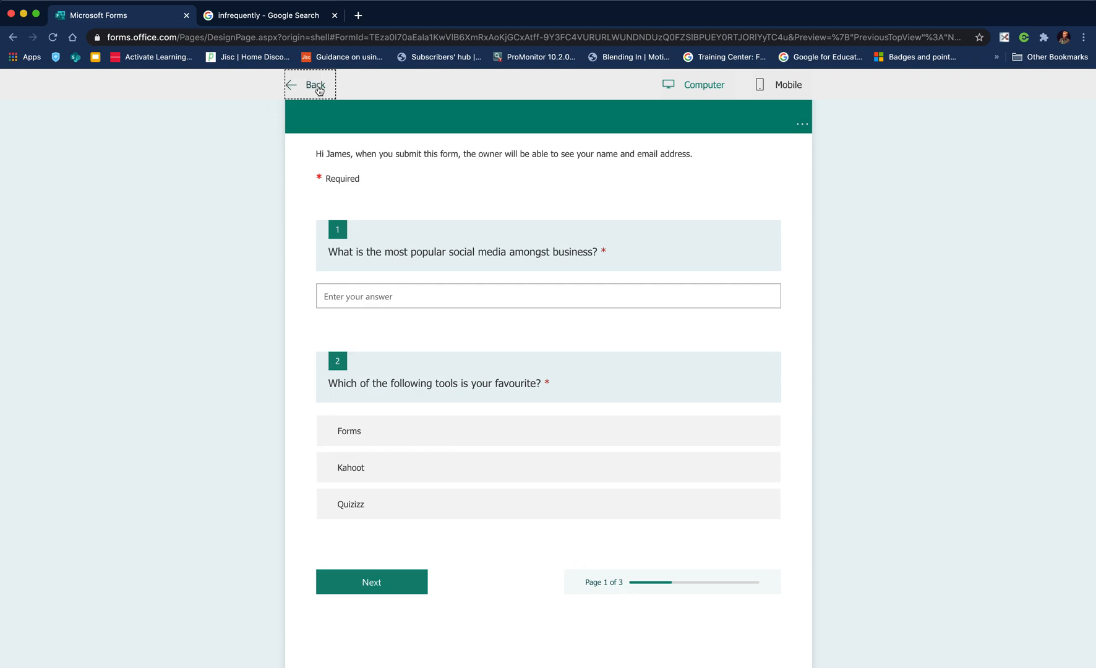
left_click(315, 84)
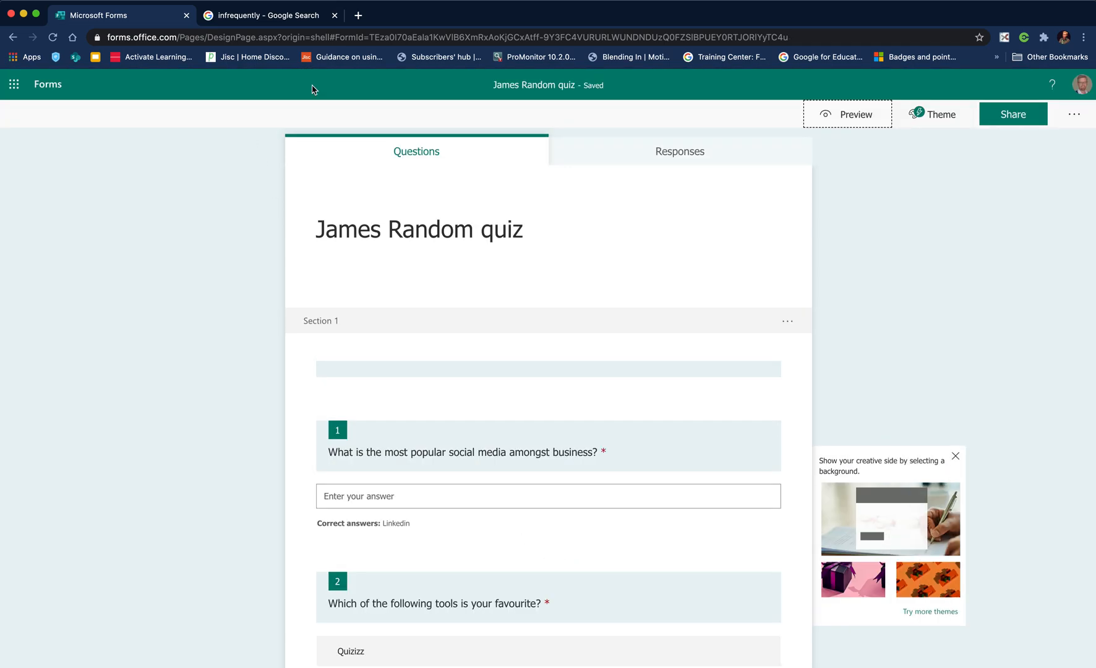
Bring up the ... menu listing Settings, Print Form, Feedback and Terms
scroll("down", 3)
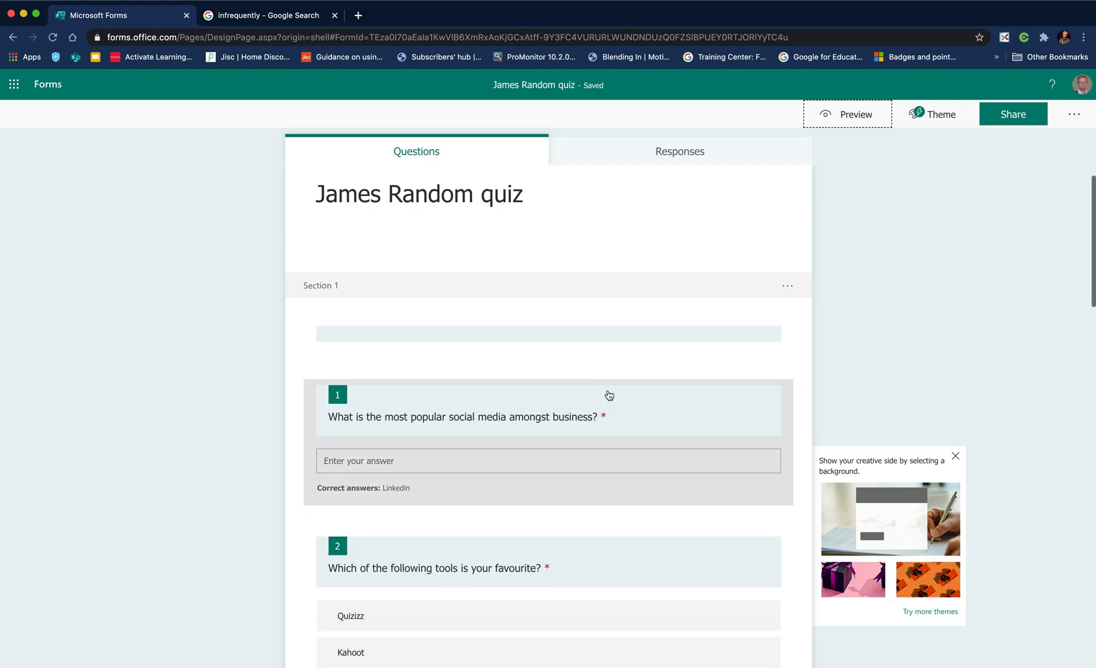
scroll("down", 3)
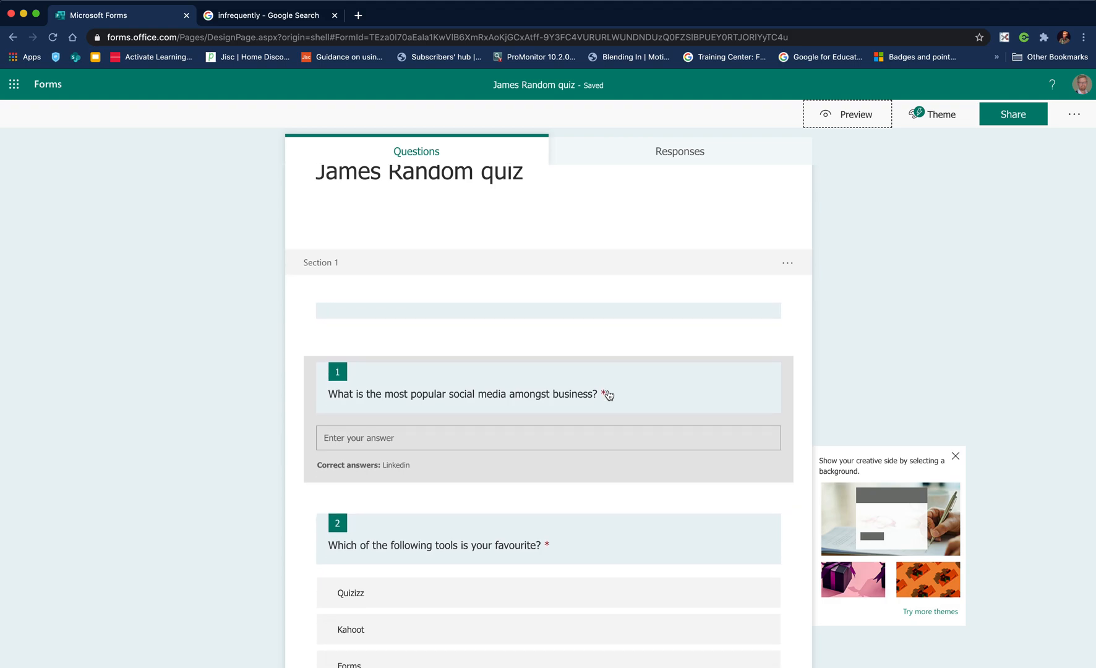
mouse_move(621, 395)
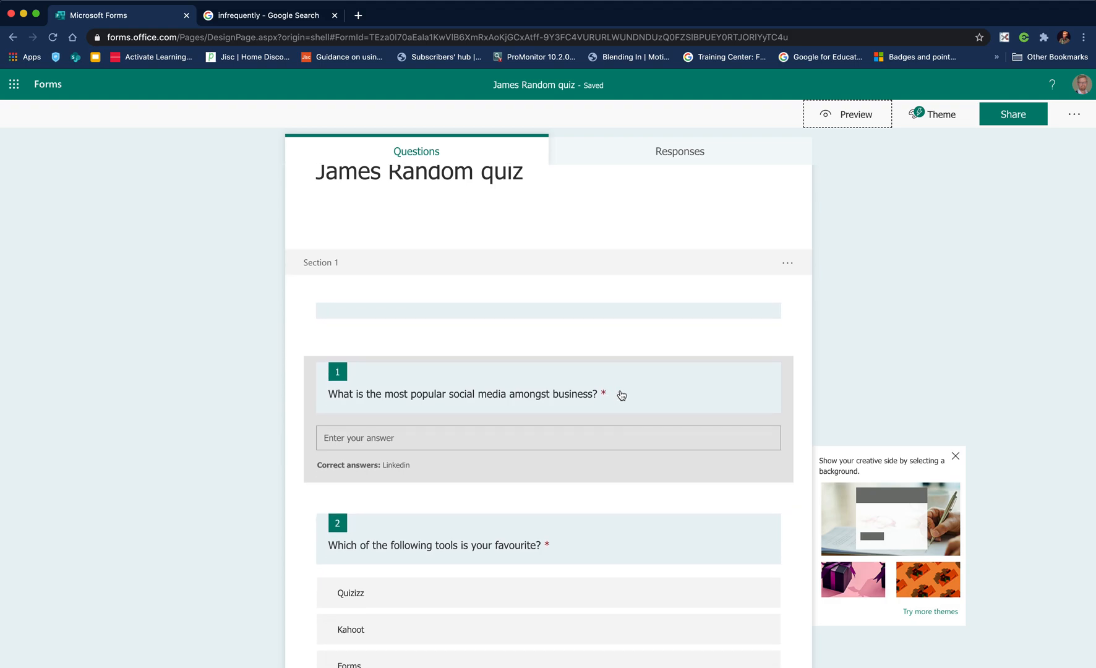
mouse_move(802, 355)
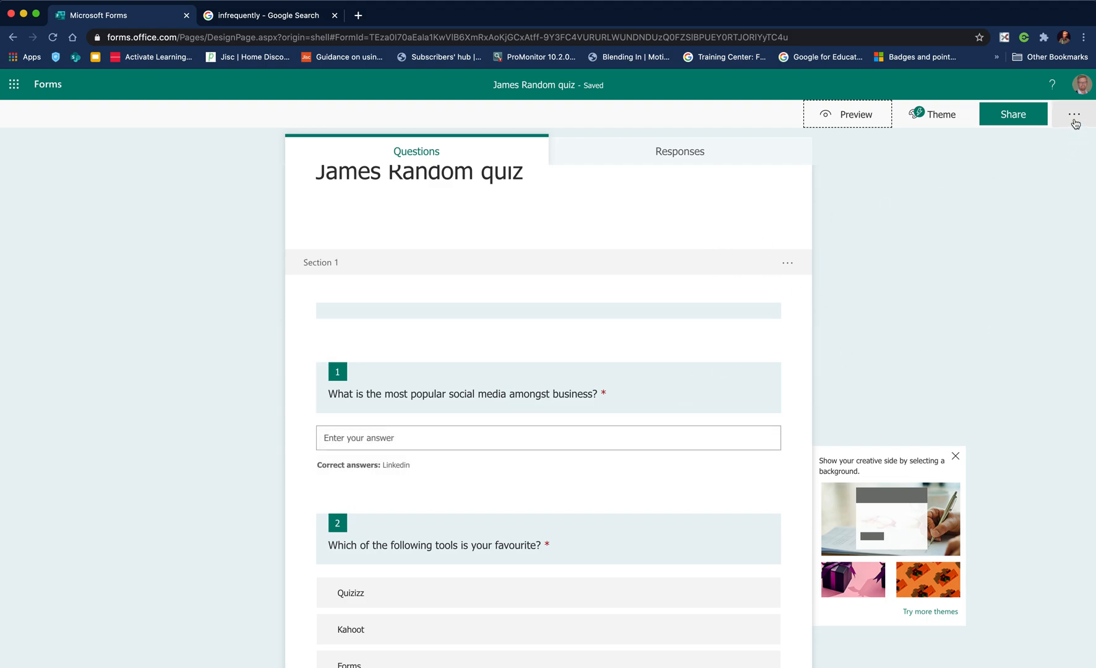
left_click(1074, 113)
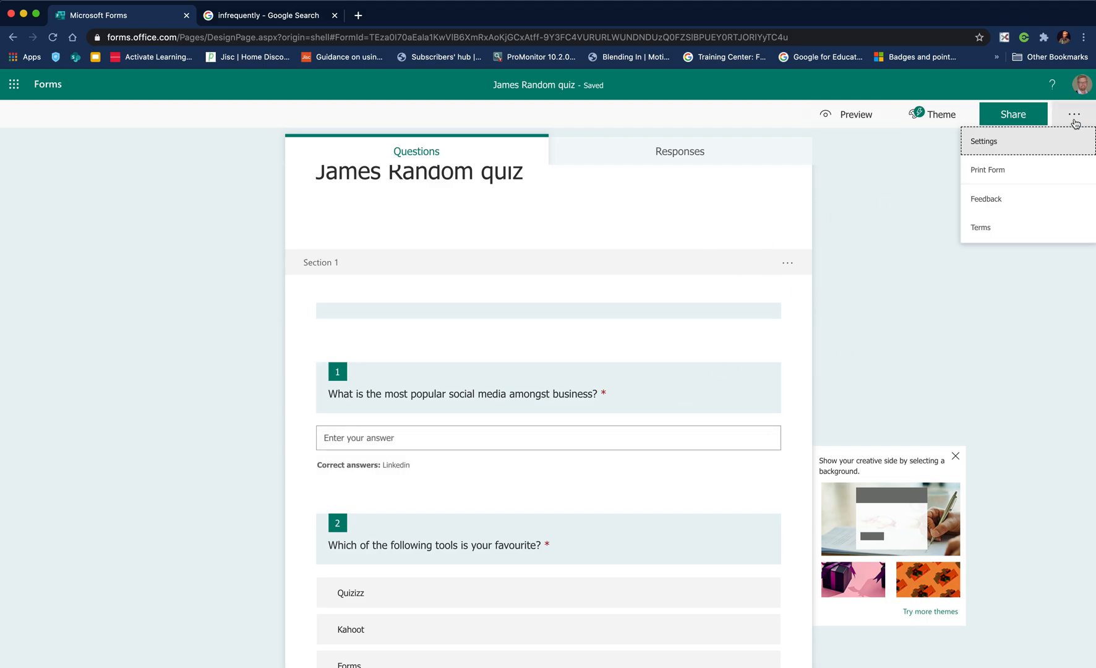
Try a start date and custom thank-you message in Settings, then clear both again
left_click(984, 141)
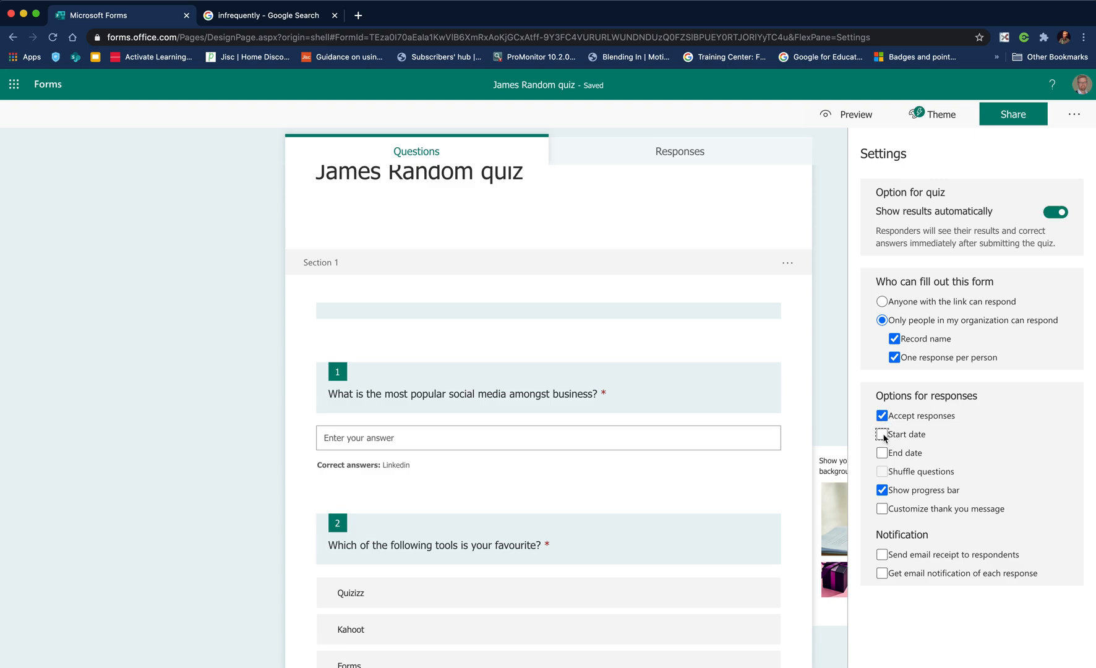
left_click(882, 434)
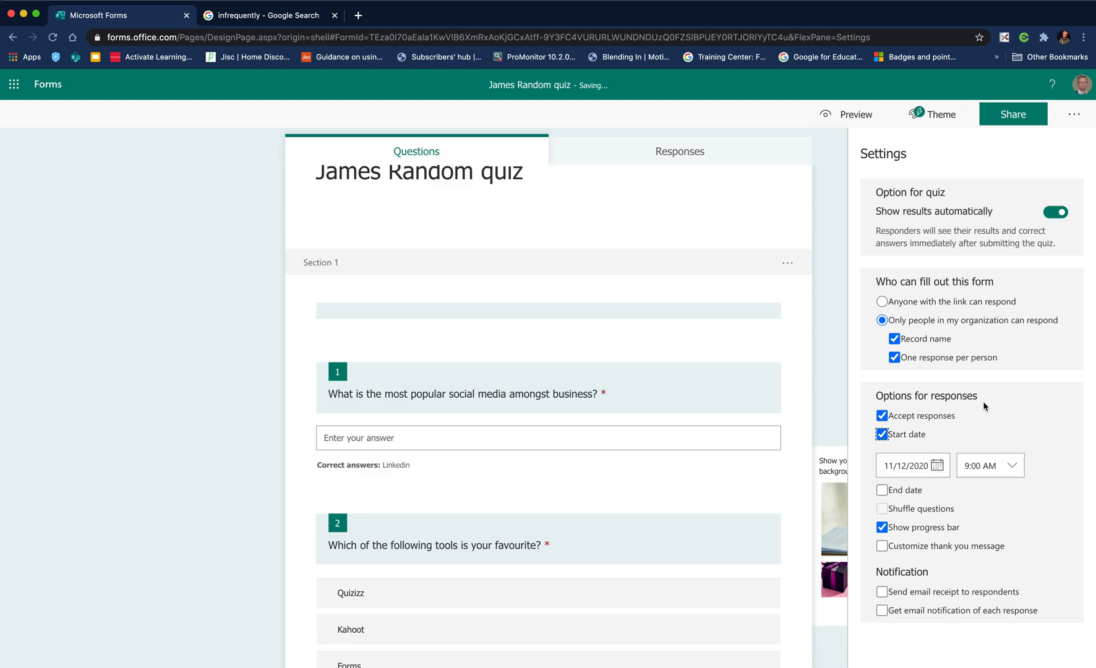
mouse_move(897, 441)
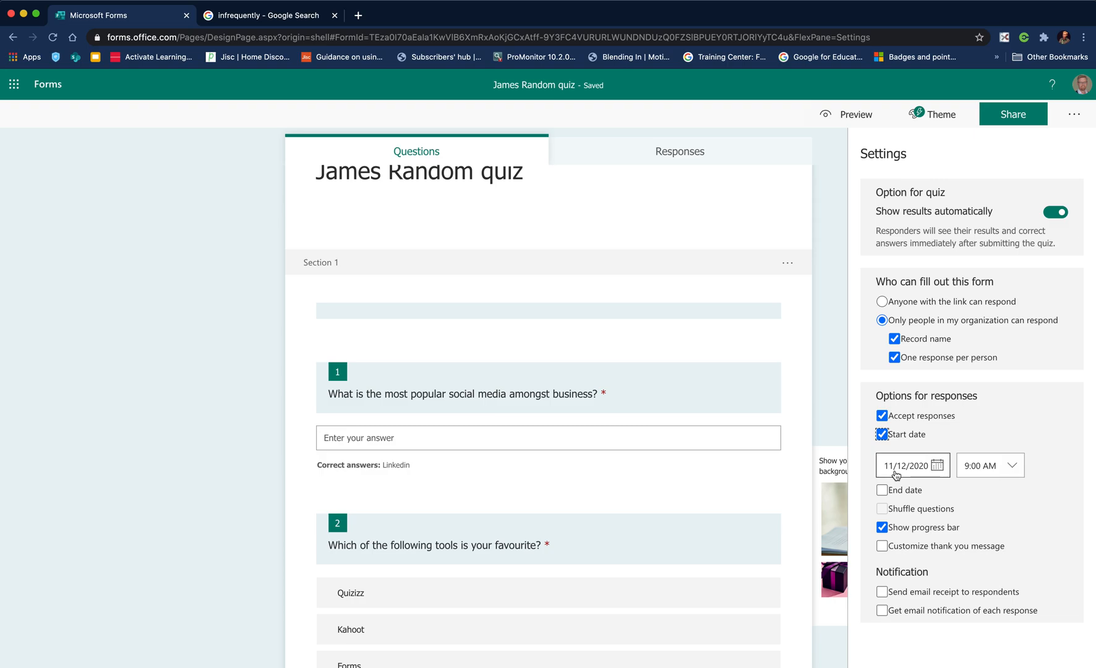
mouse_move(904, 506)
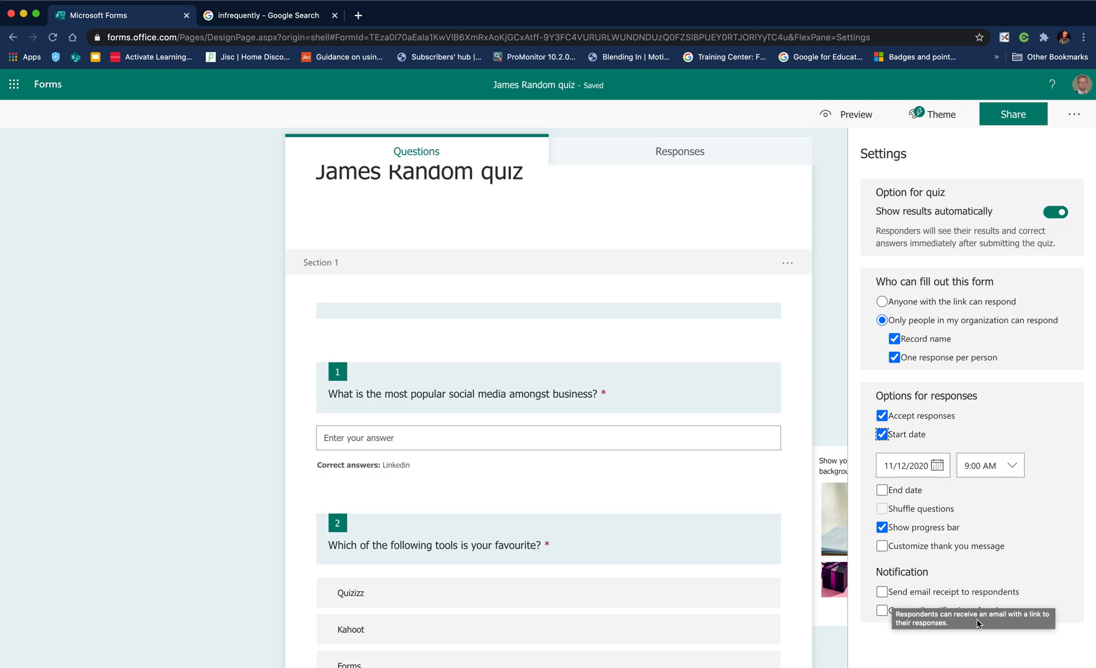
mouse_move(884, 611)
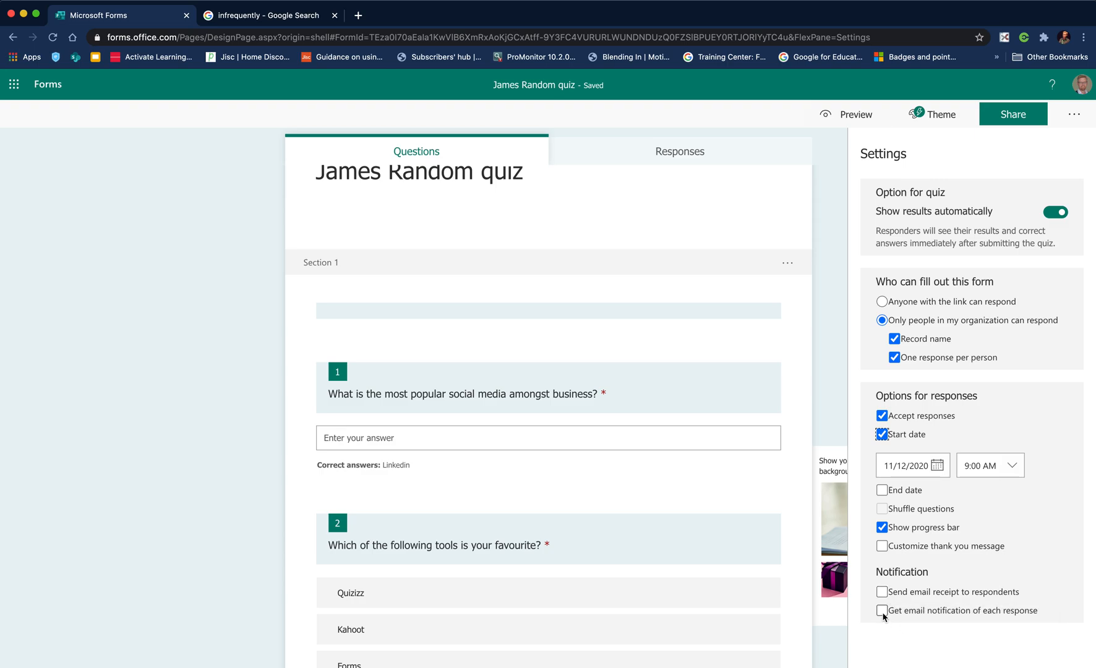
left_click(882, 546)
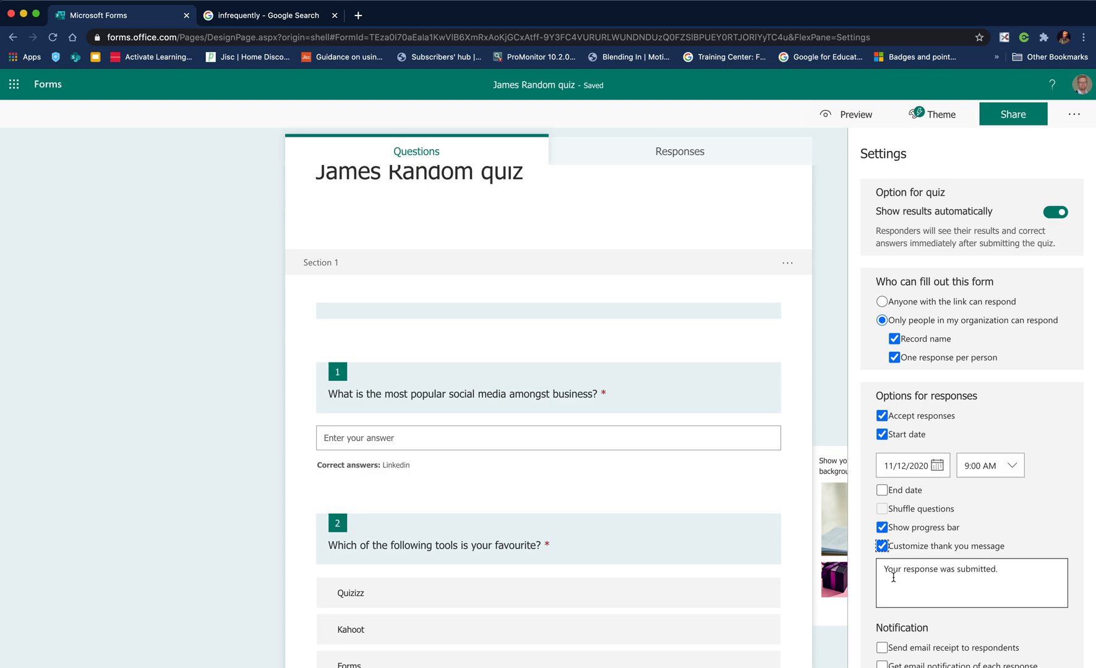
left_click(882, 545)
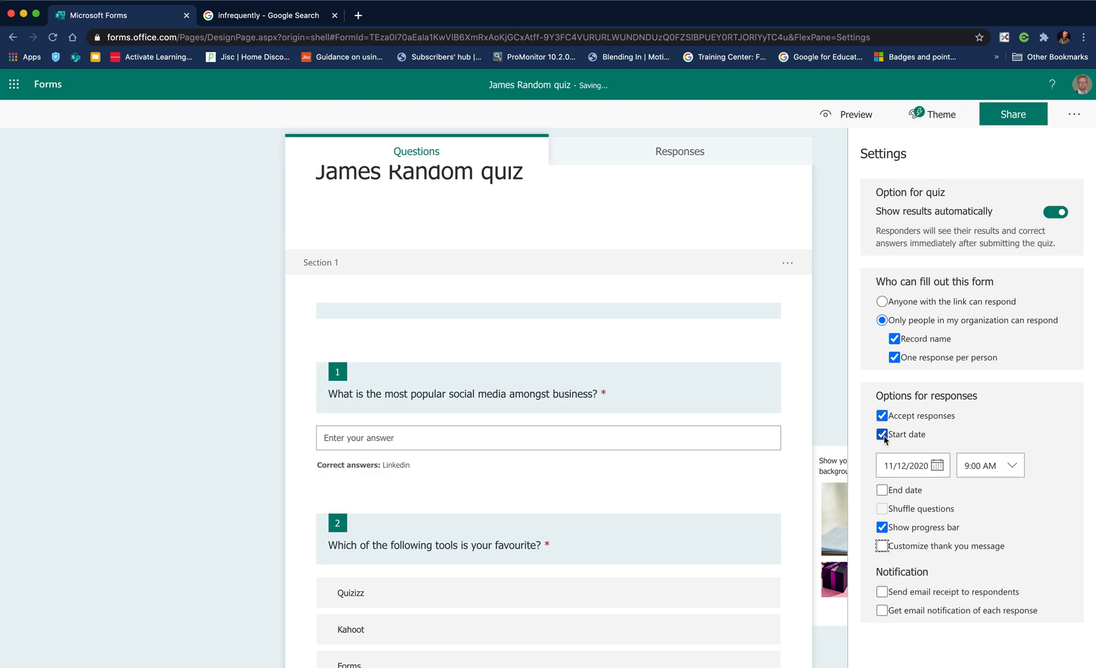
left_click(882, 434)
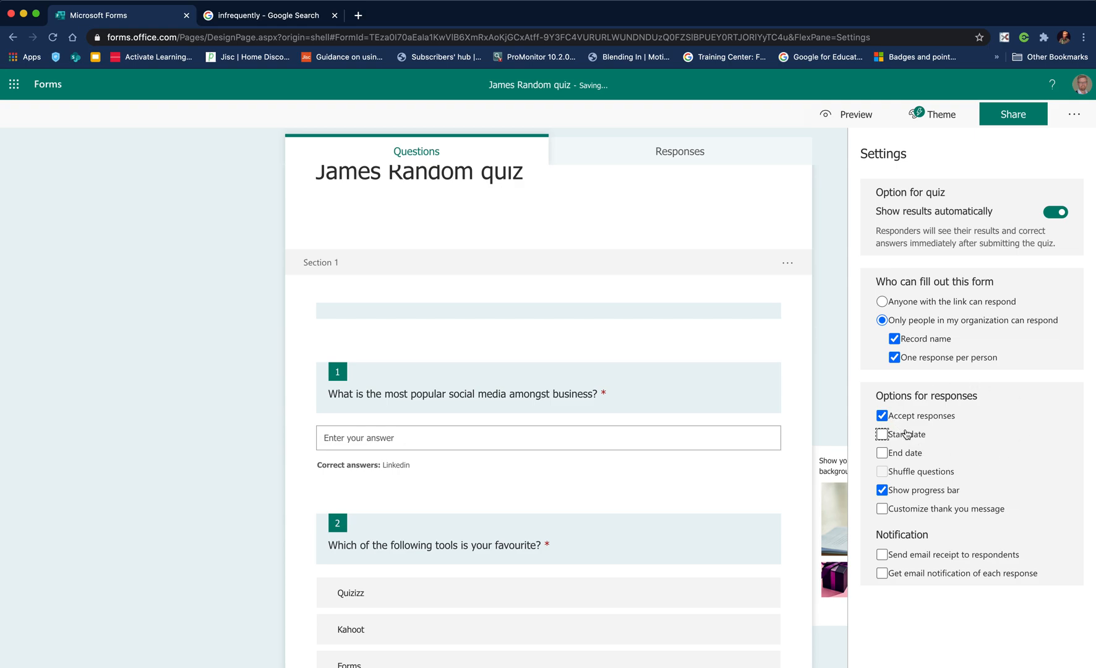
mouse_move(908, 449)
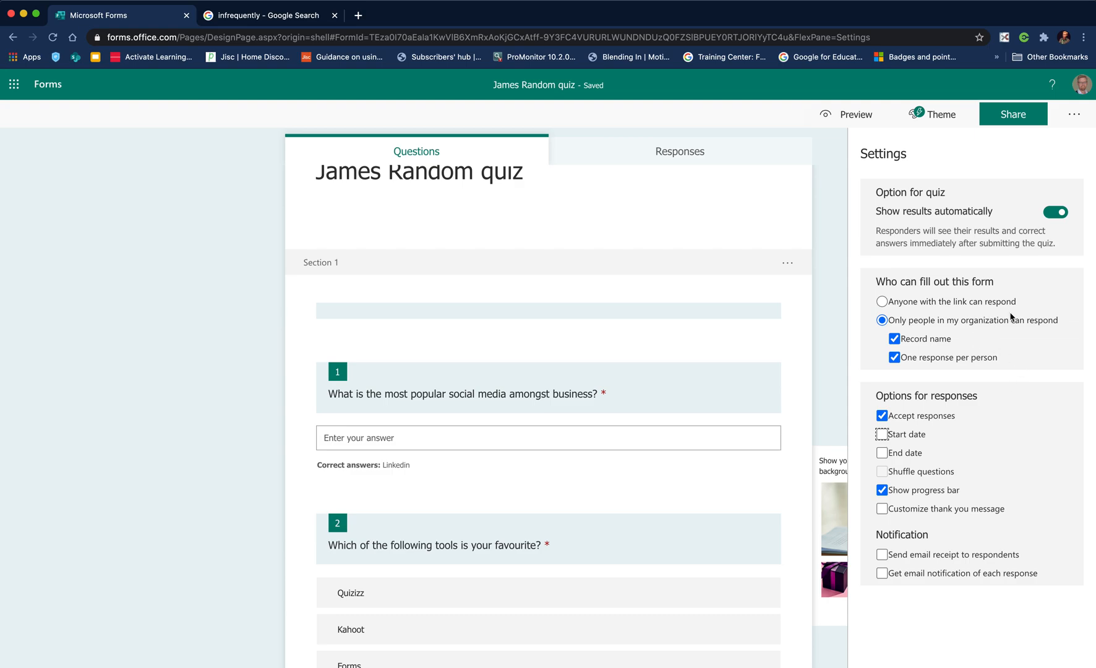
Bring up the extra form options from the ... menu
left_click(1074, 113)
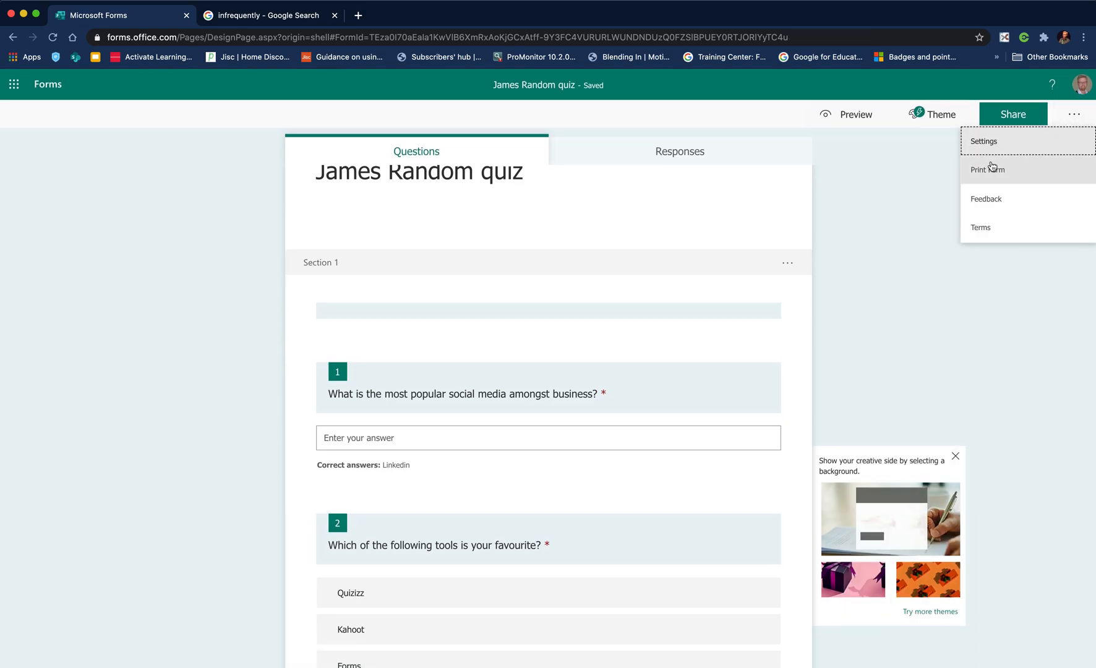
mouse_move(997, 176)
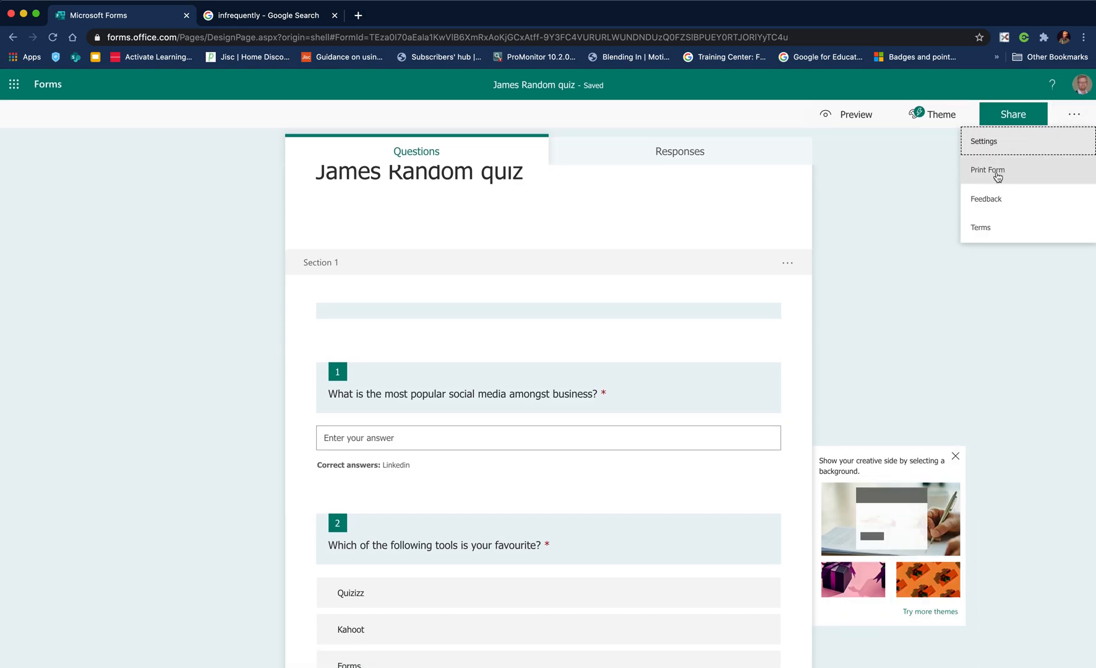
Preview the quiz as a printable PDF via Print Form, then cancel printing
left_click(988, 169)
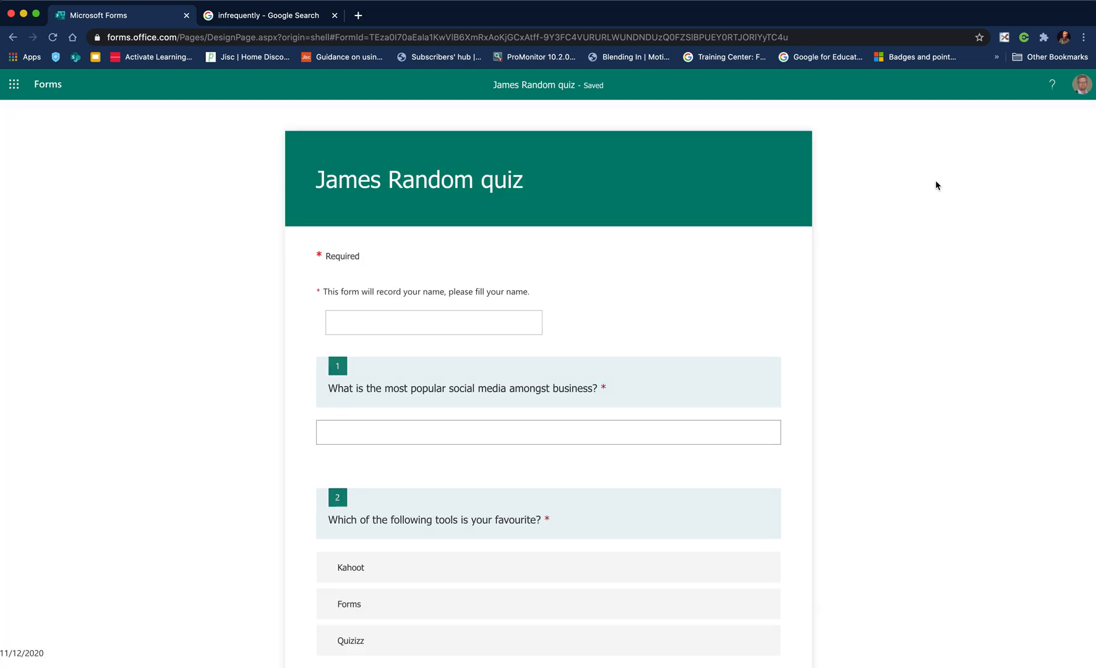
key("cmd+p")
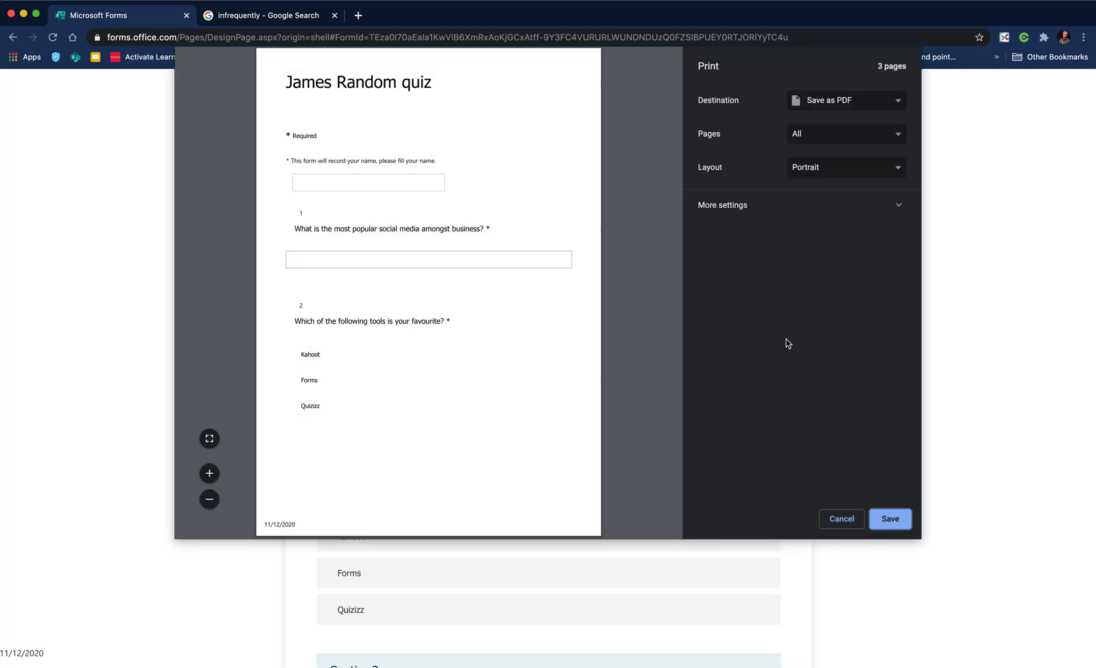
mouse_move(588, 386)
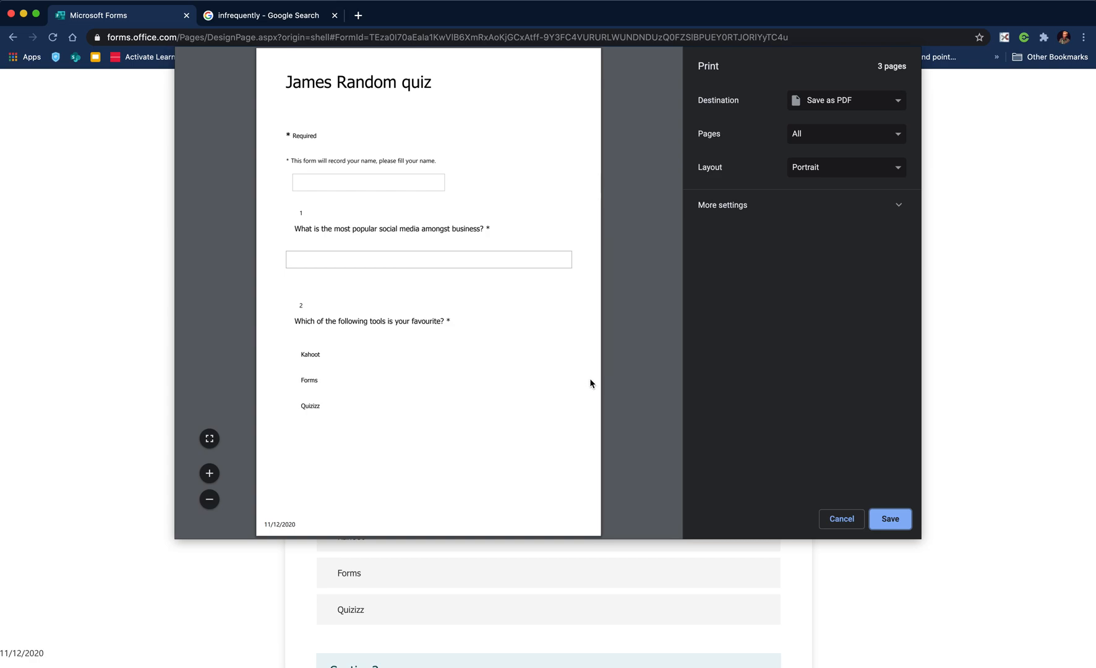
mouse_move(841, 519)
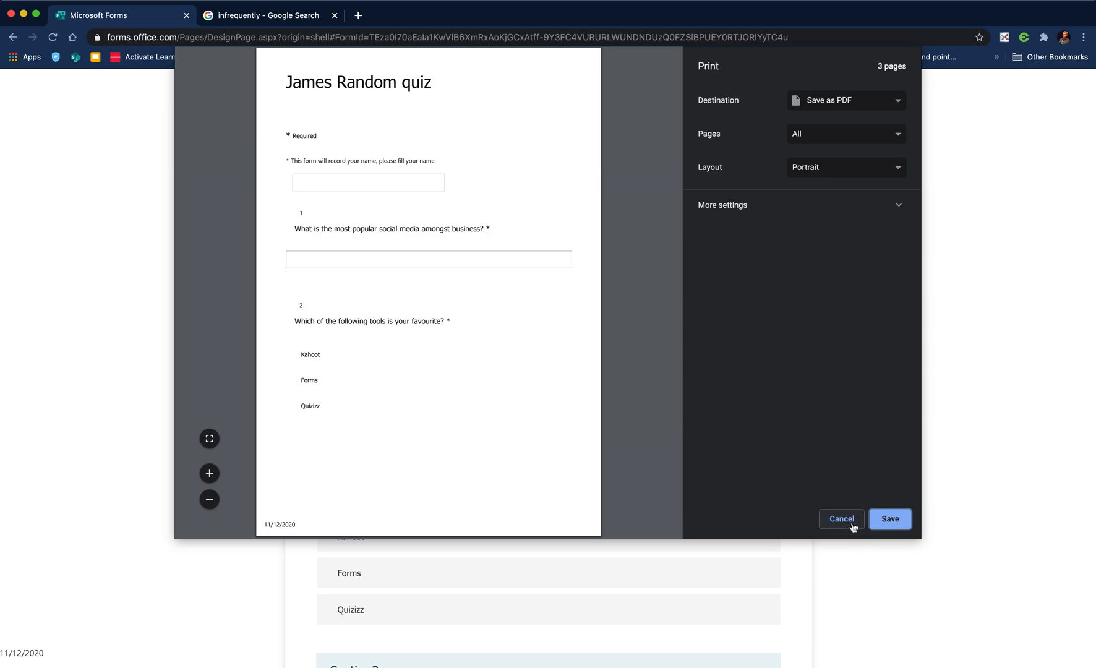
left_click(841, 519)
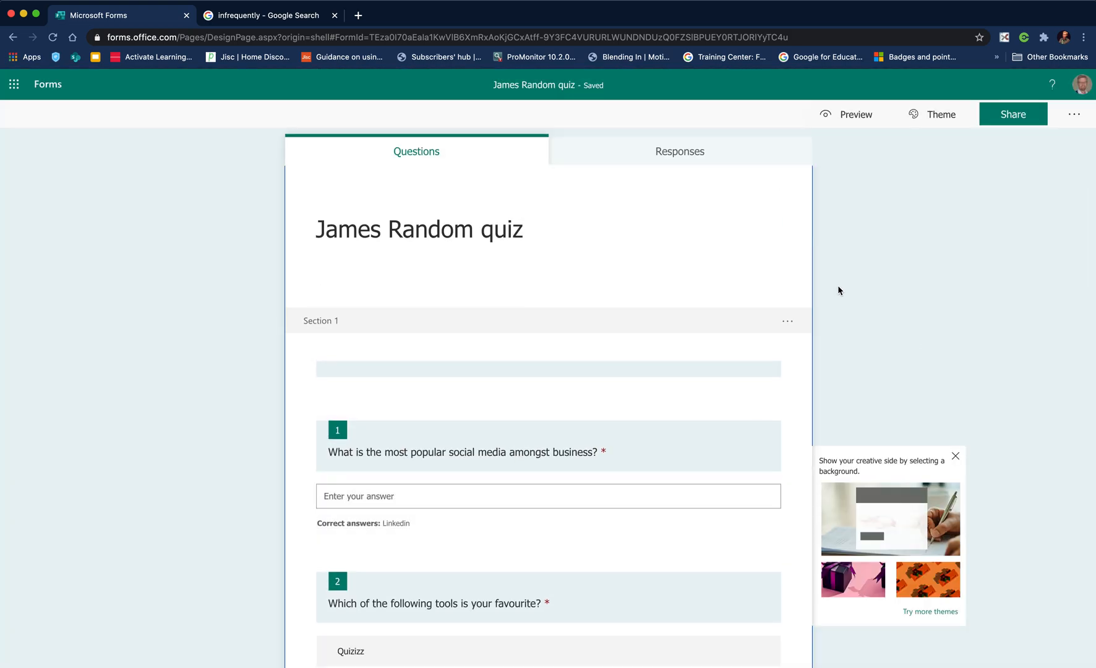
mouse_move(1027, 123)
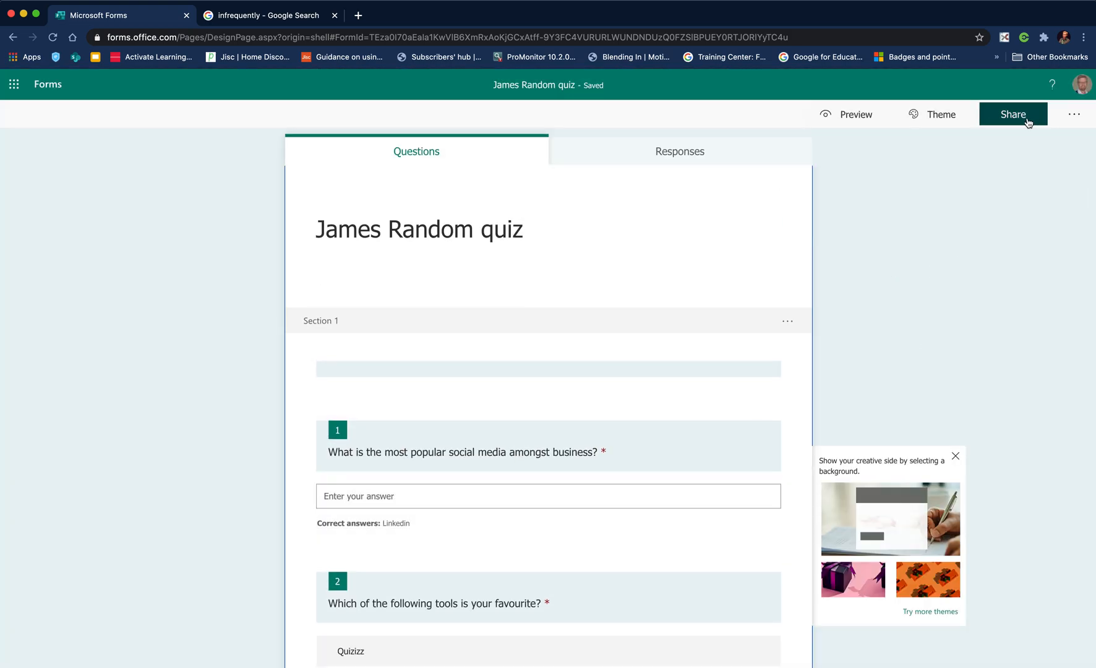
Open Share and allow anyone with the link to respond to the quiz
left_click(1013, 114)
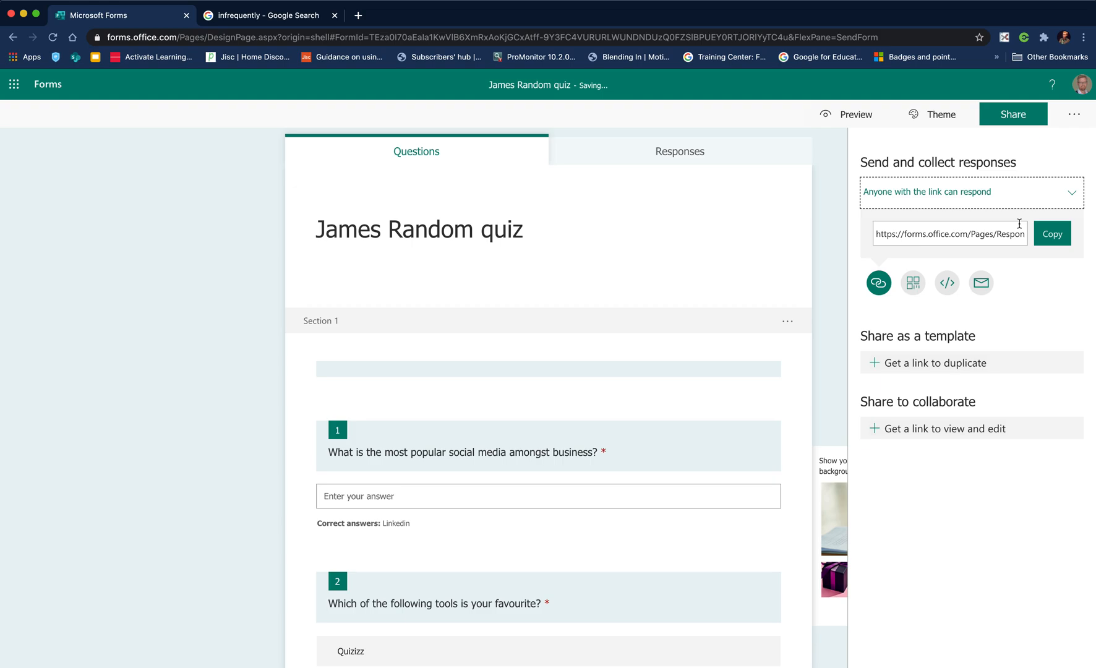
mouse_move(431, 342)
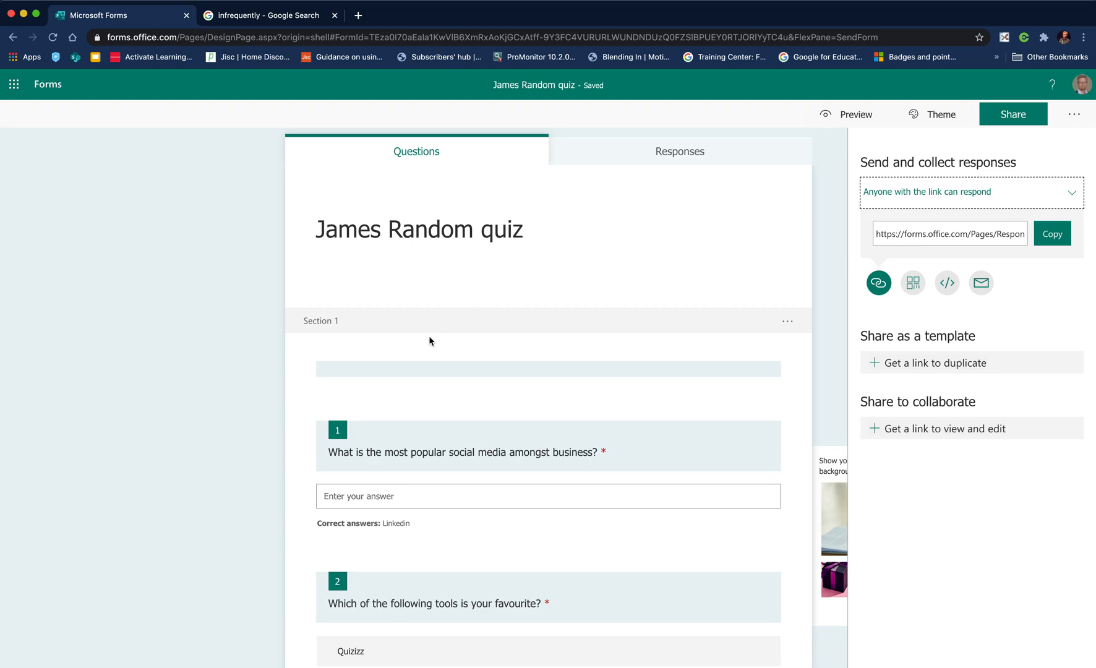
mouse_move(958, 210)
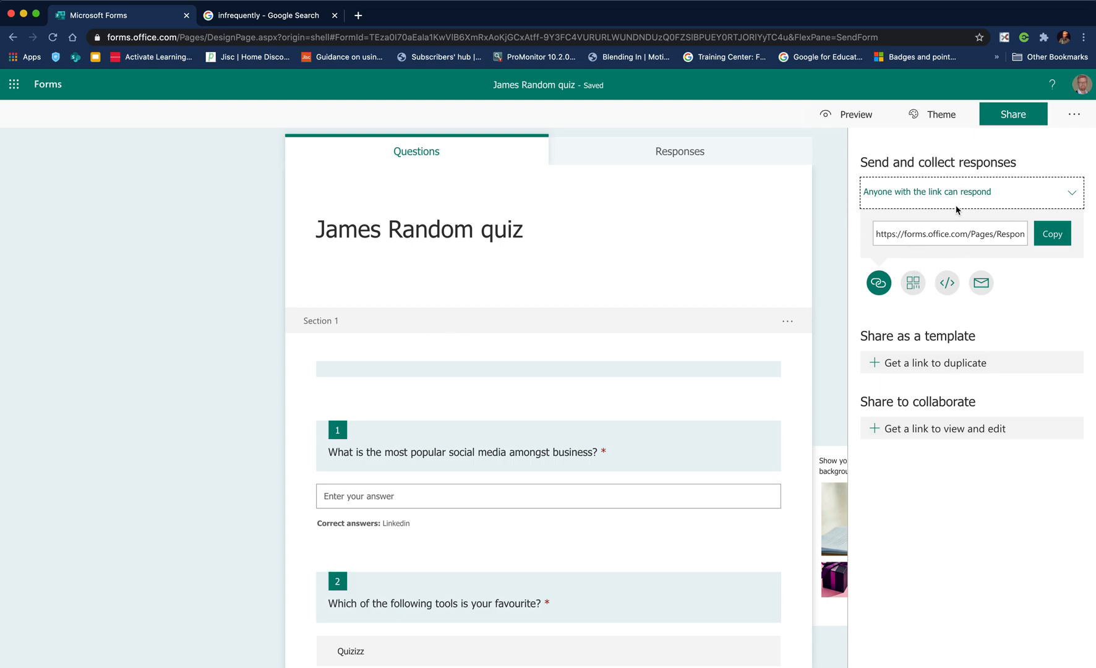
mouse_move(1000, 201)
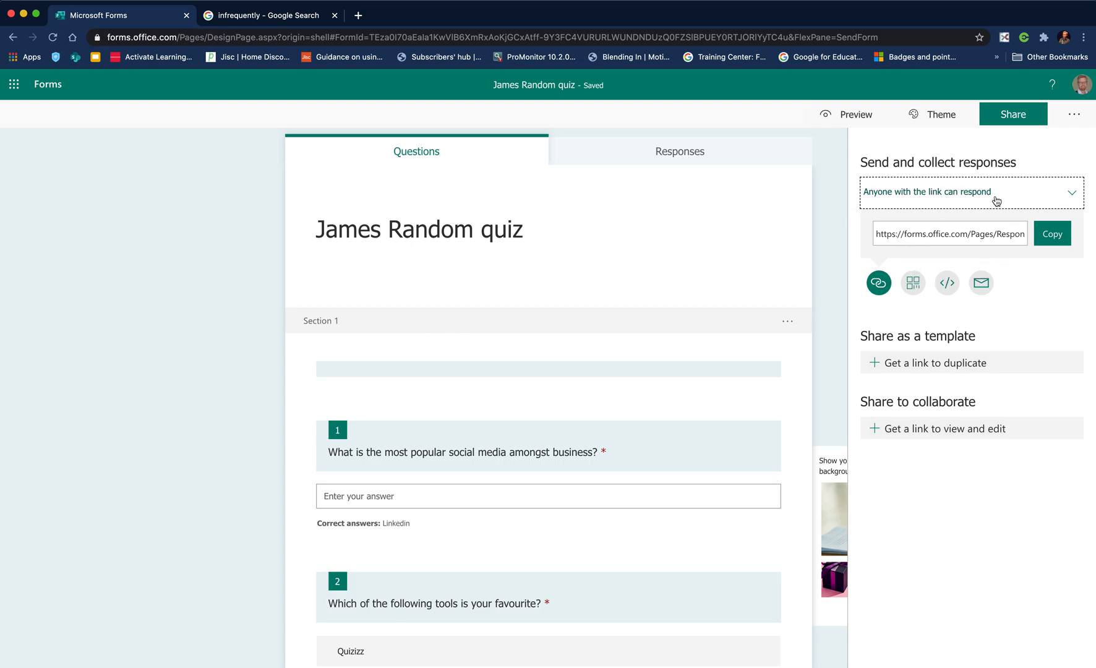
mouse_move(978, 199)
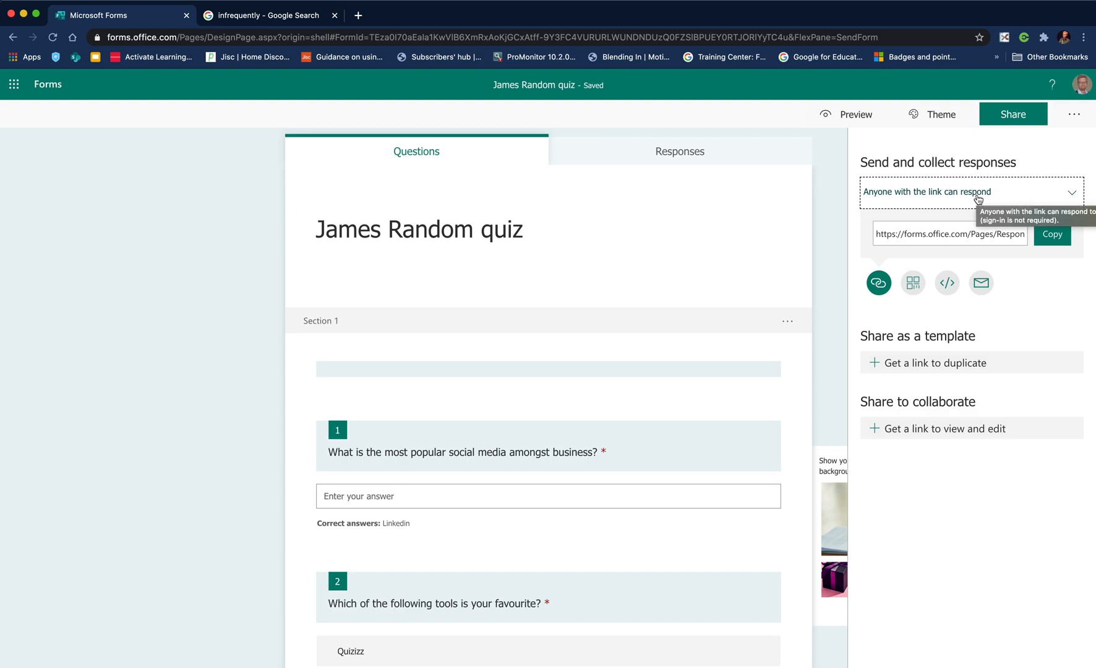
mouse_move(920, 201)
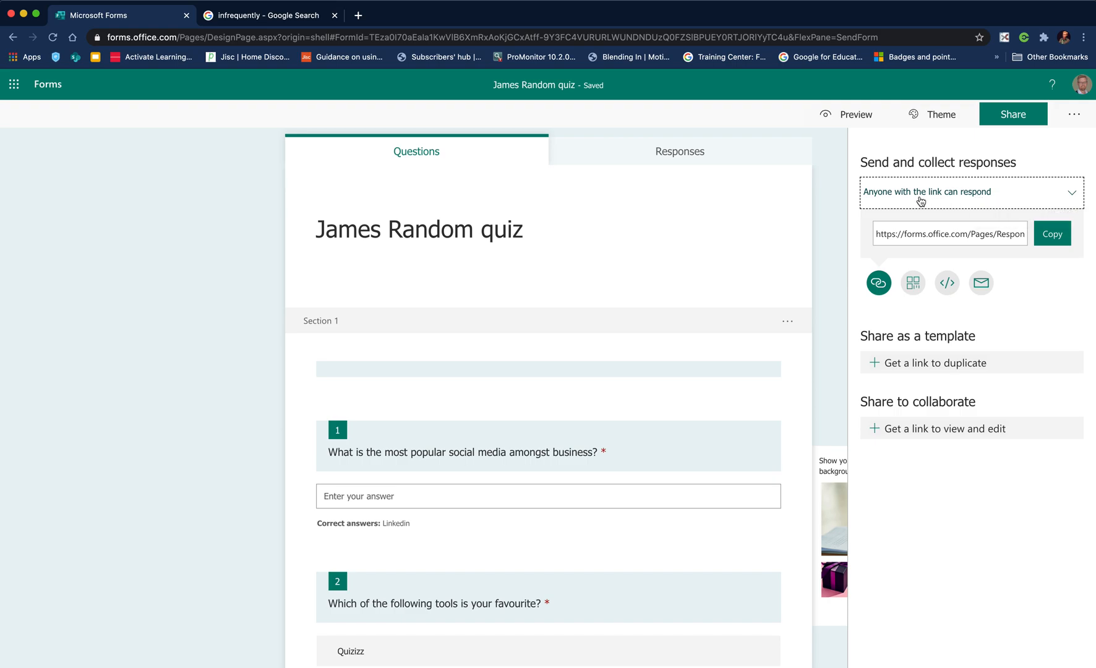
mouse_move(641, 286)
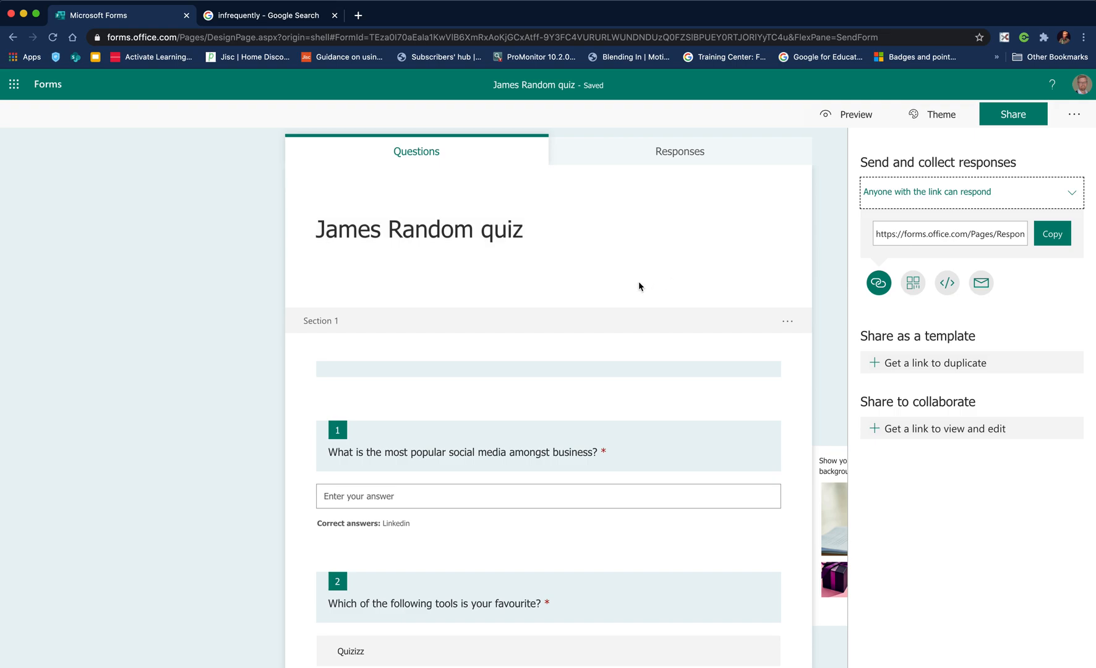
mouse_move(923, 300)
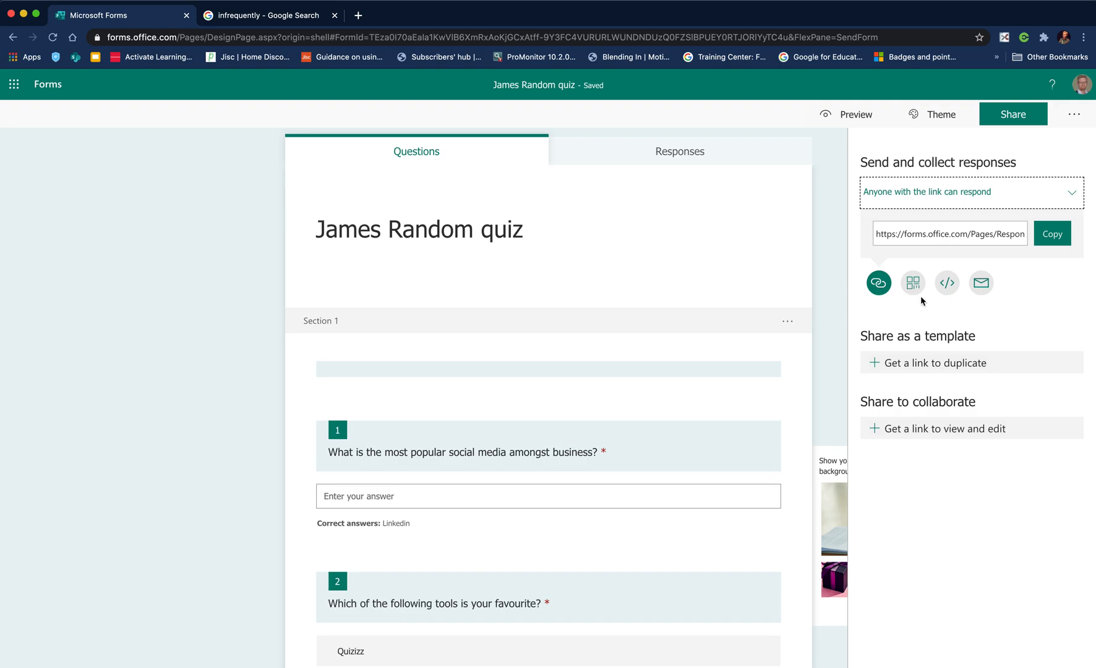
mouse_move(947, 283)
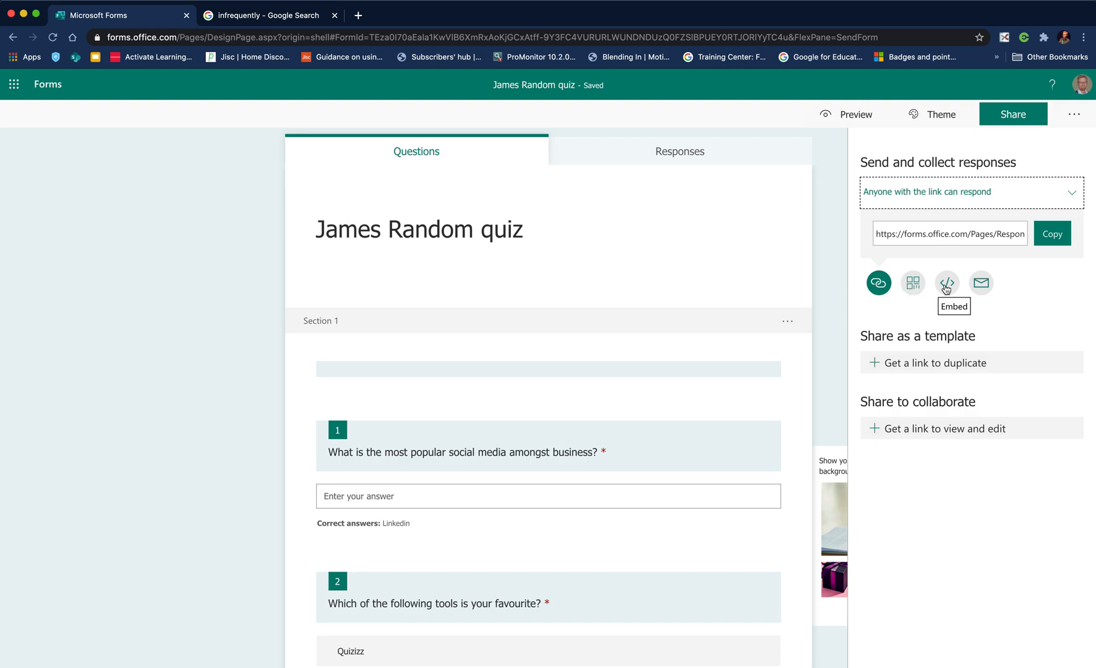
mouse_move(913, 287)
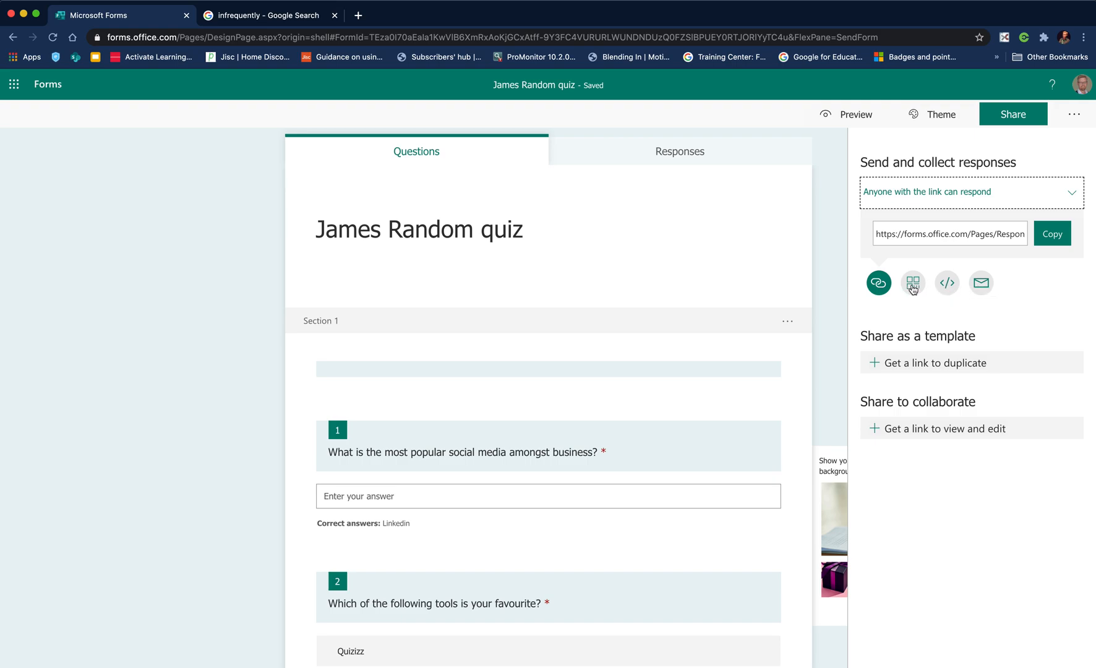
left_click(913, 282)
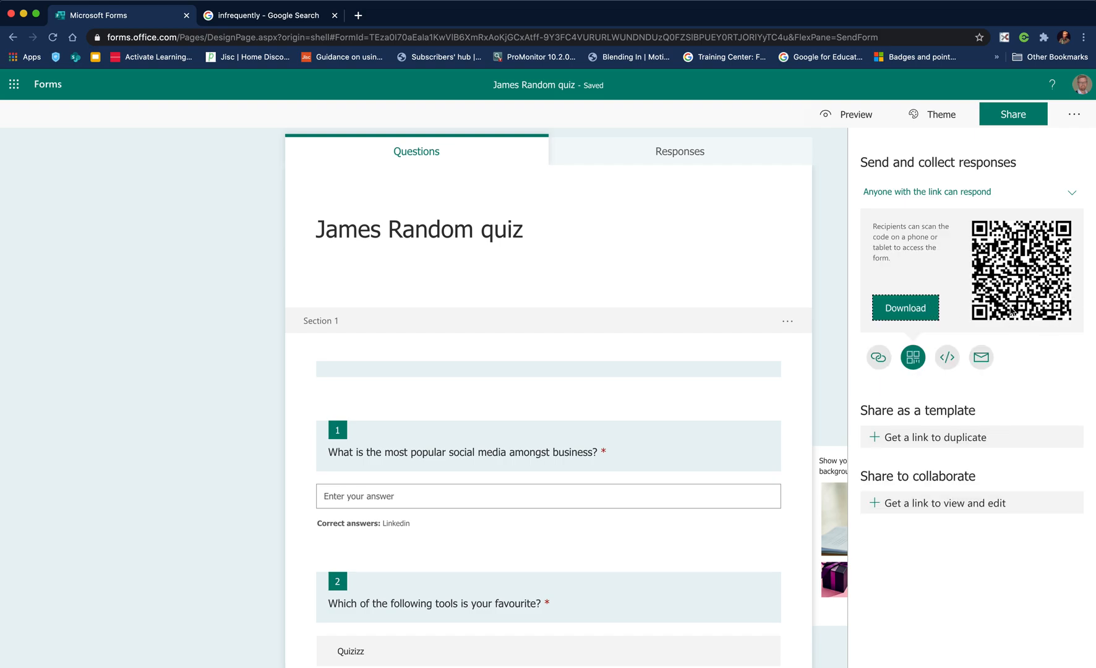
mouse_move(1014, 309)
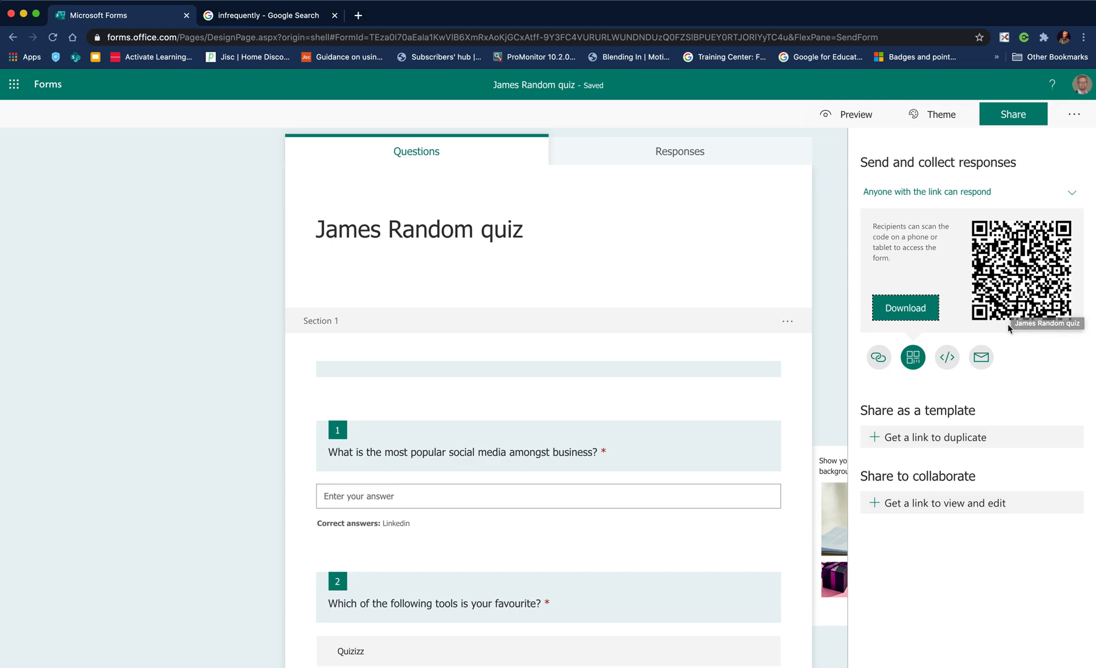
mouse_move(981, 391)
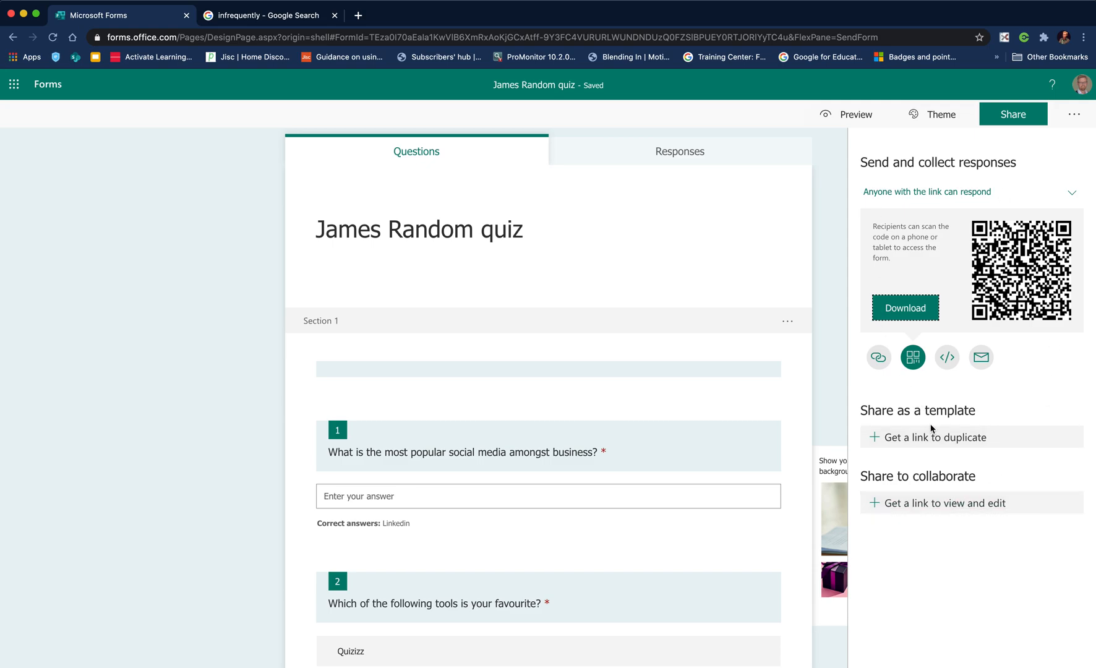
mouse_move(1039, 151)
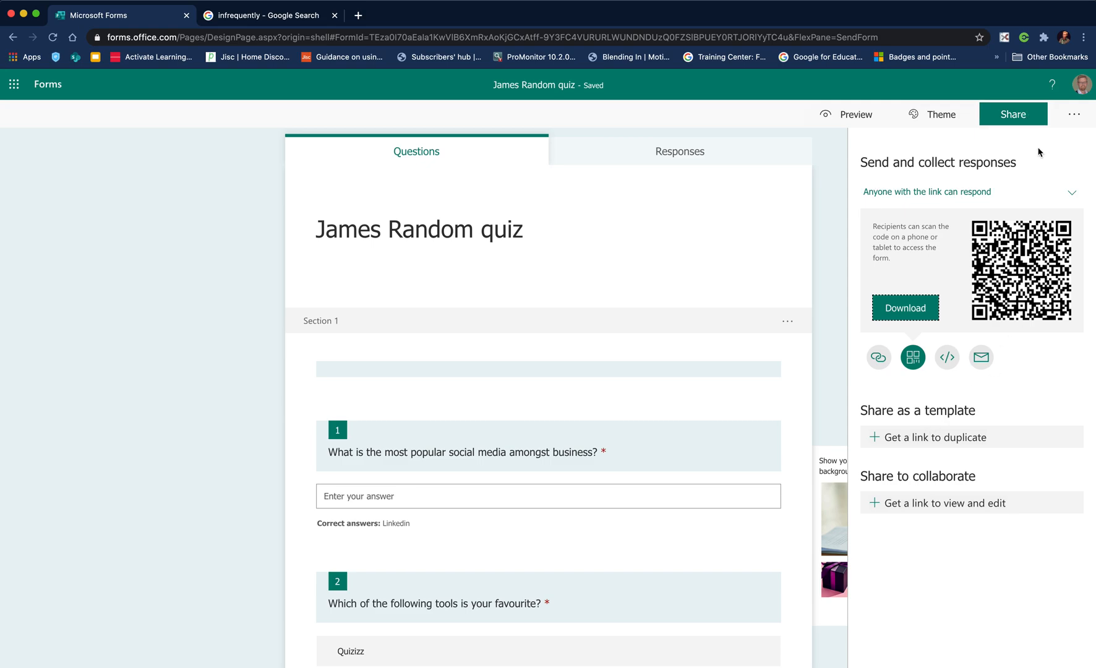
mouse_move(1030, 224)
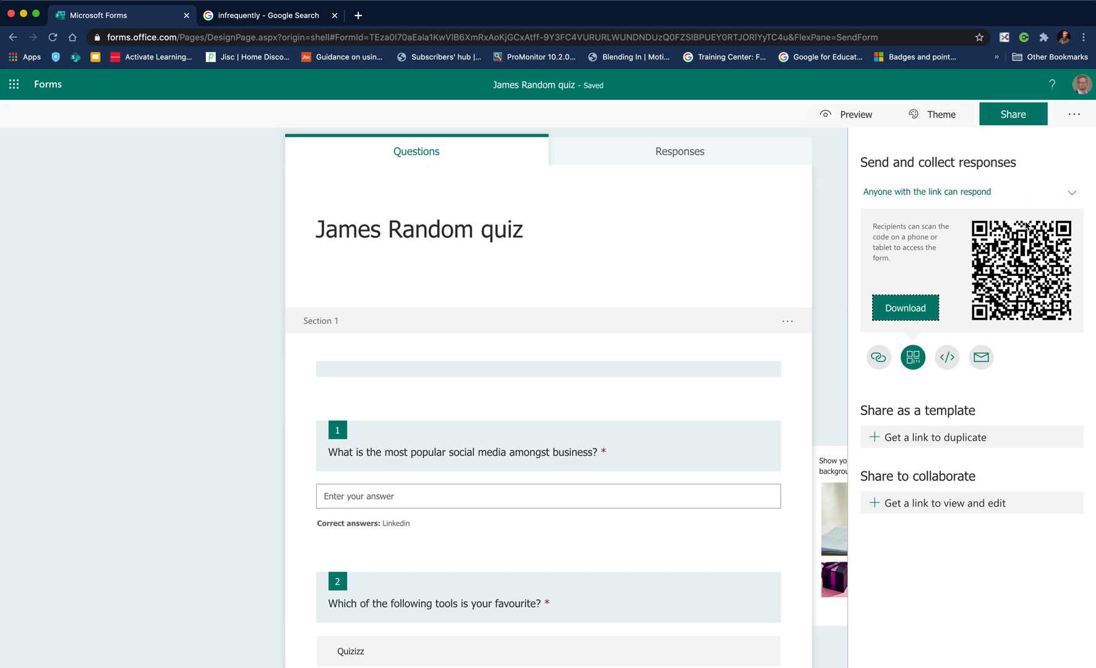
left_click(878, 283)
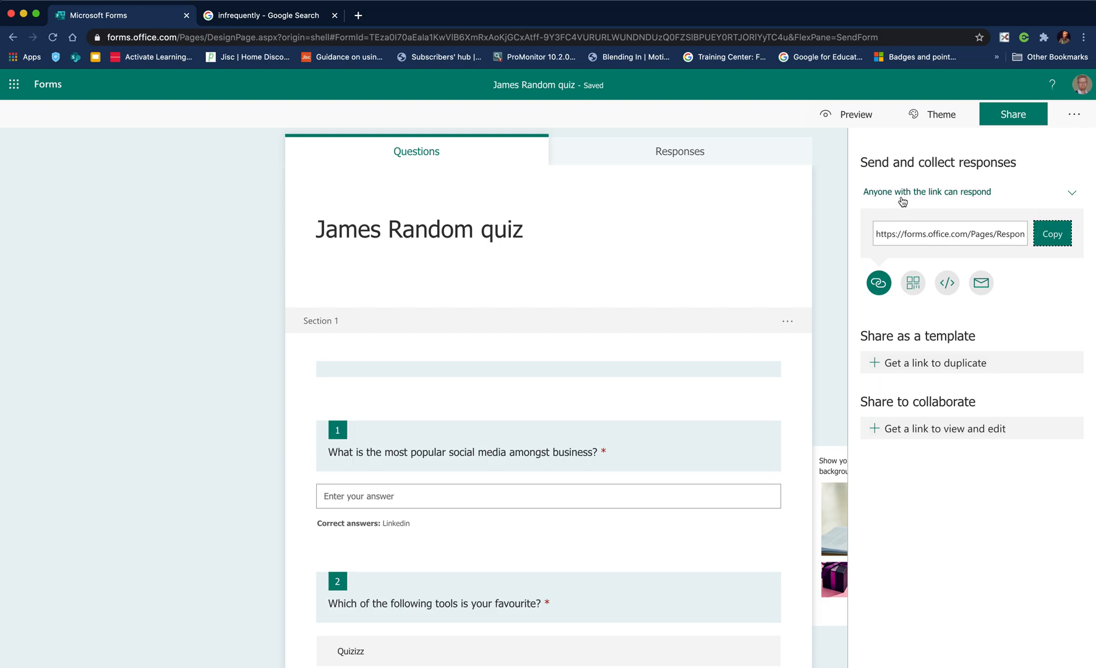
Copy the quiz's response link and open it in a new browser tab
left_click(1053, 234)
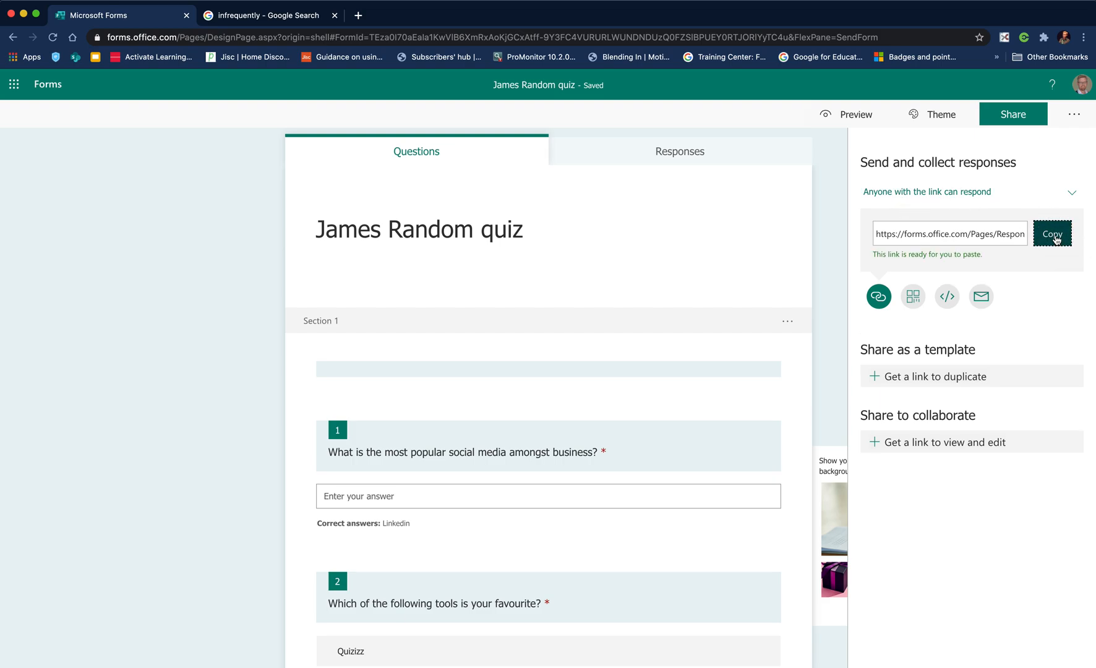
left_click(506, 14)
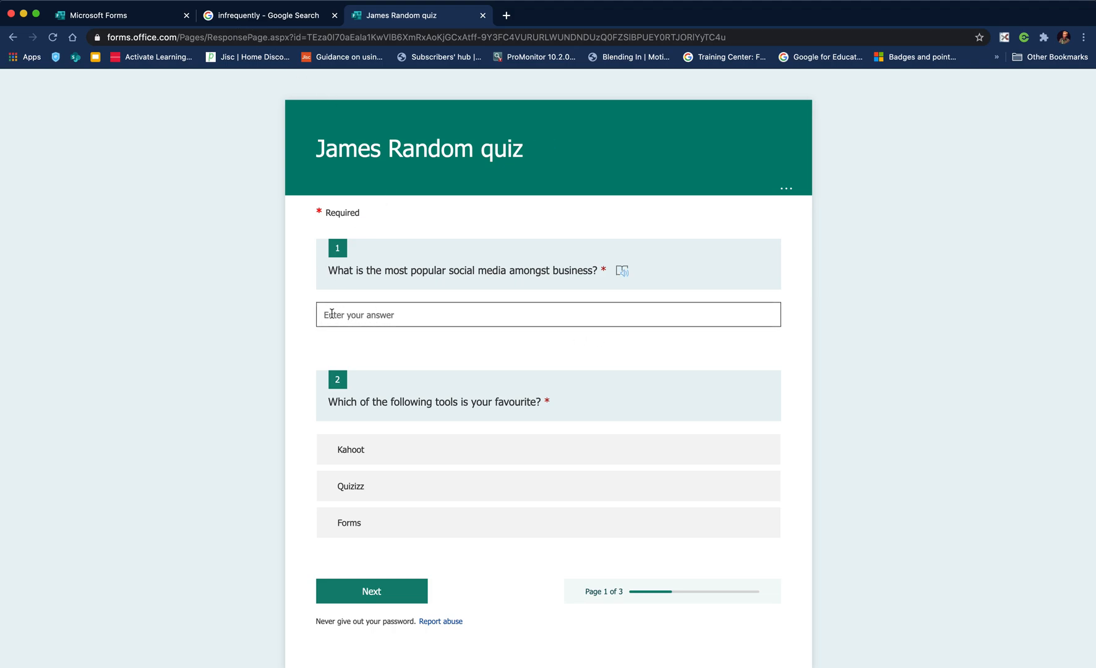
Answer 'LInkedin' for question 1, choose LinkedIn for question 3, and submit the three-page response
type("LInkedin")
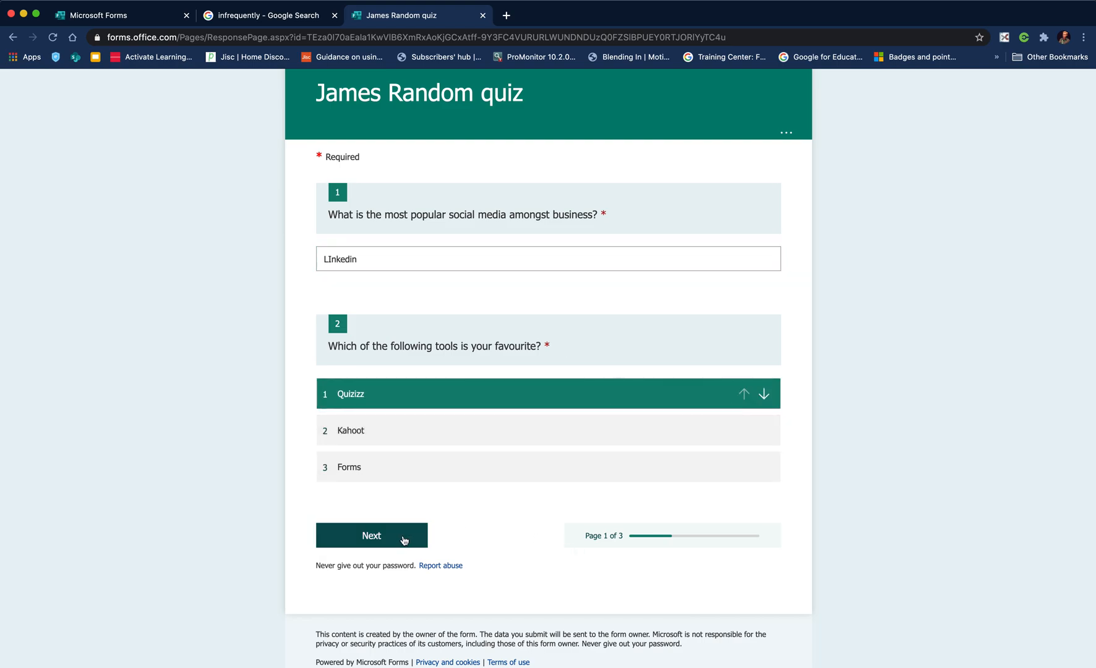
left_click(371, 534)
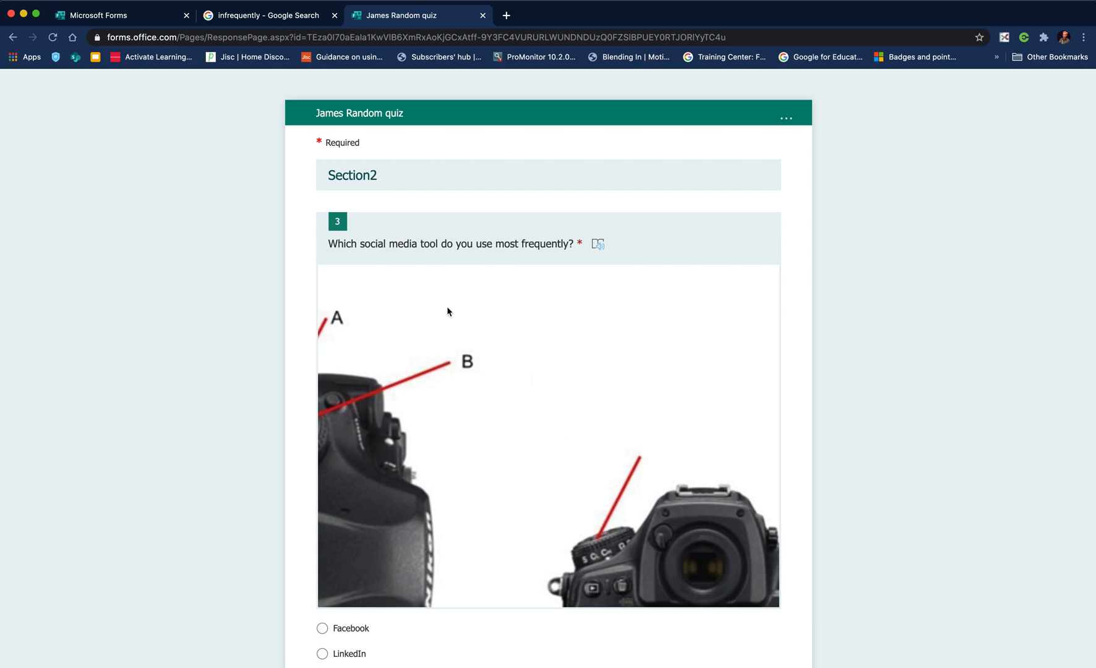
scroll("down", 3)
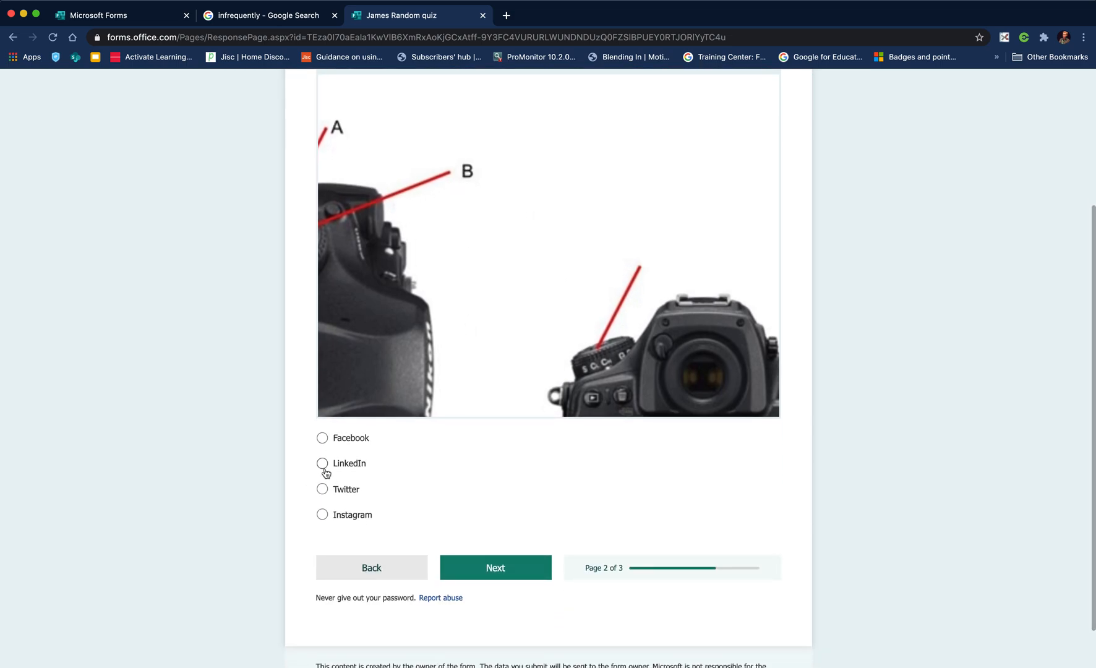
left_click(322, 462)
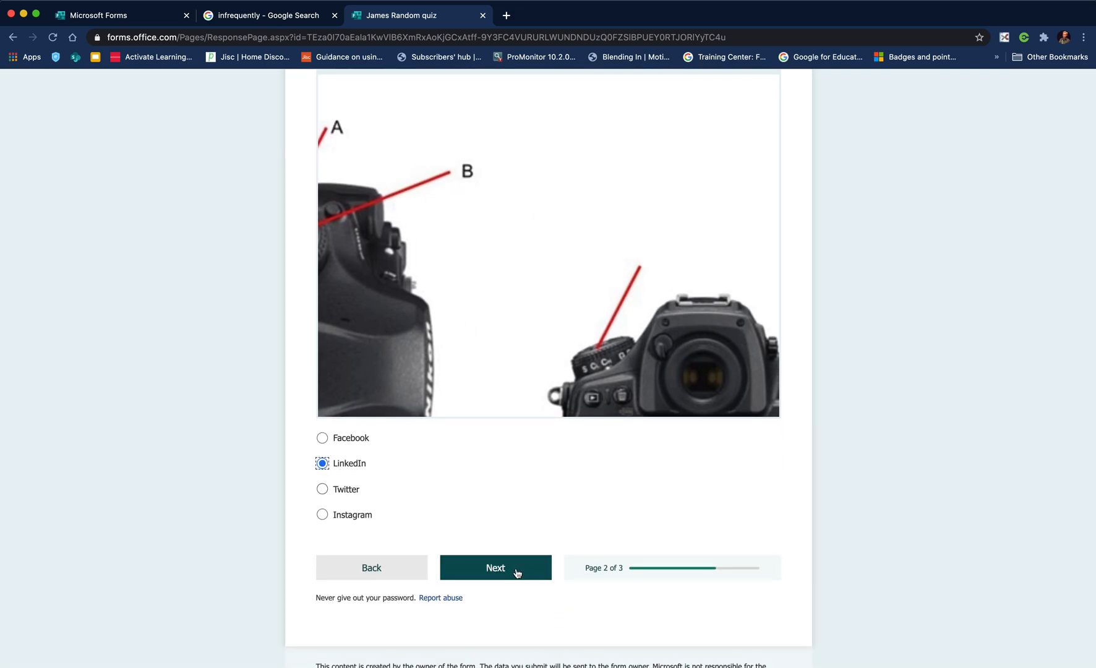
left_click(494, 567)
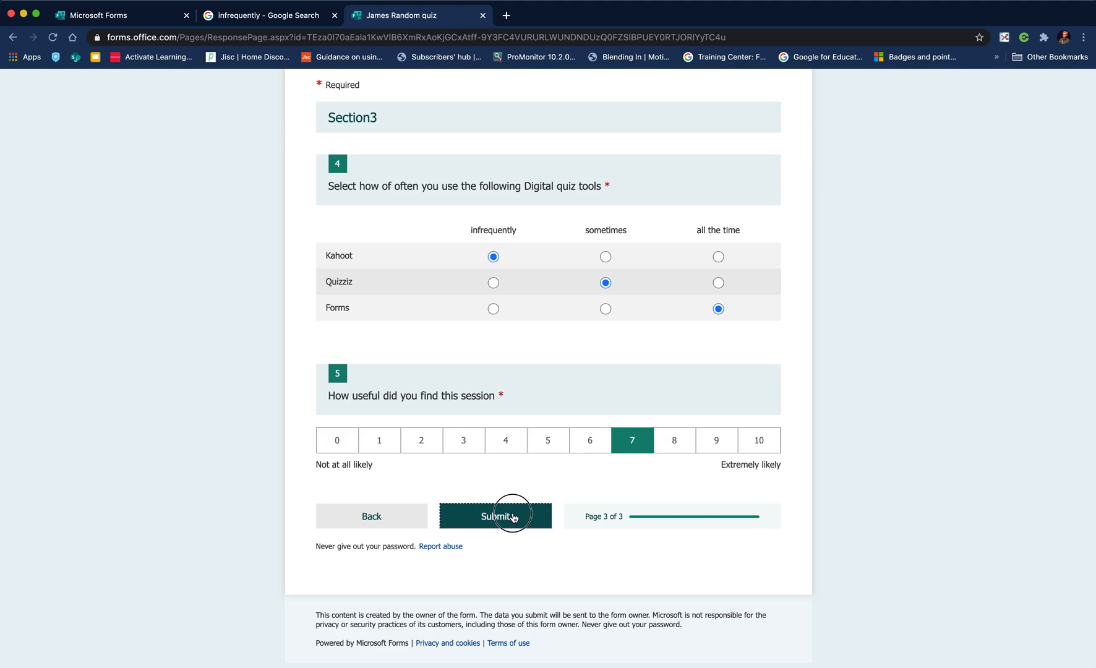
left_click(495, 516)
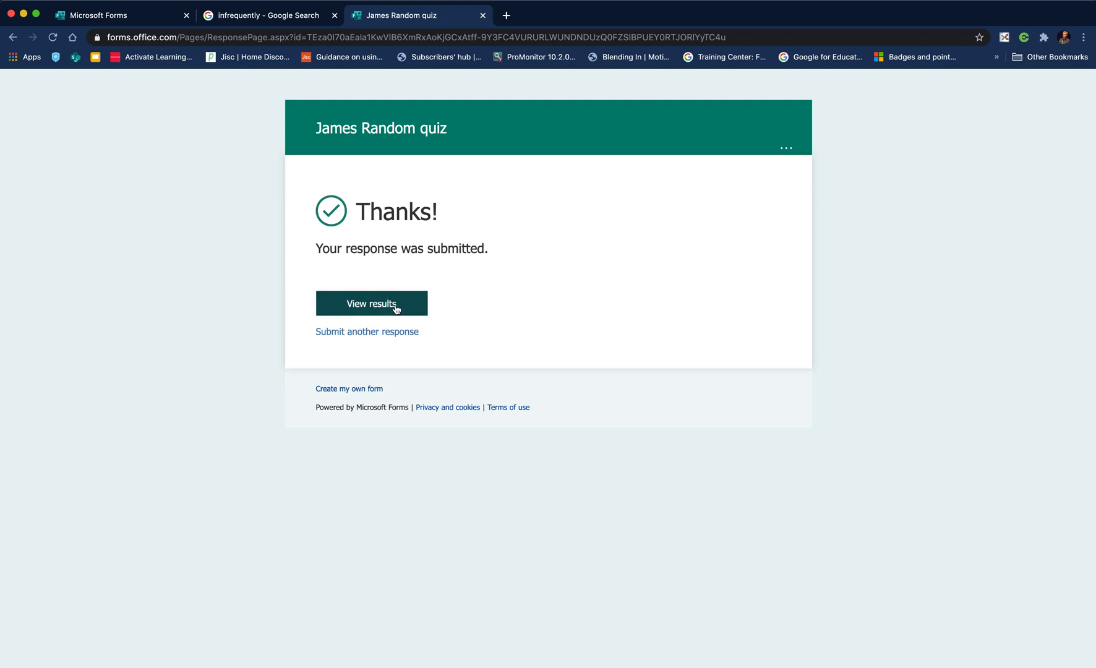
View the graded results scoring 67%, then switch back to the Forms editor tab
left_click(371, 303)
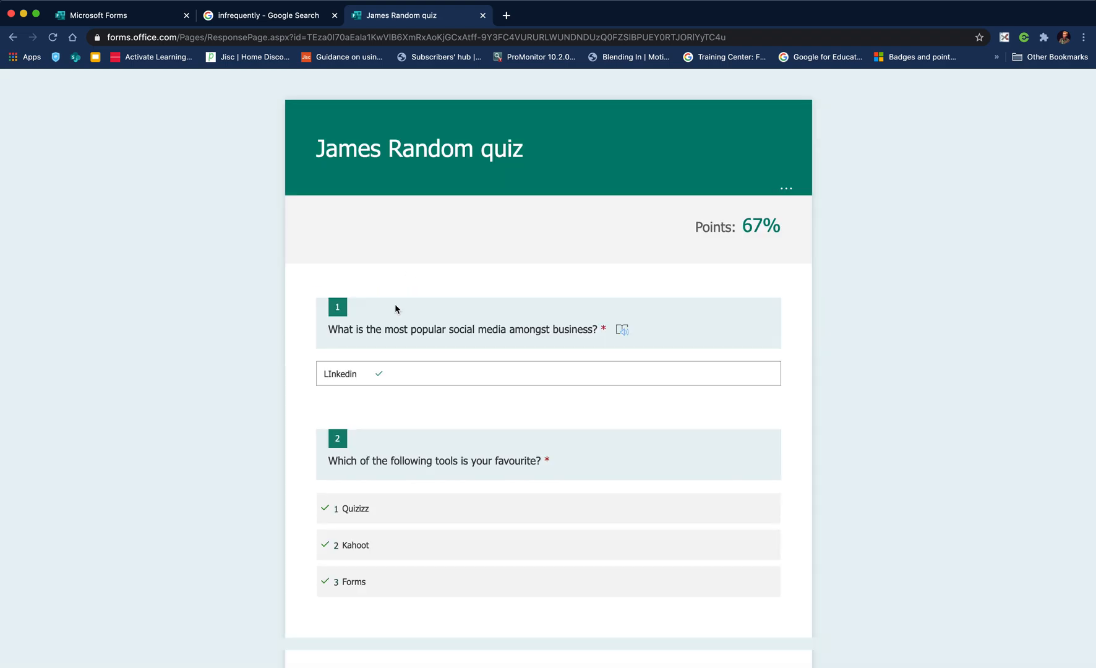
scroll("down", 3)
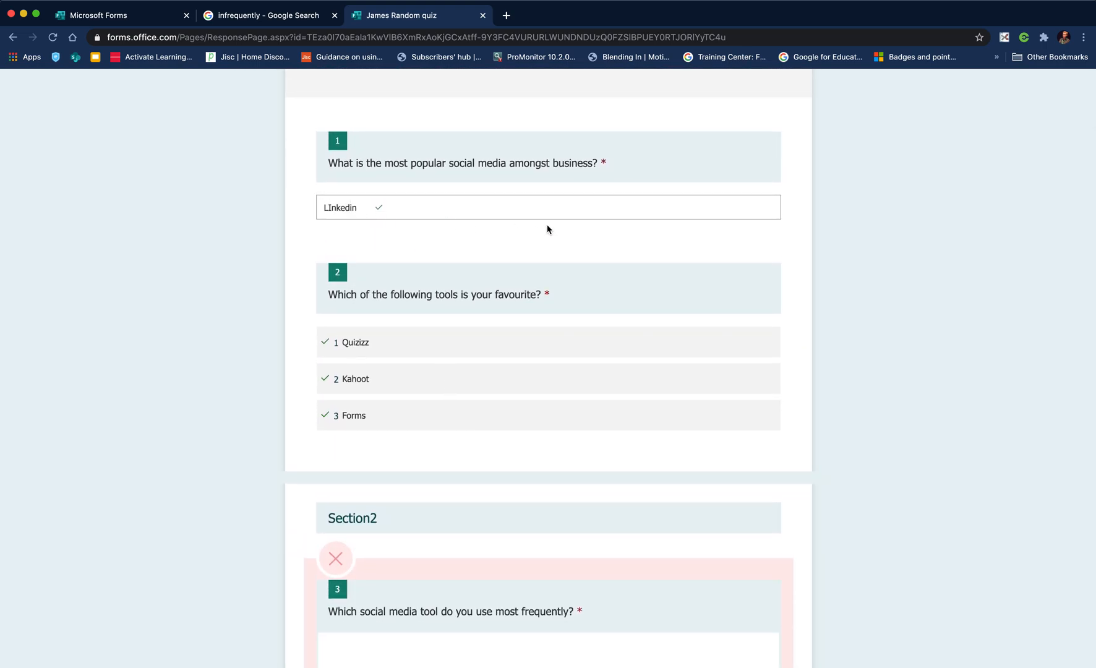
scroll("down", 3)
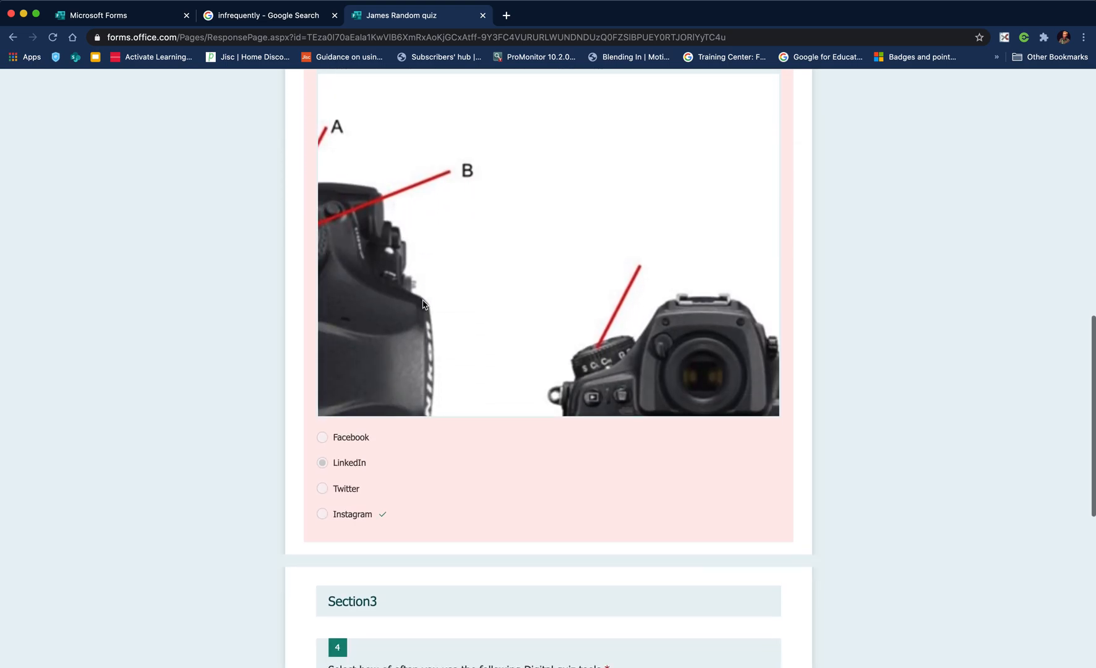
scroll("down", 3)
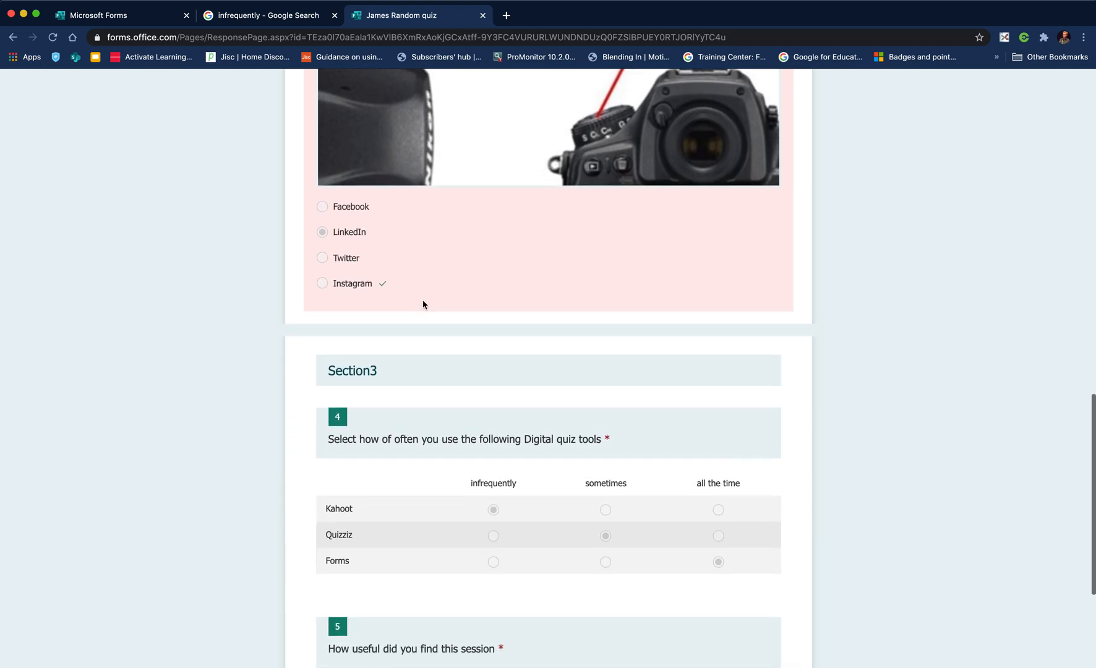
scroll("down", 3)
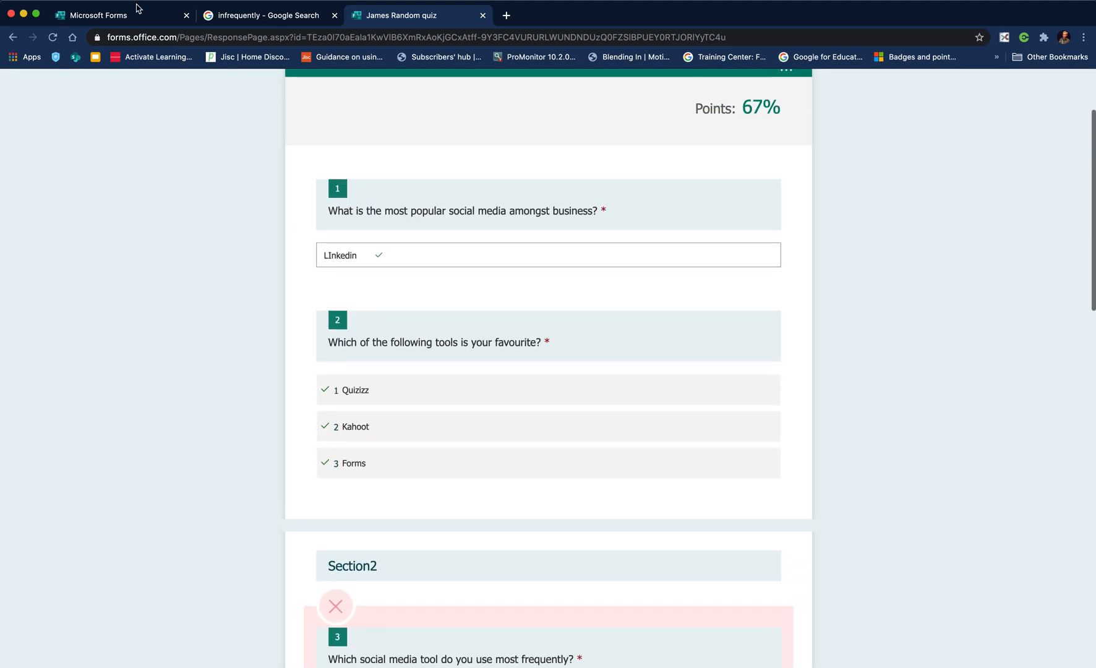
left_click(99, 15)
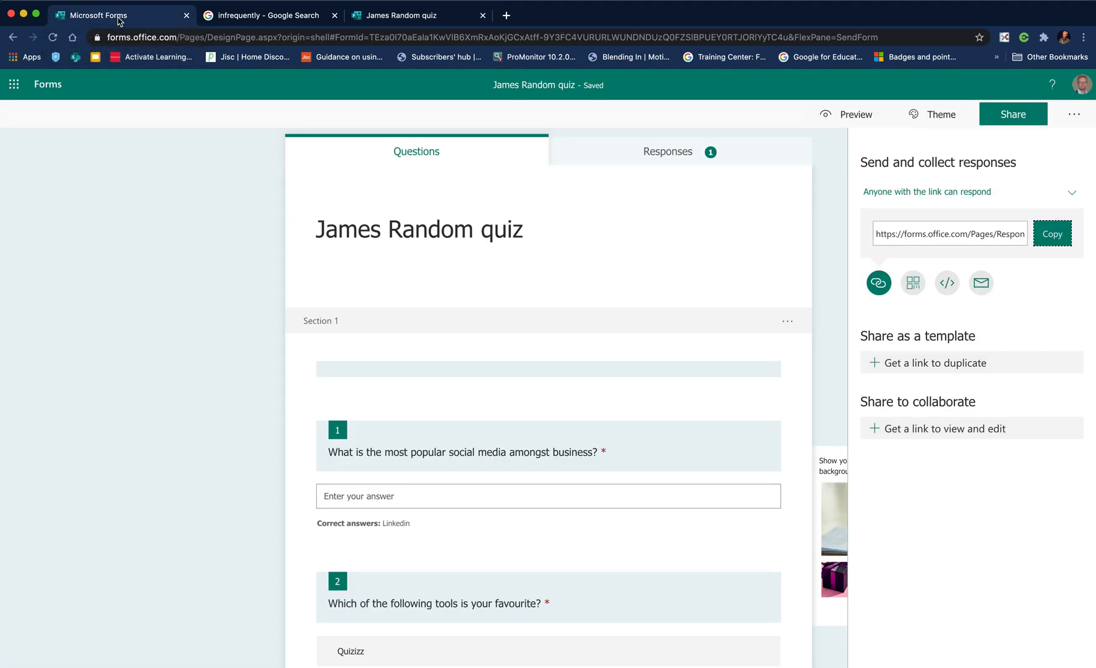
Review the Responses summary: one response, 00:28 average time, and each question's chart
left_click(668, 151)
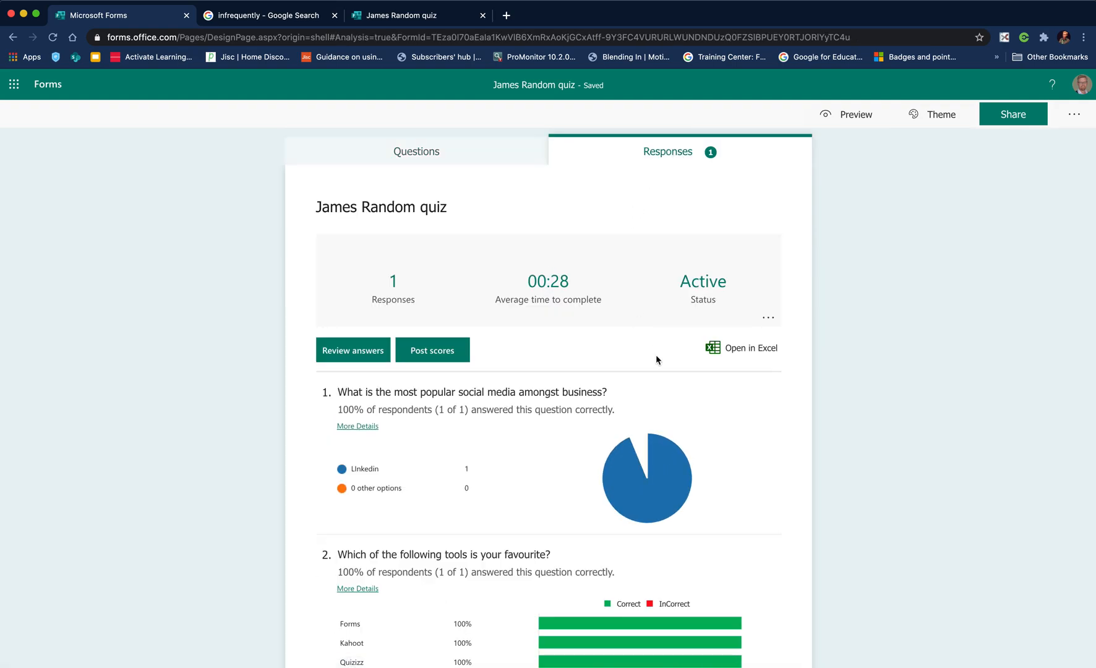
scroll("down", 3)
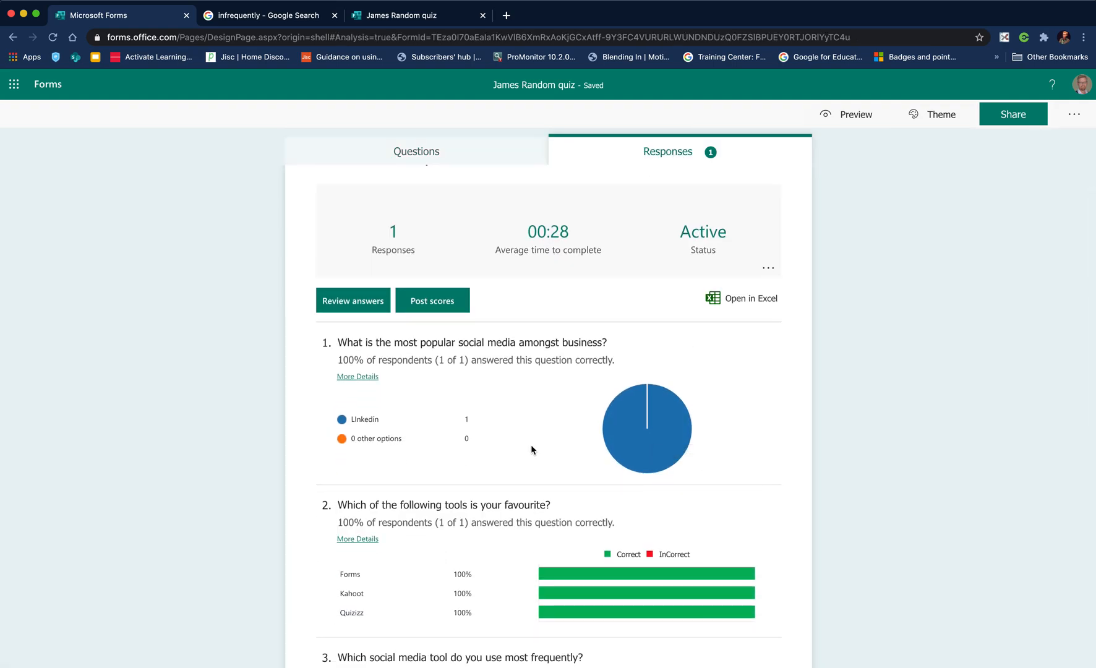
scroll("down", 3)
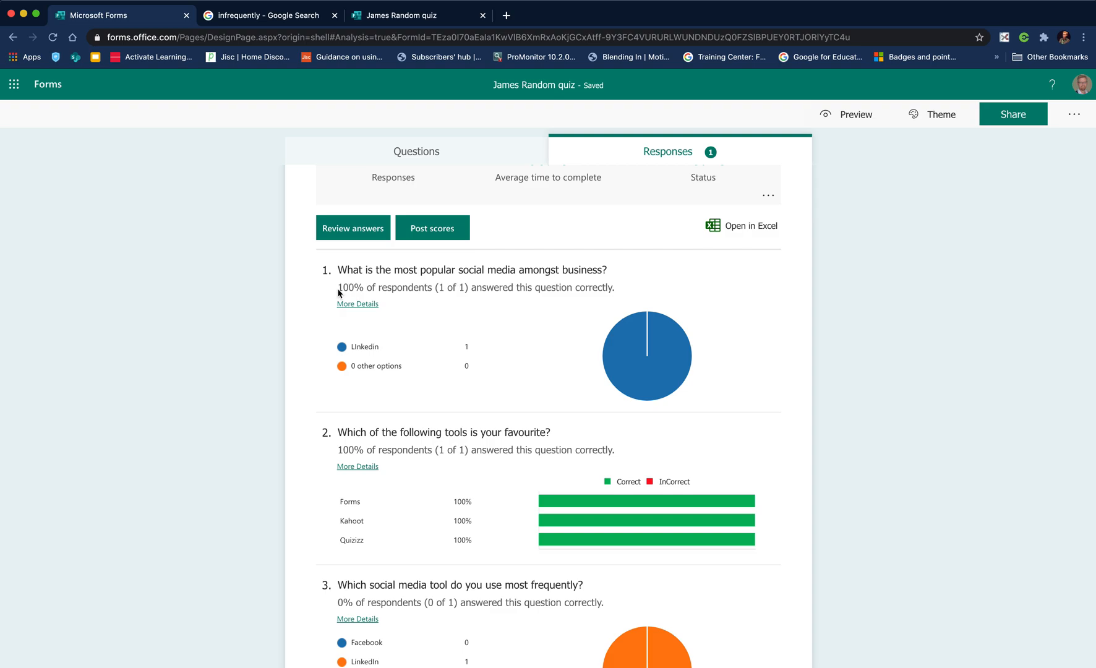
scroll("down", 3)
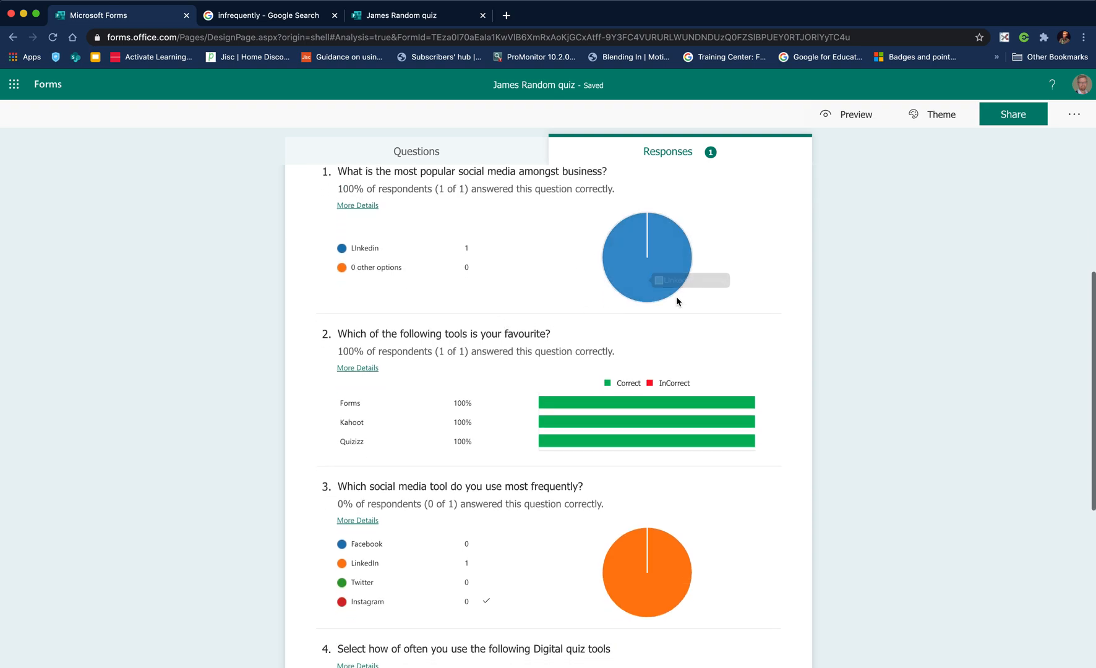
scroll("down", 3)
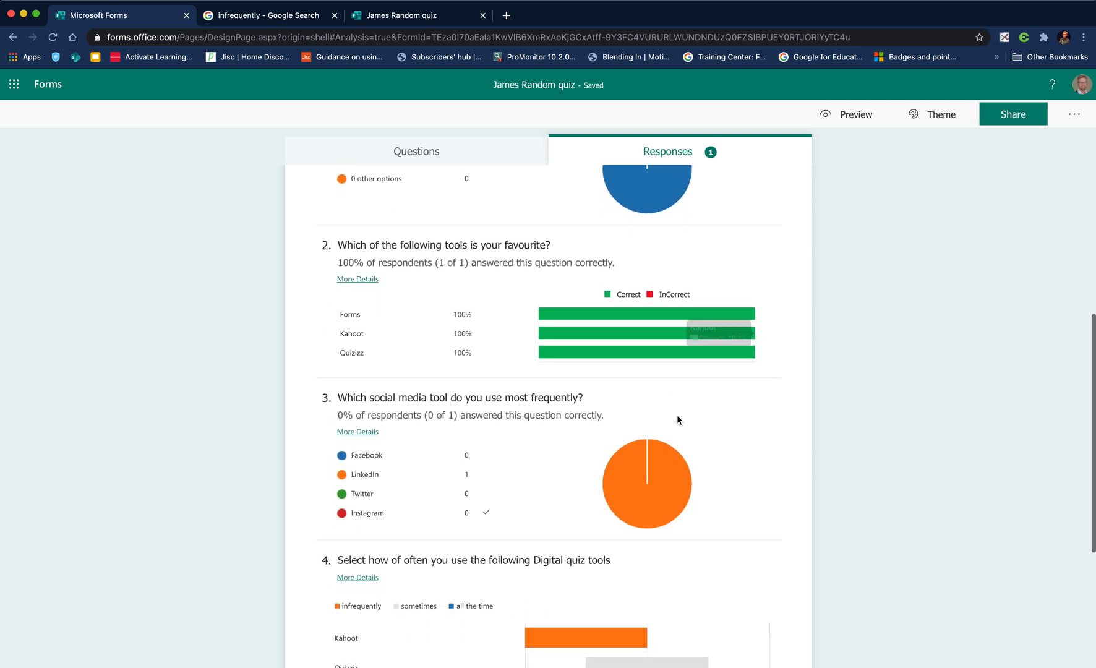
scroll("down", 3)
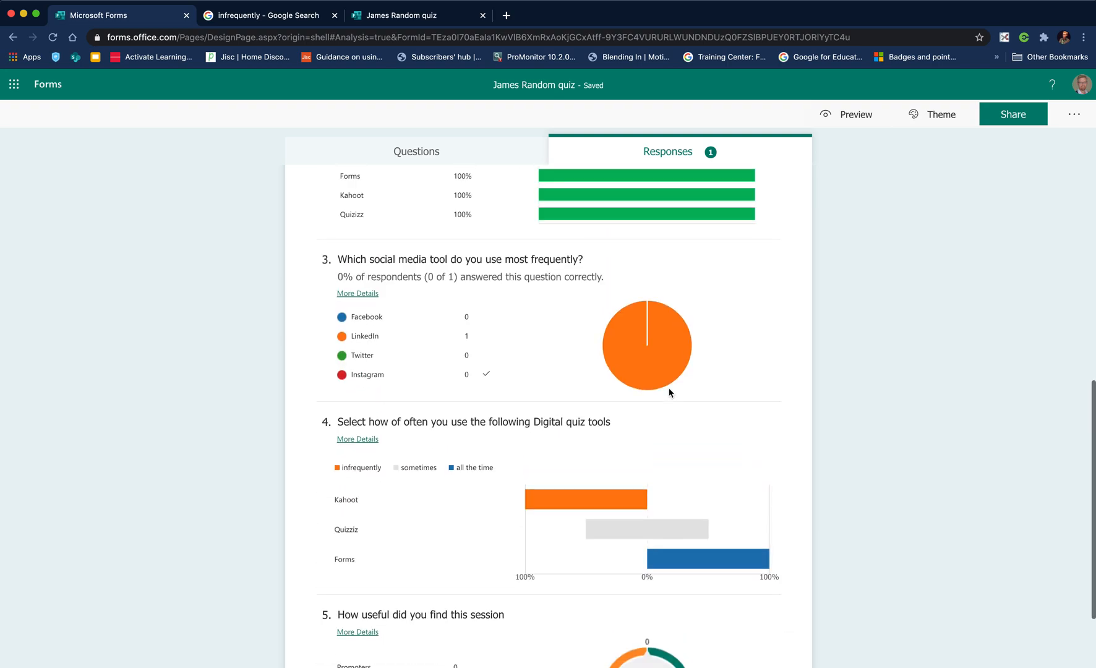
scroll("up", 3)
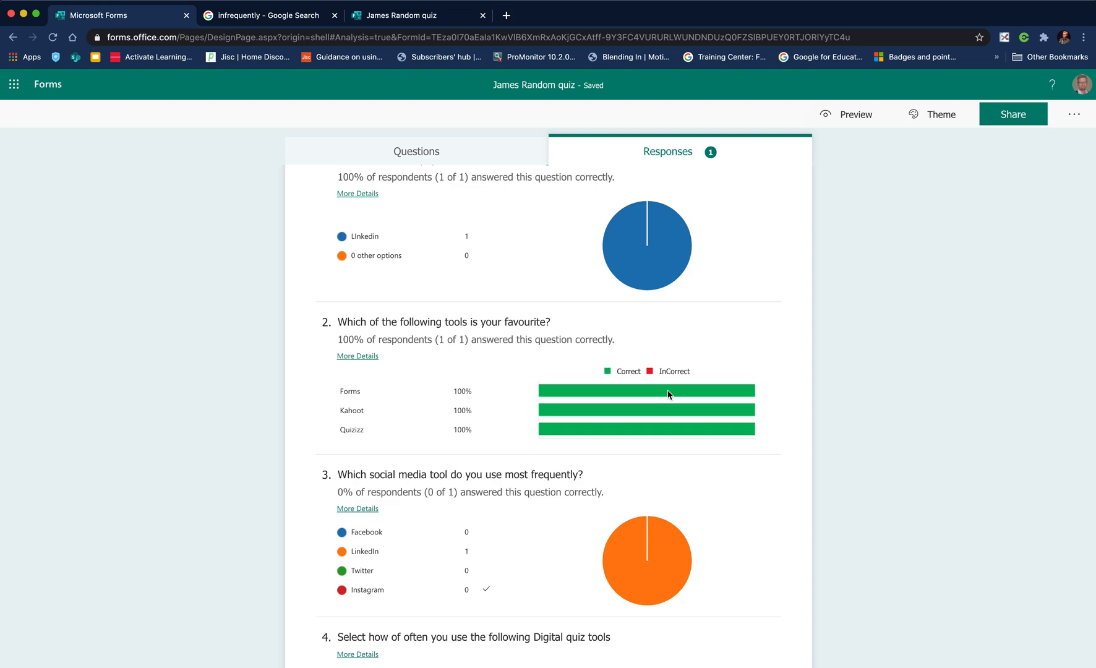
scroll("down", 3)
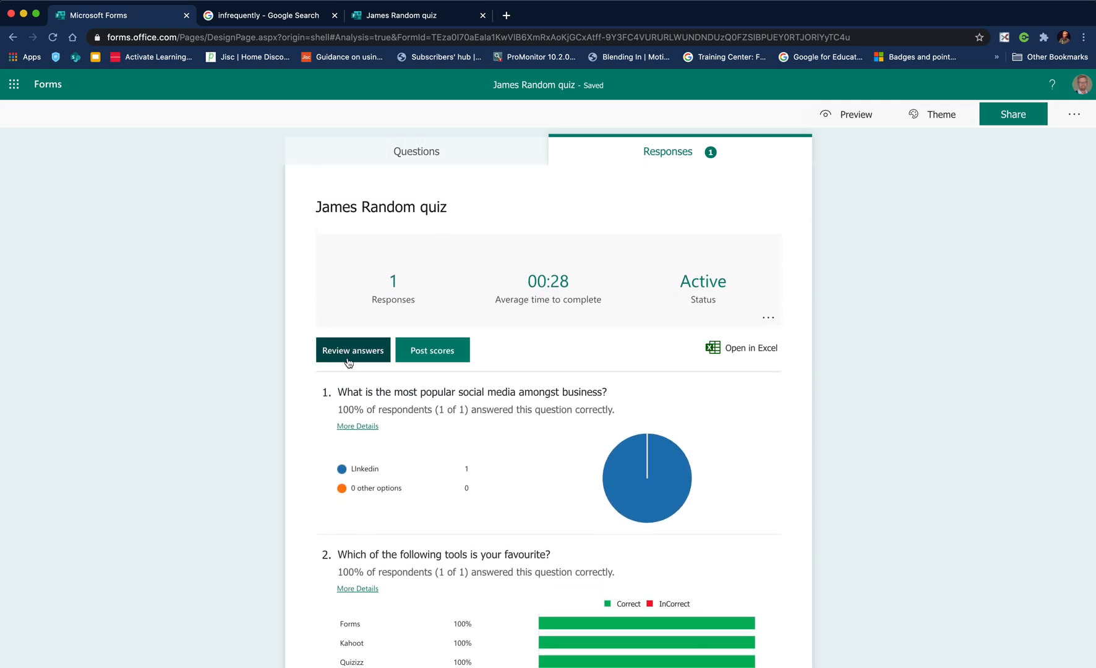
left_click(353, 350)
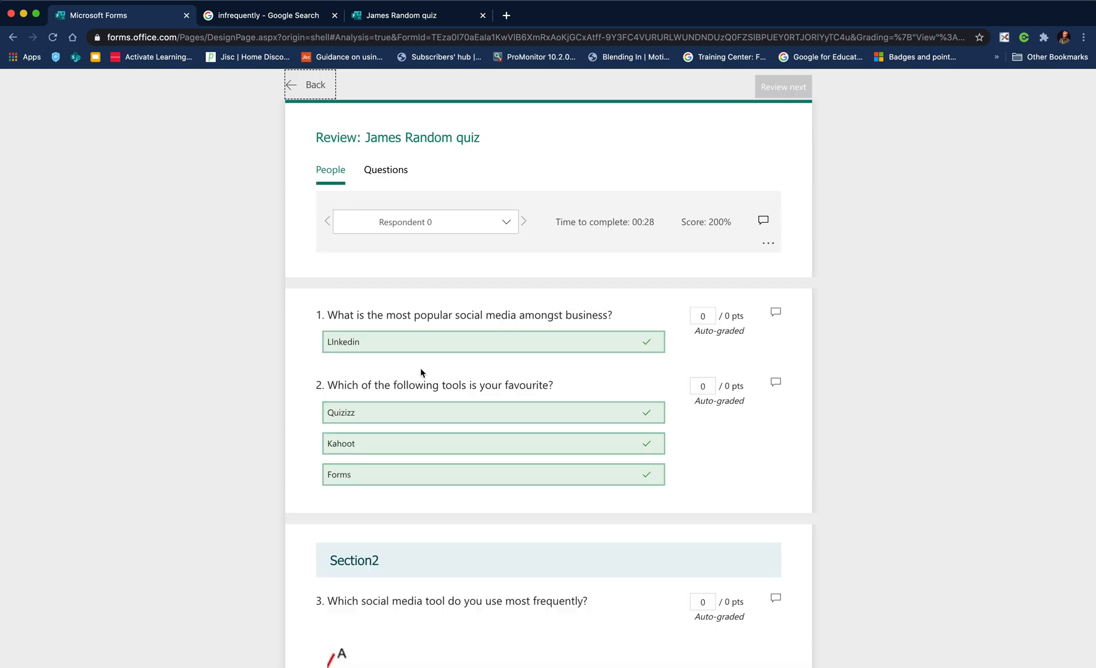
scroll("down", 3)
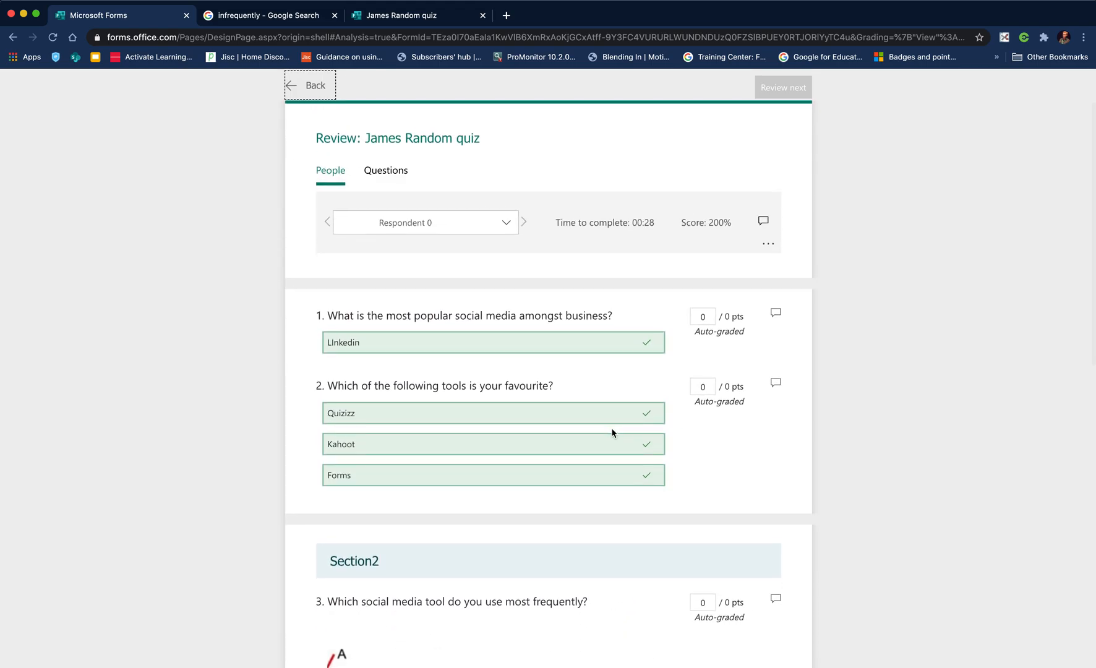
left_click(386, 169)
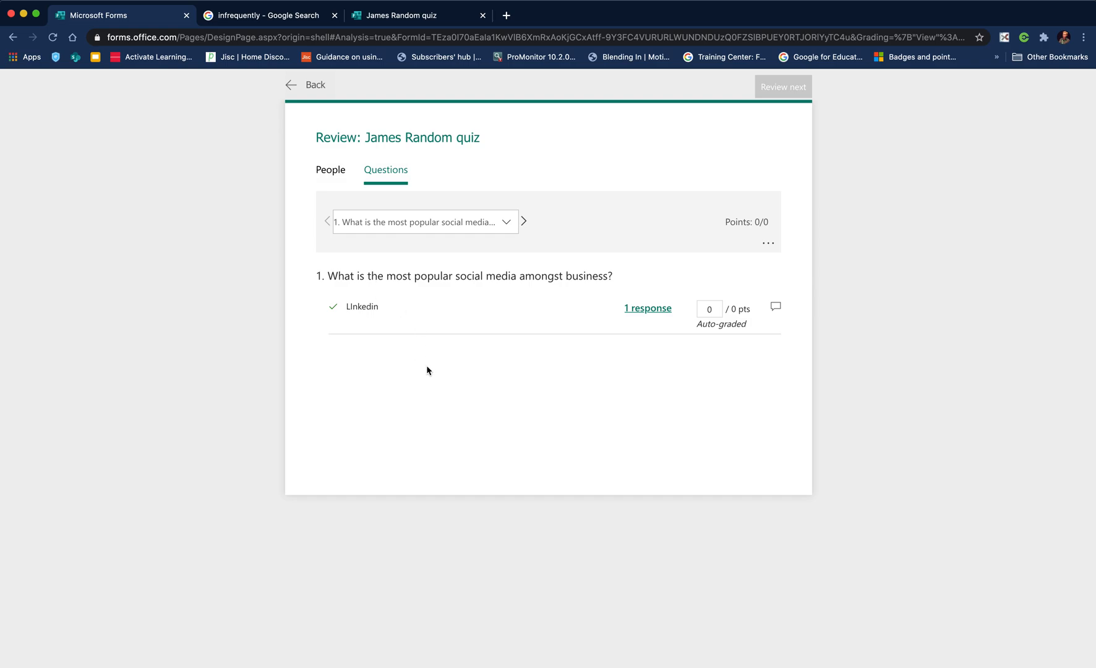
mouse_move(390, 222)
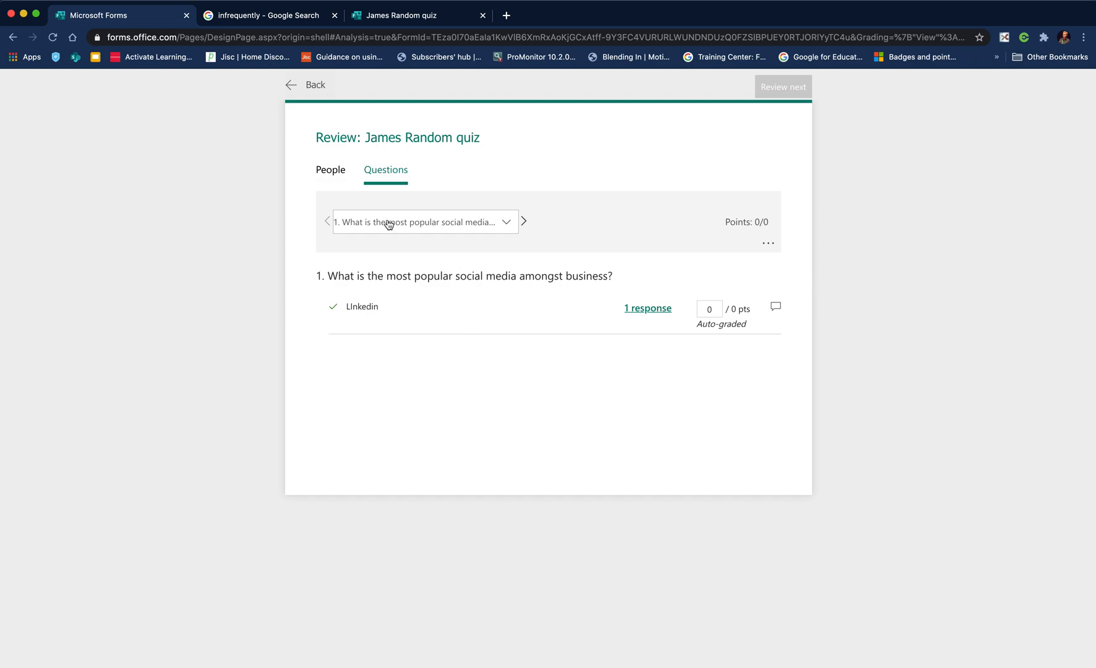
left_click(525, 221)
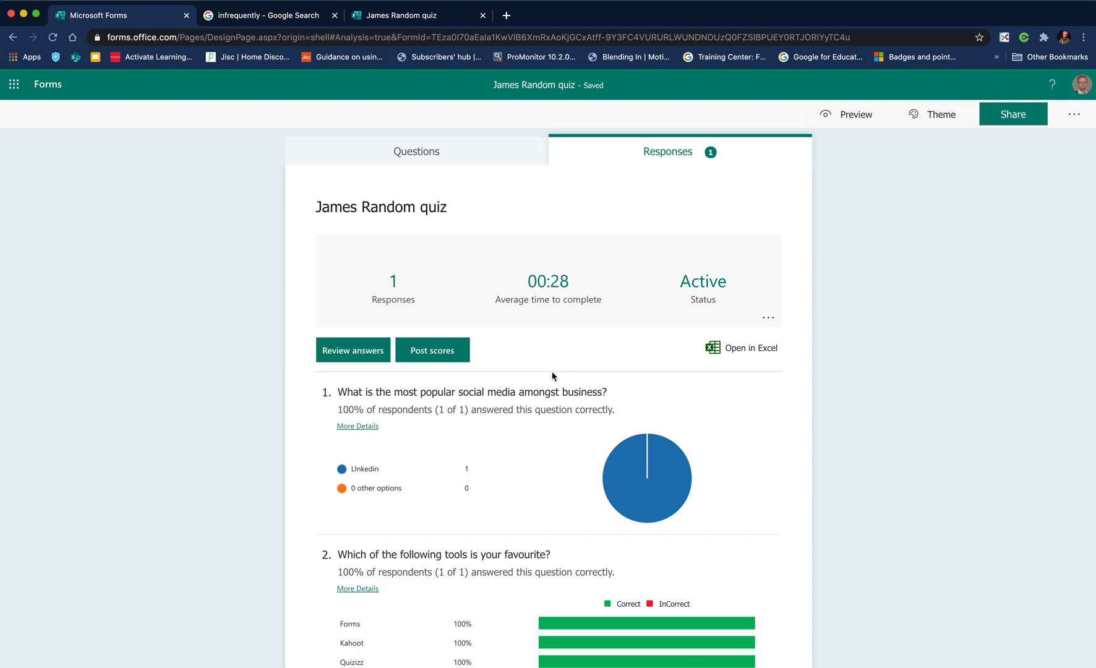
mouse_move(740, 359)
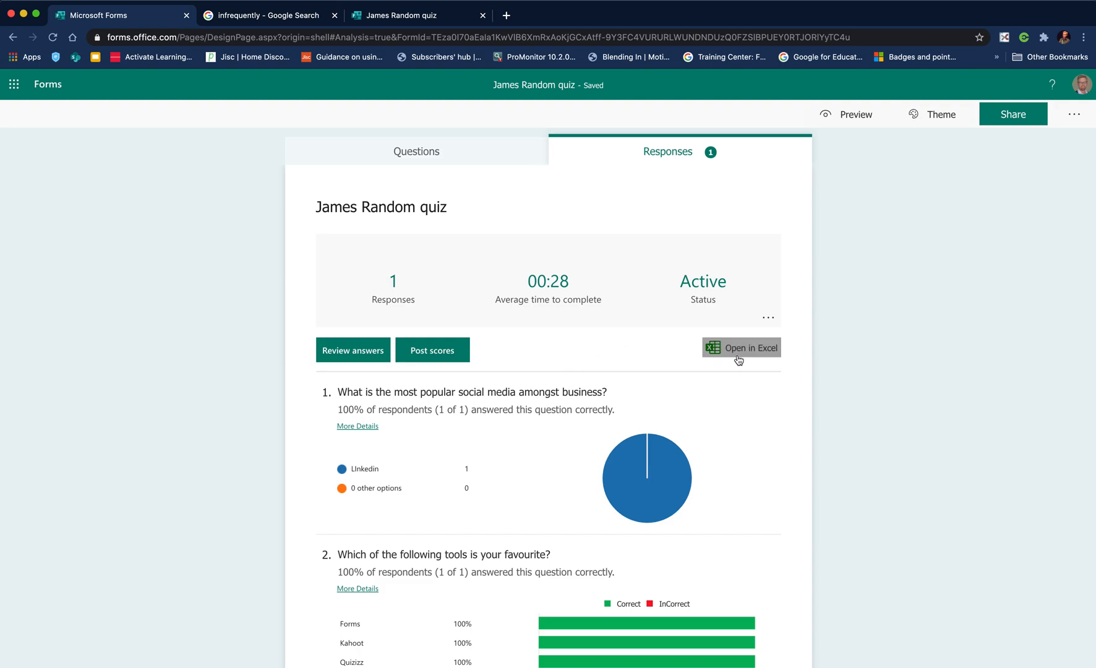
mouse_move(735, 355)
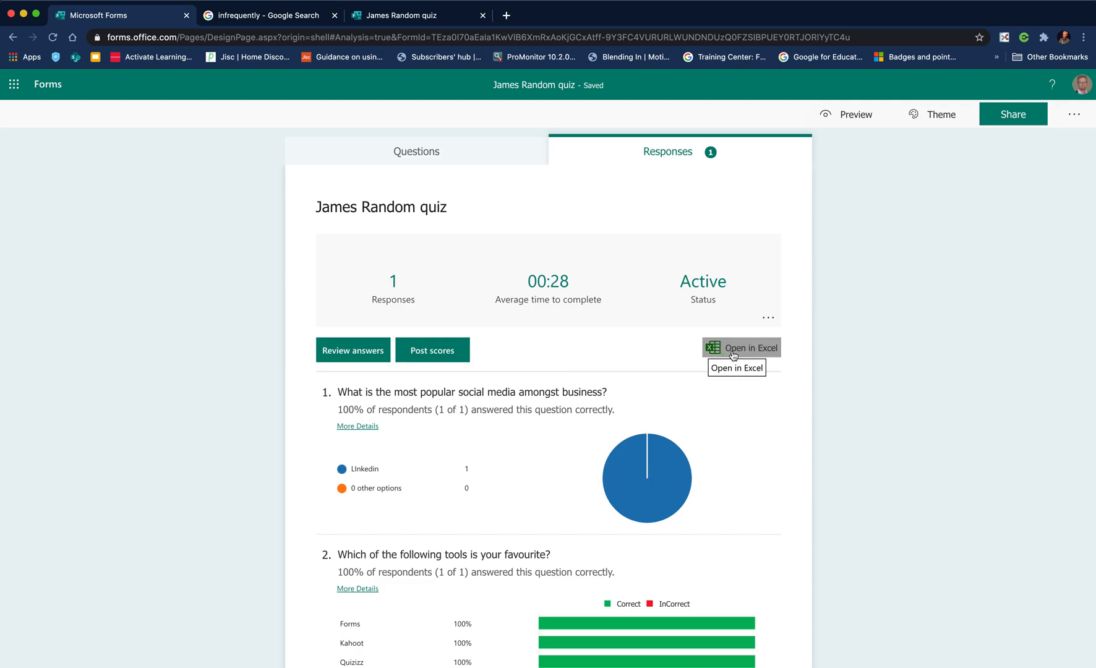
mouse_move(445, 291)
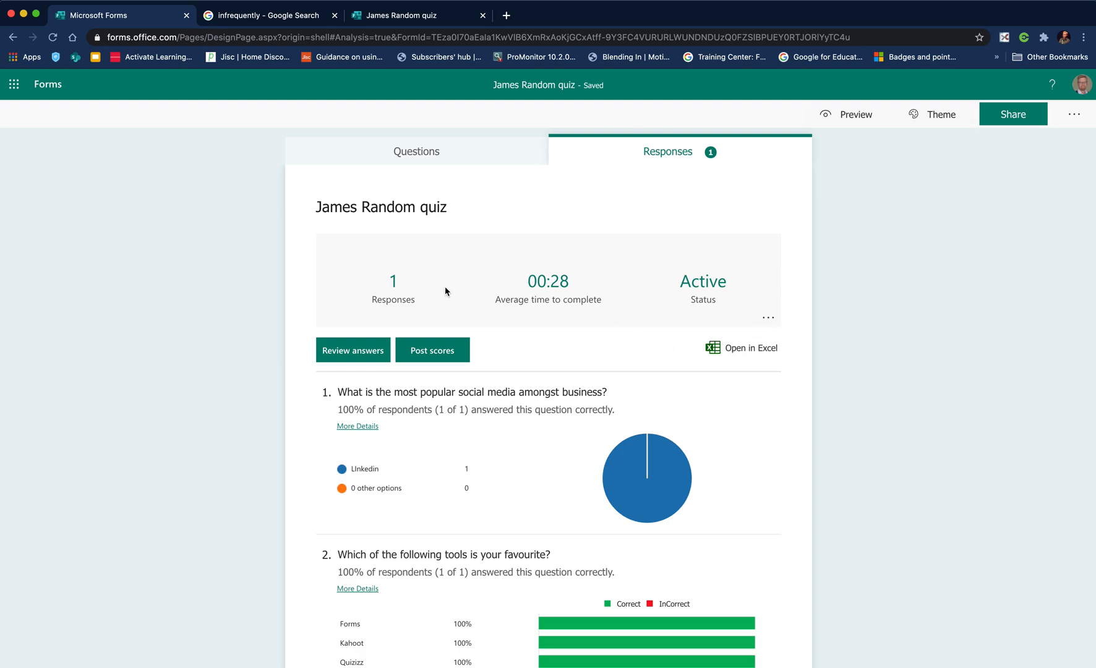